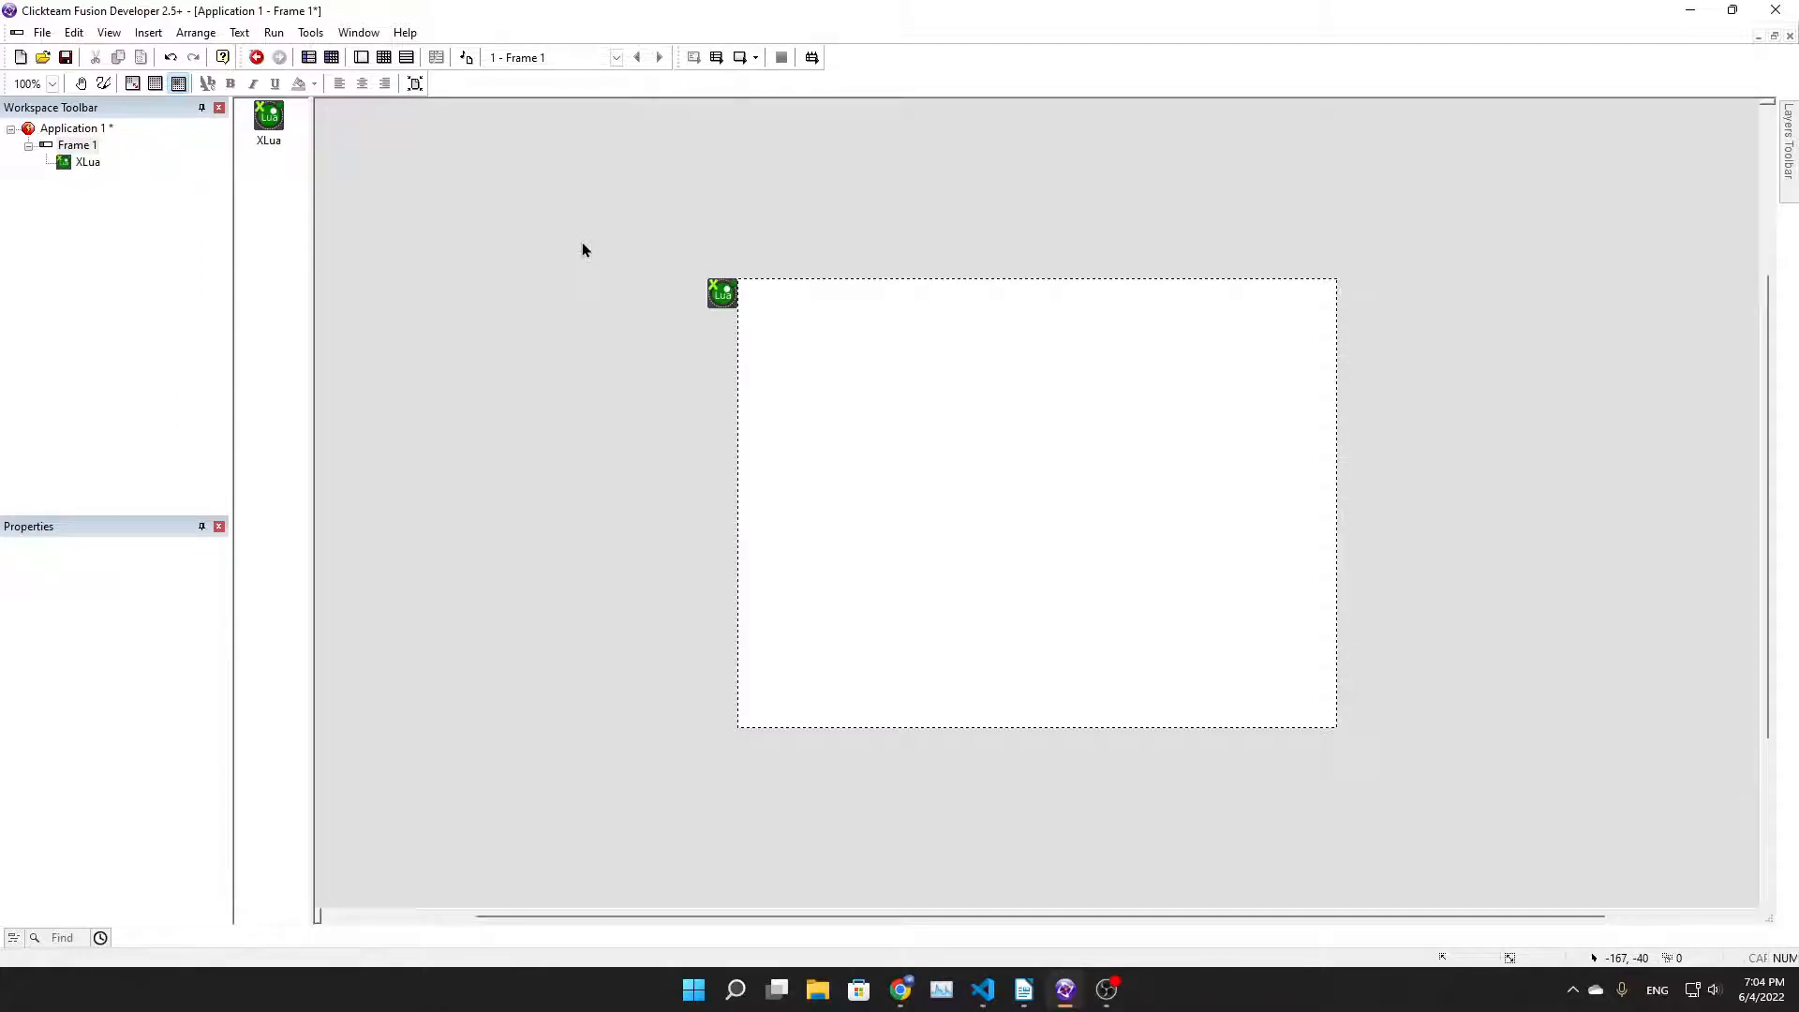
Select the XLua object, view its script setup, then close the setup dialog
click(721, 293)
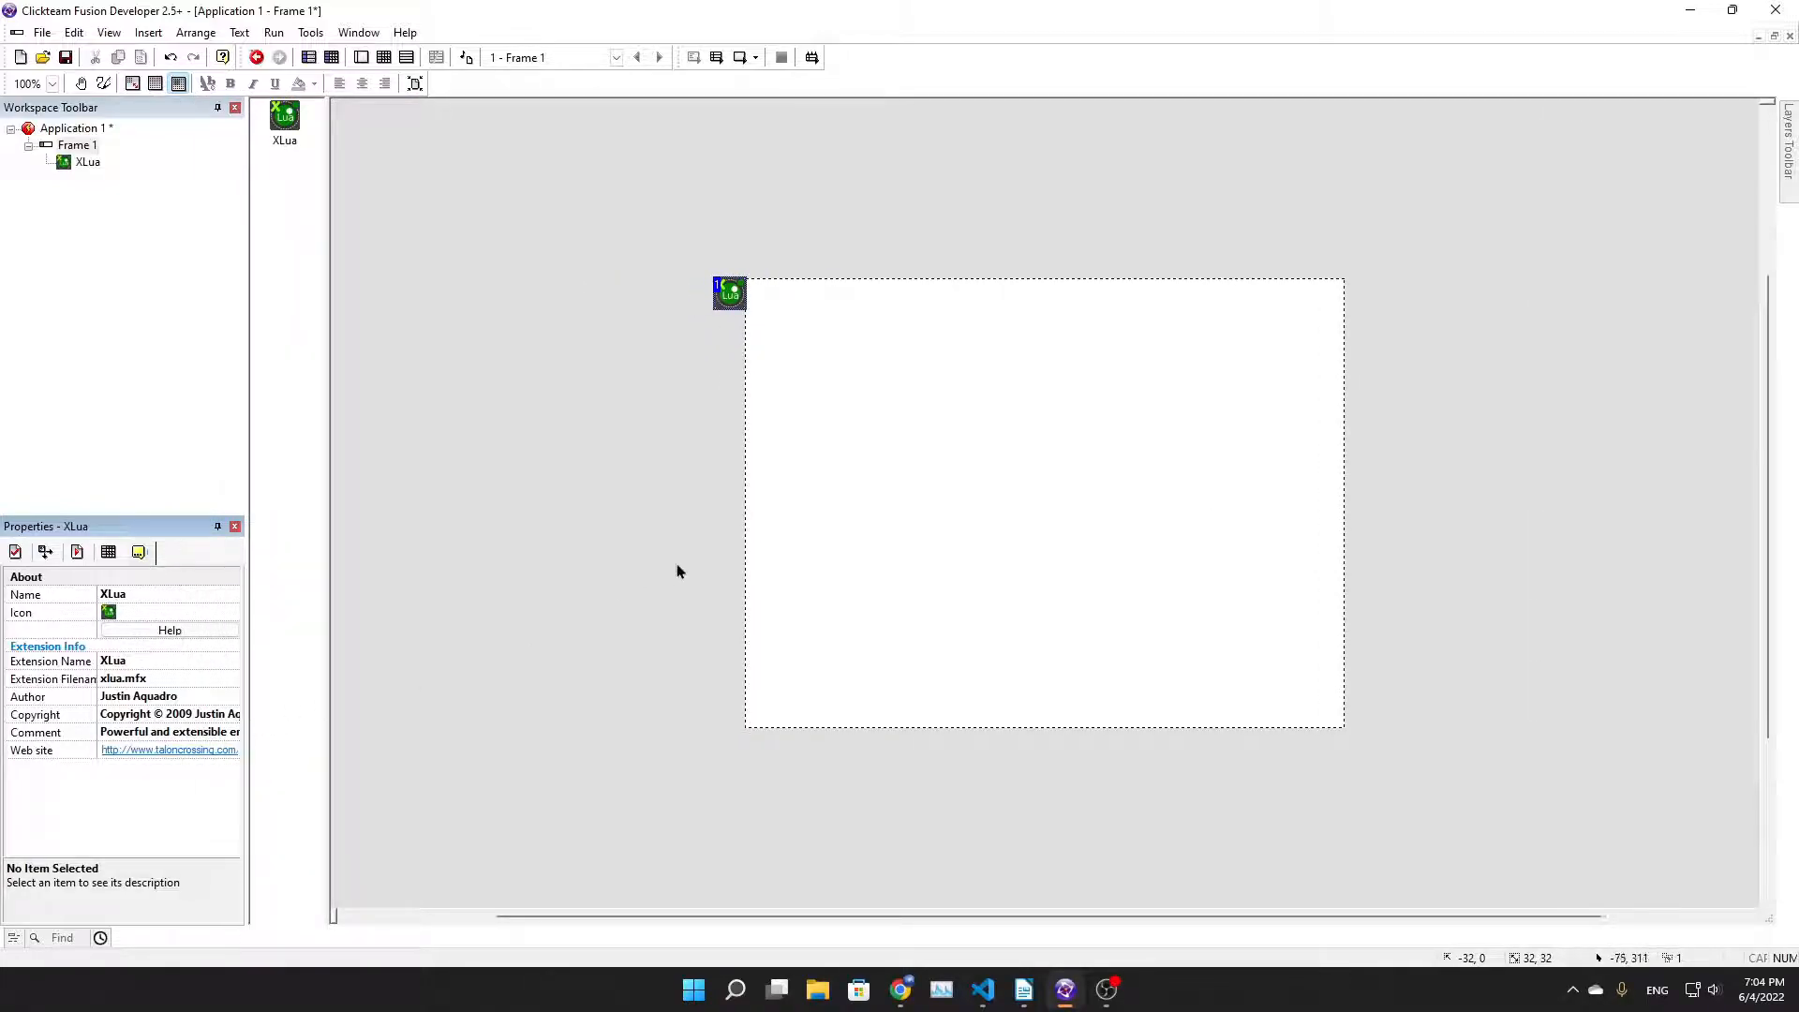
mouse_move(1158, 270)
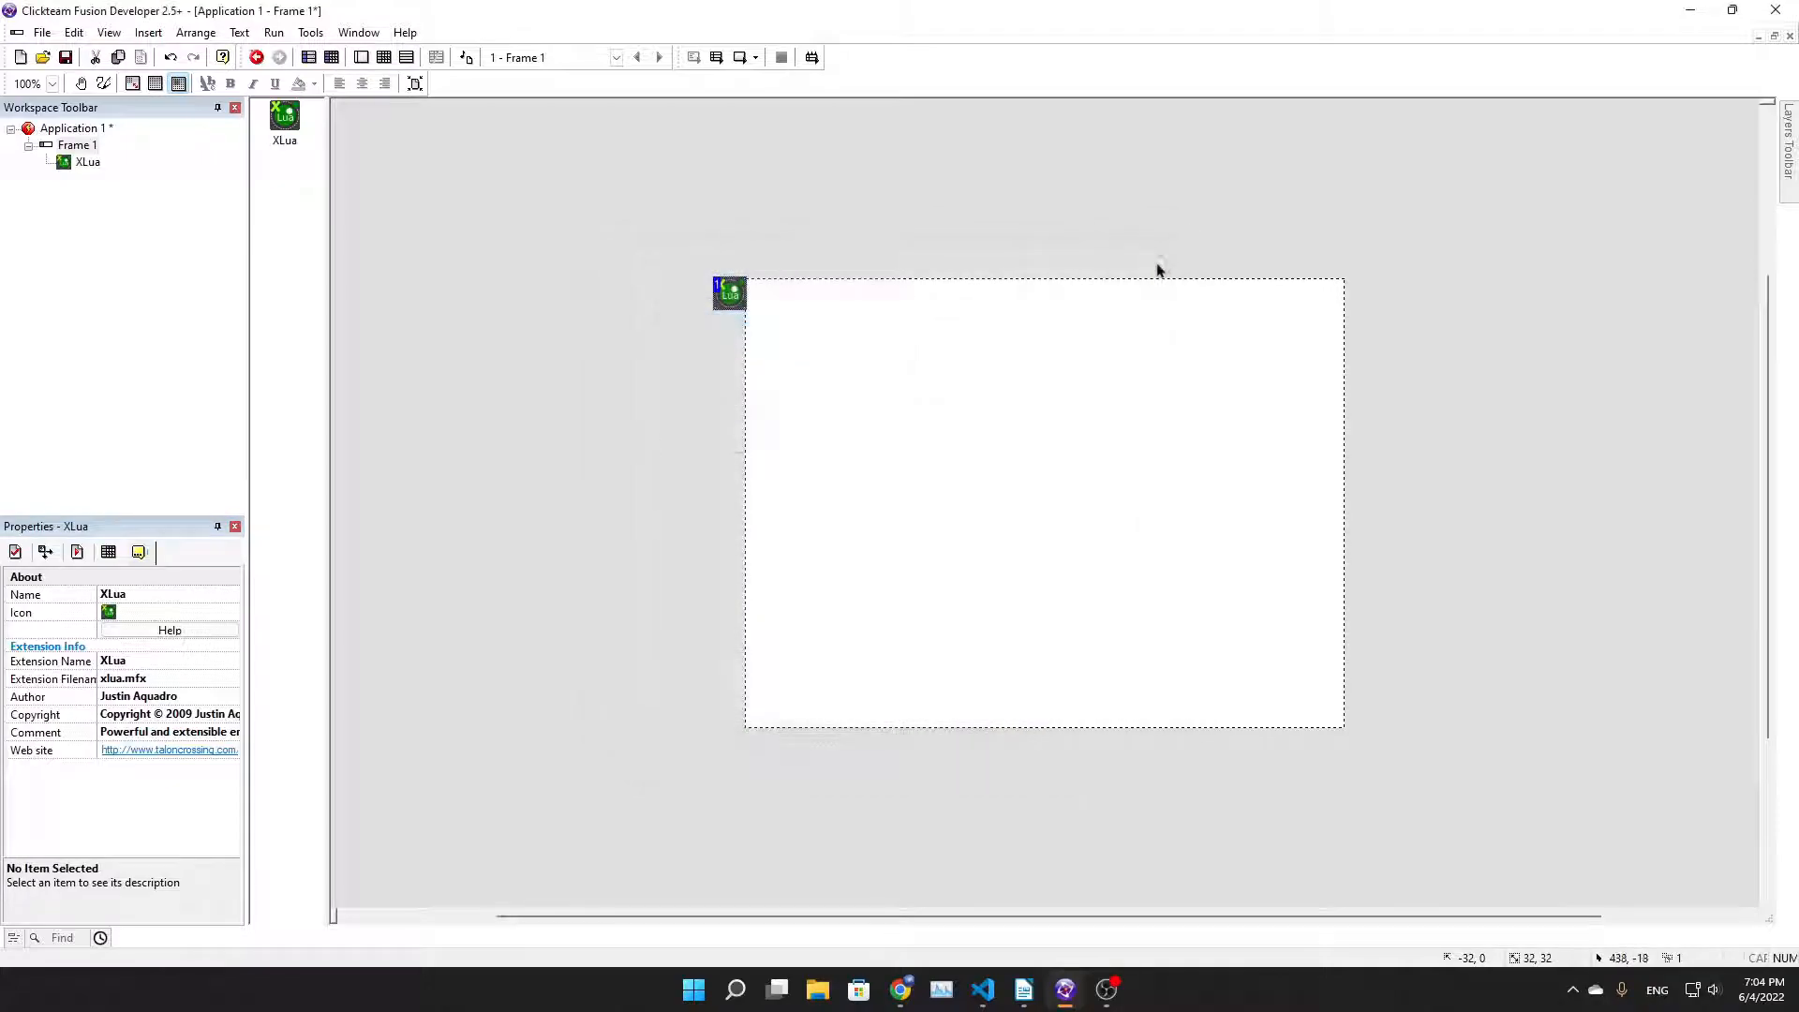
double_click(730, 291)
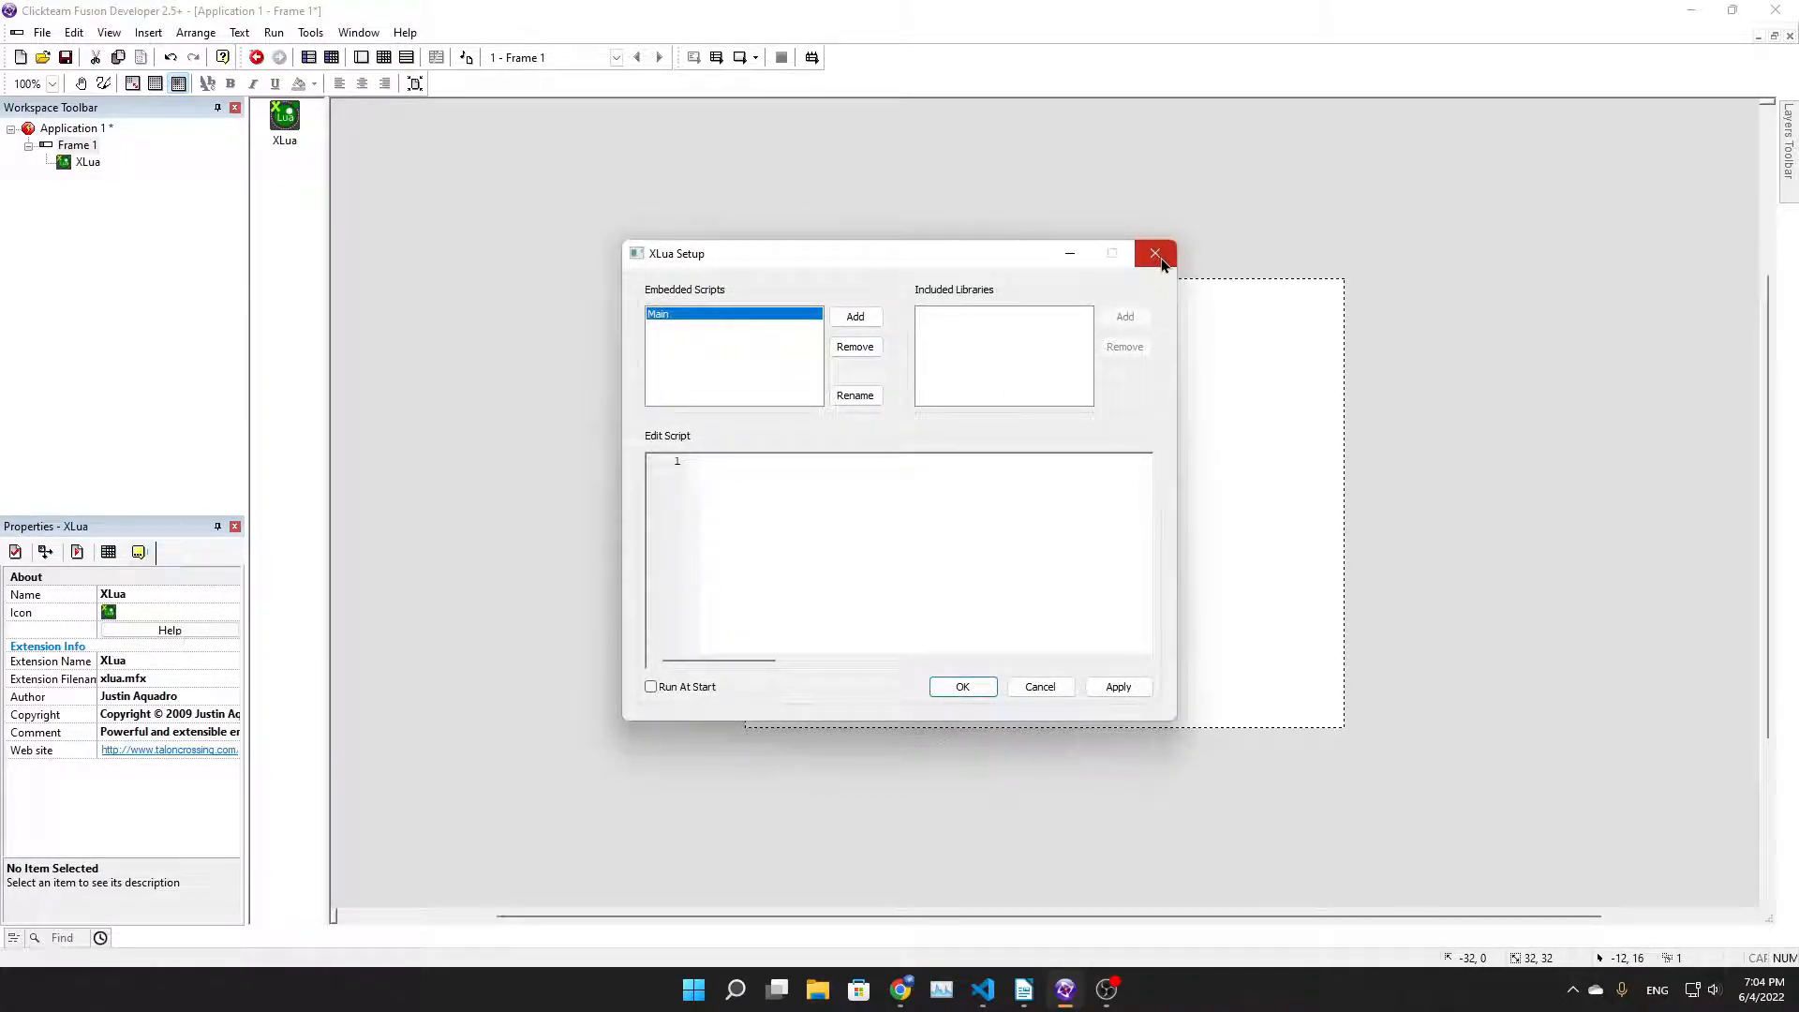
mouse_move(1166, 273)
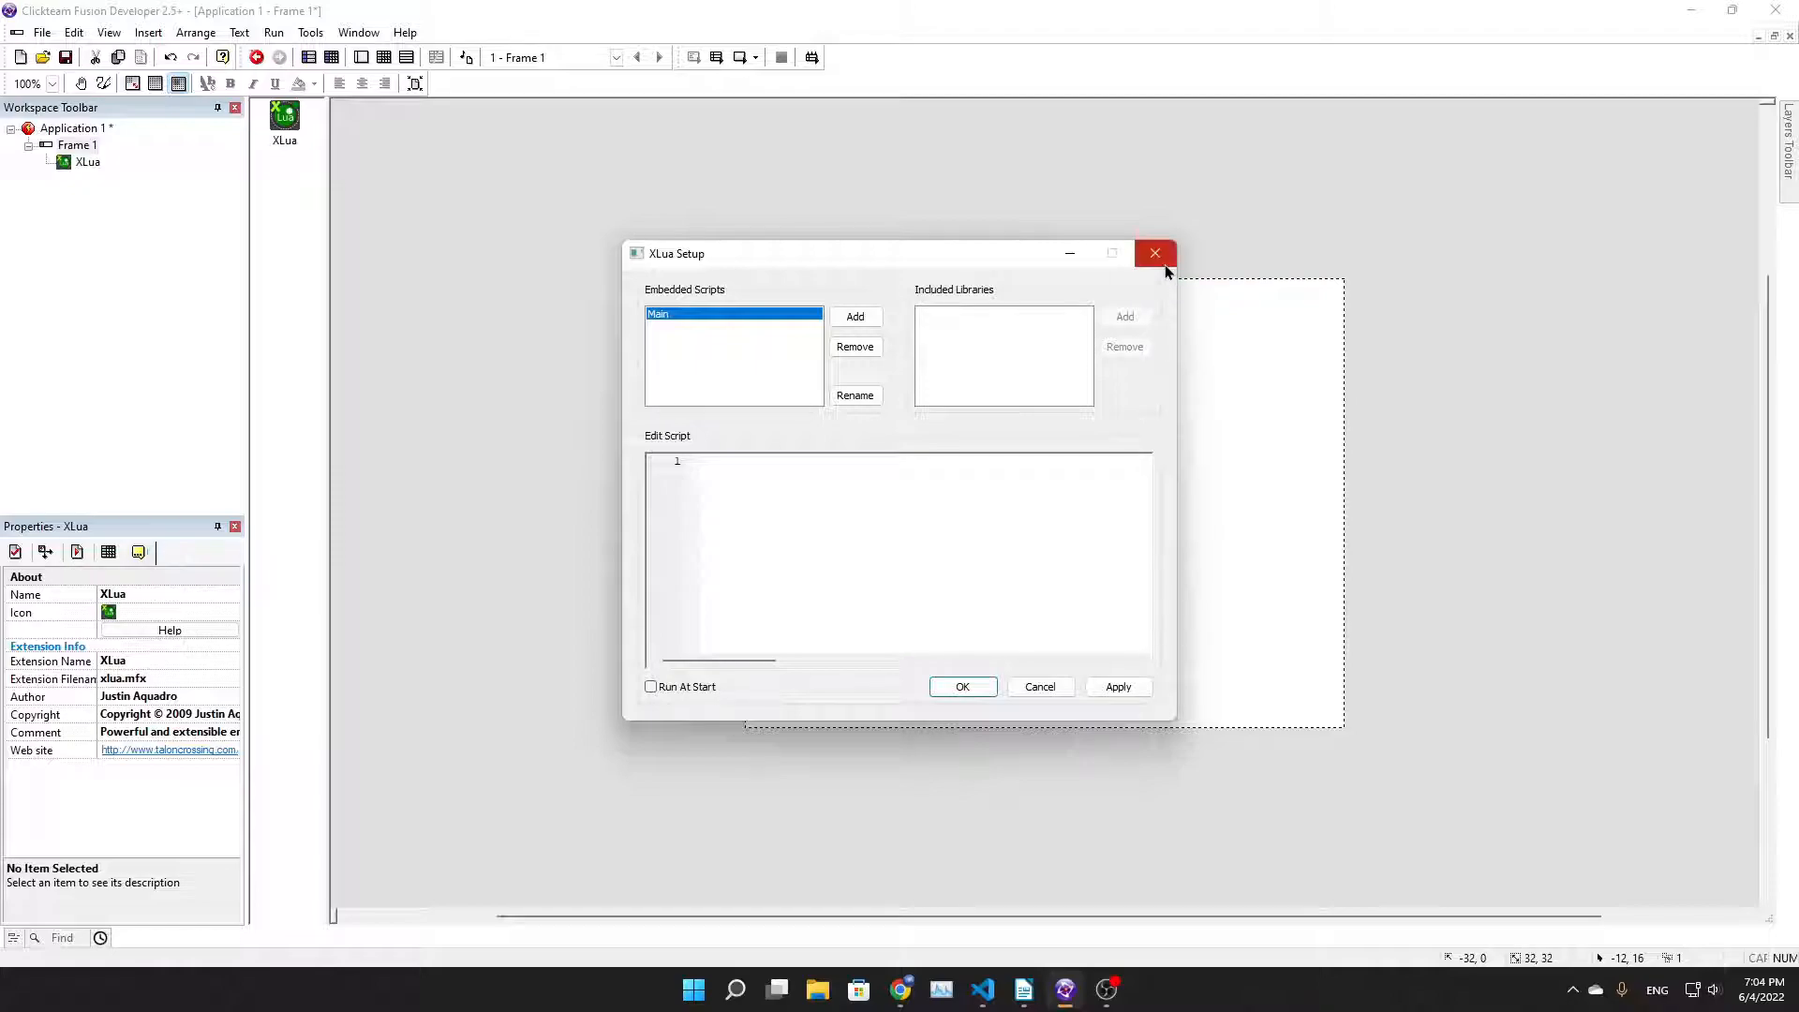
click(1155, 252)
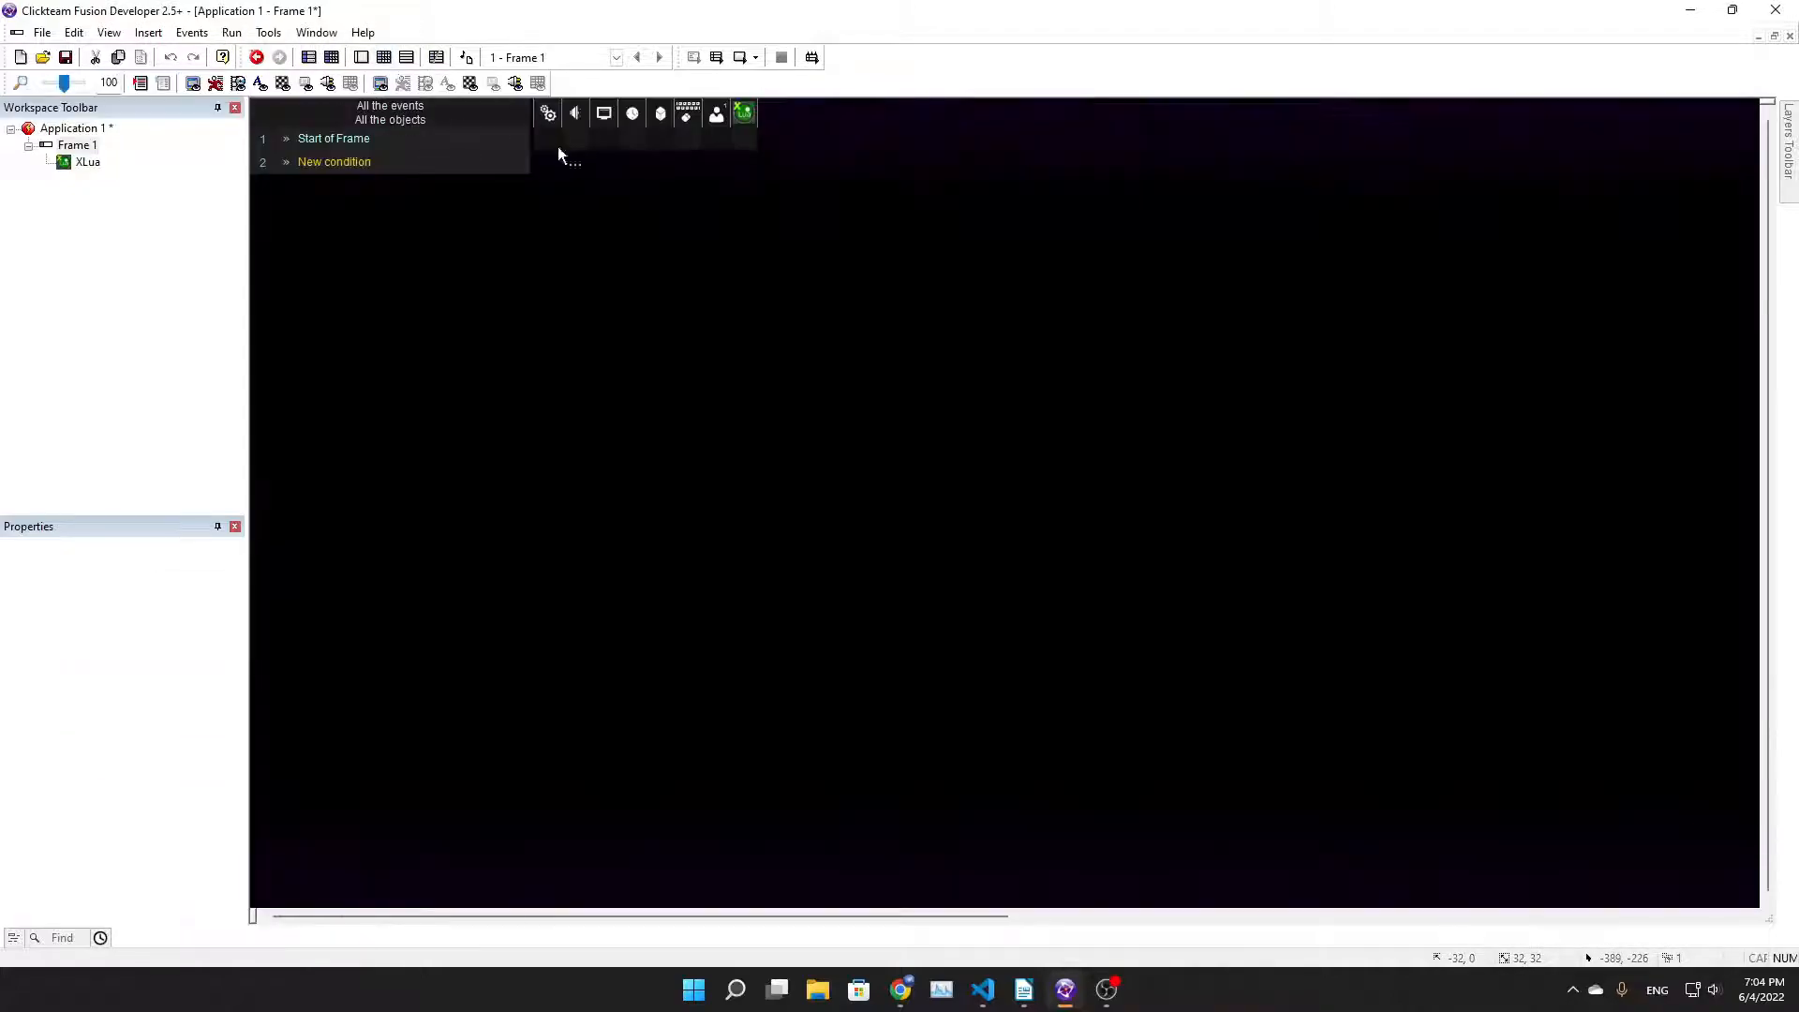
mouse_move(947, 379)
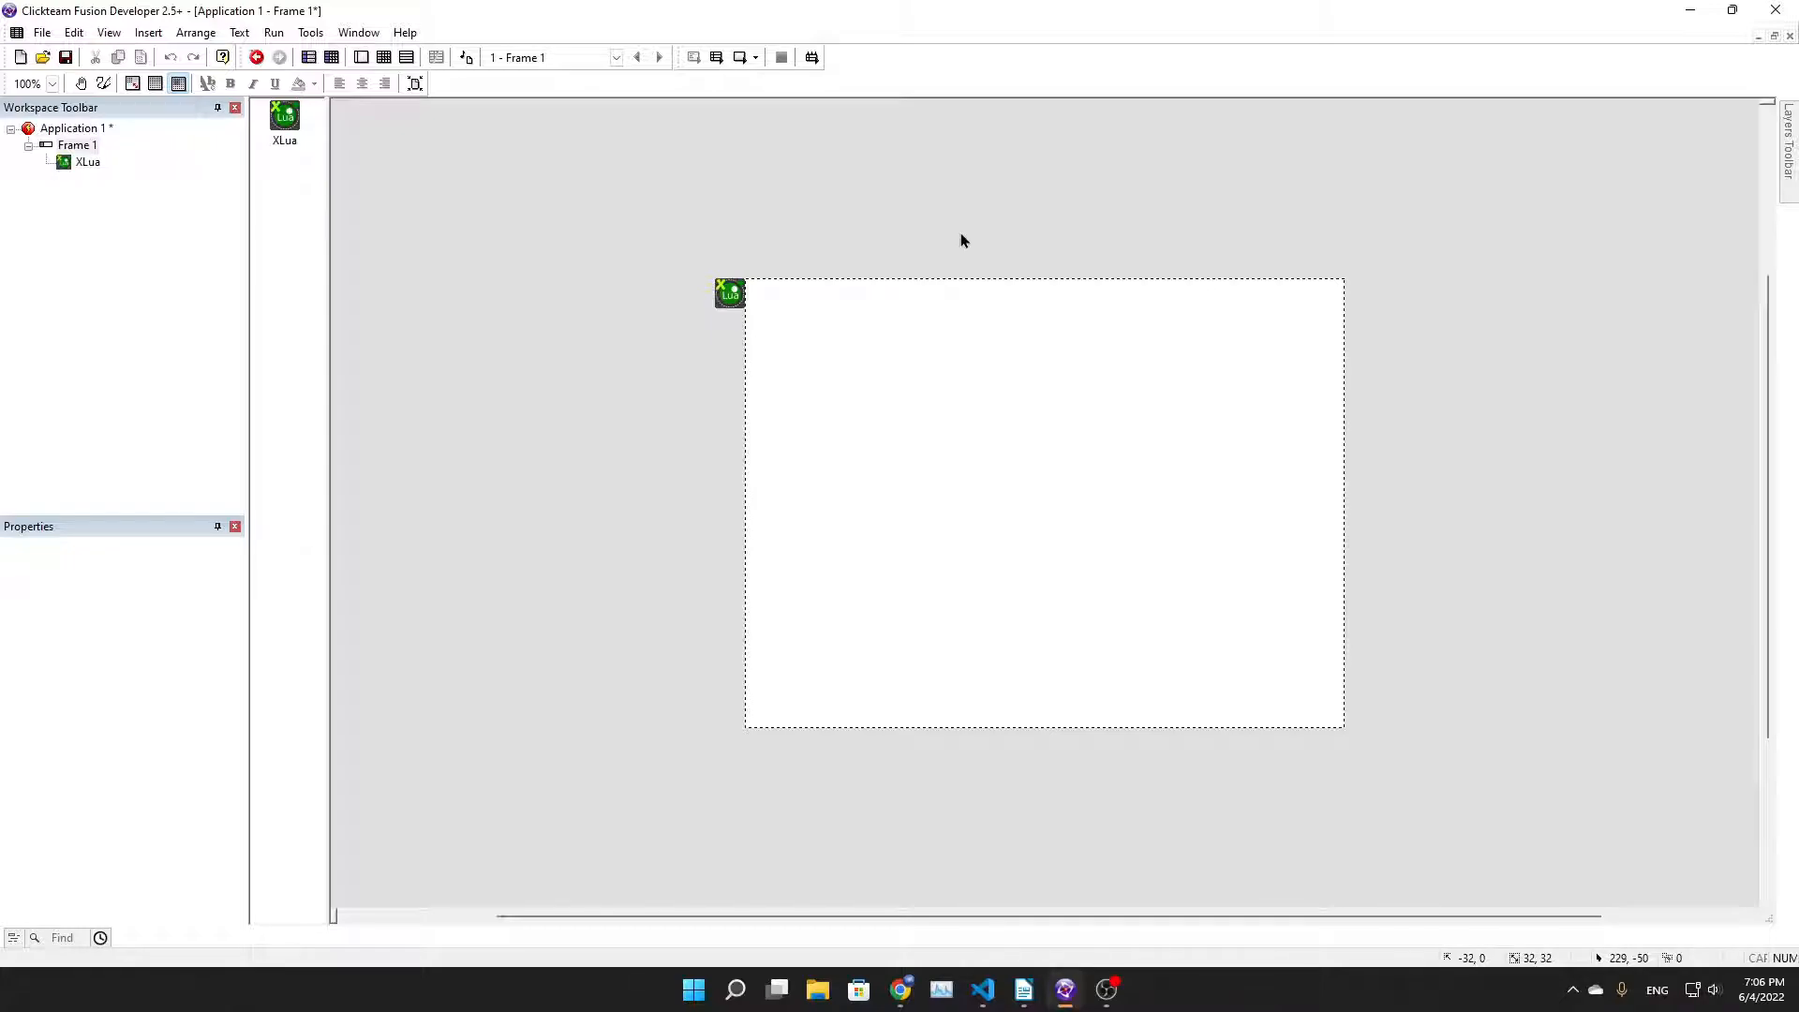
mouse_move(782, 310)
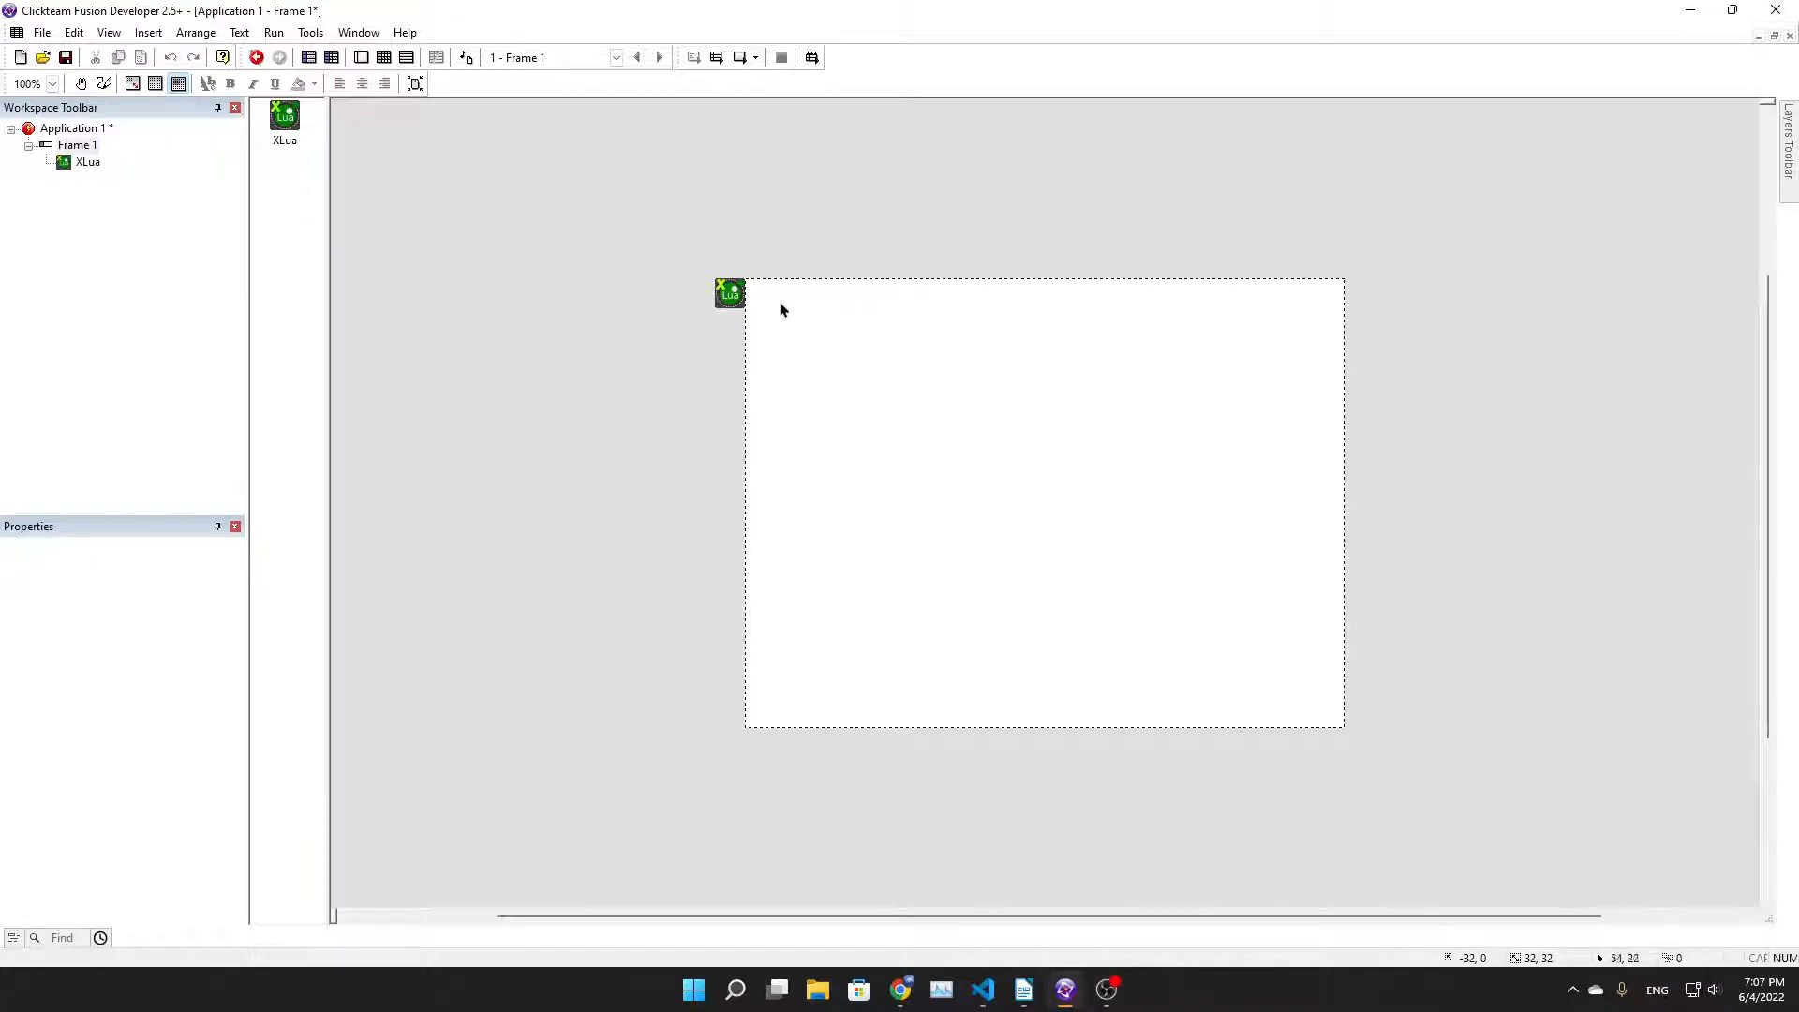
mouse_move(981, 990)
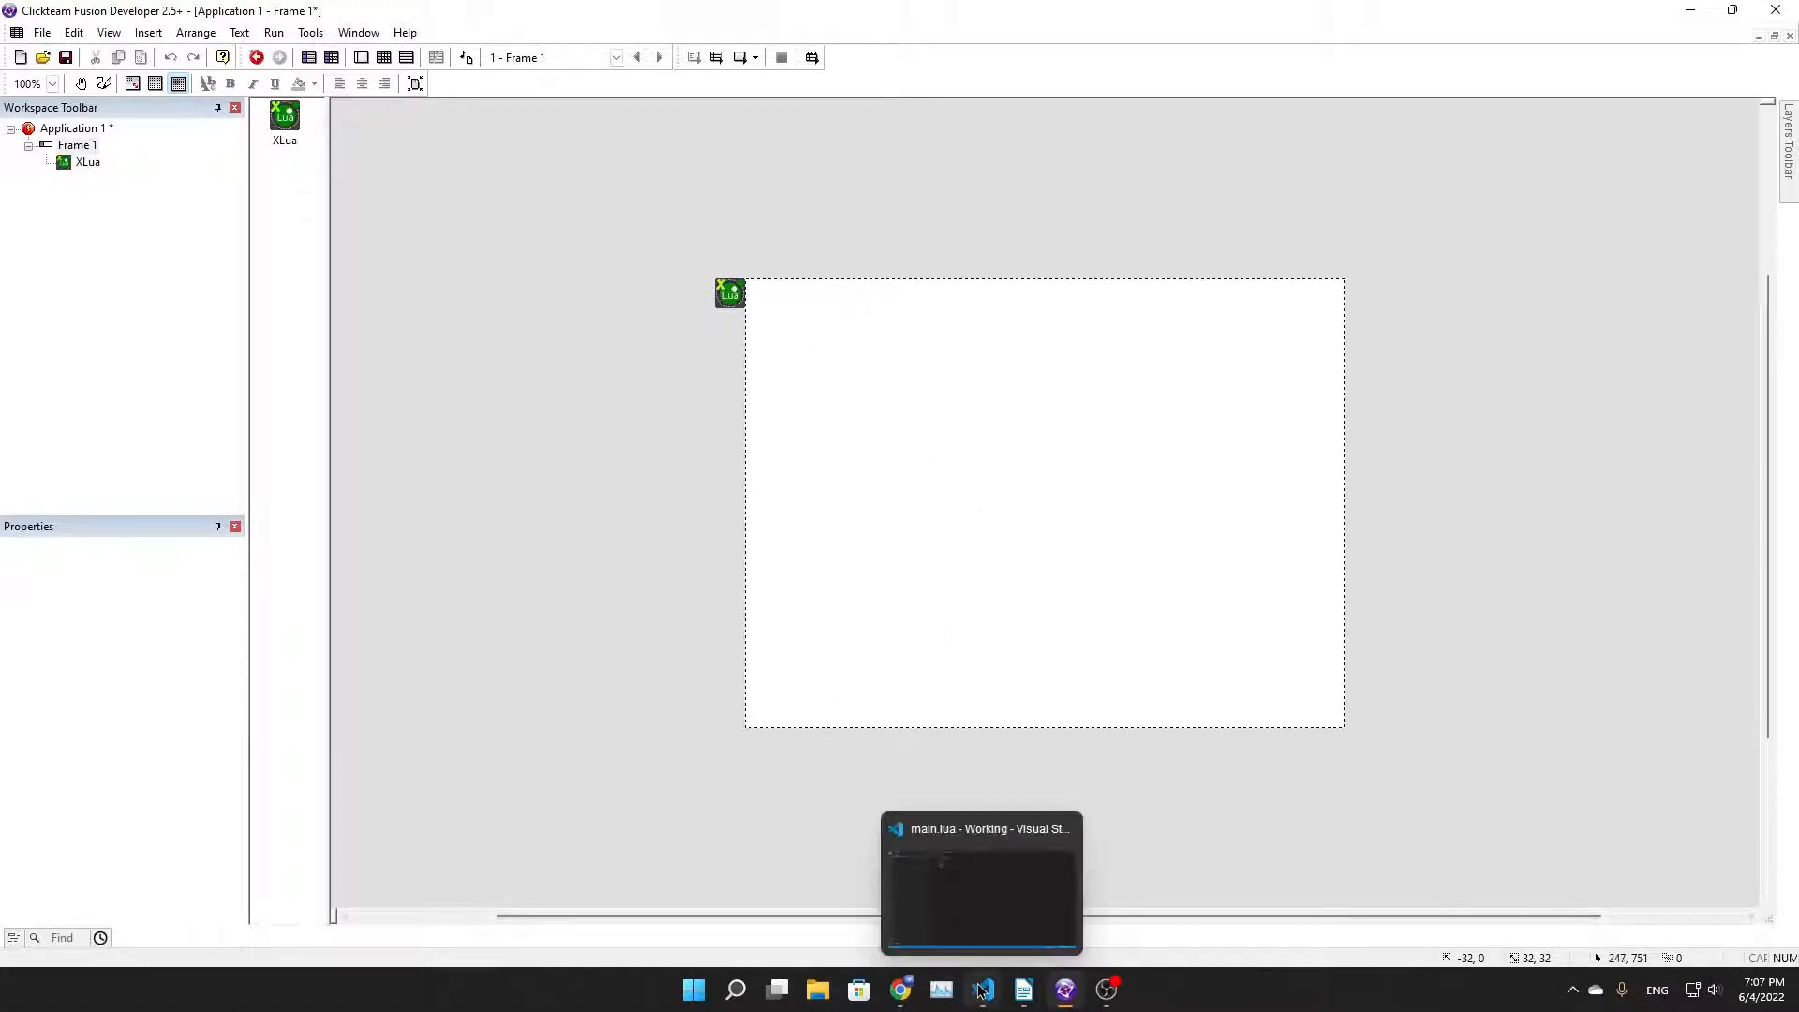
Bring main.lua forward in Visual Studio Code to review the empty Main function template
click(981, 883)
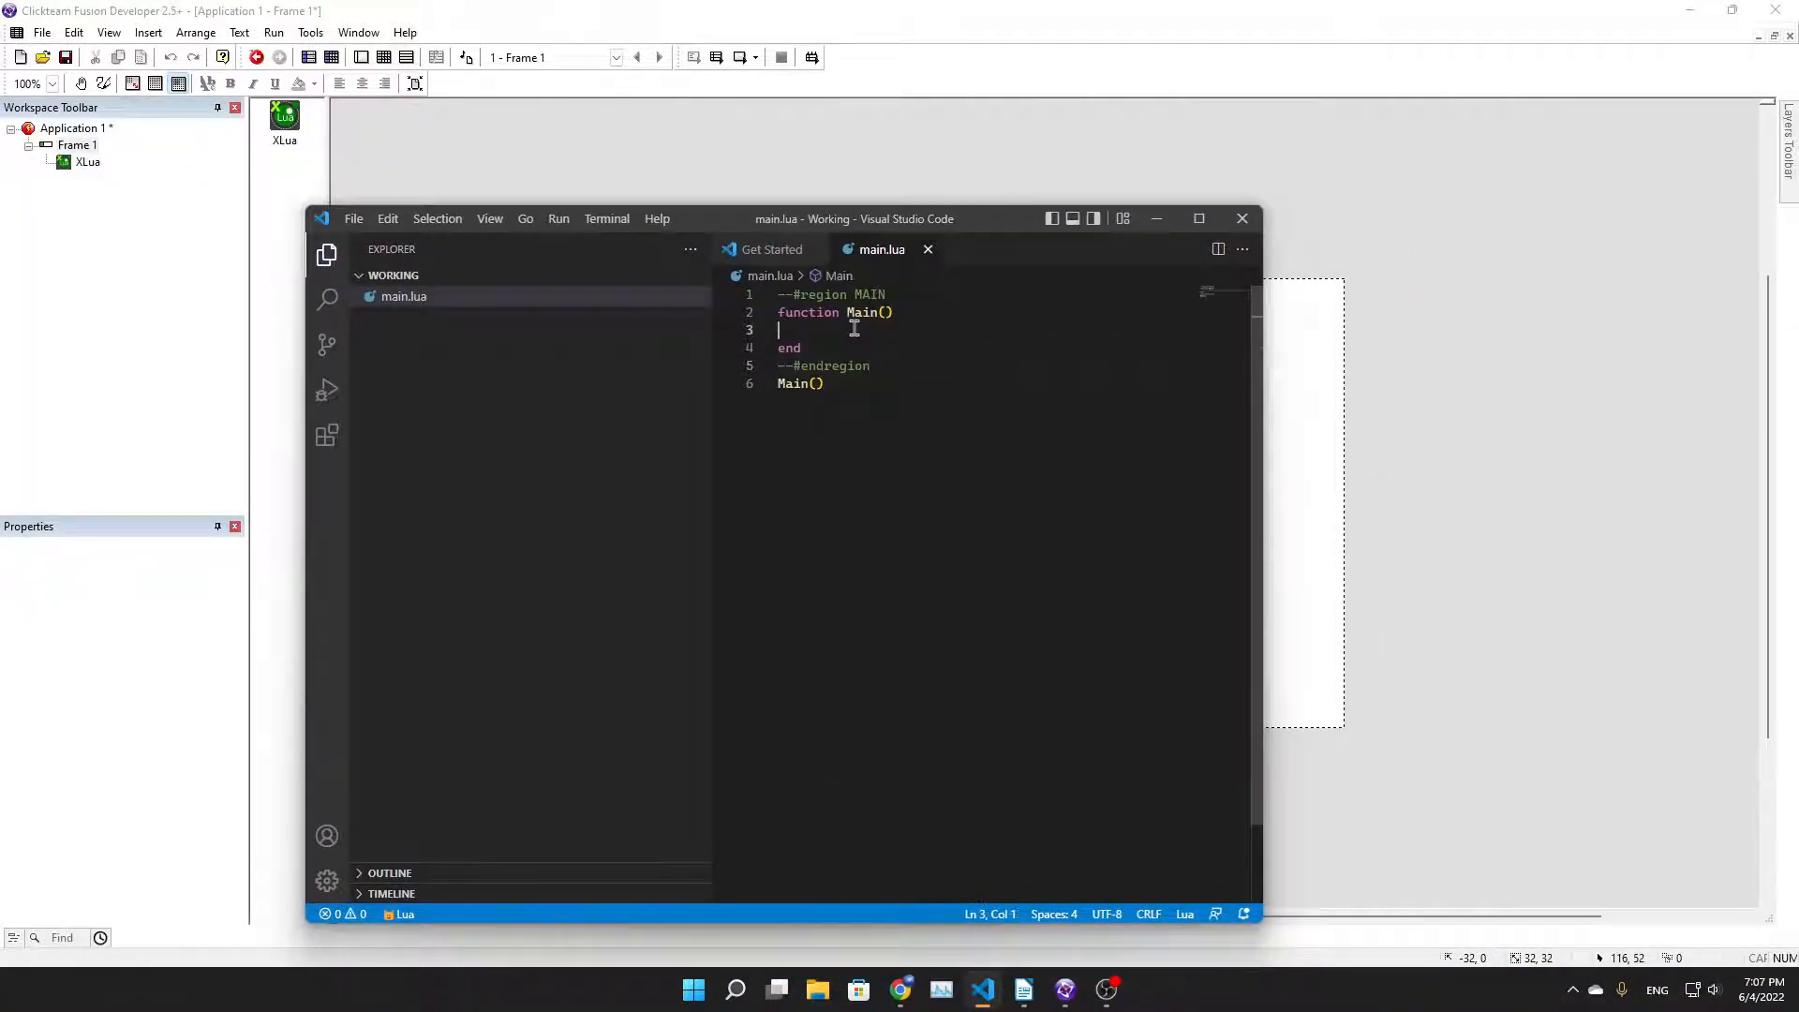
mouse_move(769, 303)
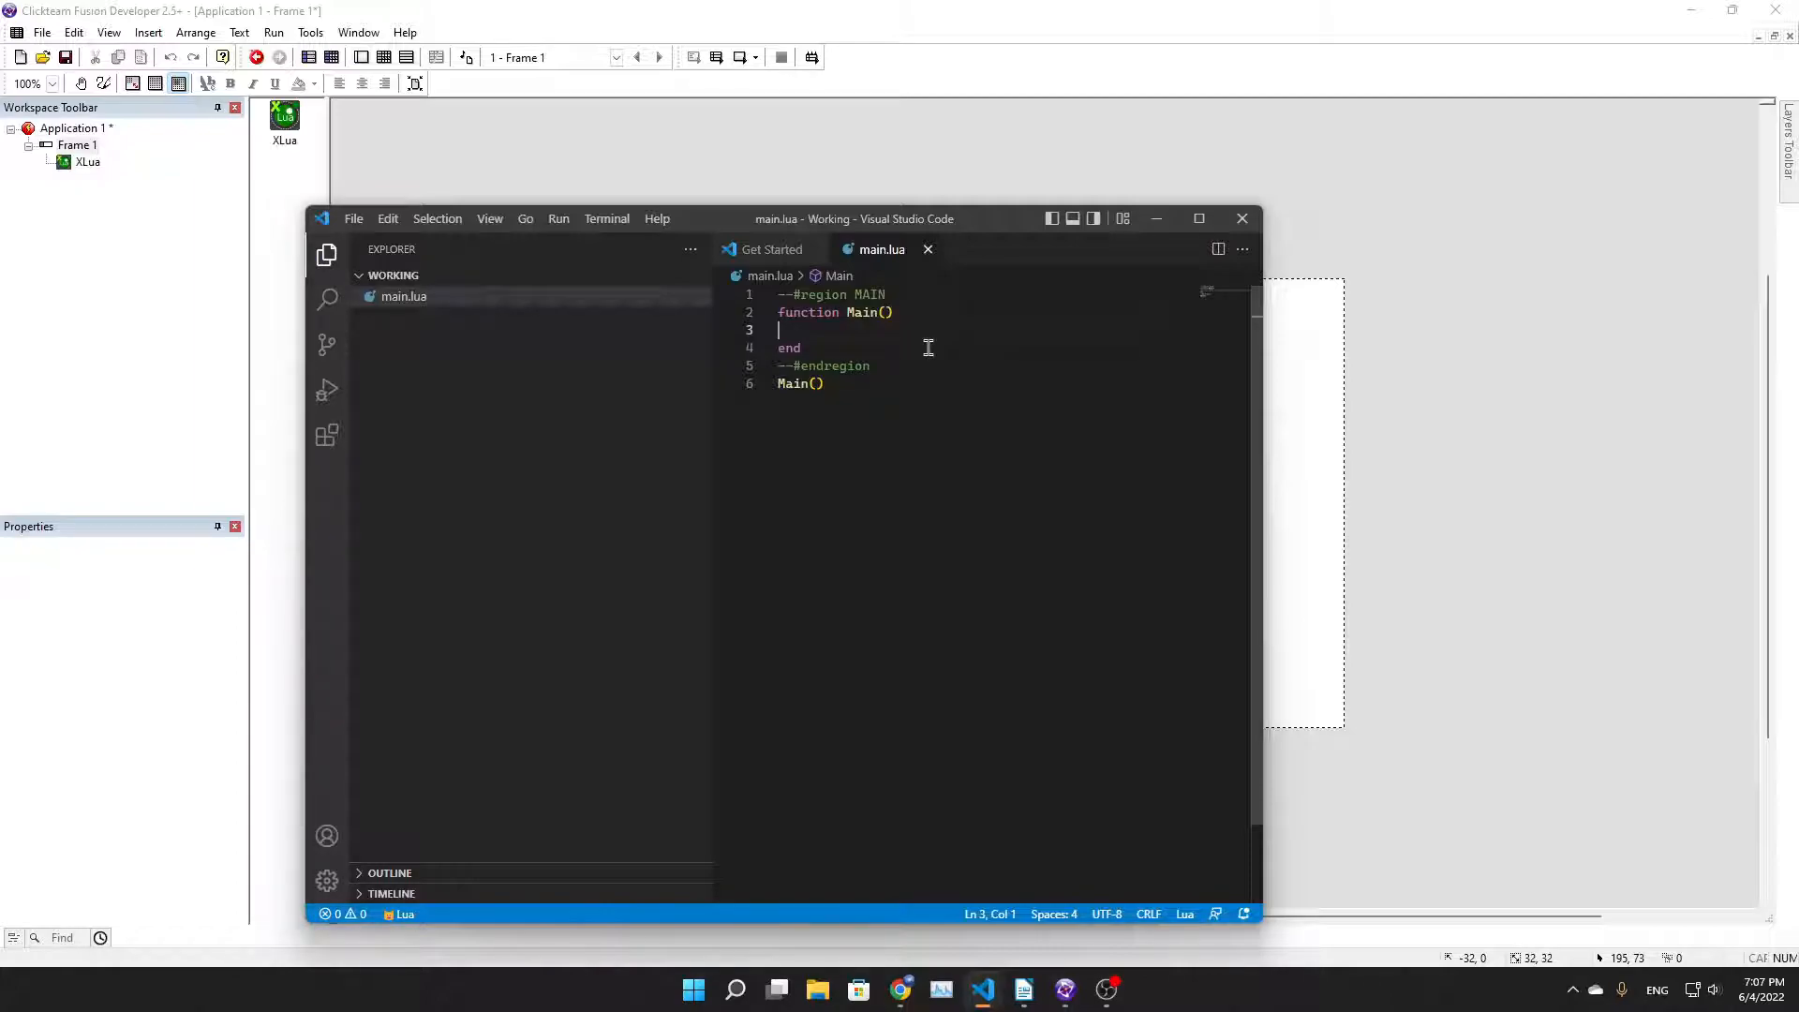
mouse_move(915, 324)
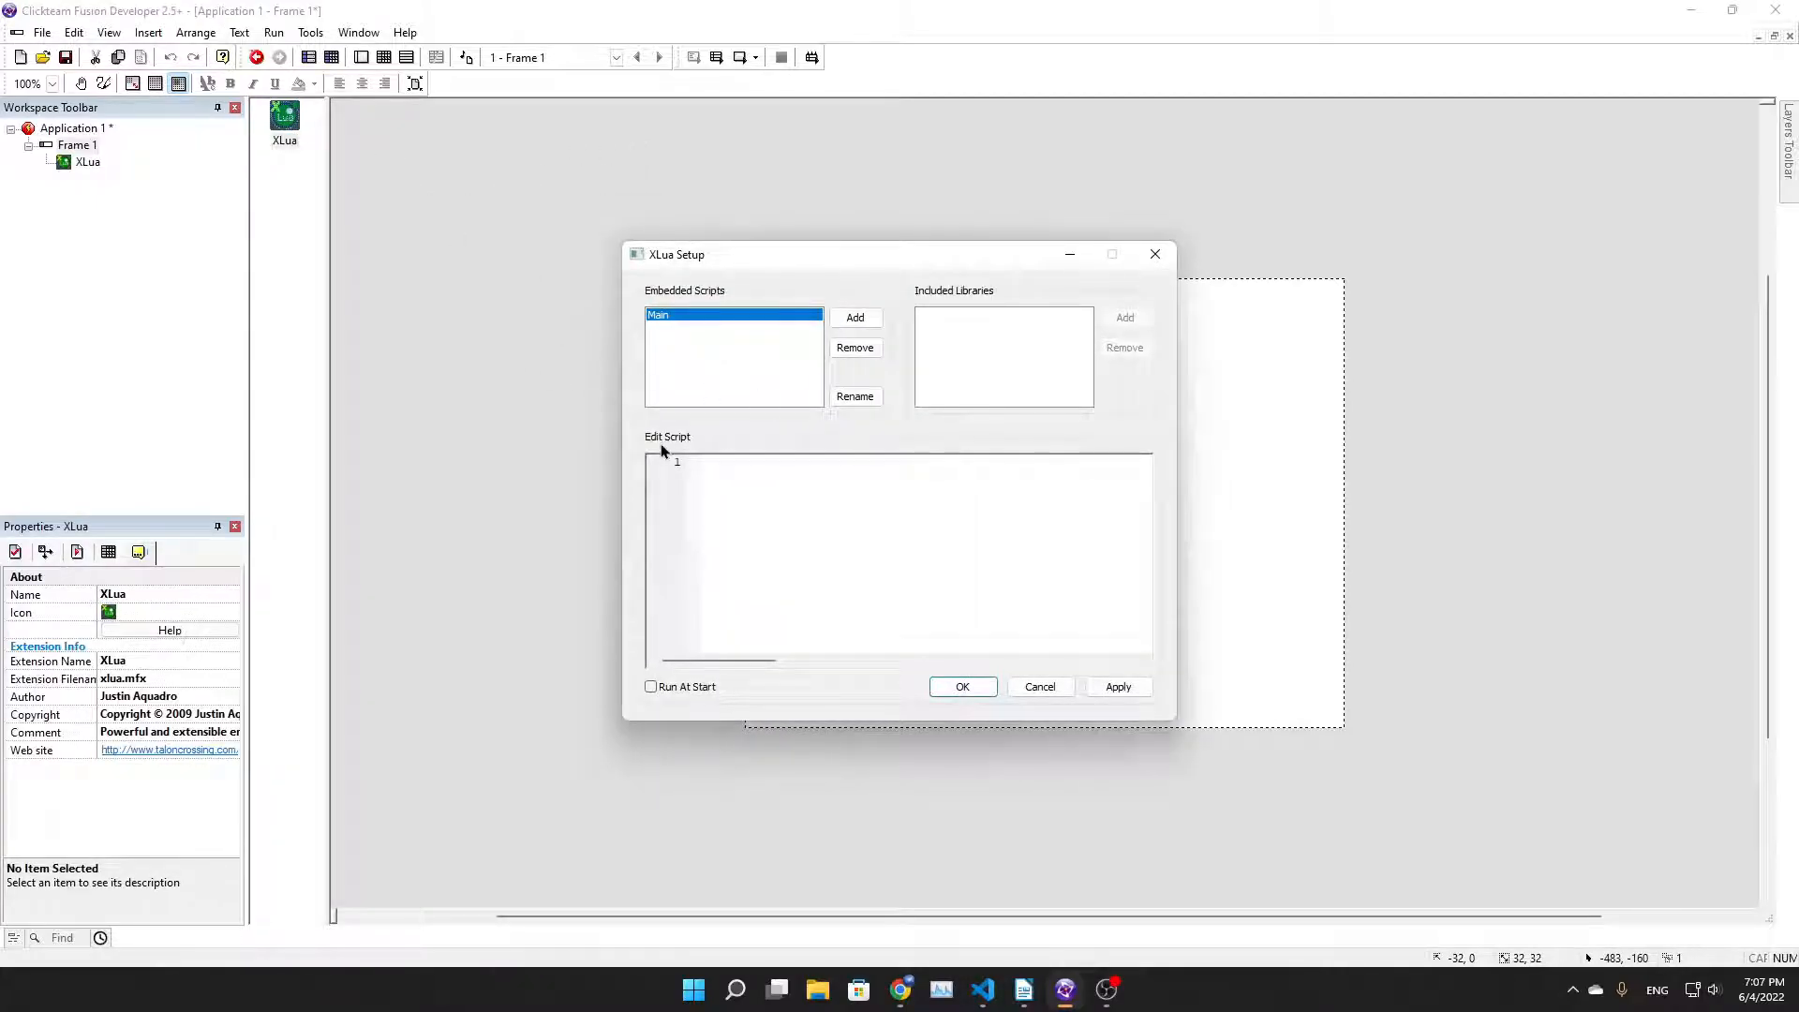
mouse_move(486, 10)
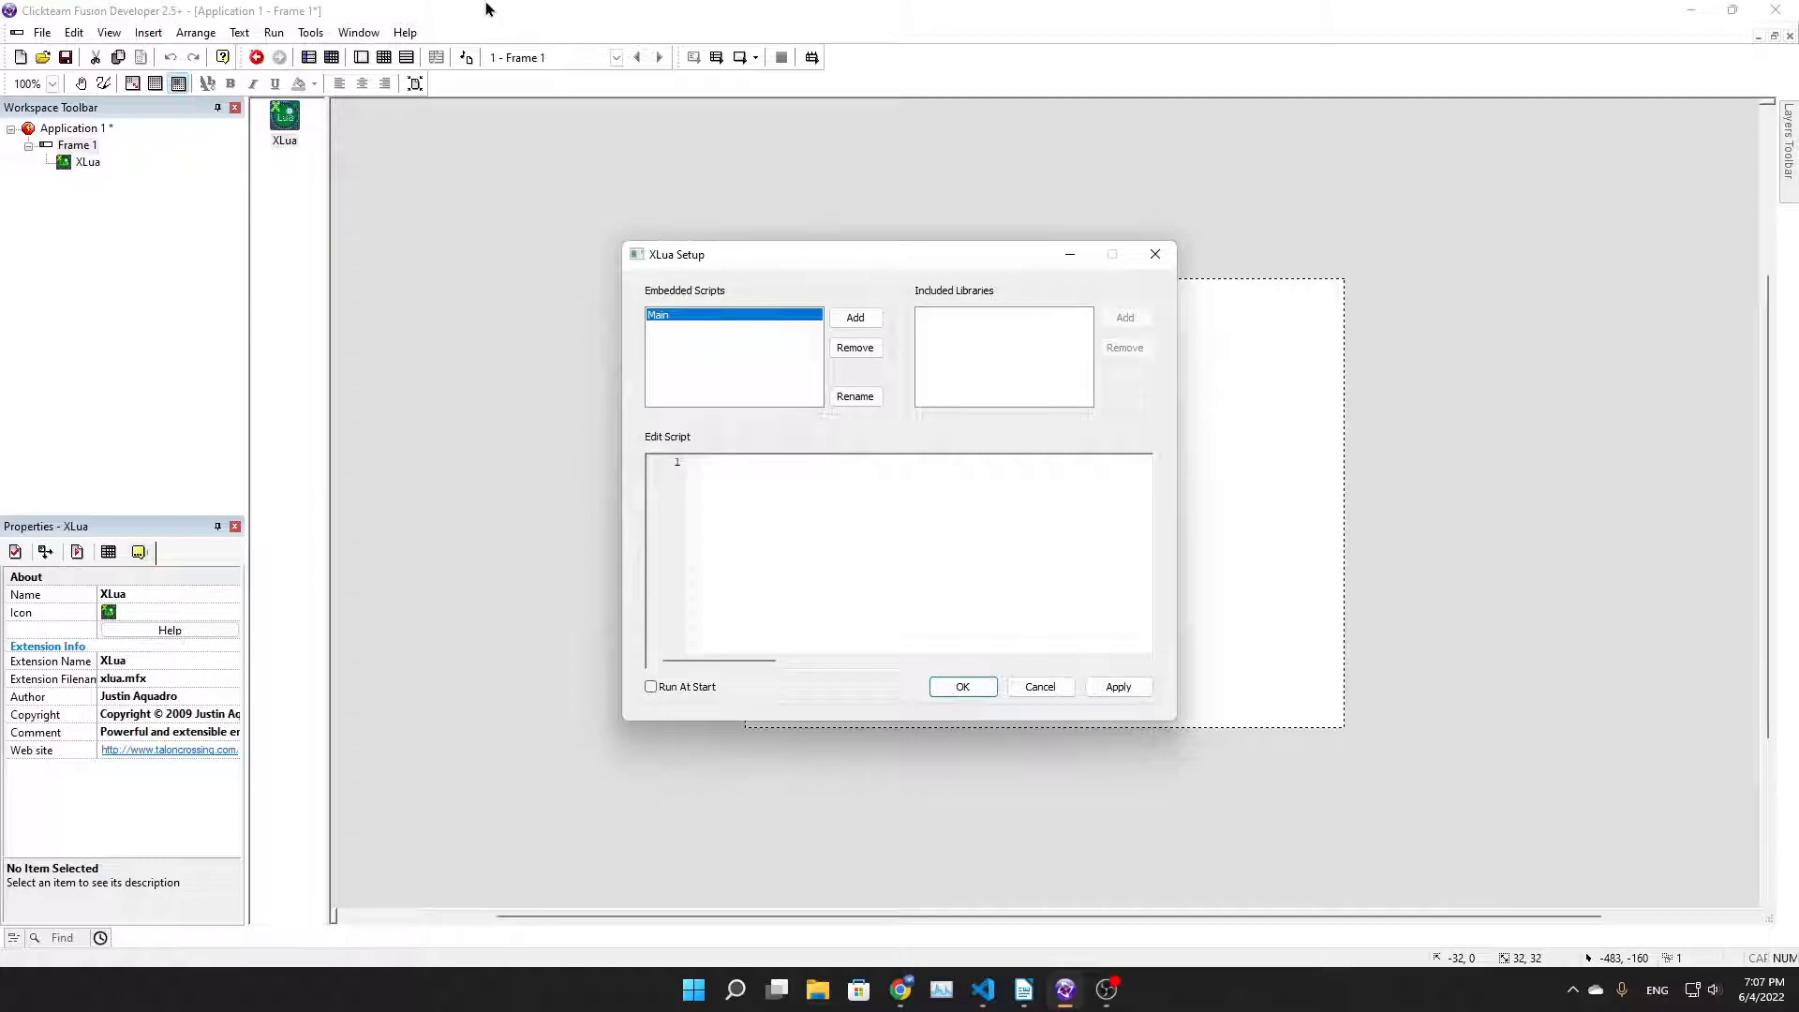
mouse_move(1159, 235)
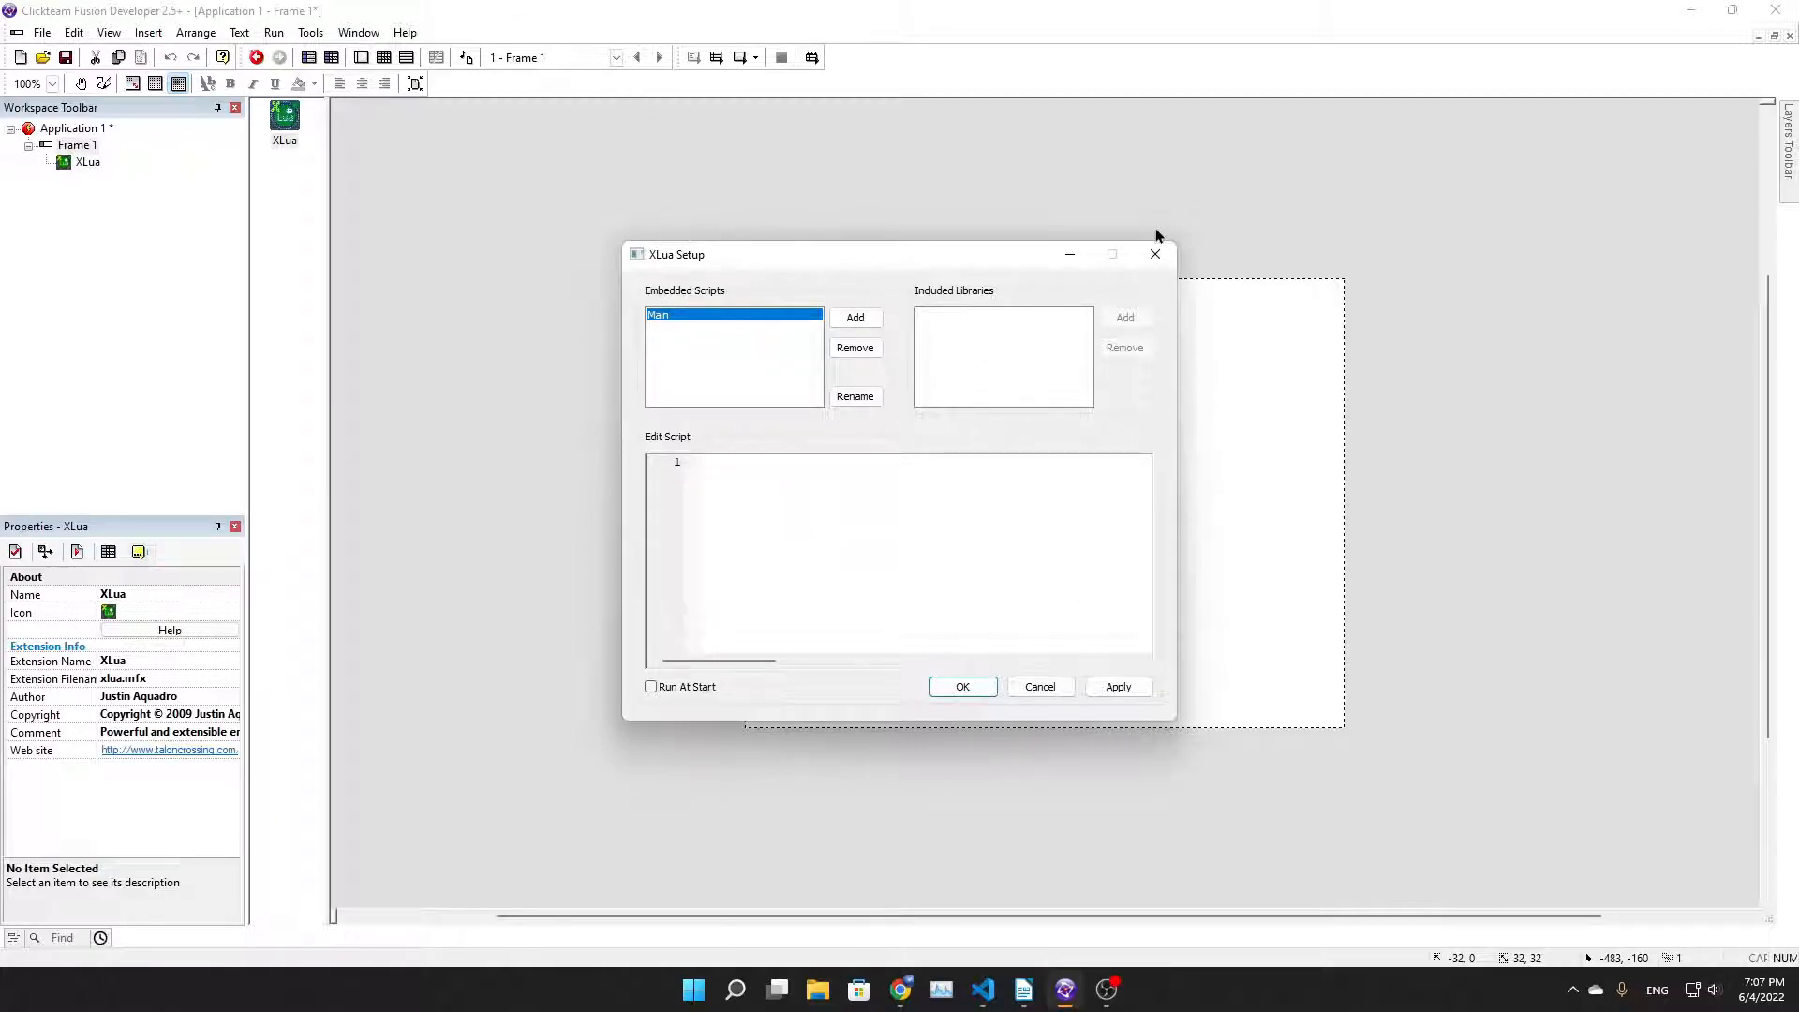
mouse_move(1056, 163)
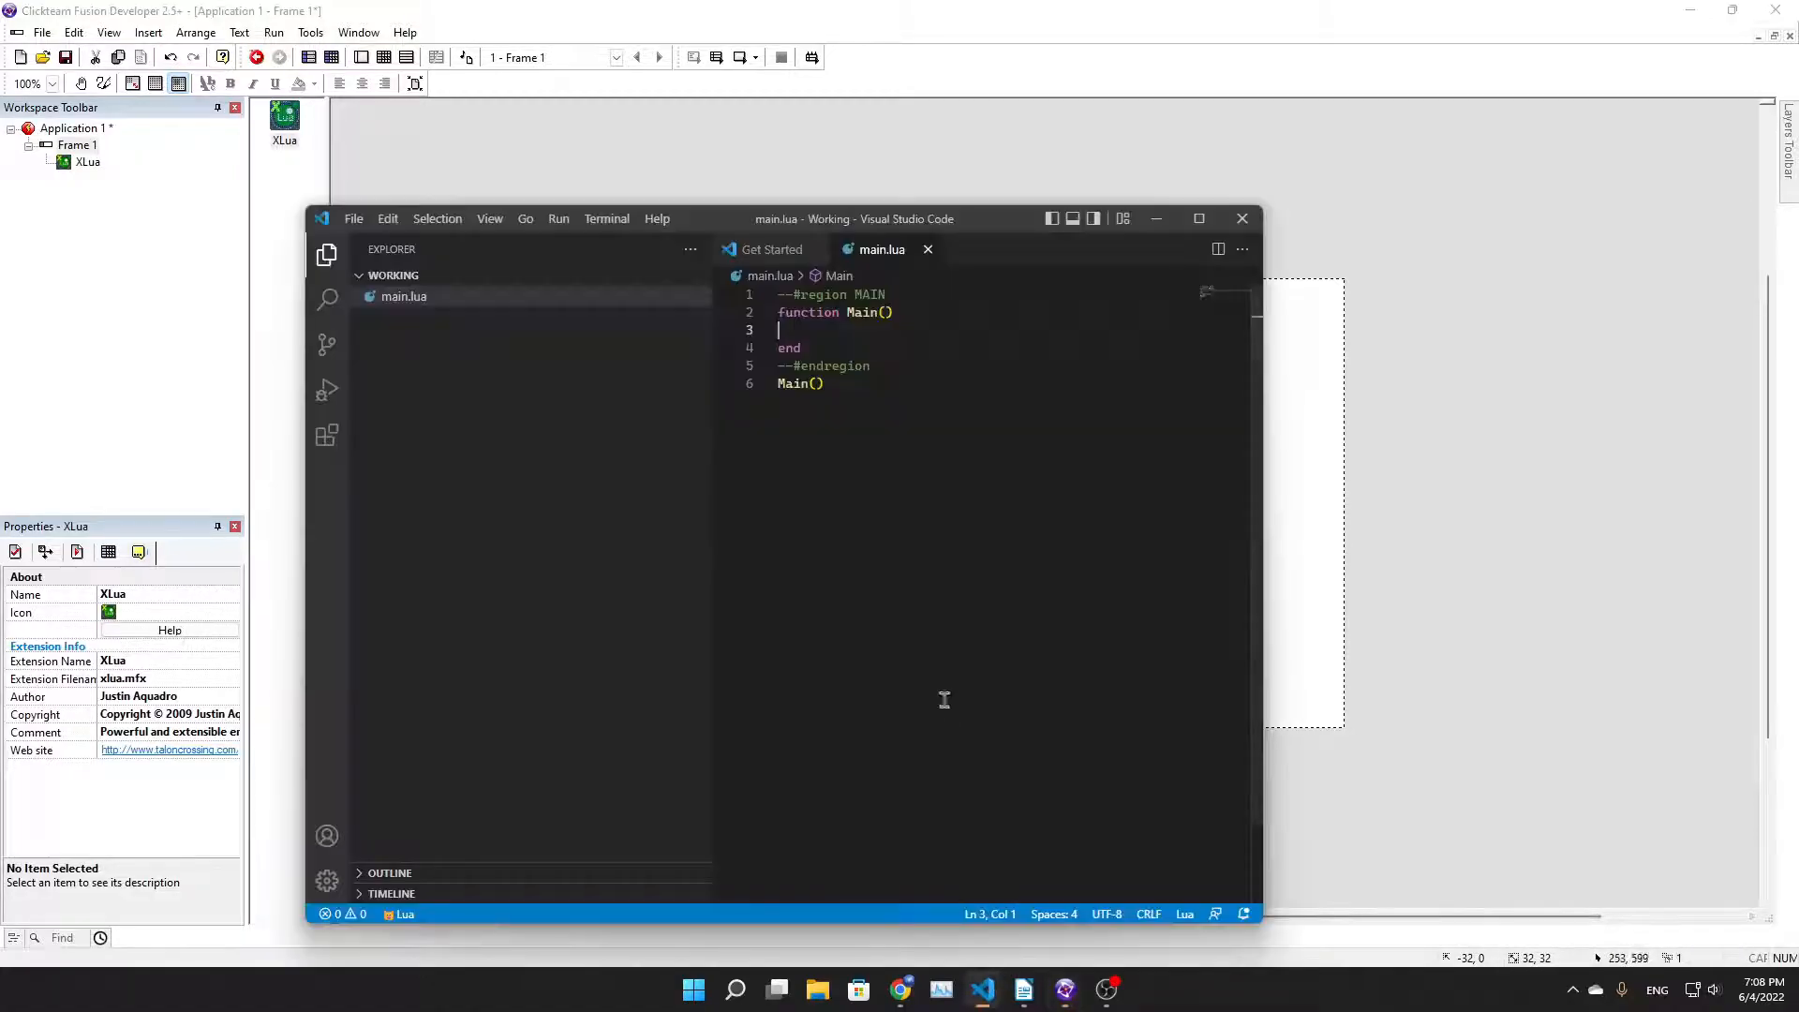
mouse_move(883, 515)
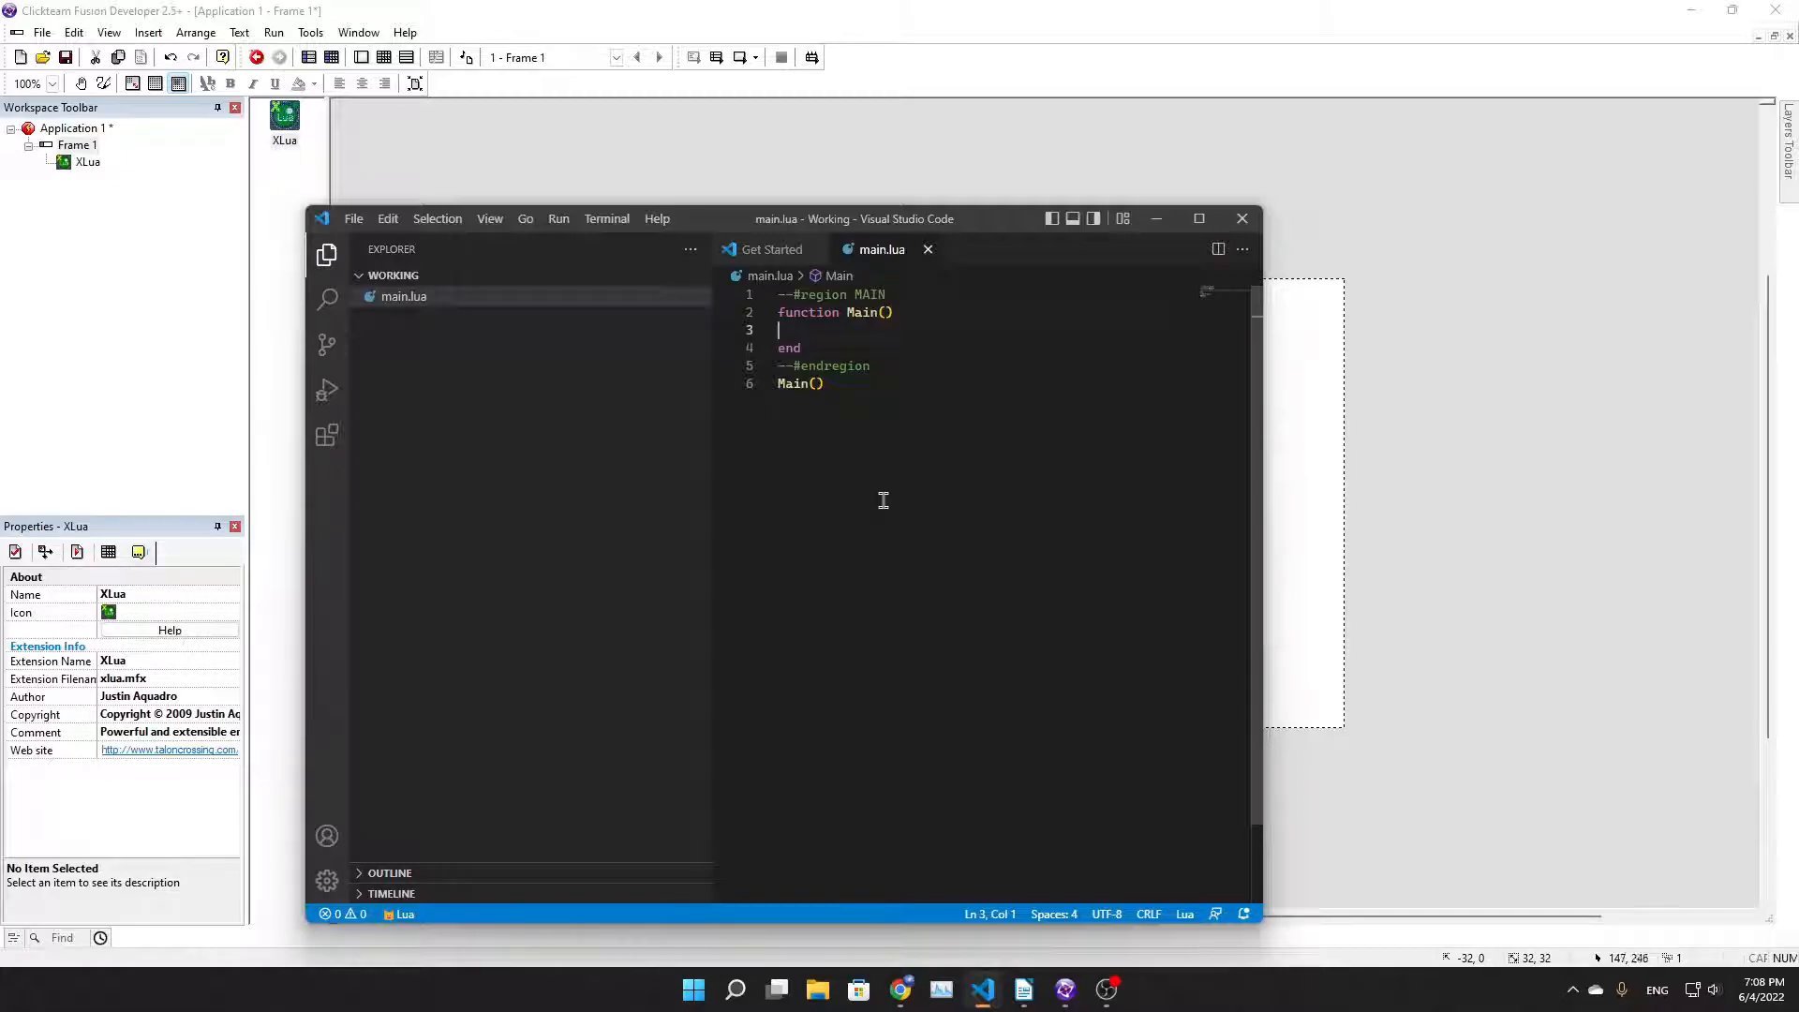
mouse_move(883, 501)
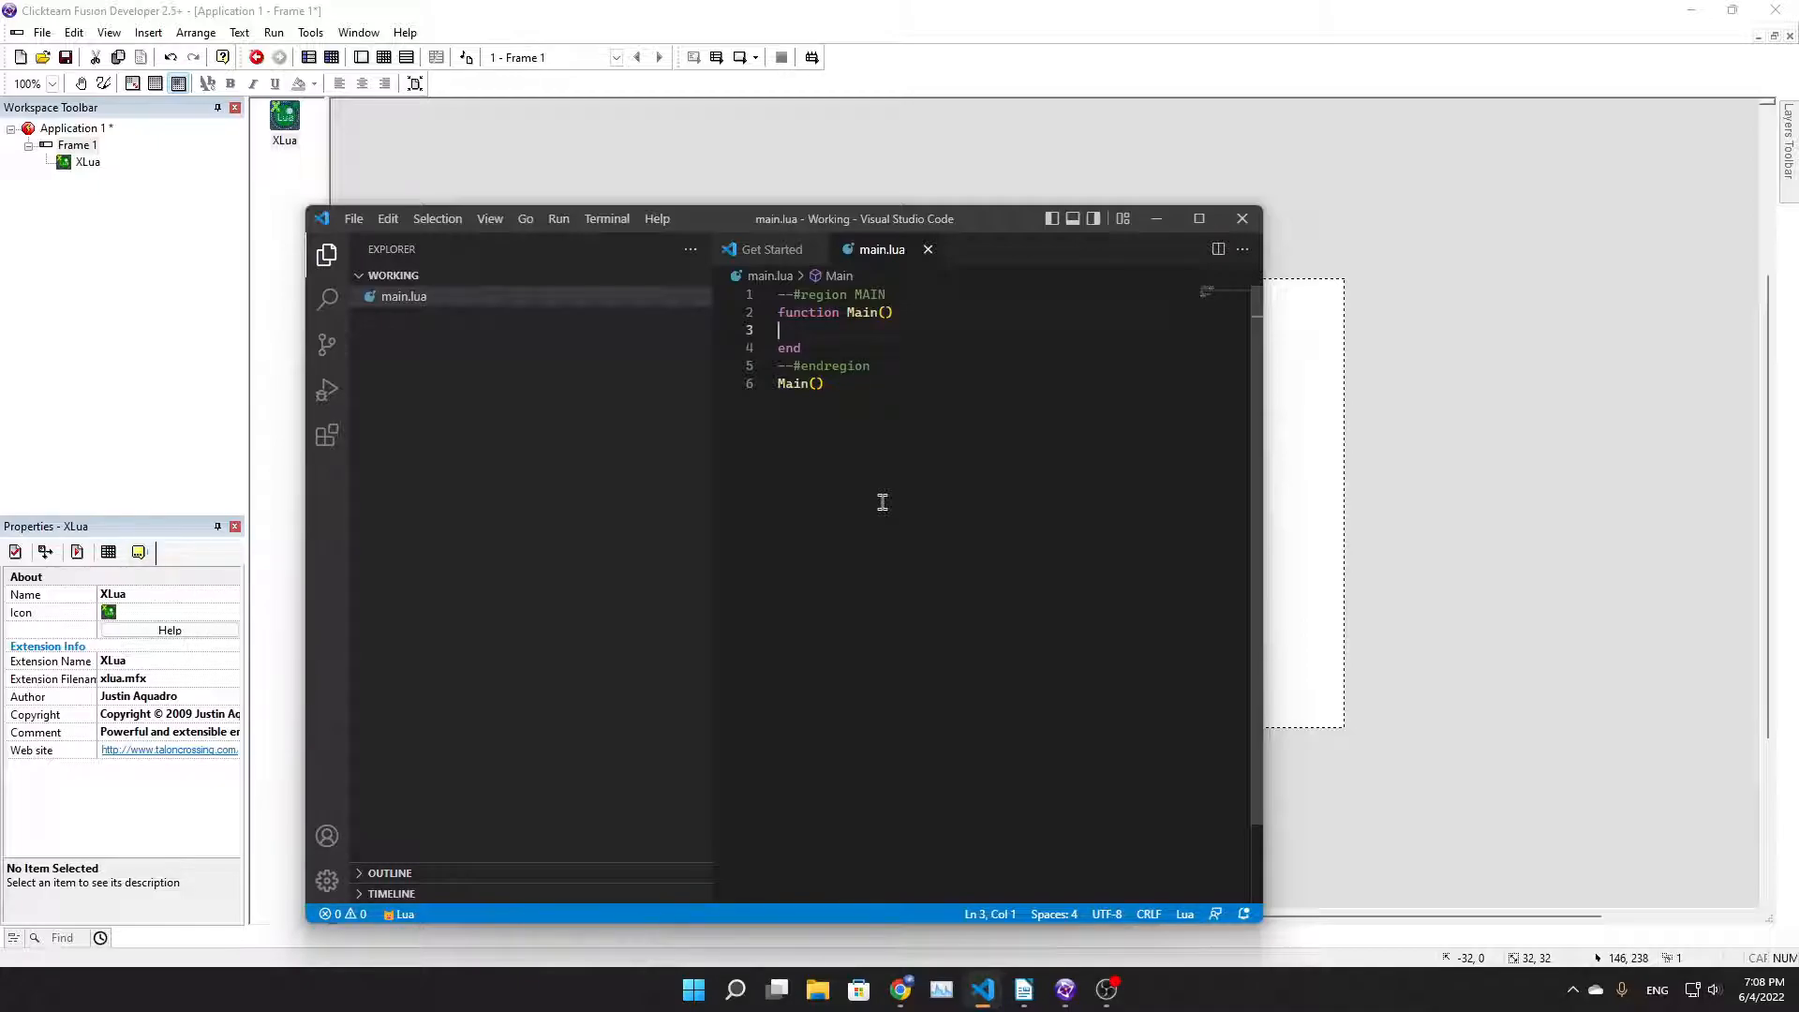
Add print("Hello World!") inside Main and select the whole script to copy
text(print()
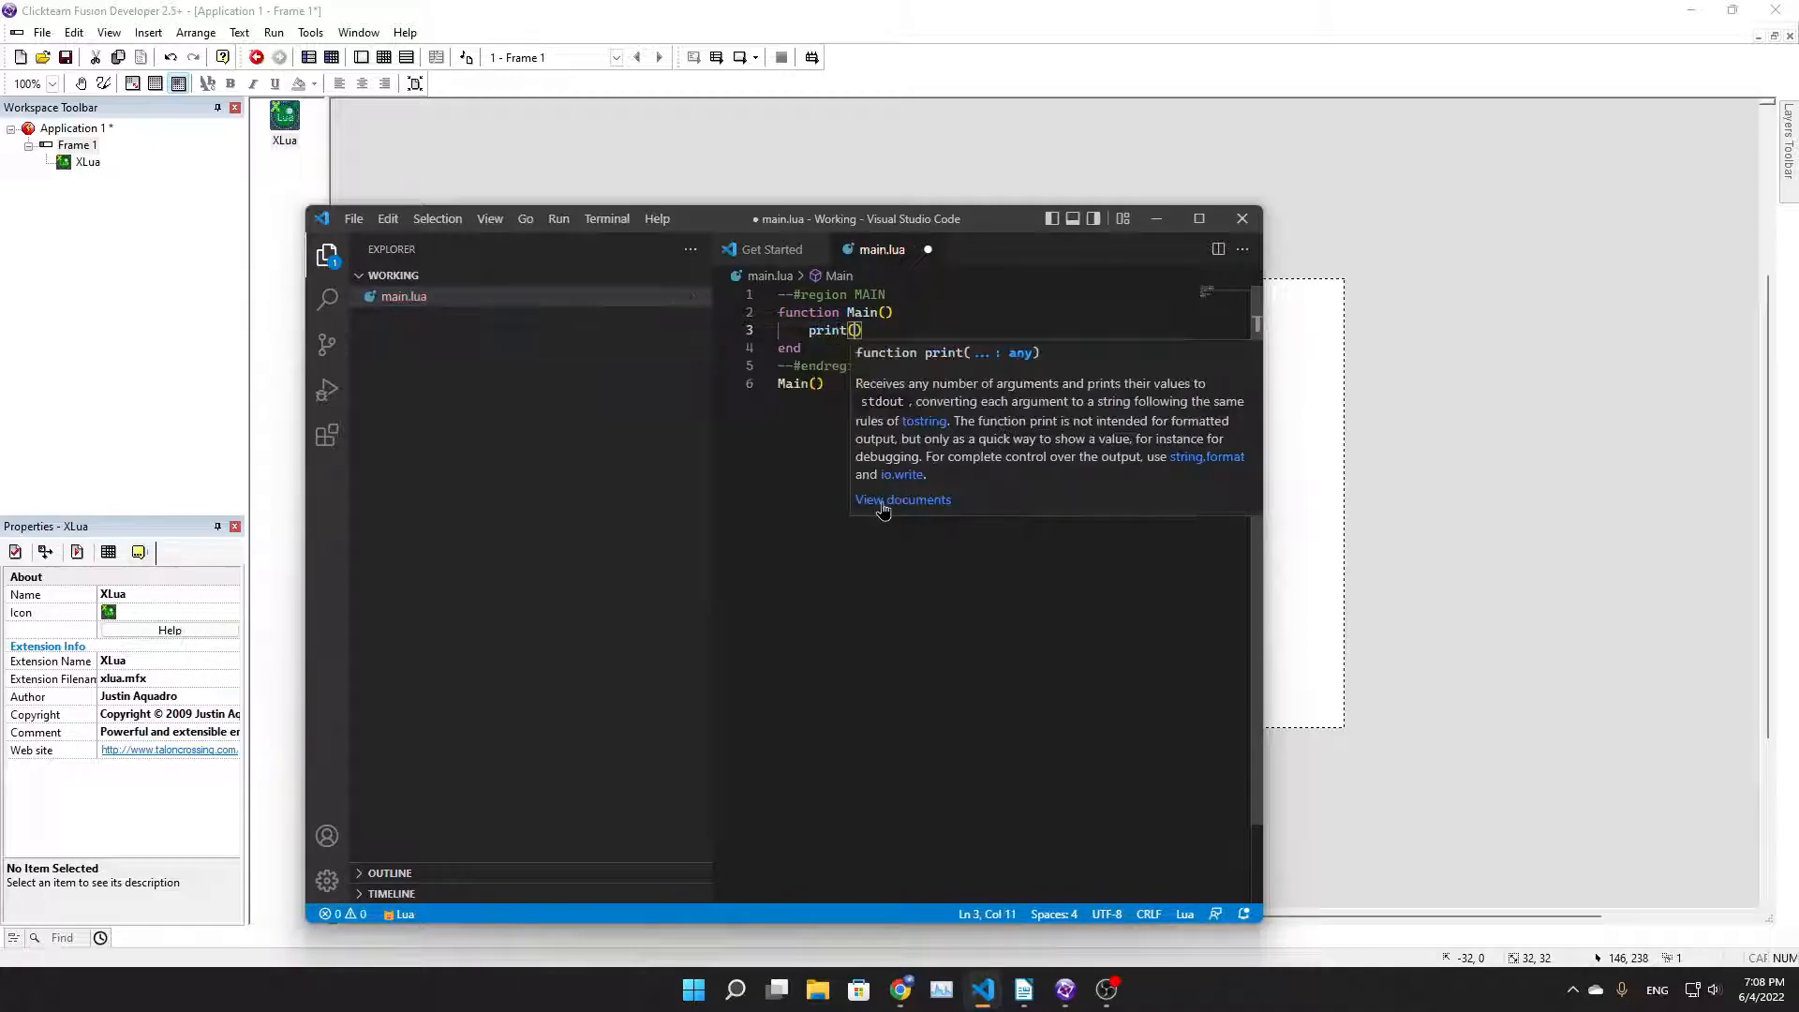
text("He")
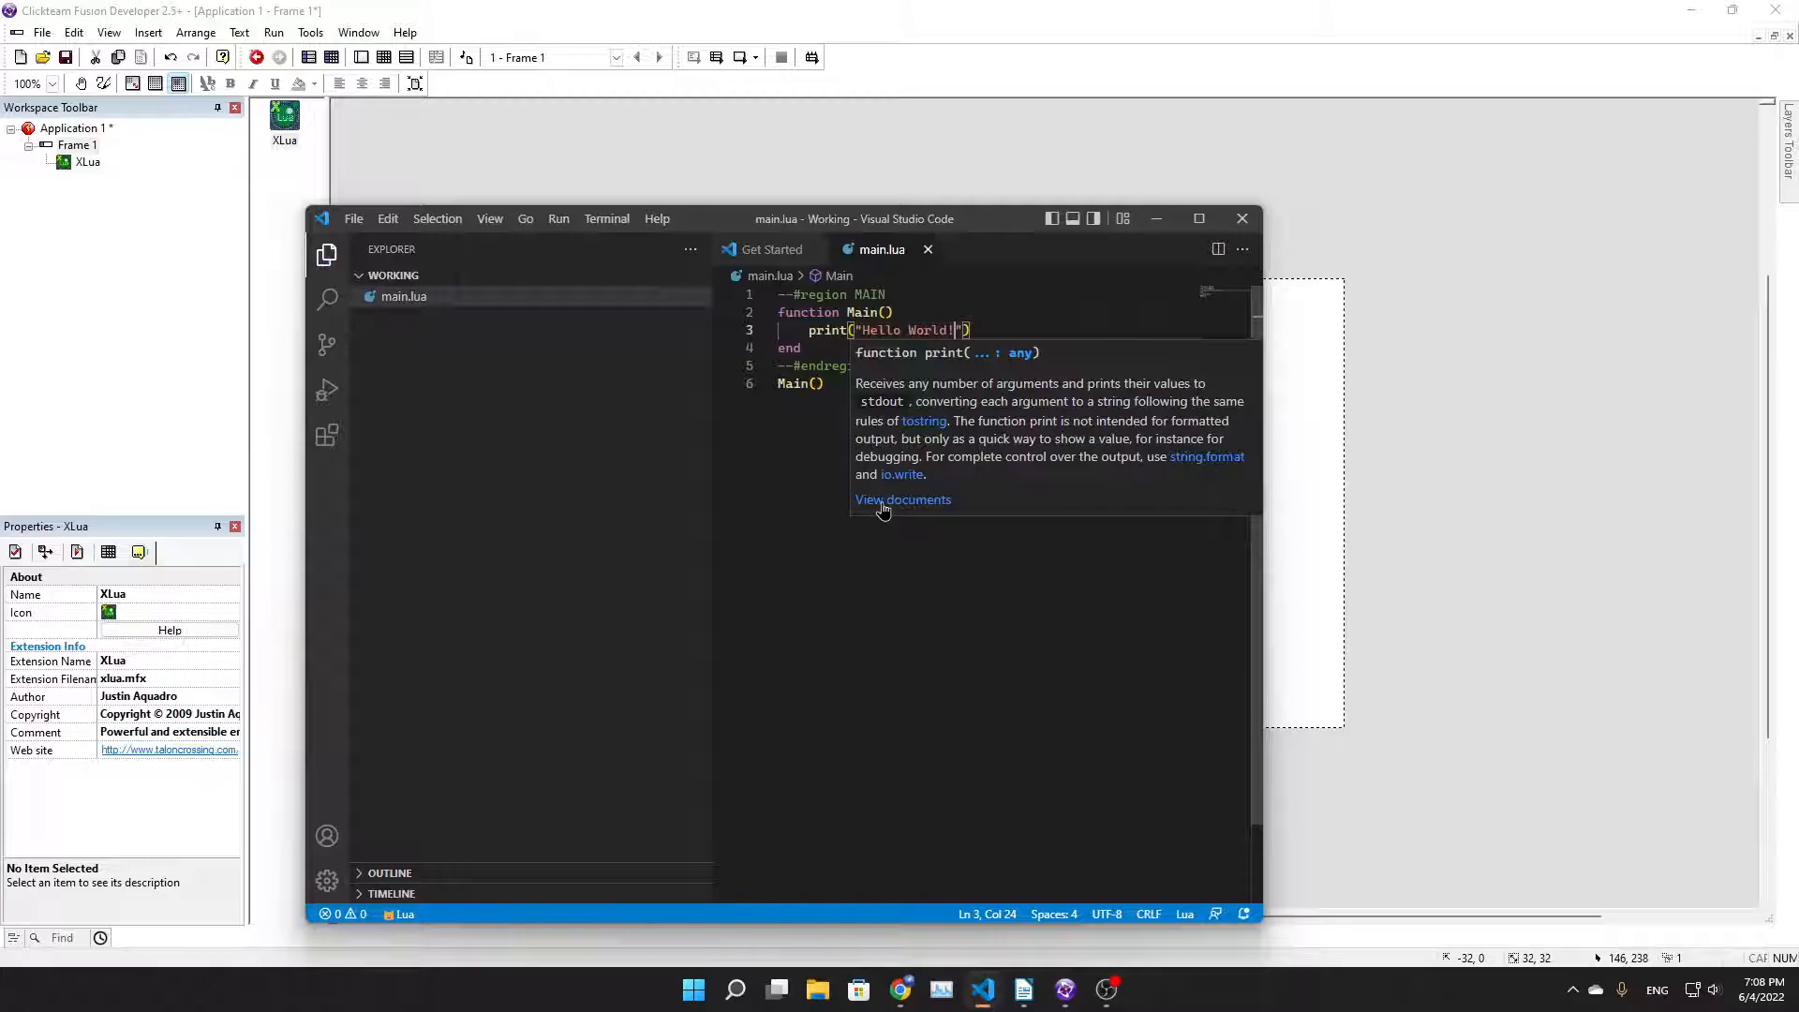
key(ctrl+a)
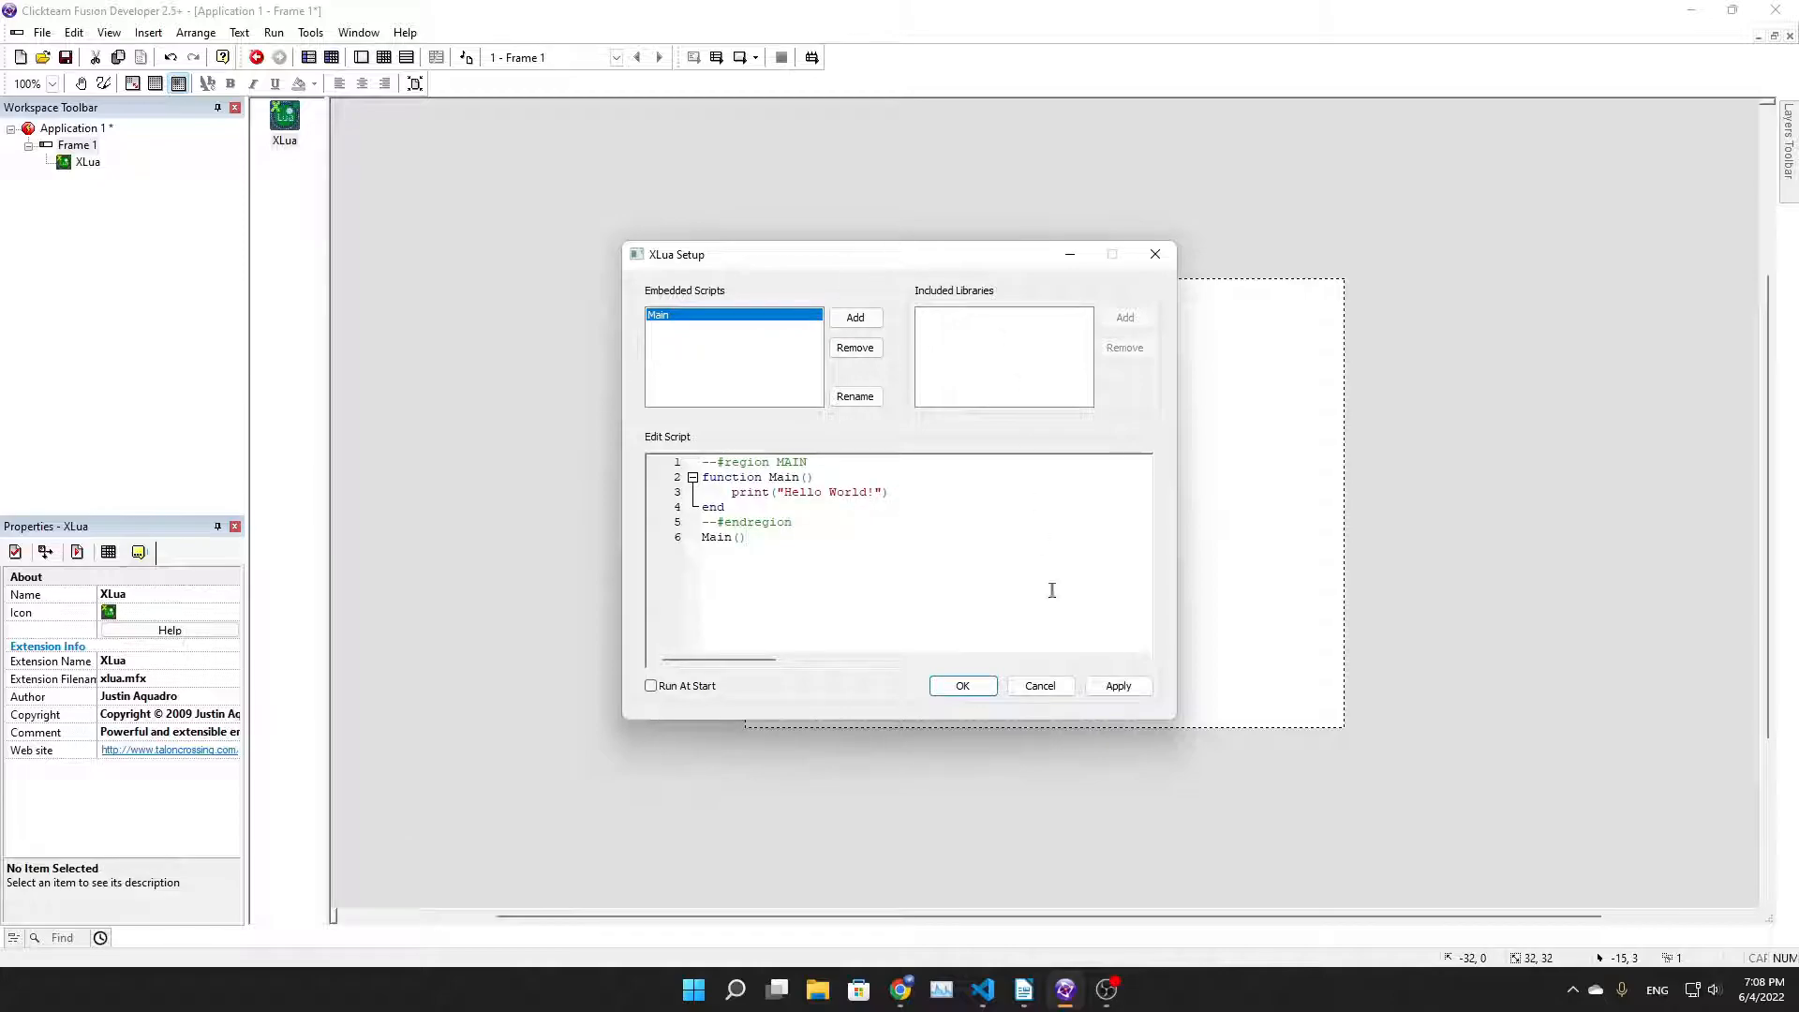
Run the embedded 'Main' script at Start of Frame and enable XLua Run At Start
click(961, 685)
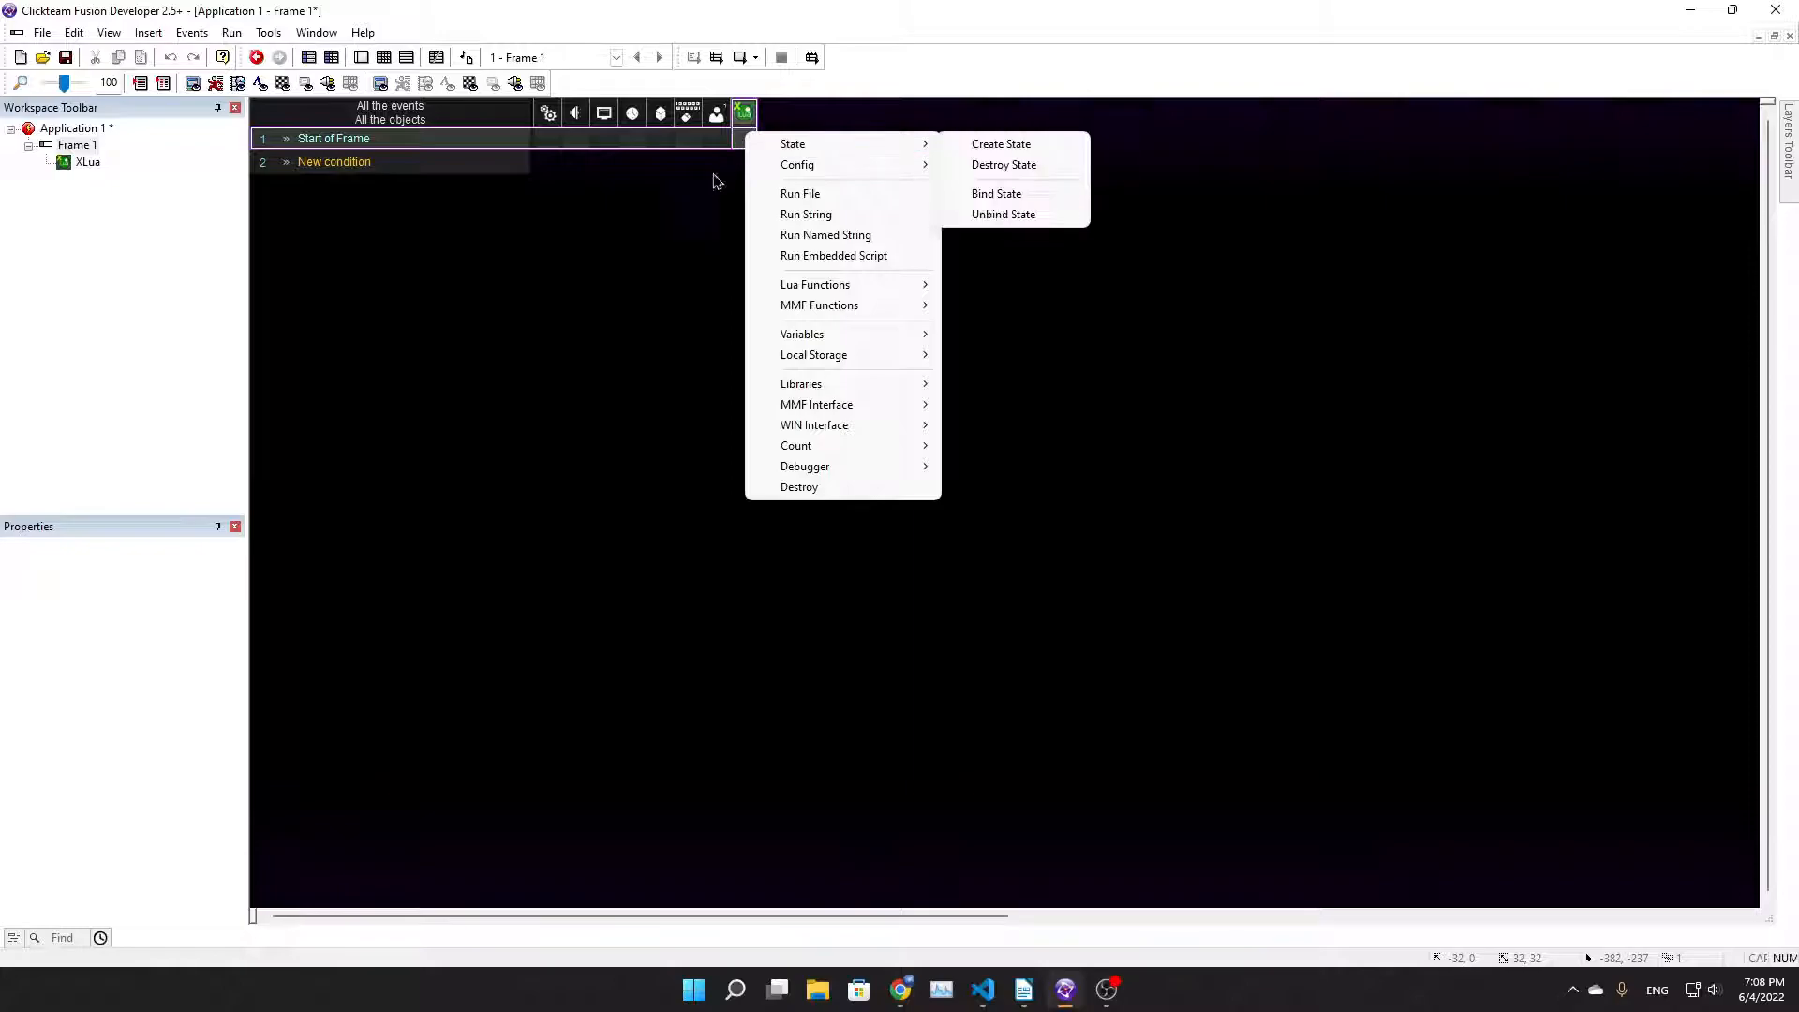
click(833, 255)
text("Main")
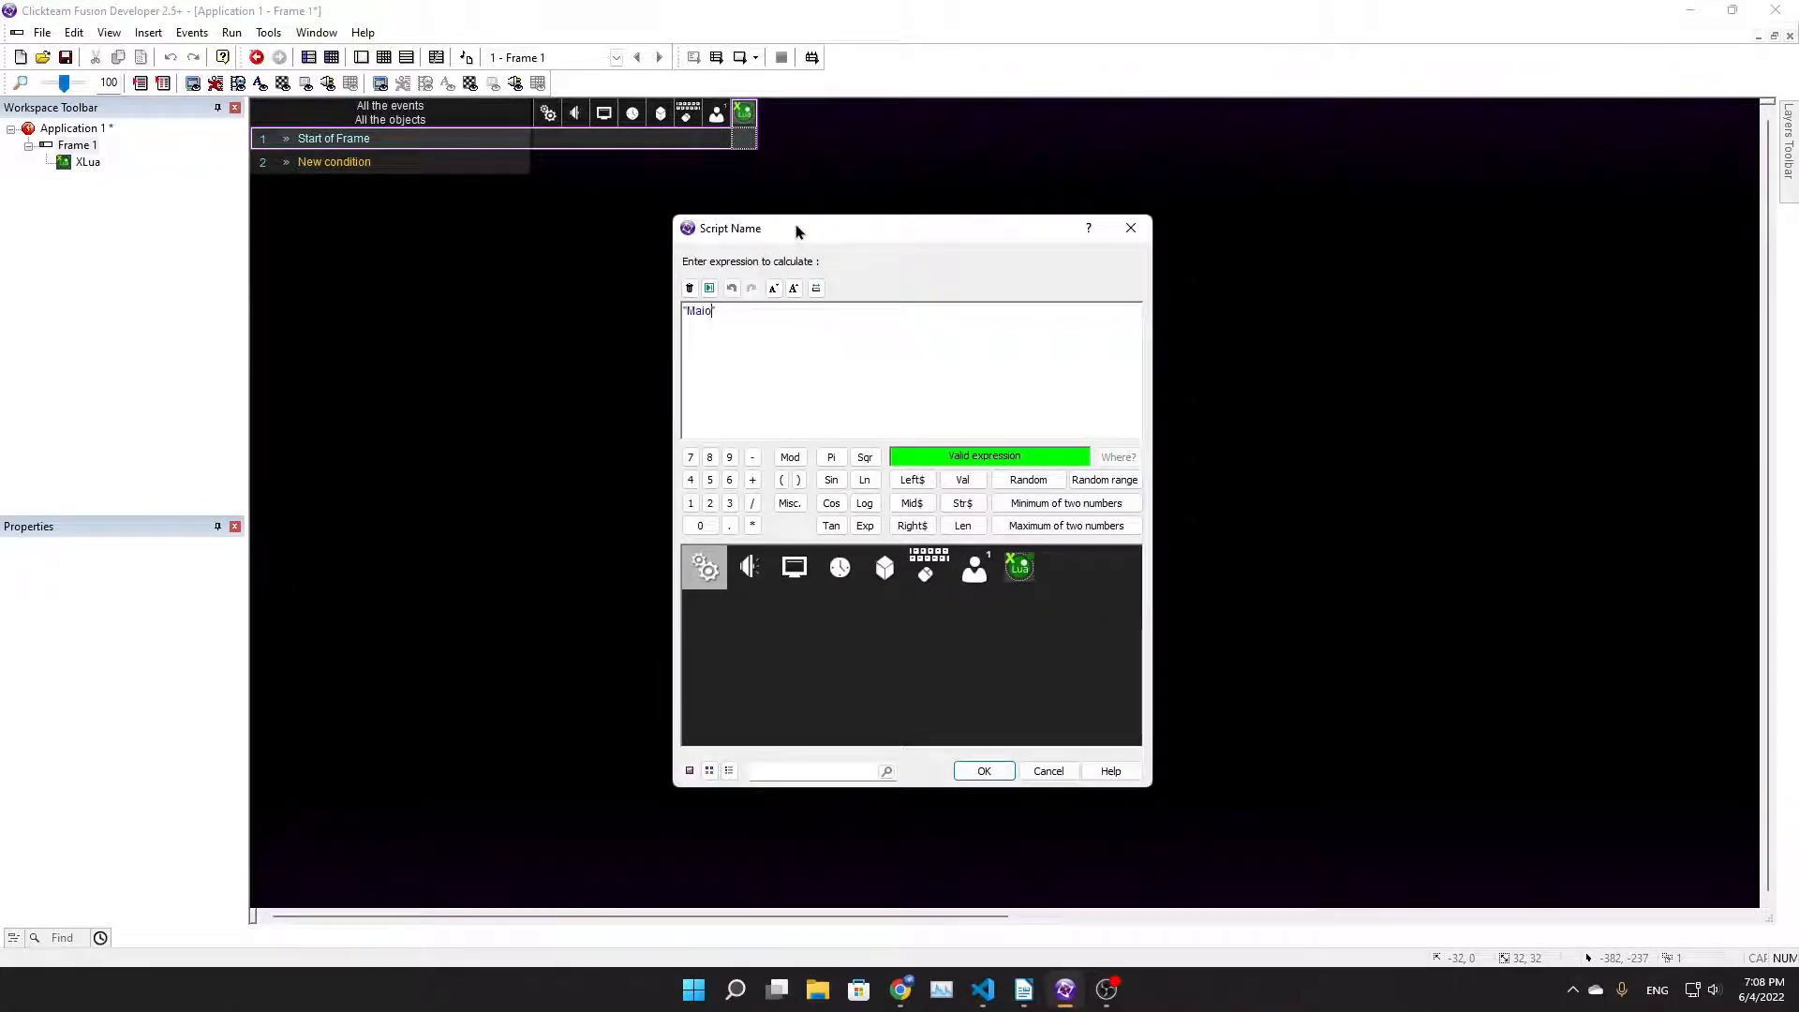
click(982, 771)
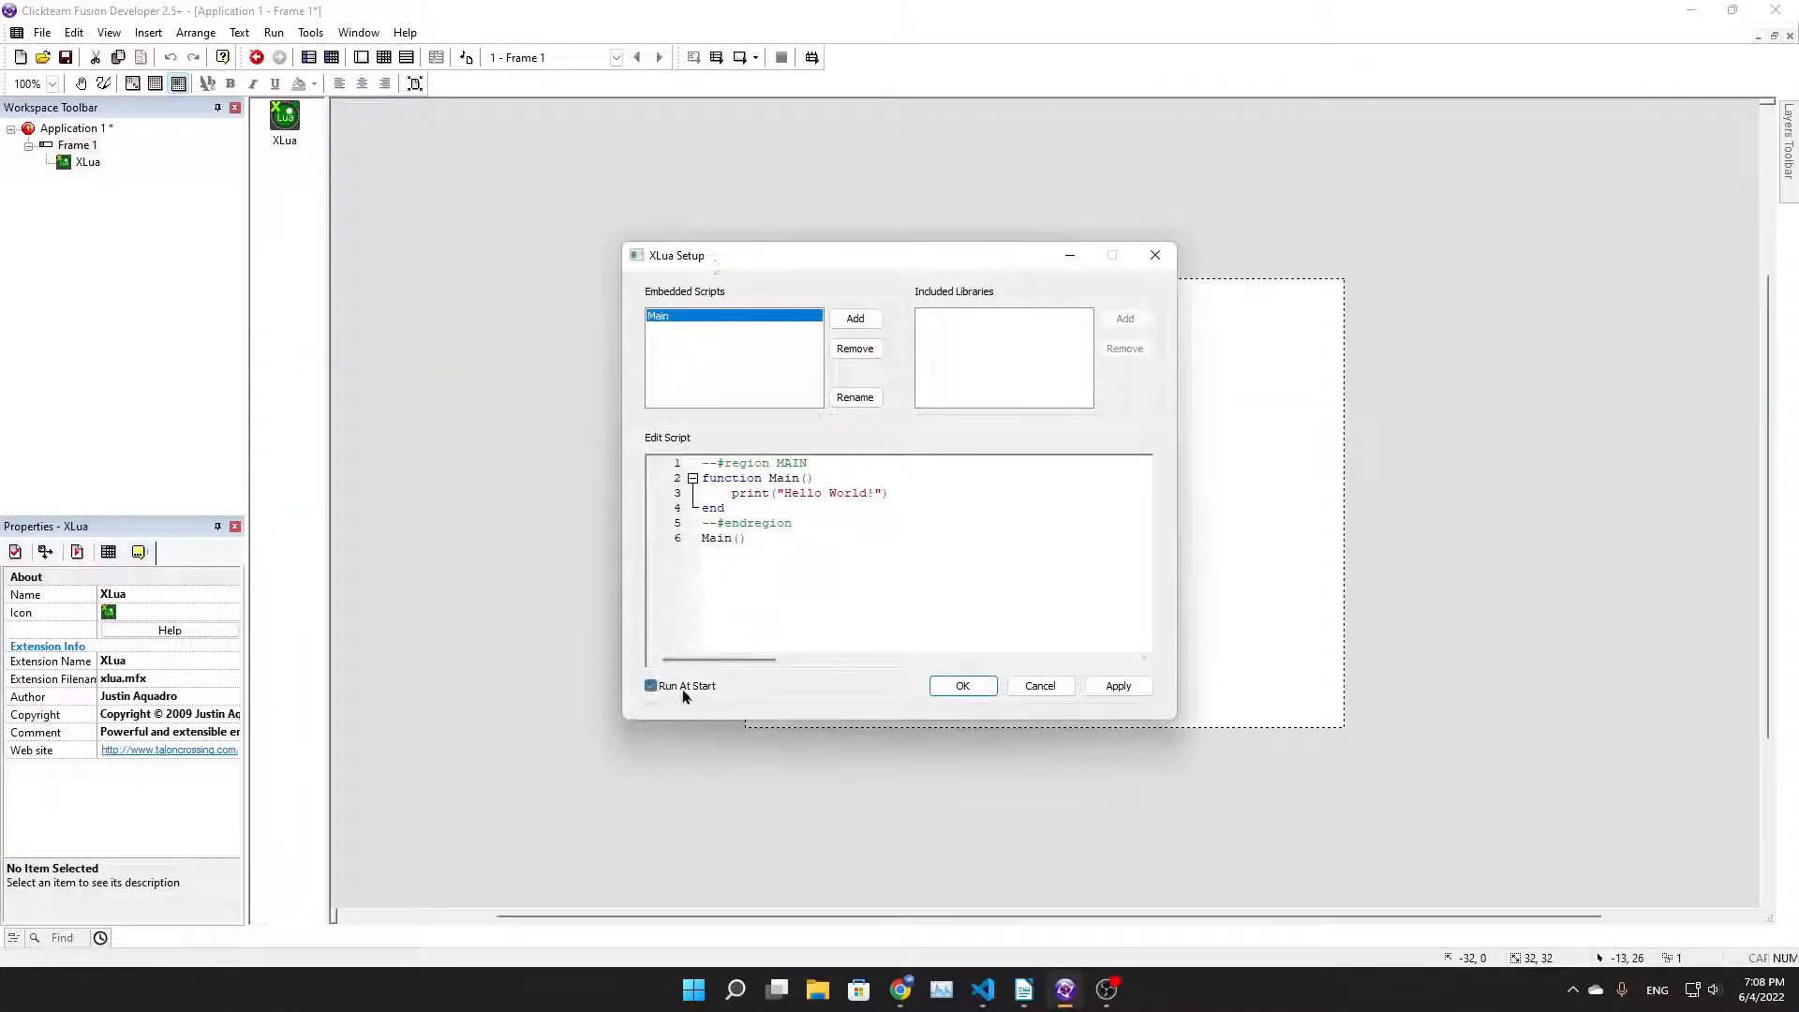
click(962, 685)
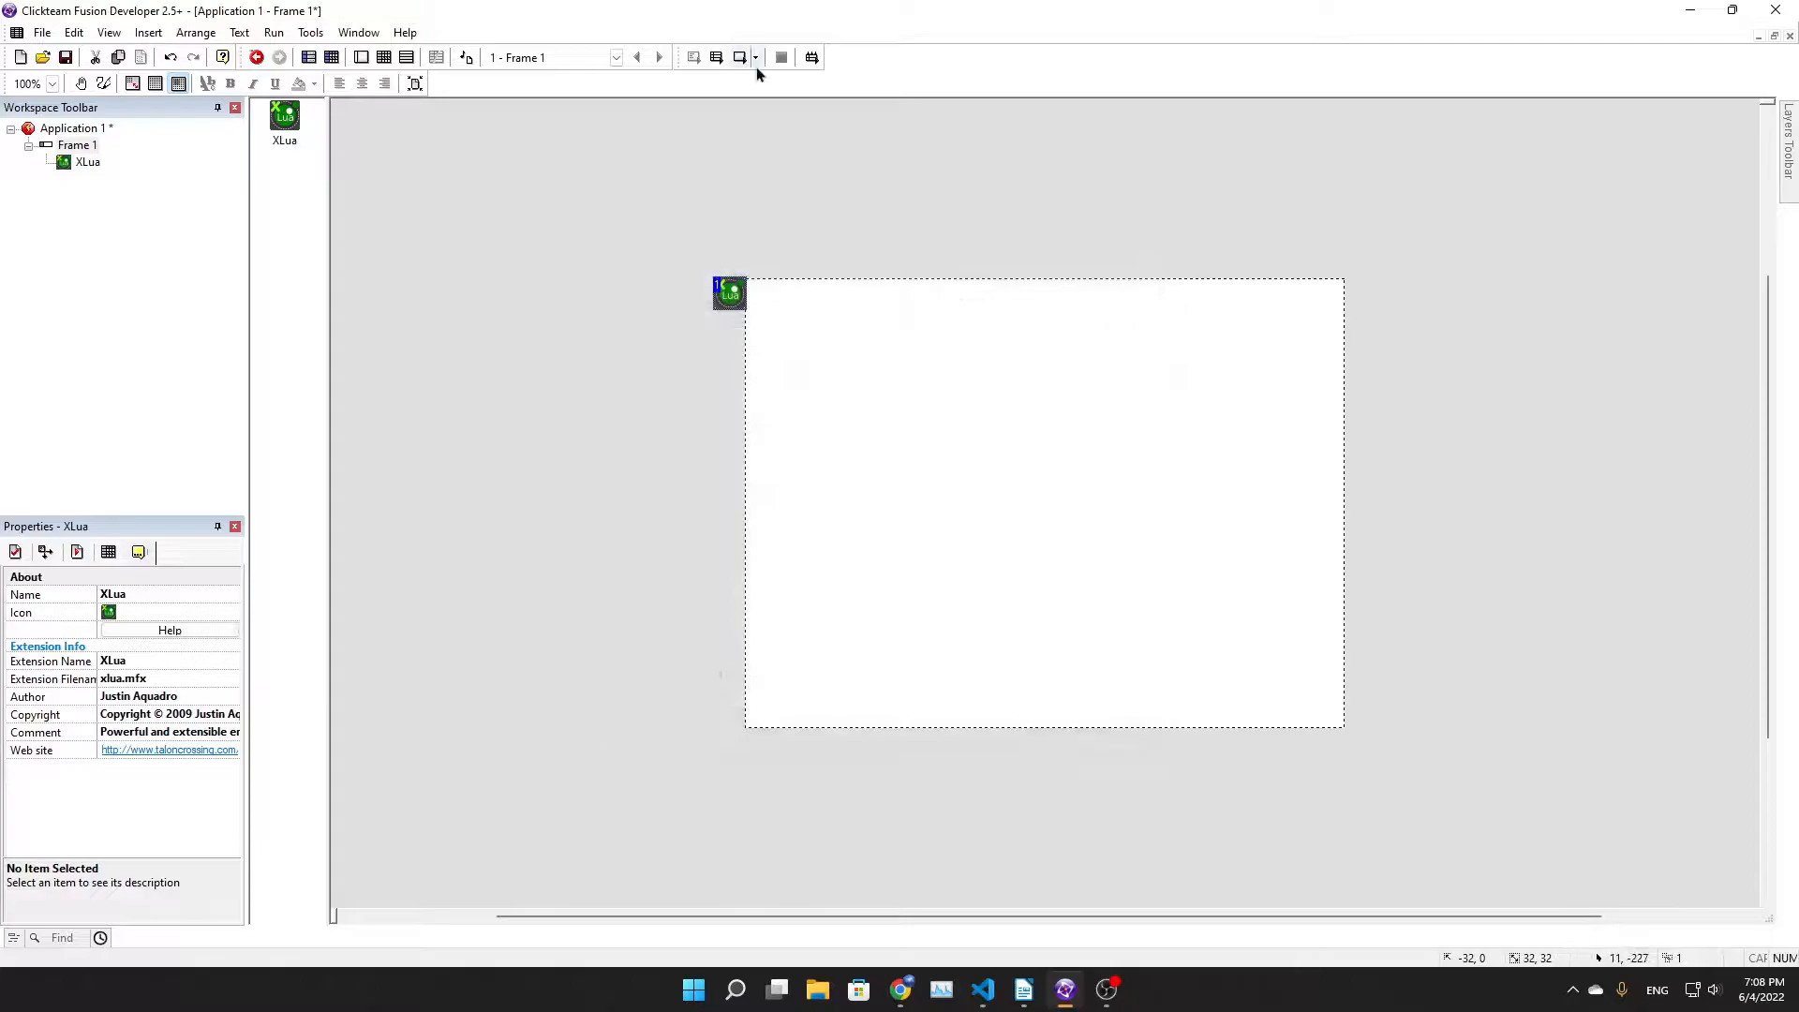
Test-run the app, then add an On Print event sending PrintString$("XLua") to the output window
click(255, 58)
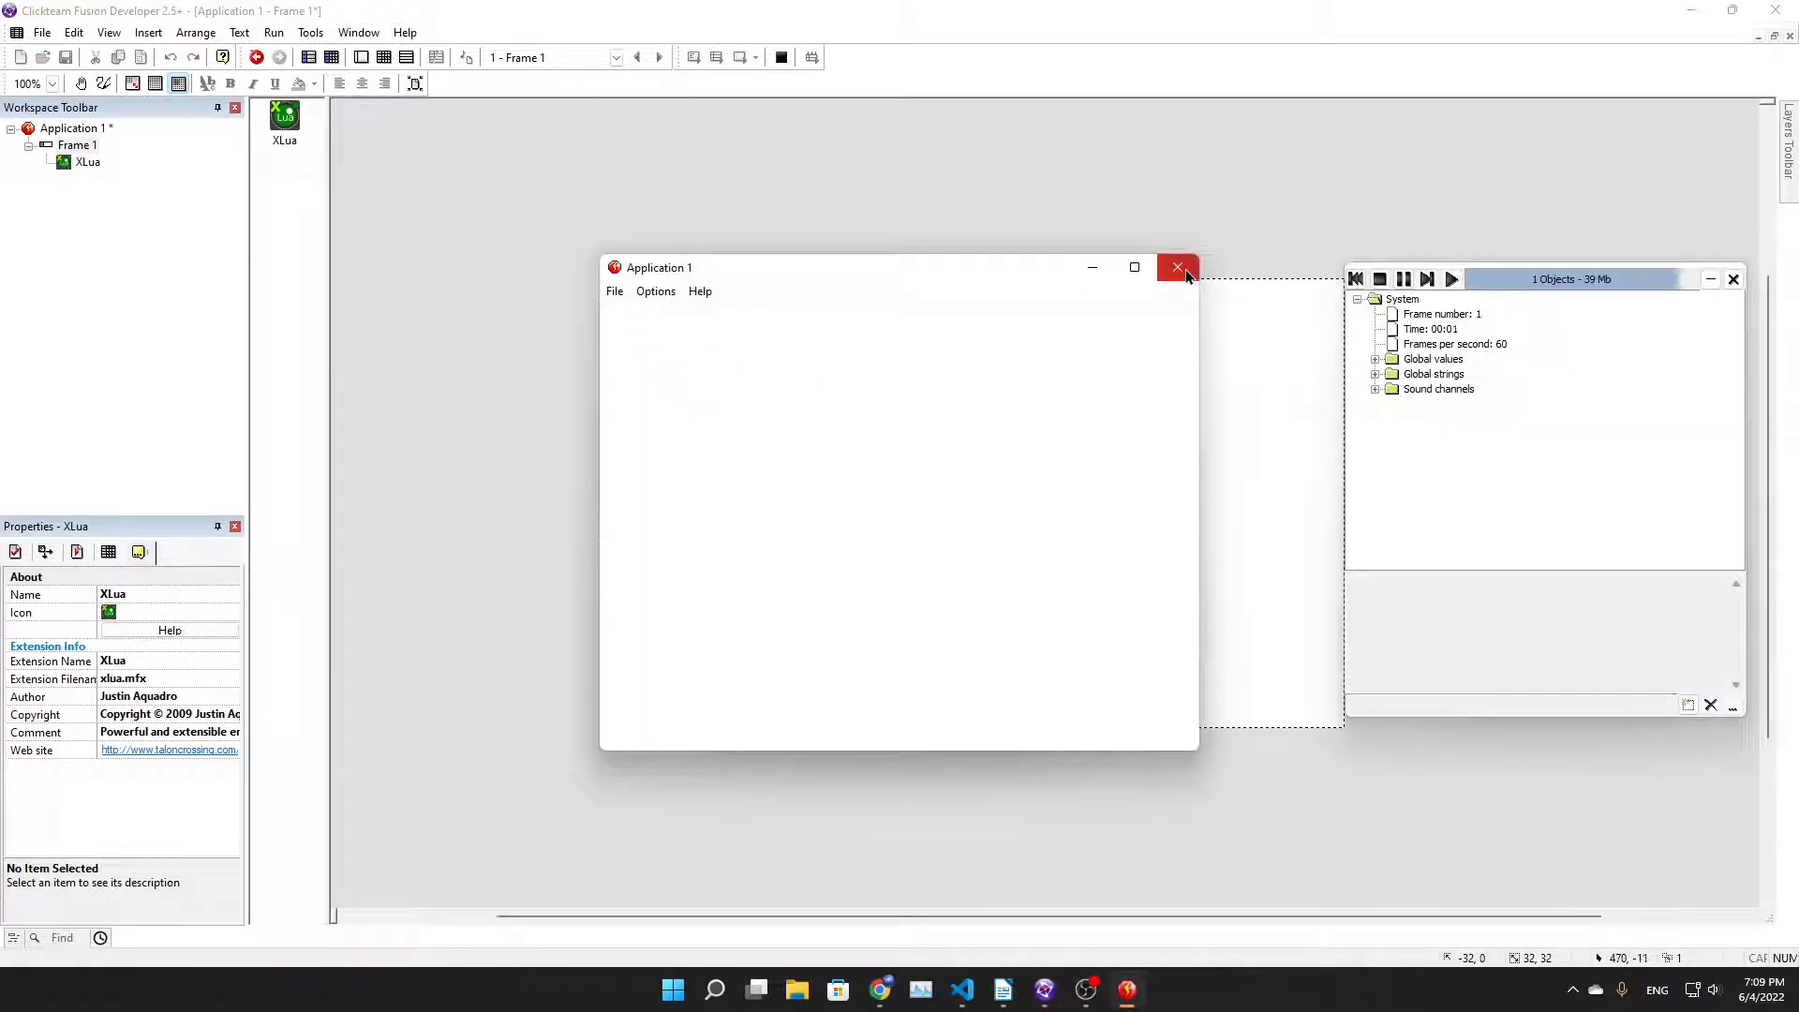
mouse_move(1177, 267)
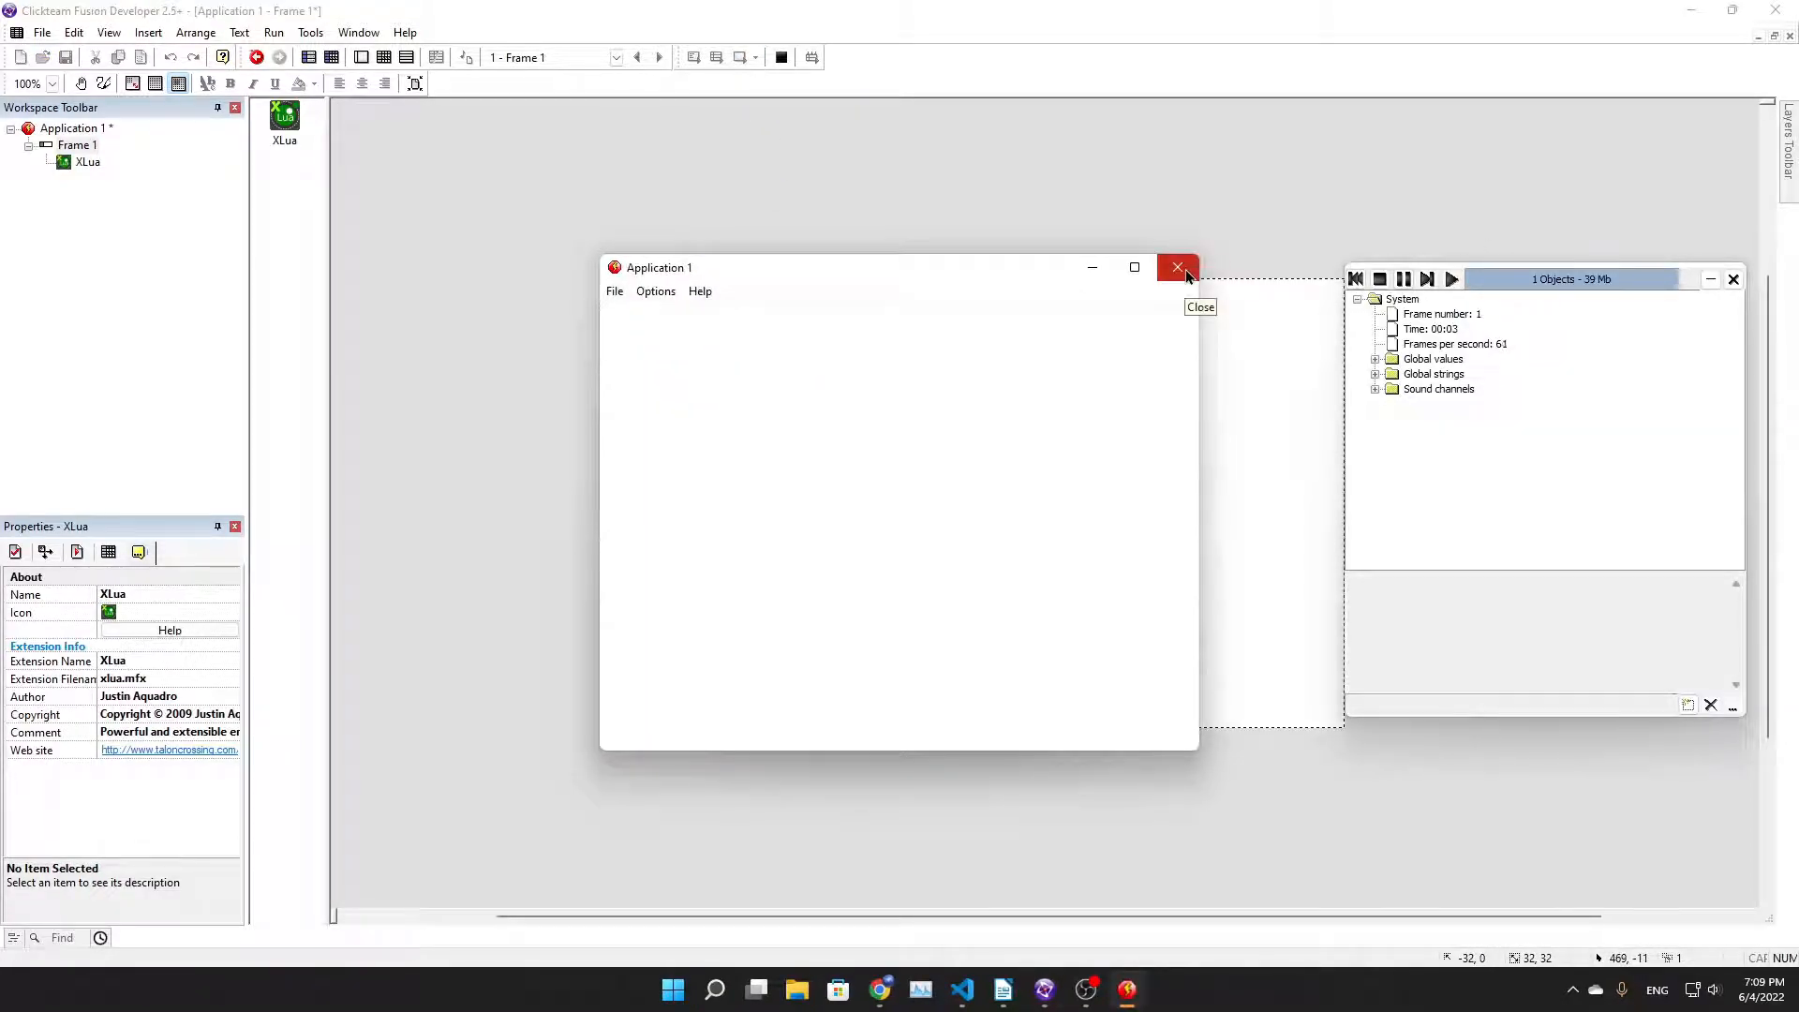
click(1176, 267)
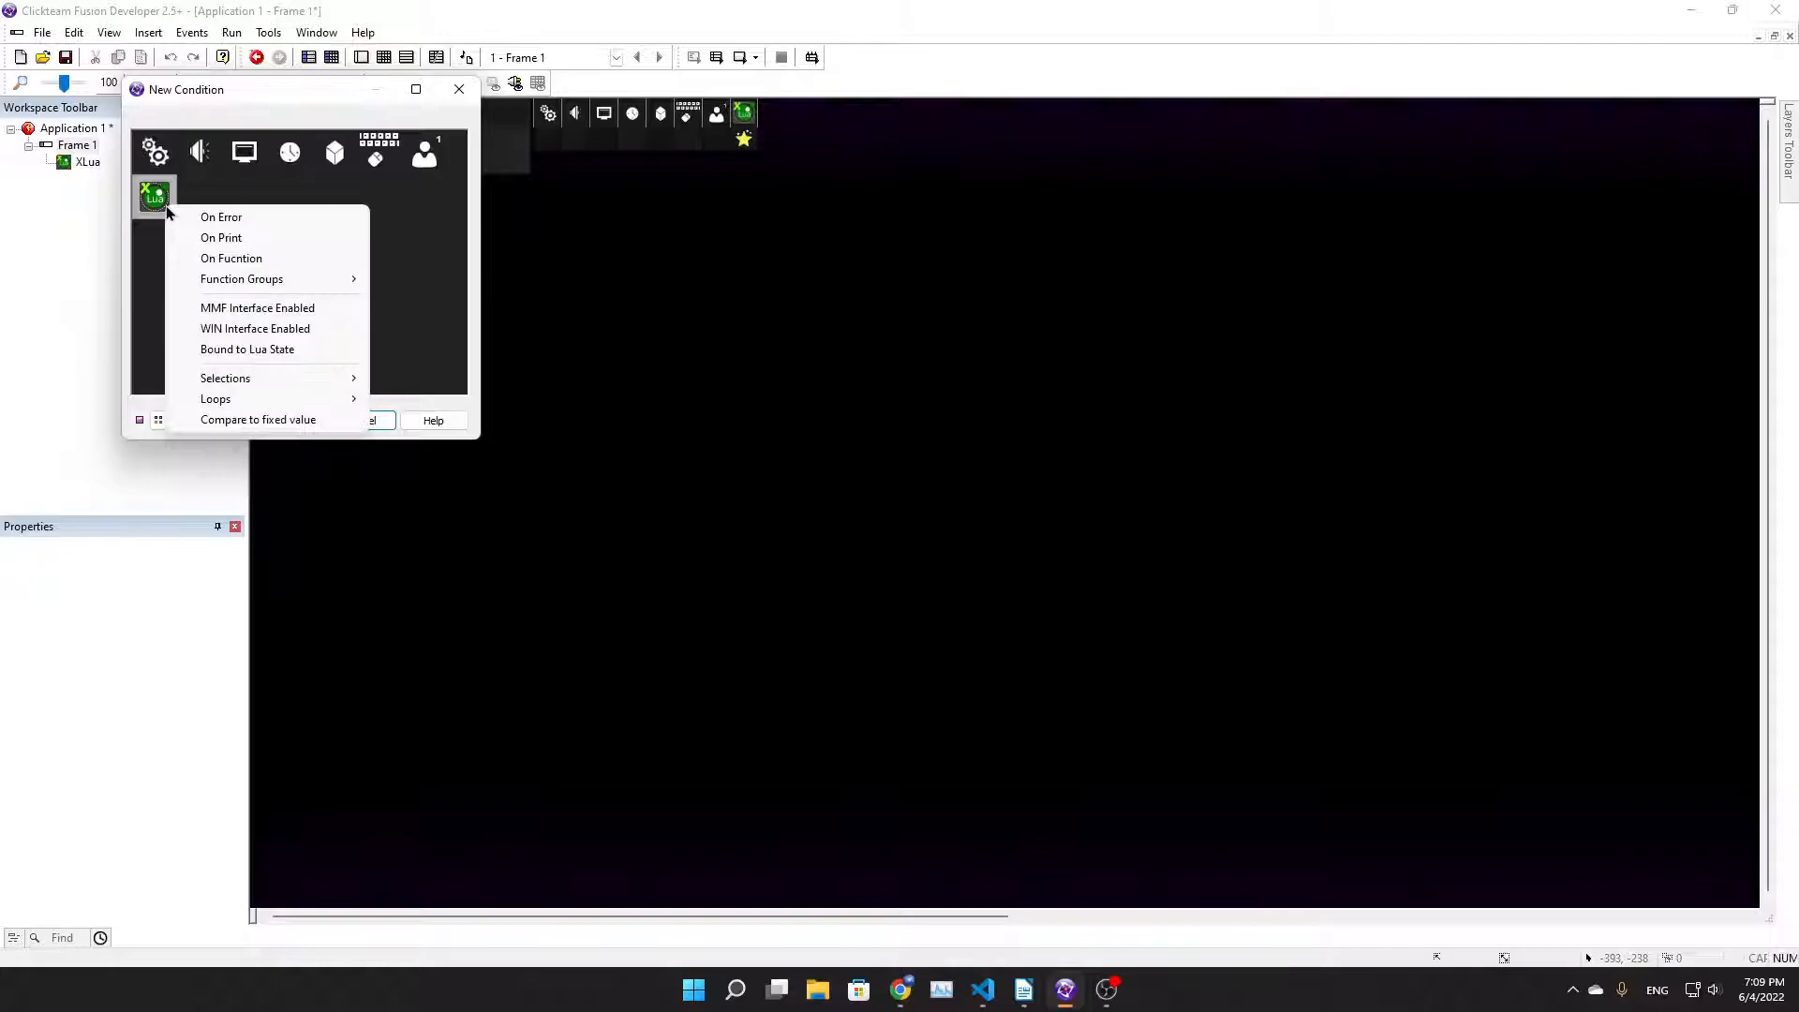
click(221, 237)
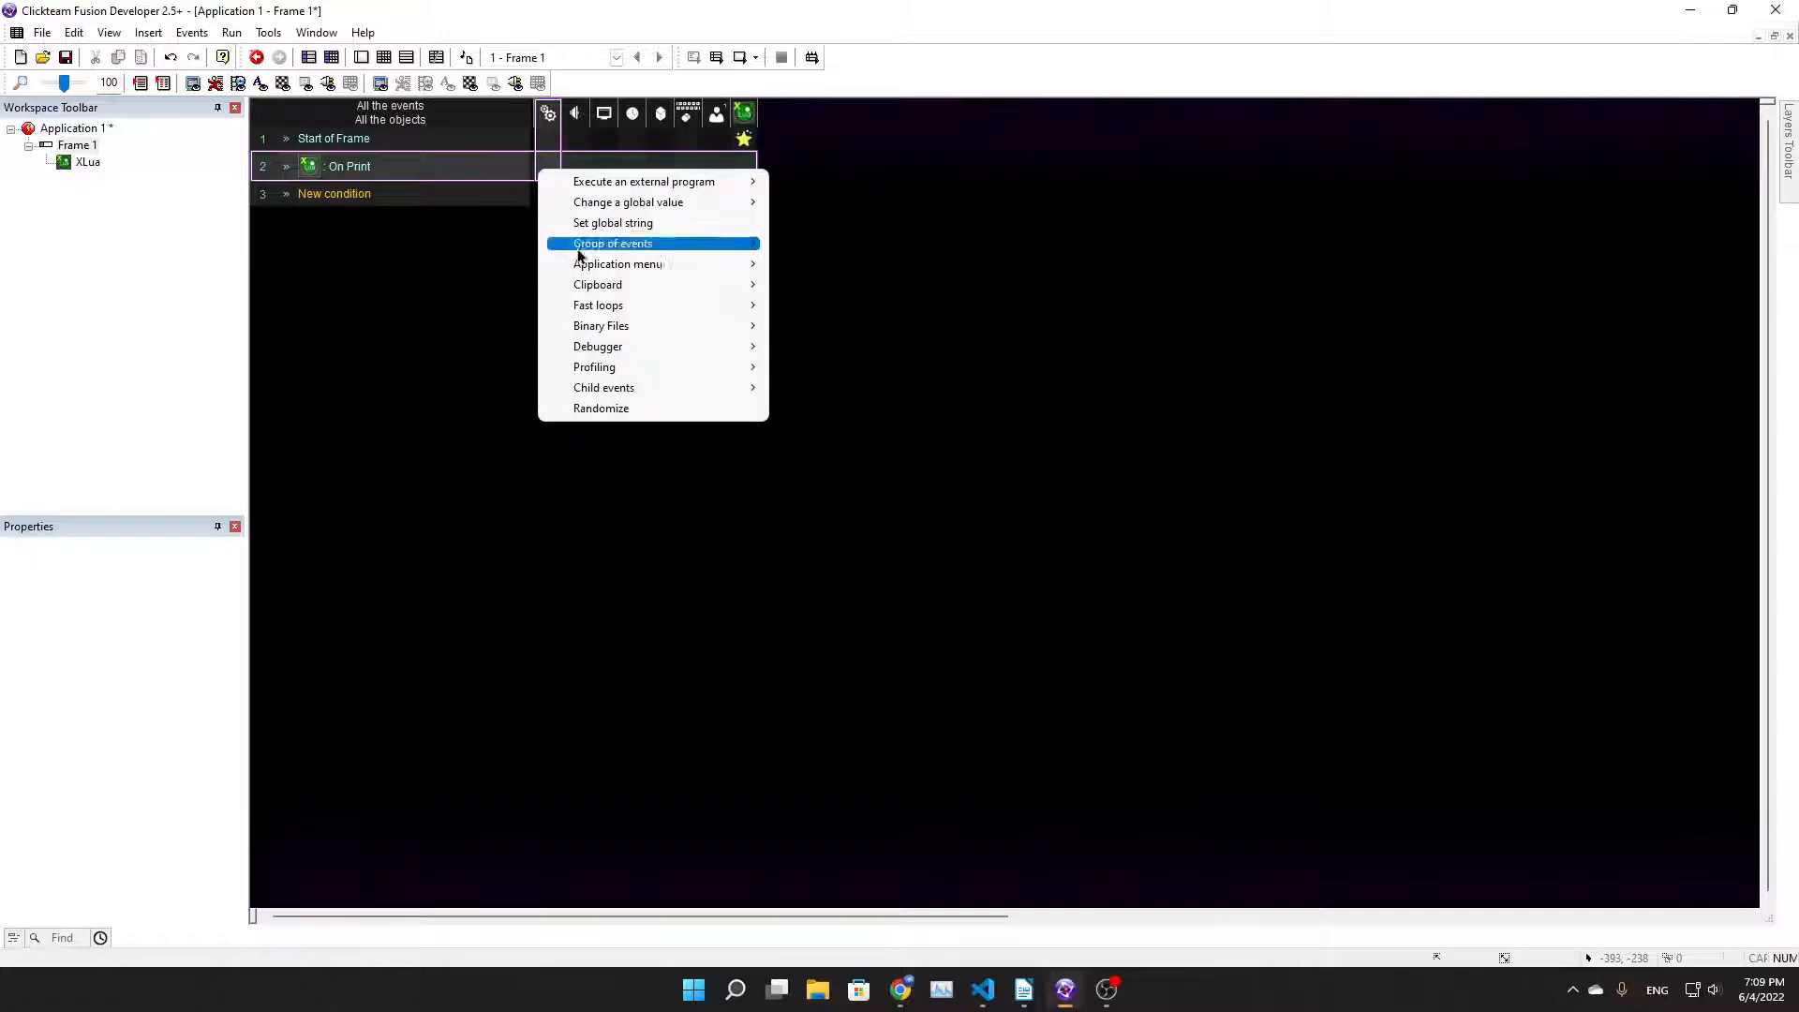
mouse_move(598, 346)
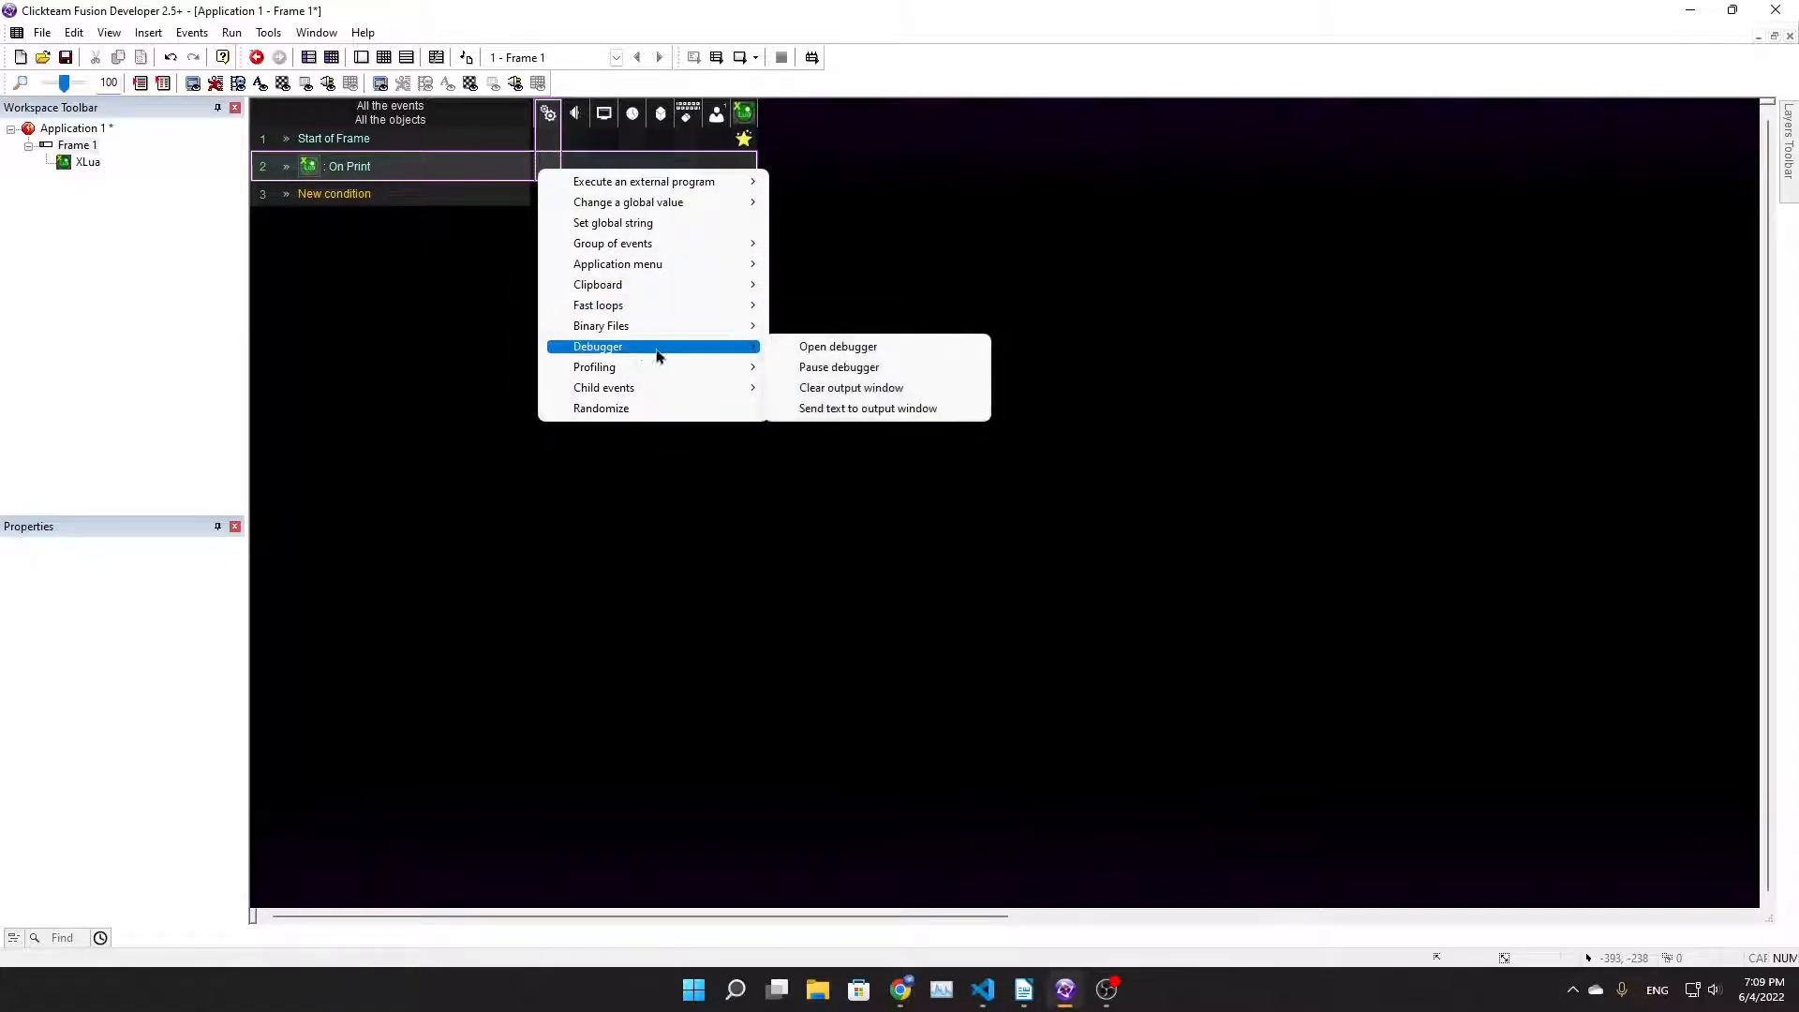
click(868, 408)
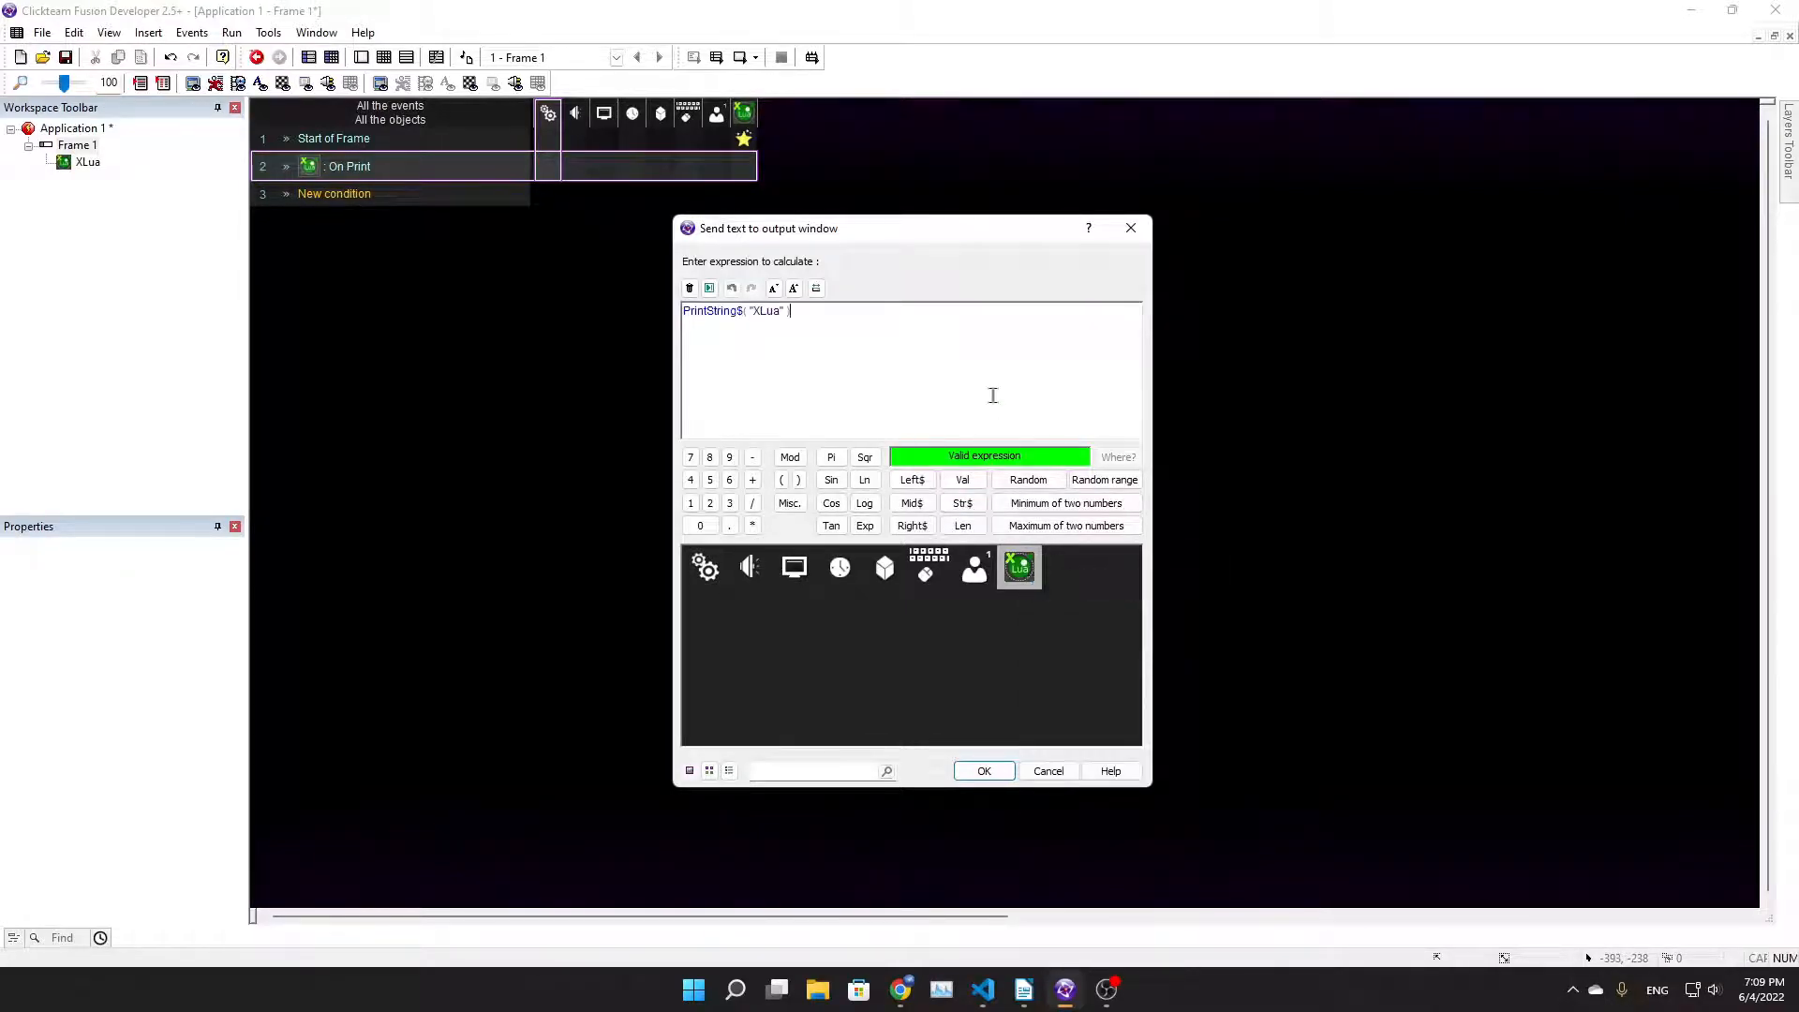
click(982, 771)
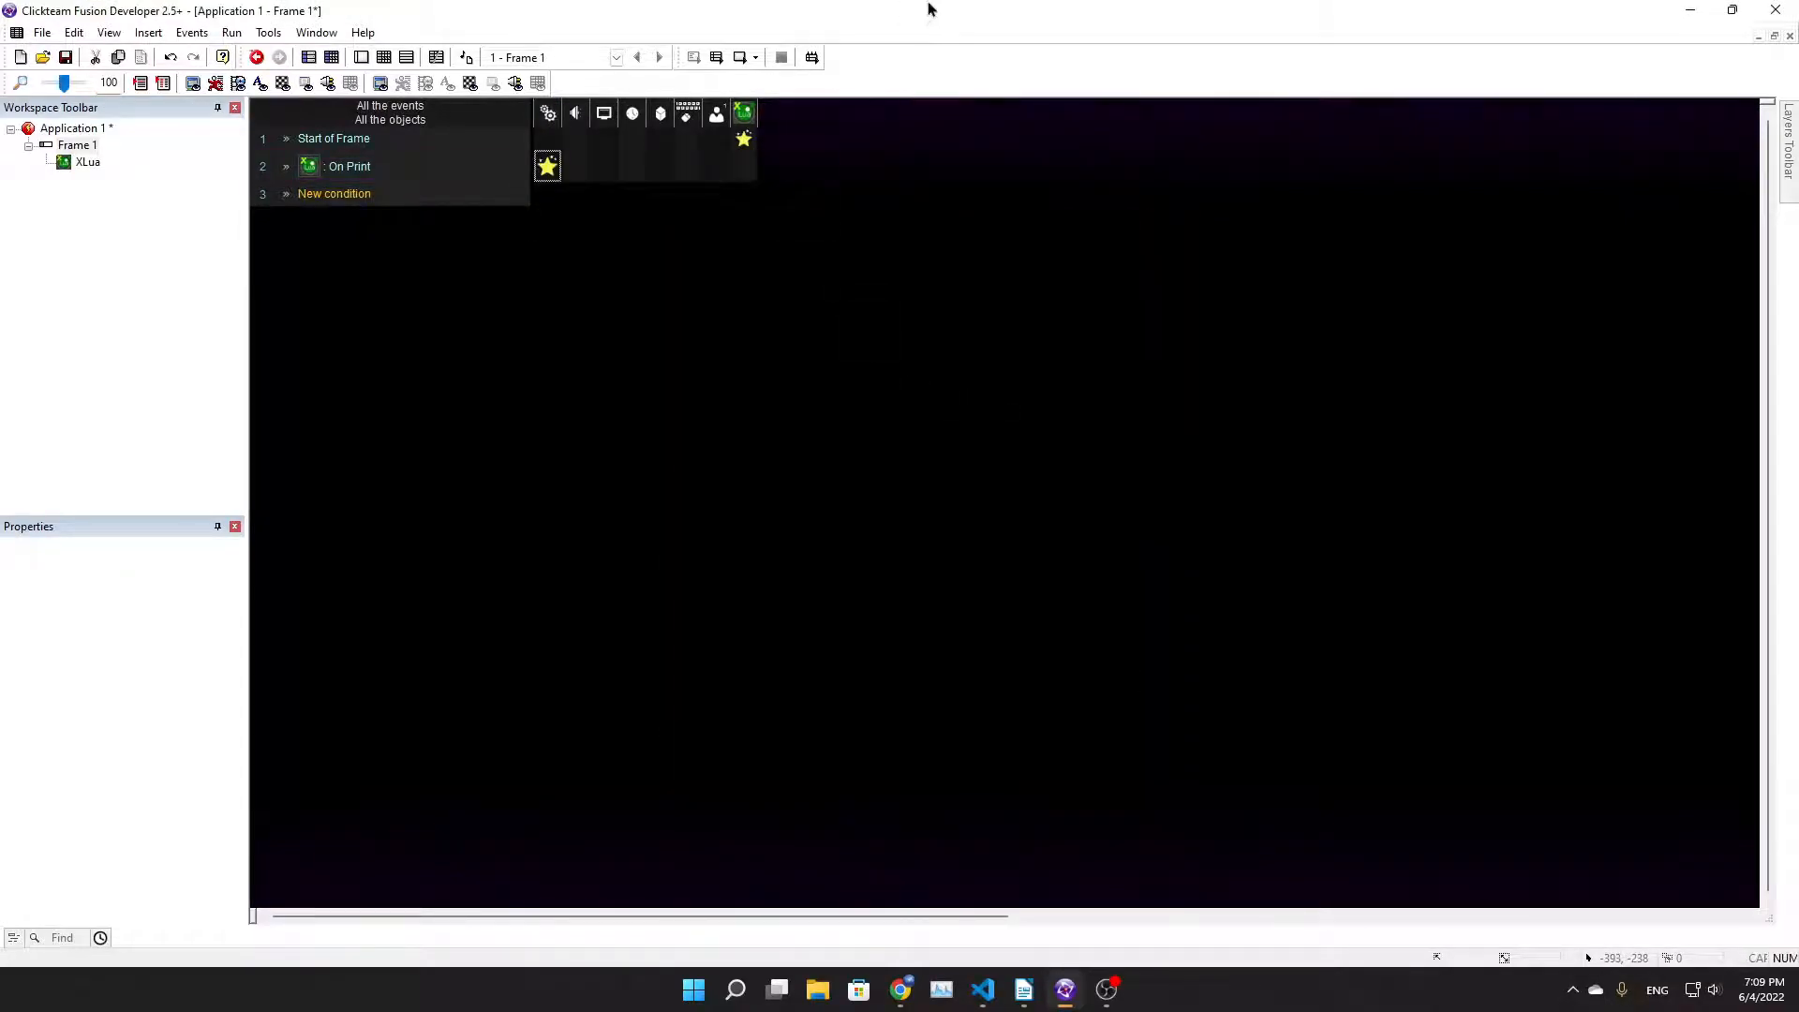
mouse_move(716, 57)
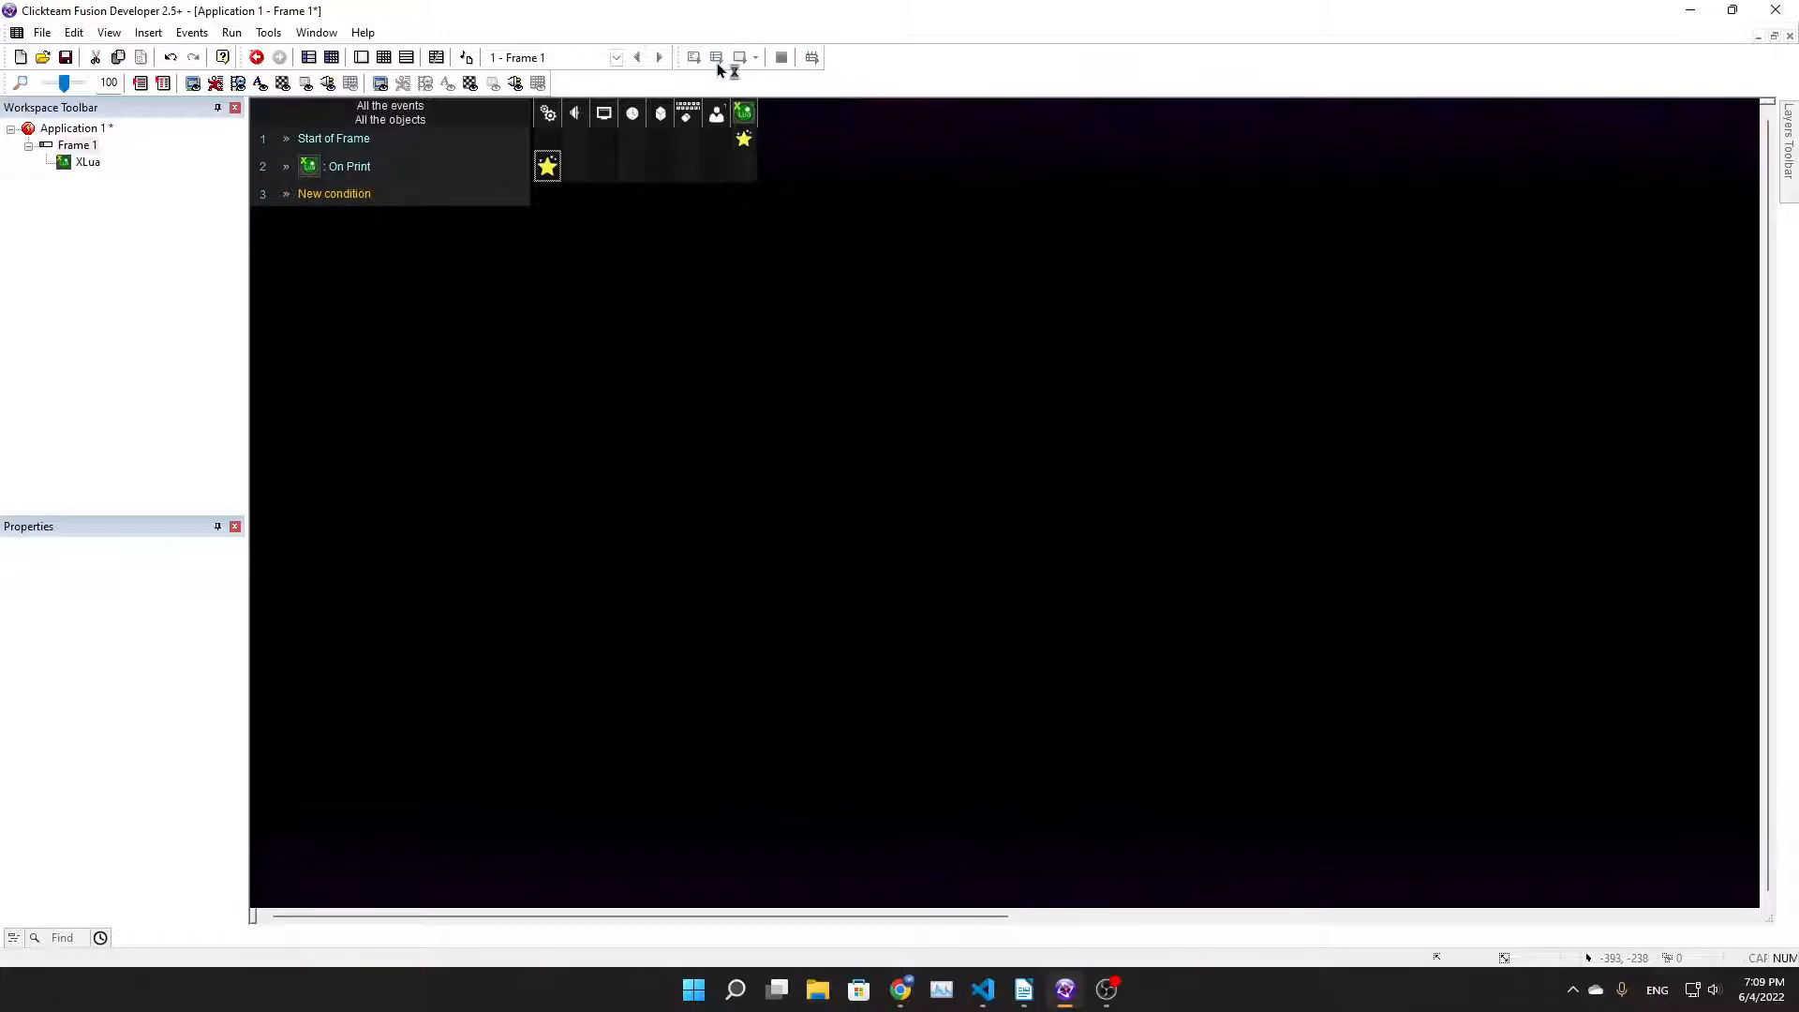
Test-run the frame, confirm 'Hello World!' in the debugger output, and close it
click(256, 56)
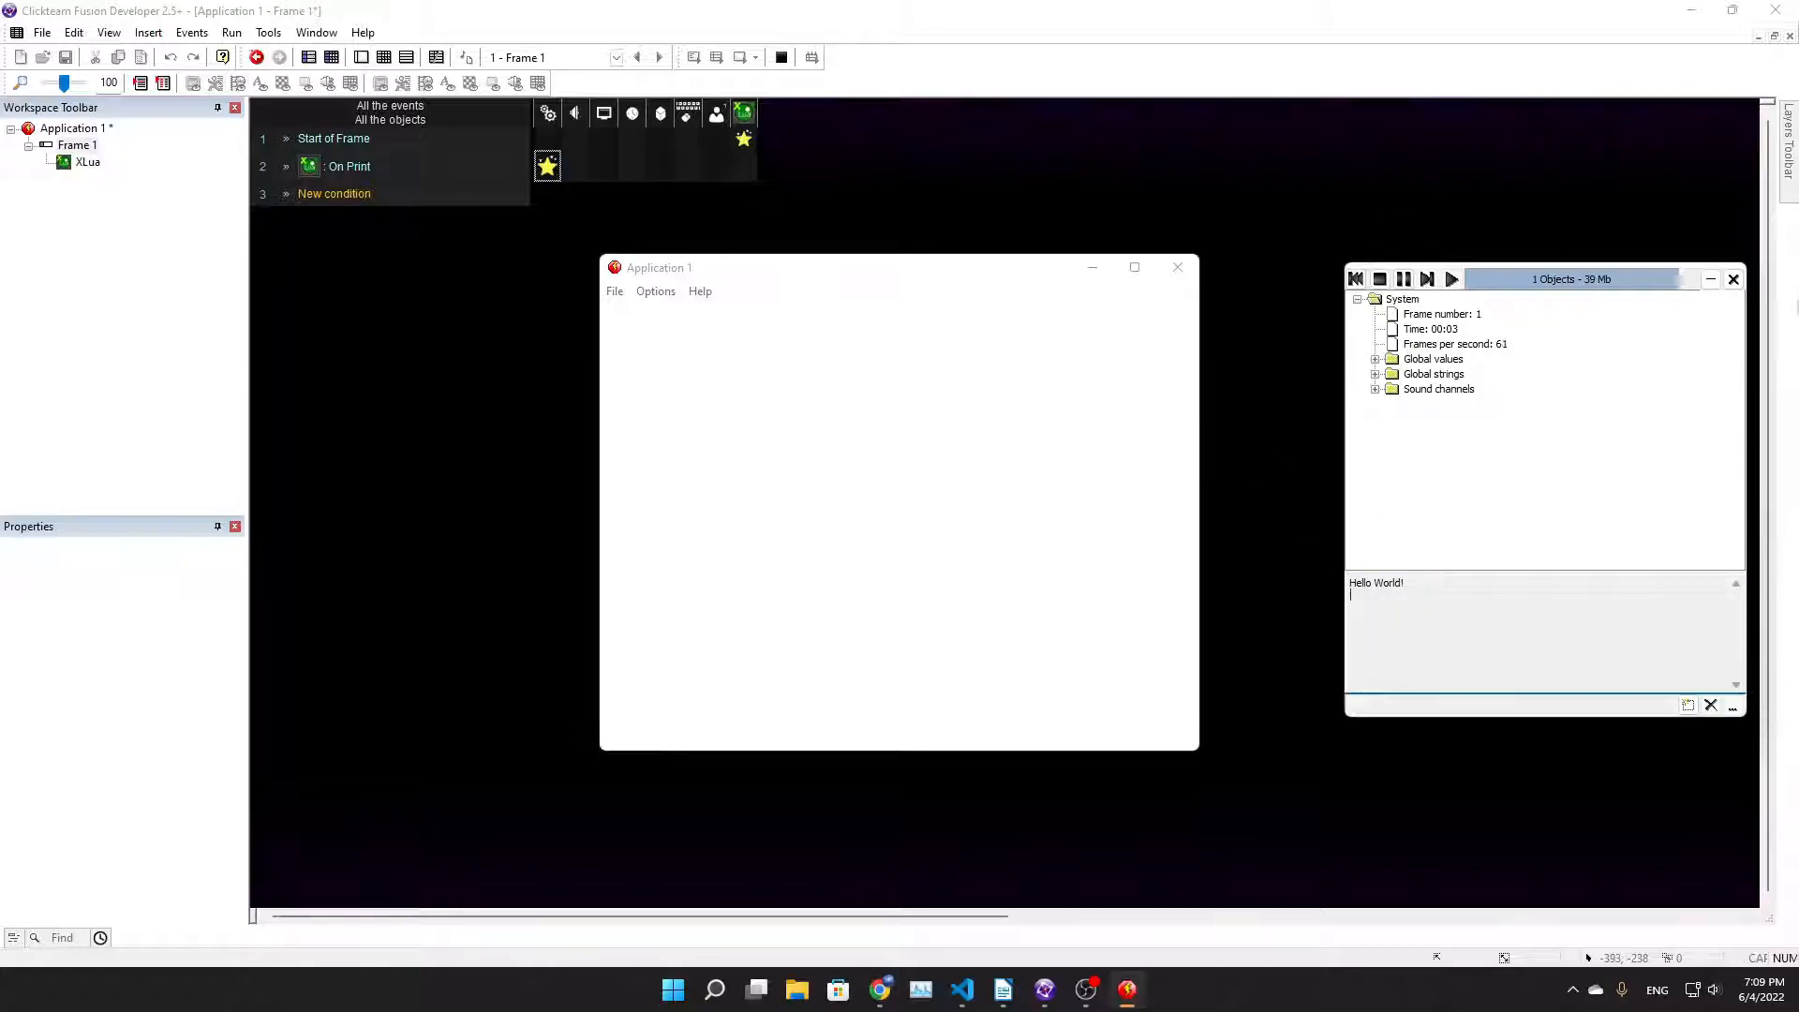
click(1176, 267)
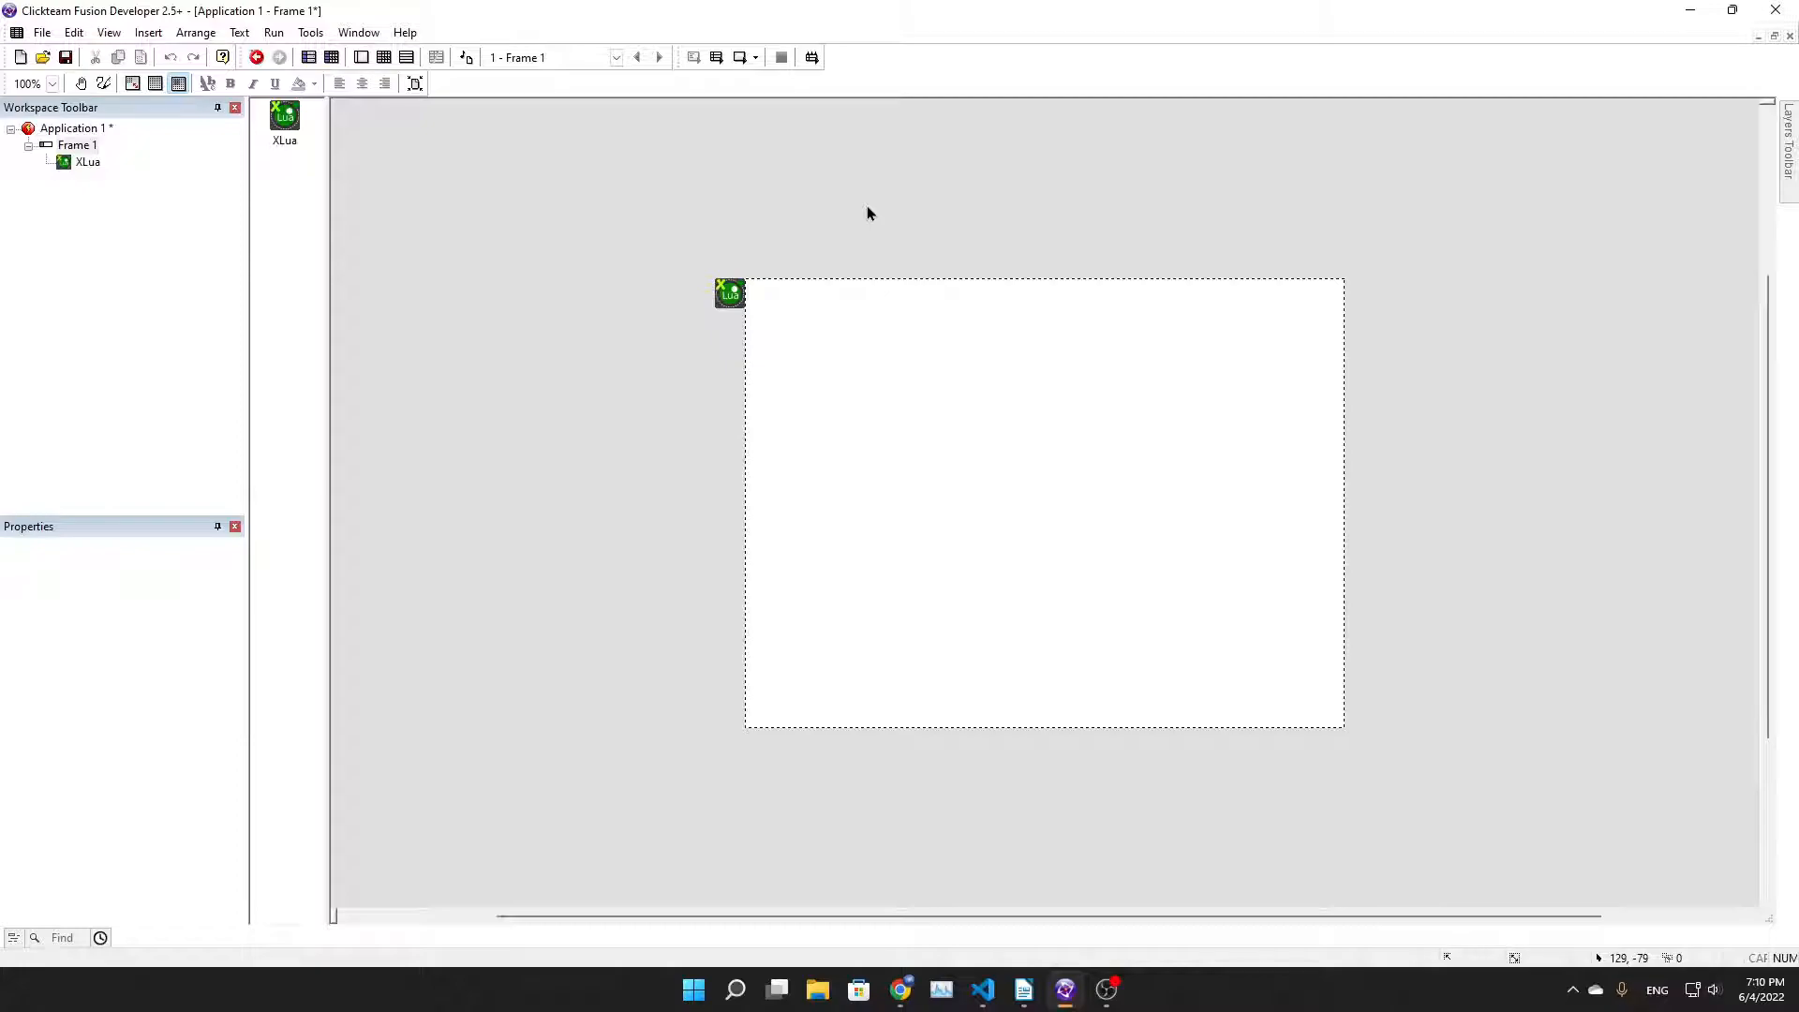
mouse_move(868, 214)
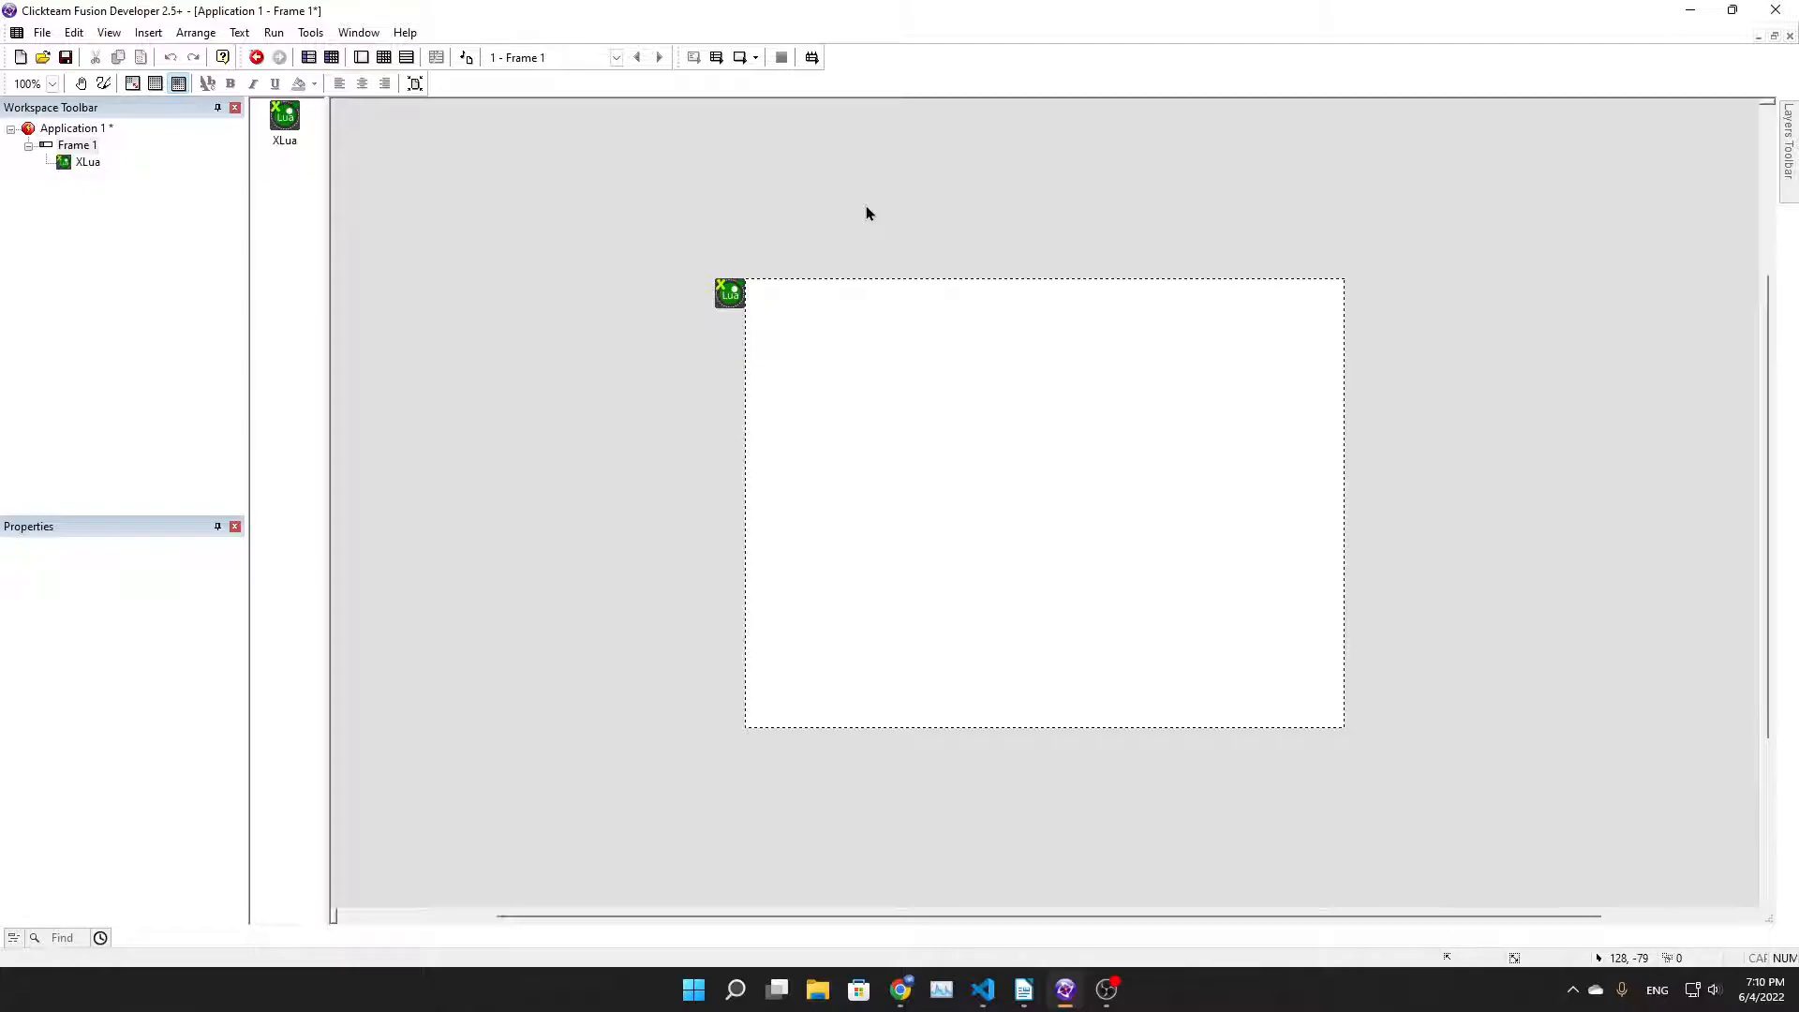
mouse_move(747, 225)
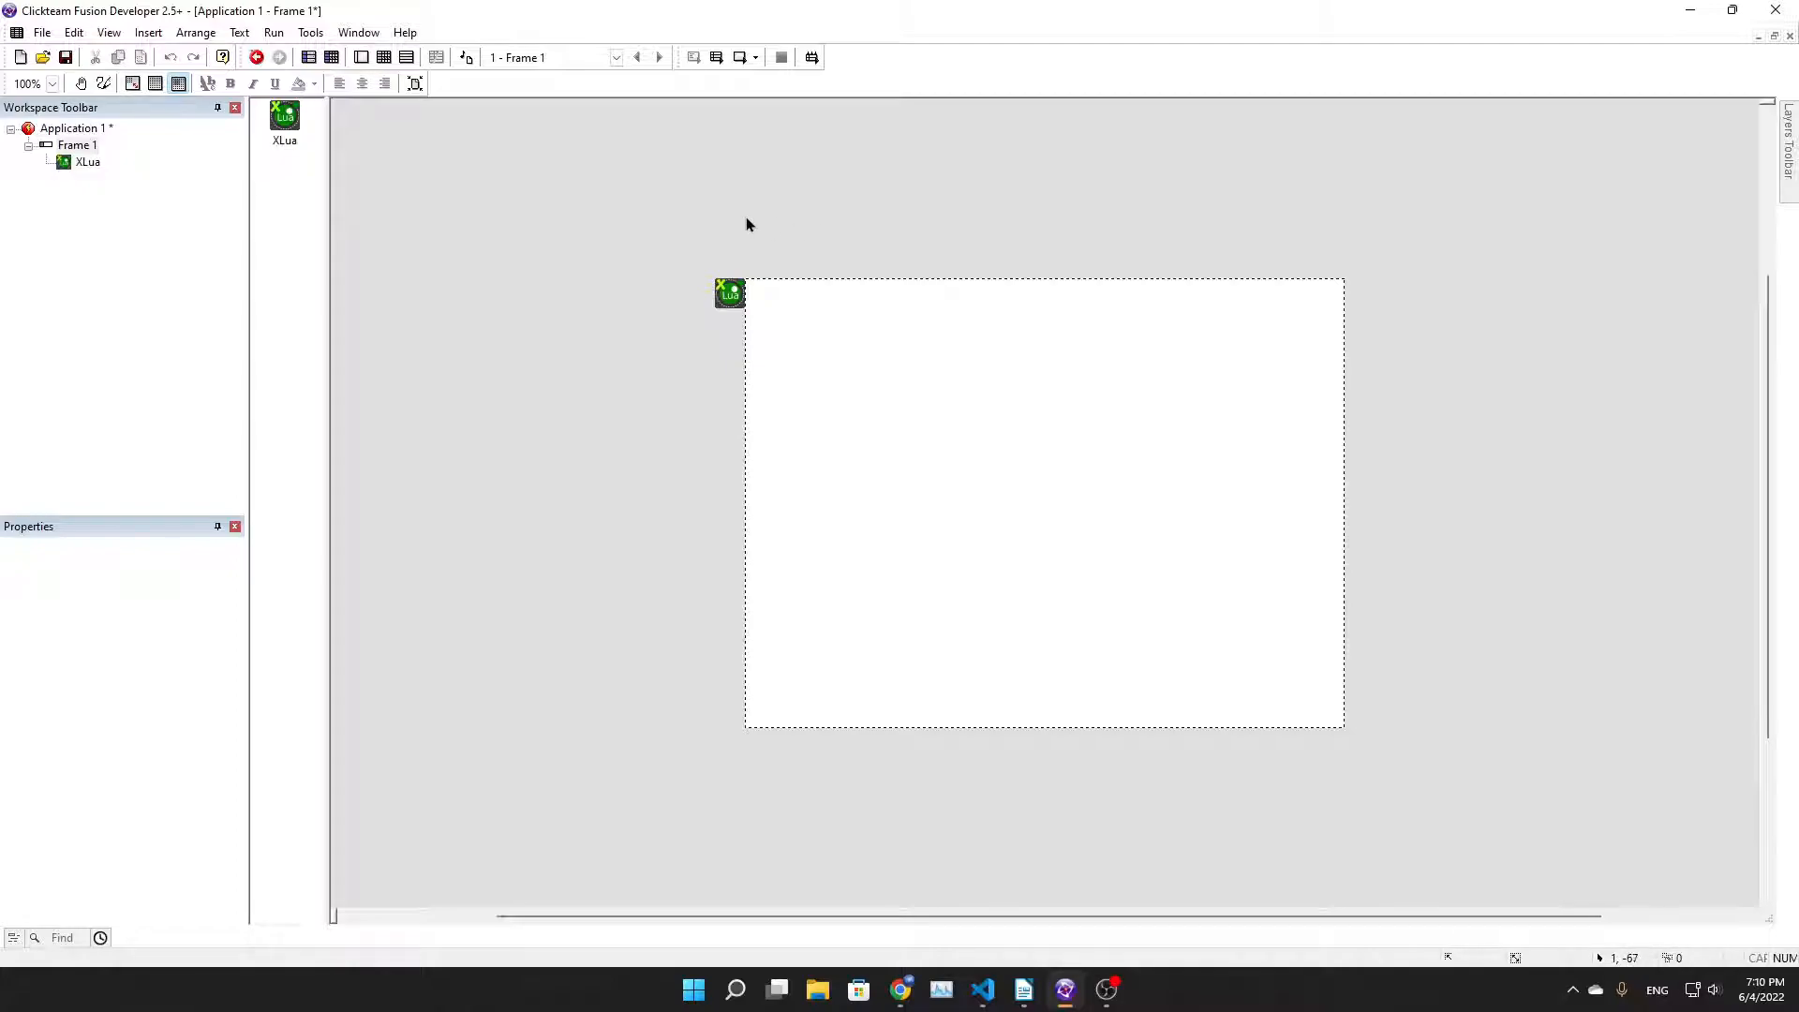
mouse_move(746, 319)
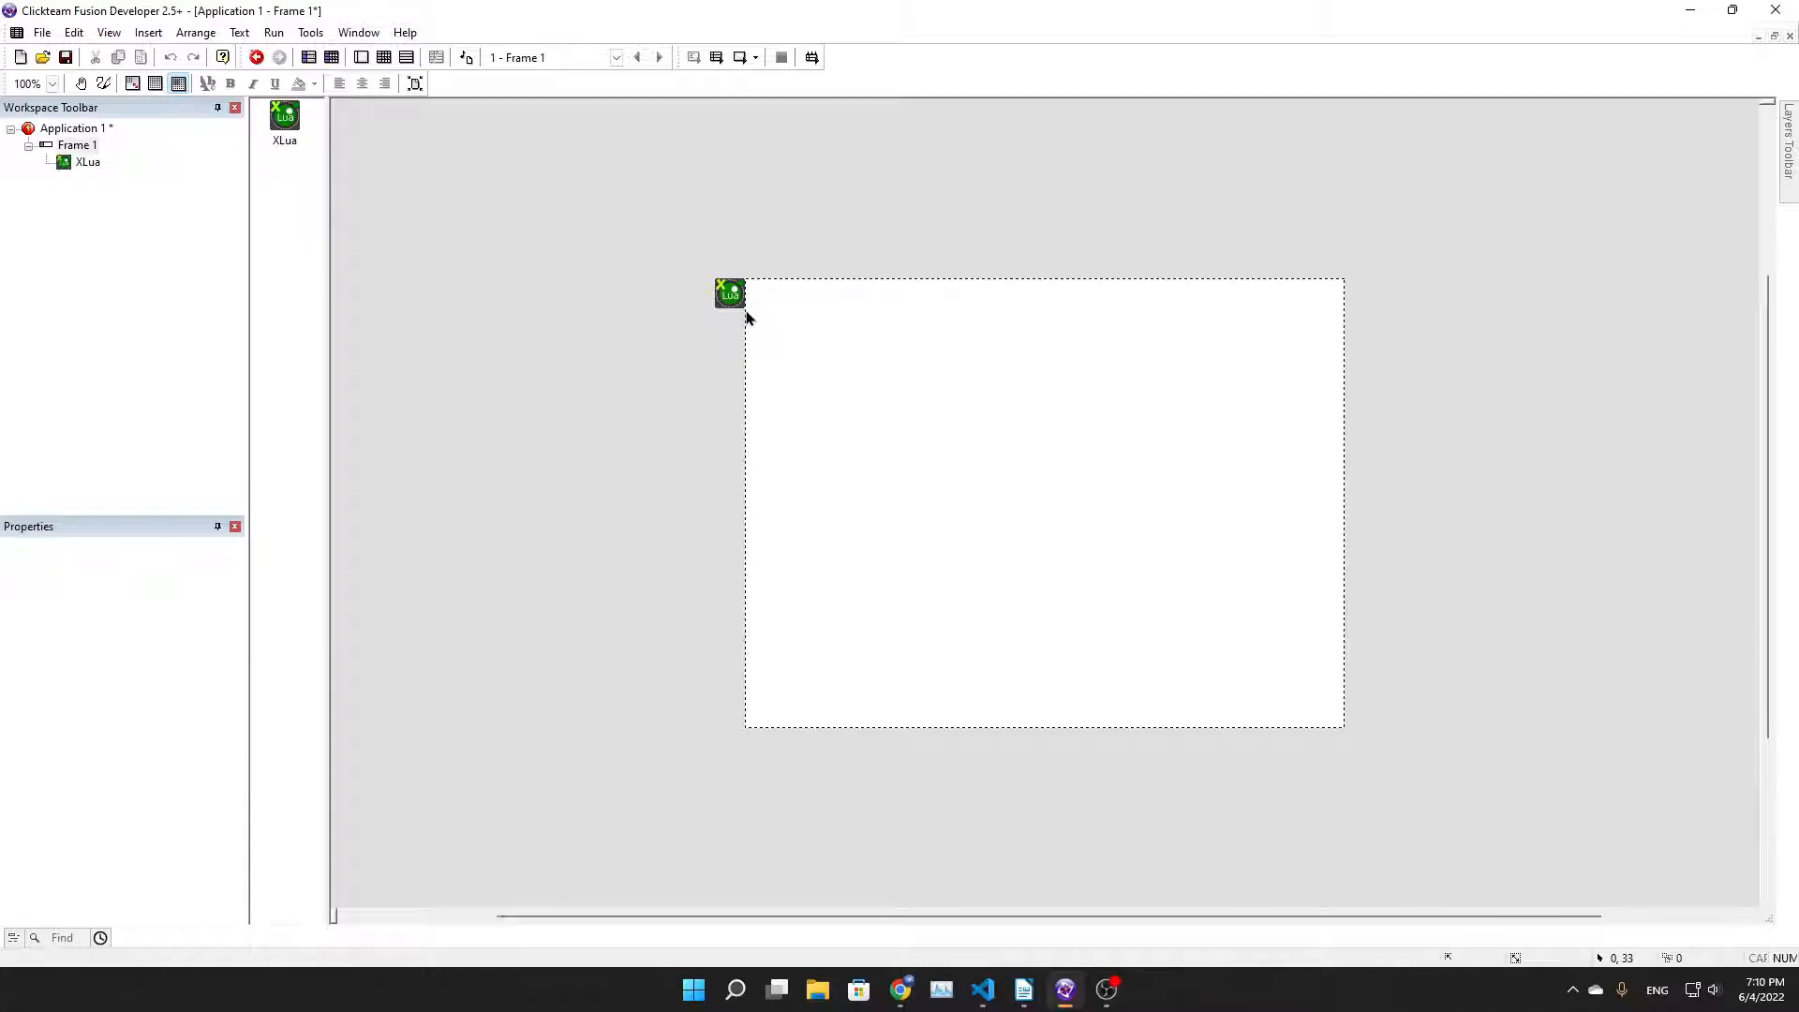
mouse_move(620, 167)
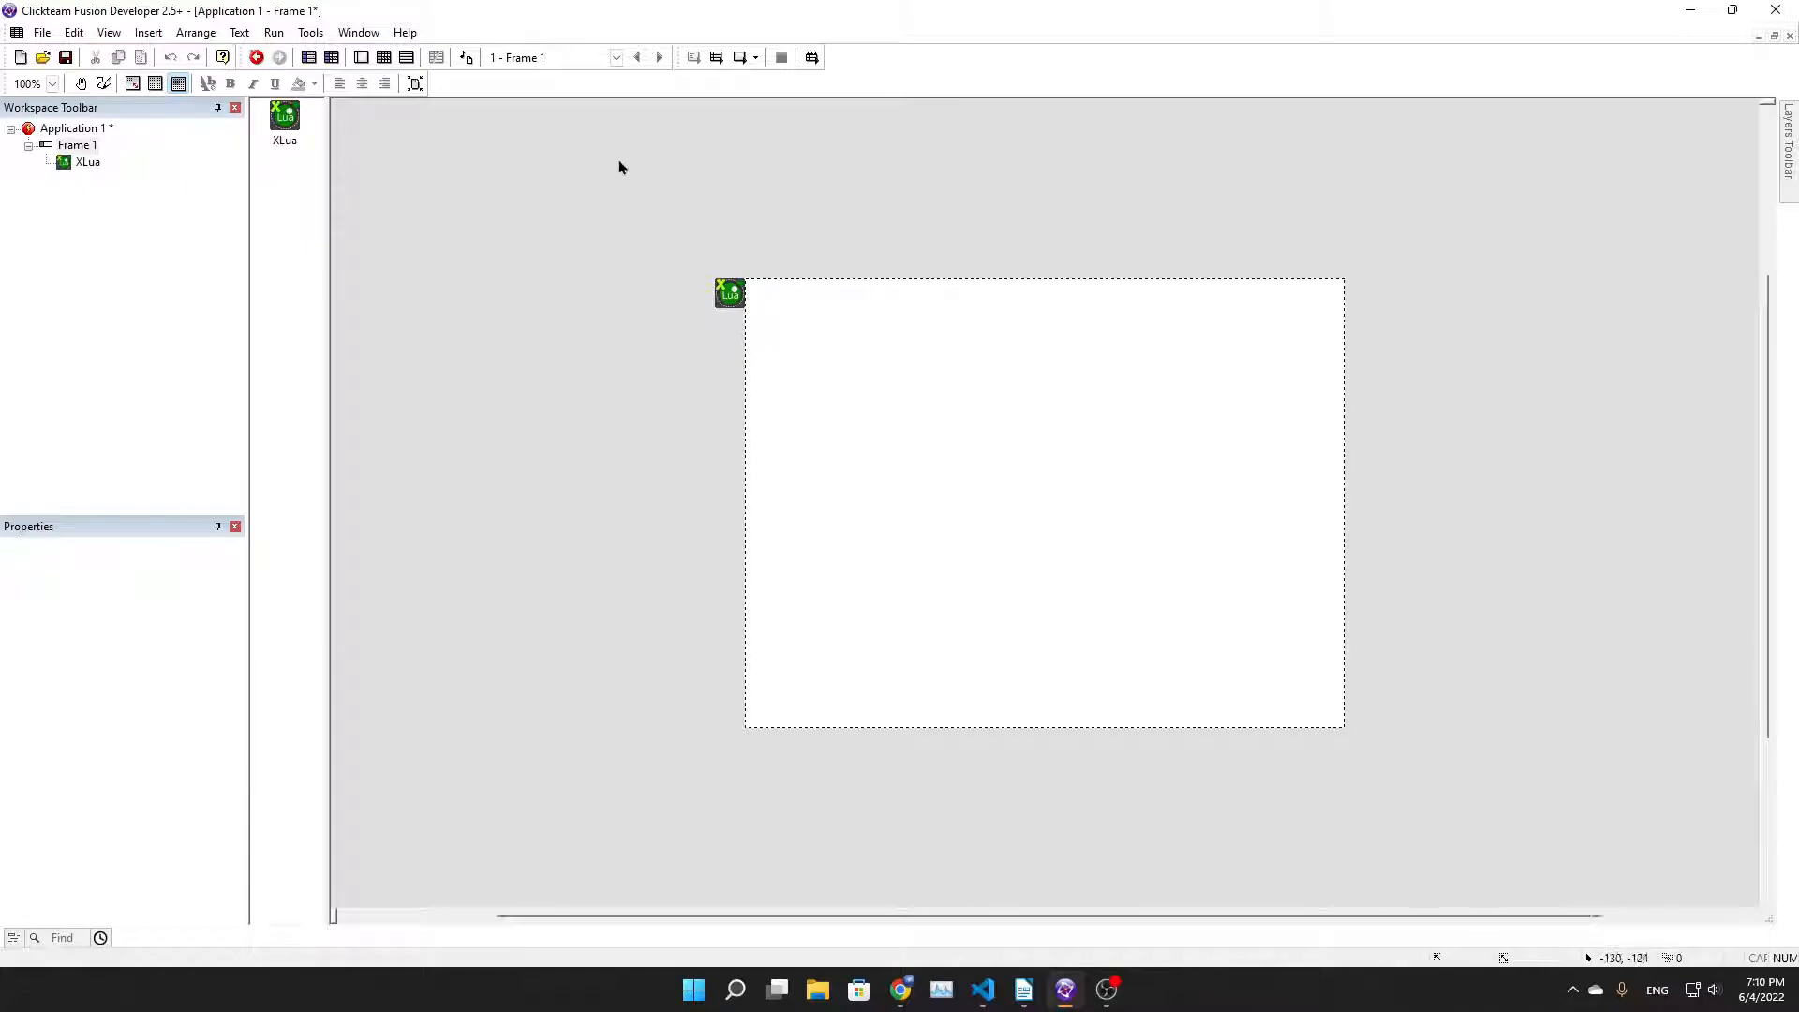
click(332, 57)
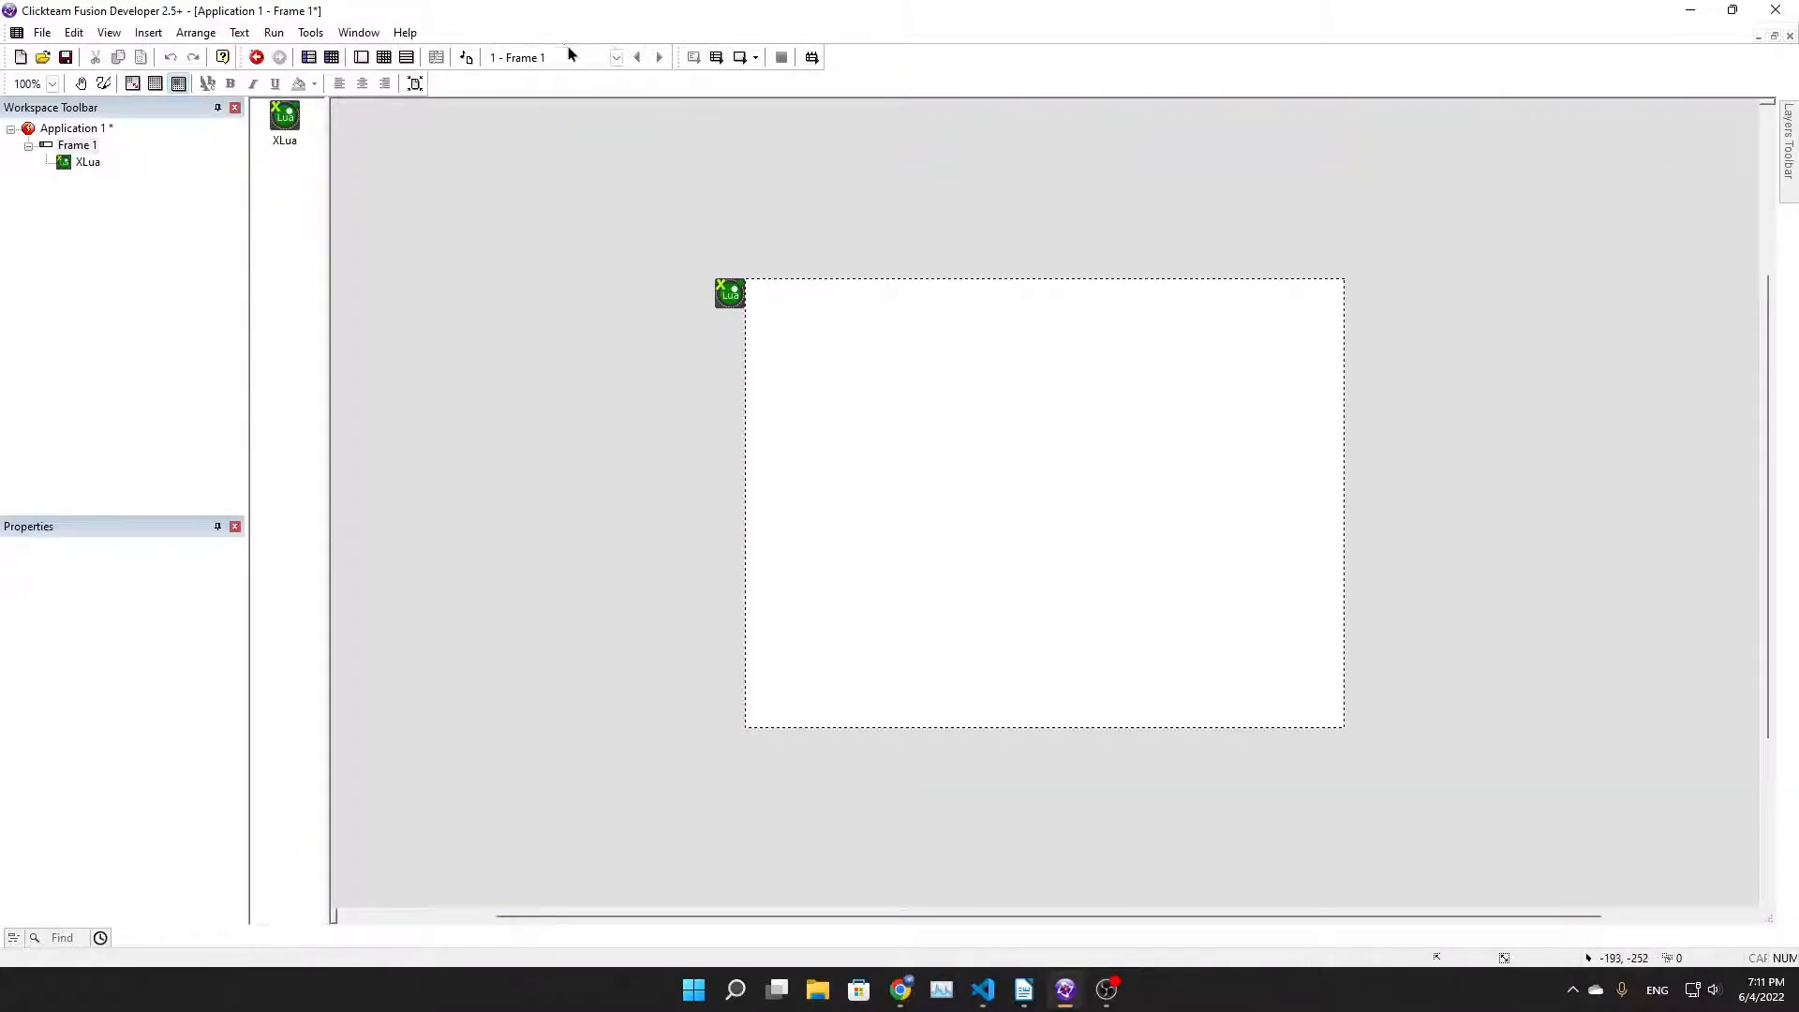
double_click(729, 291)
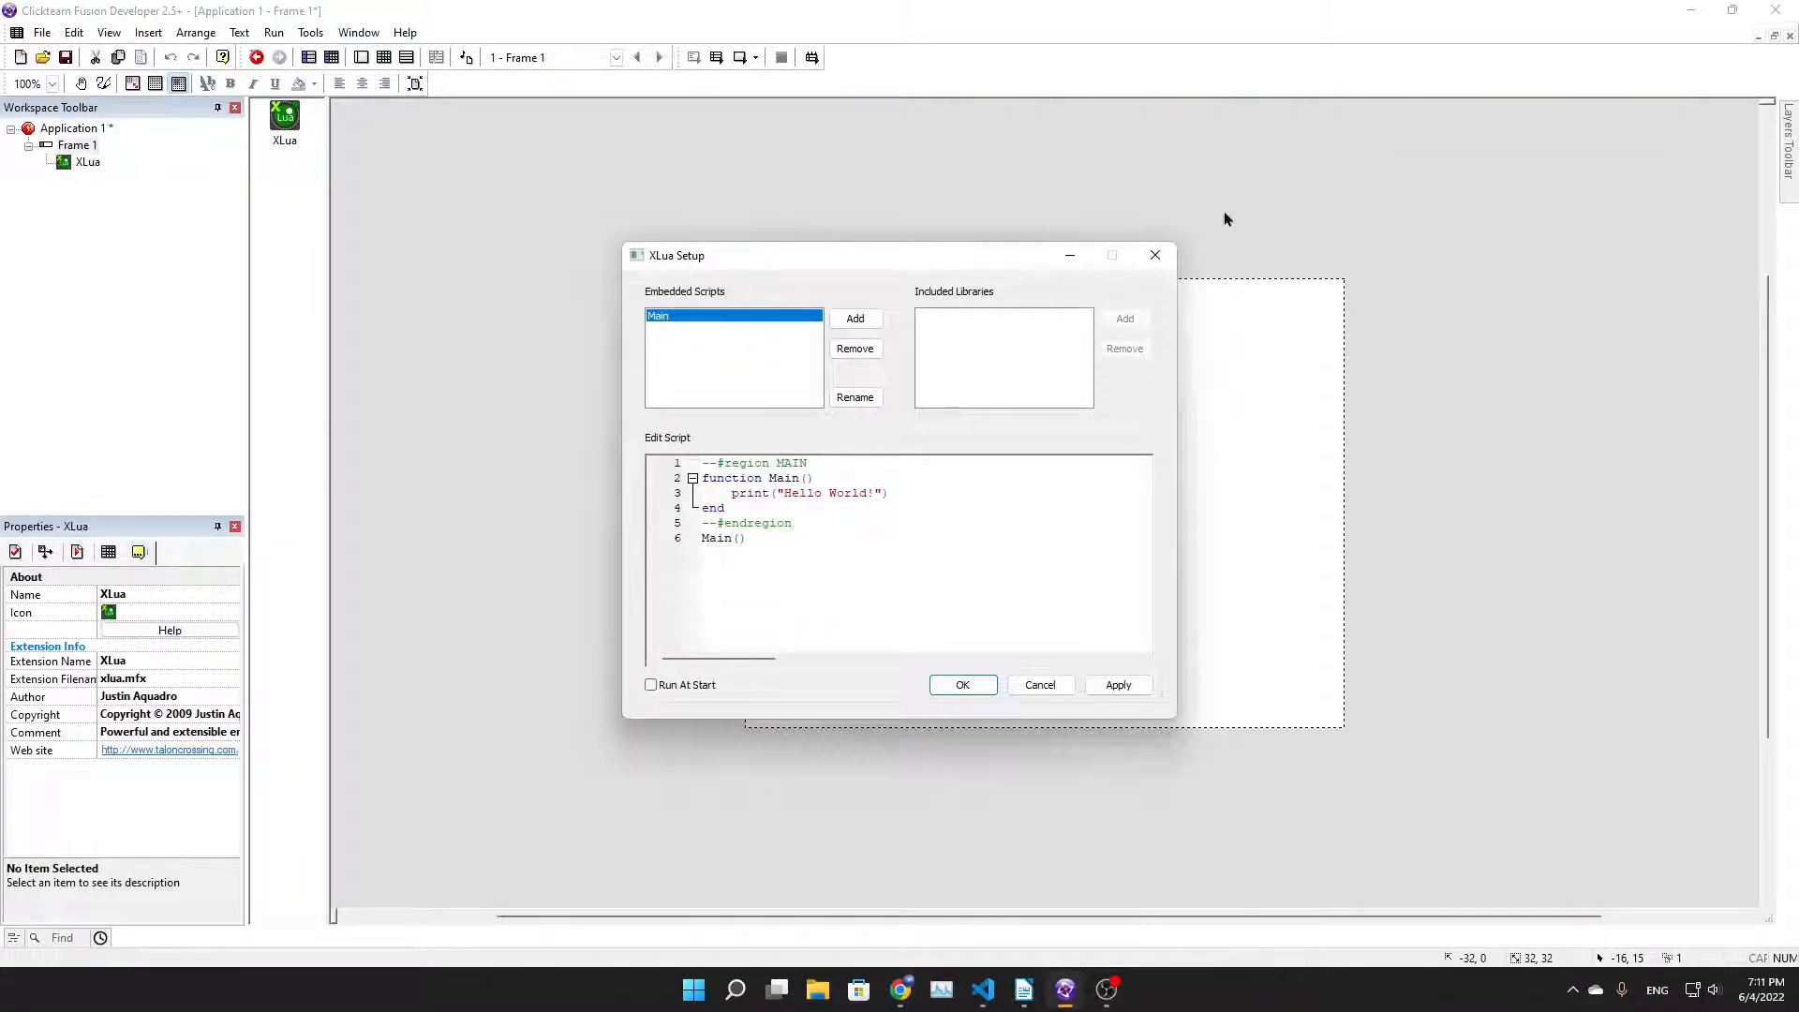
click(961, 685)
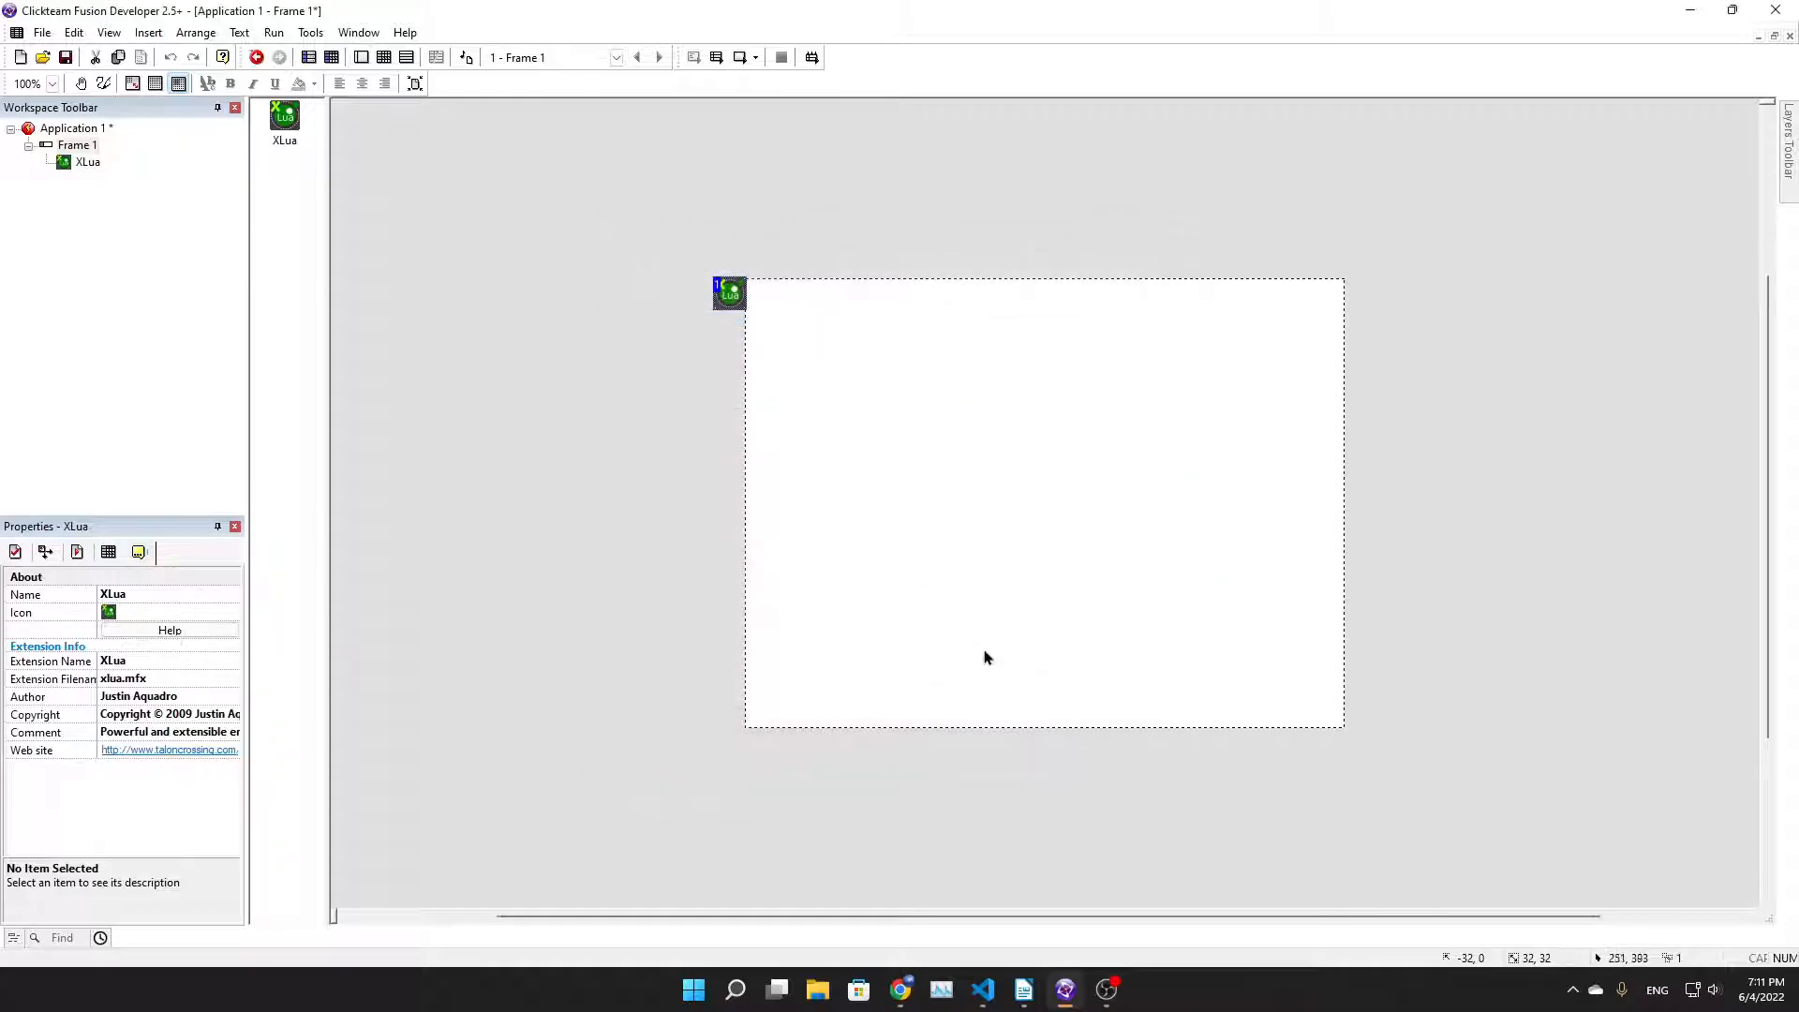
mouse_move(981, 990)
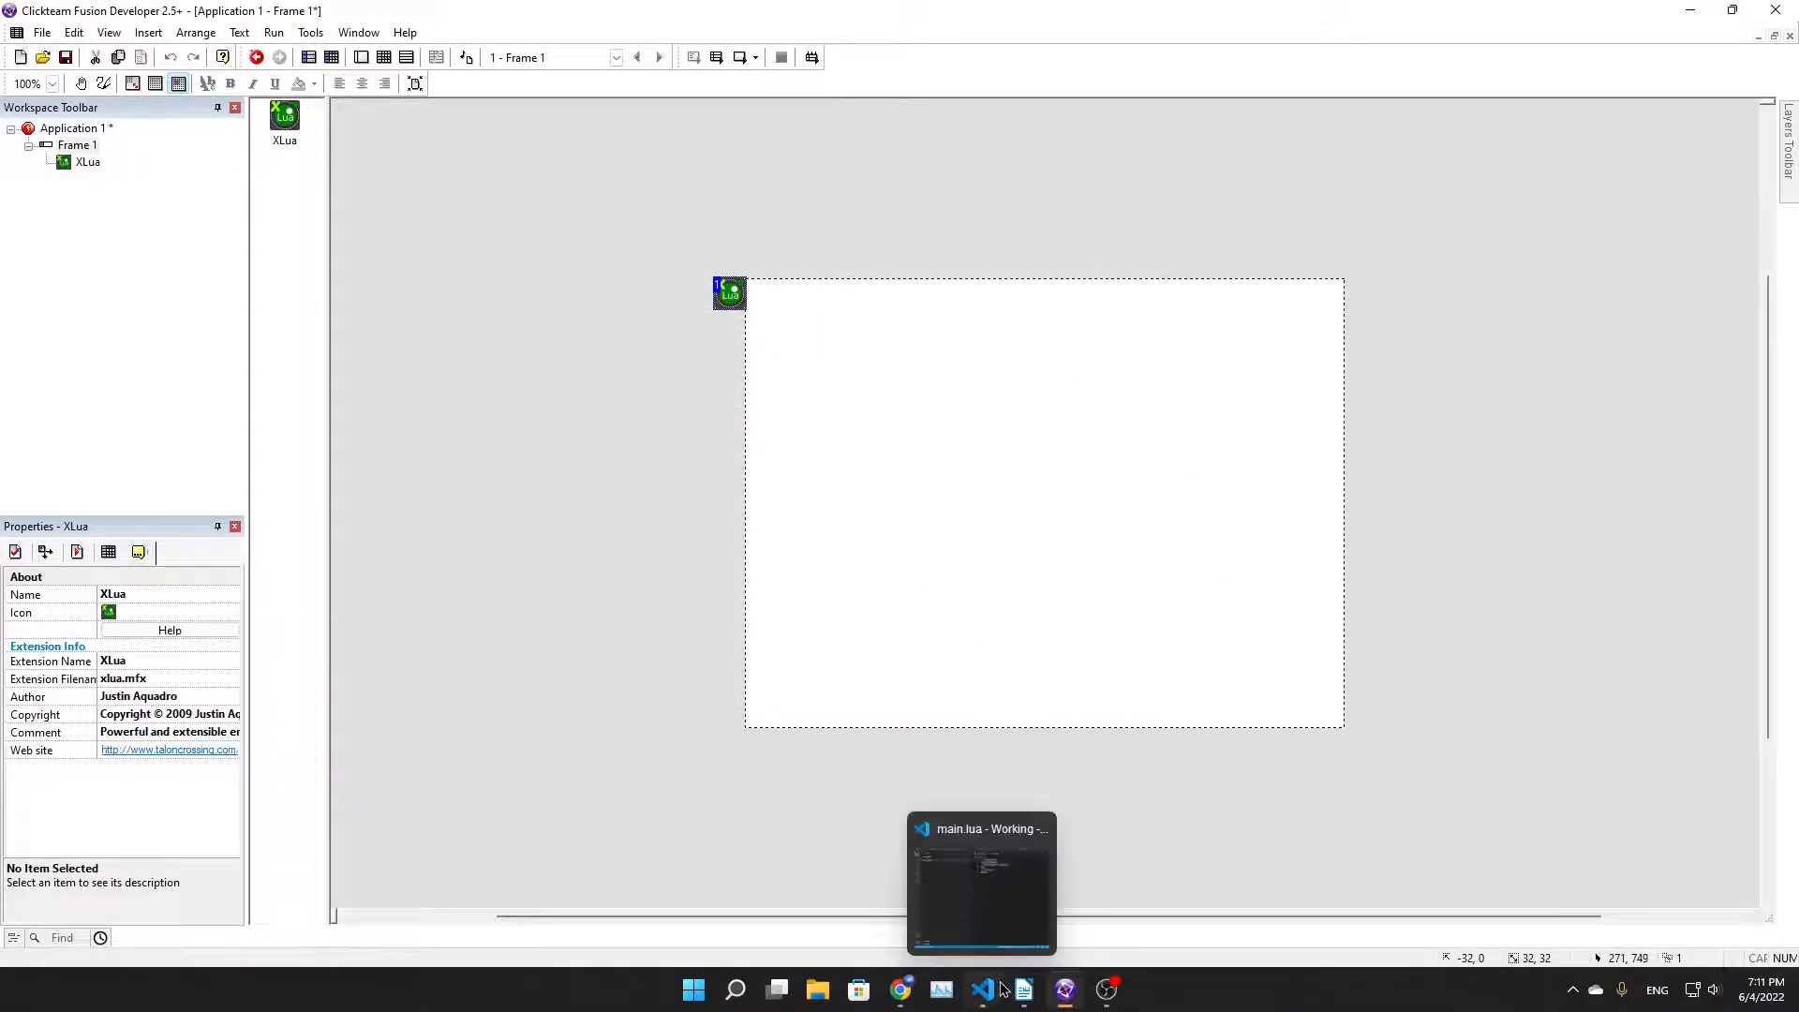
mouse_move(1069, 639)
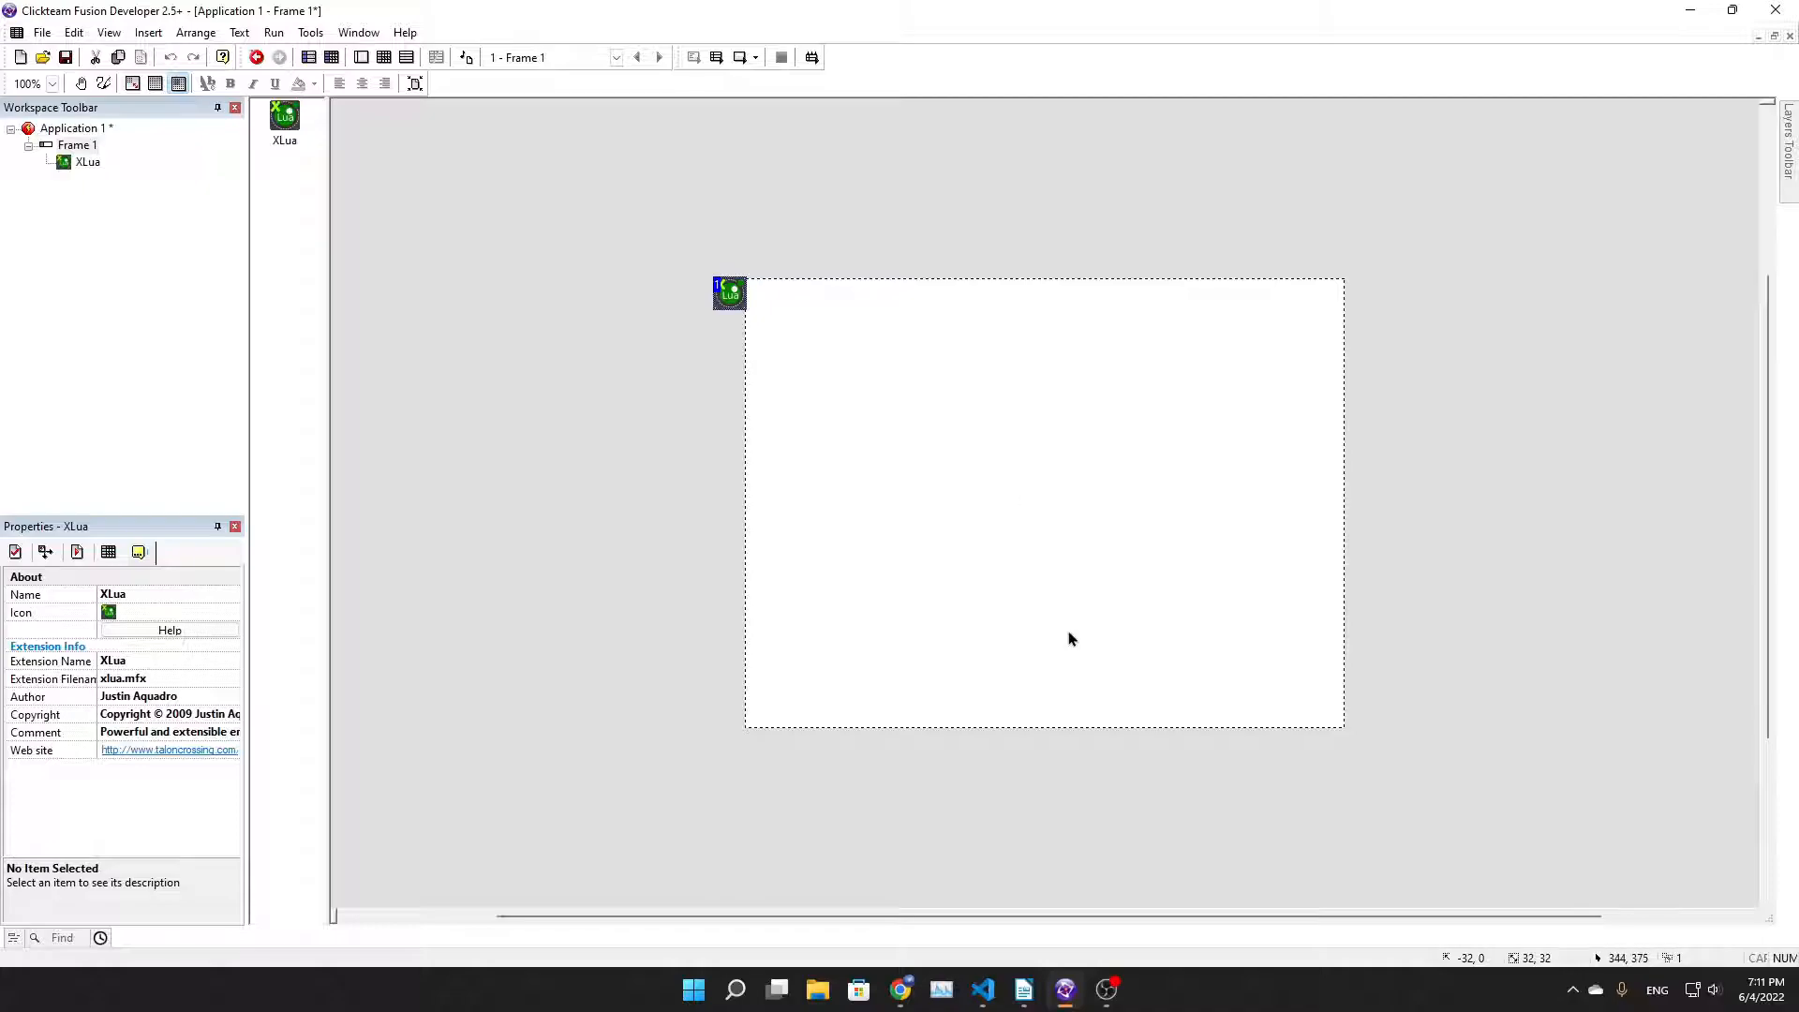
mouse_move(22, 71)
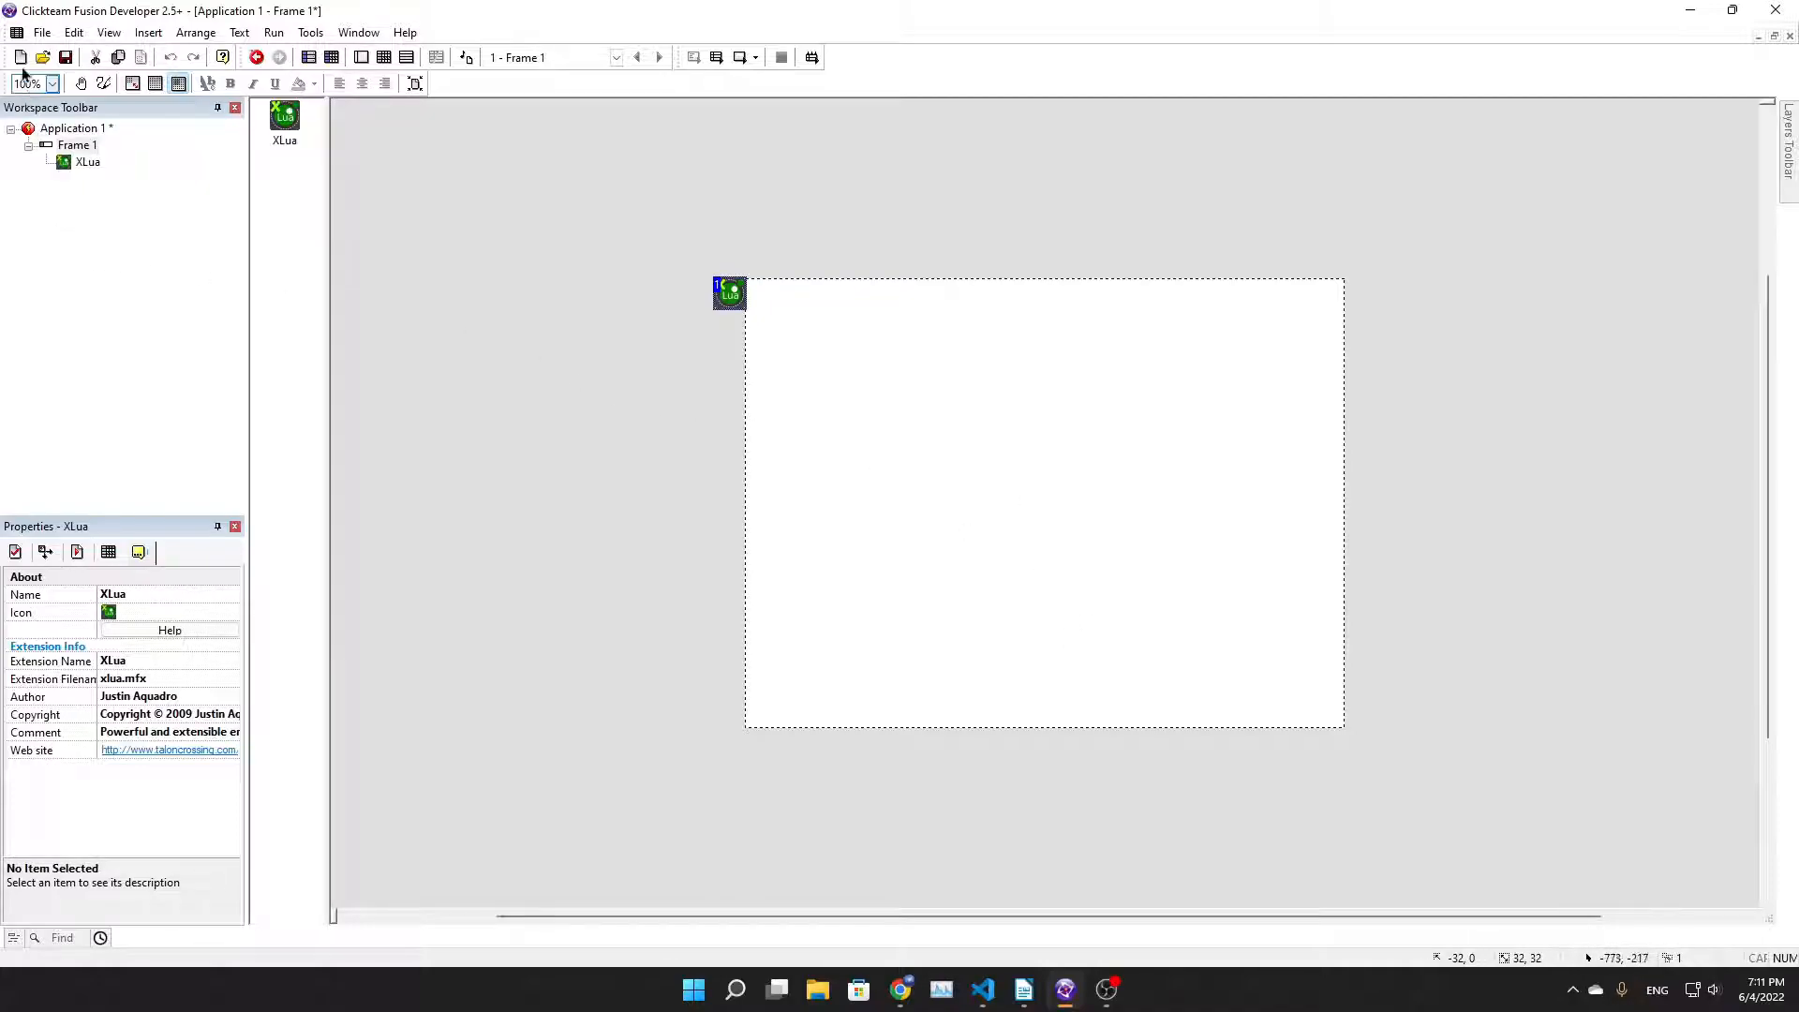
Open recent ExampleGame.mfa and test-run it to the Level Select screen, then close it
click(41, 32)
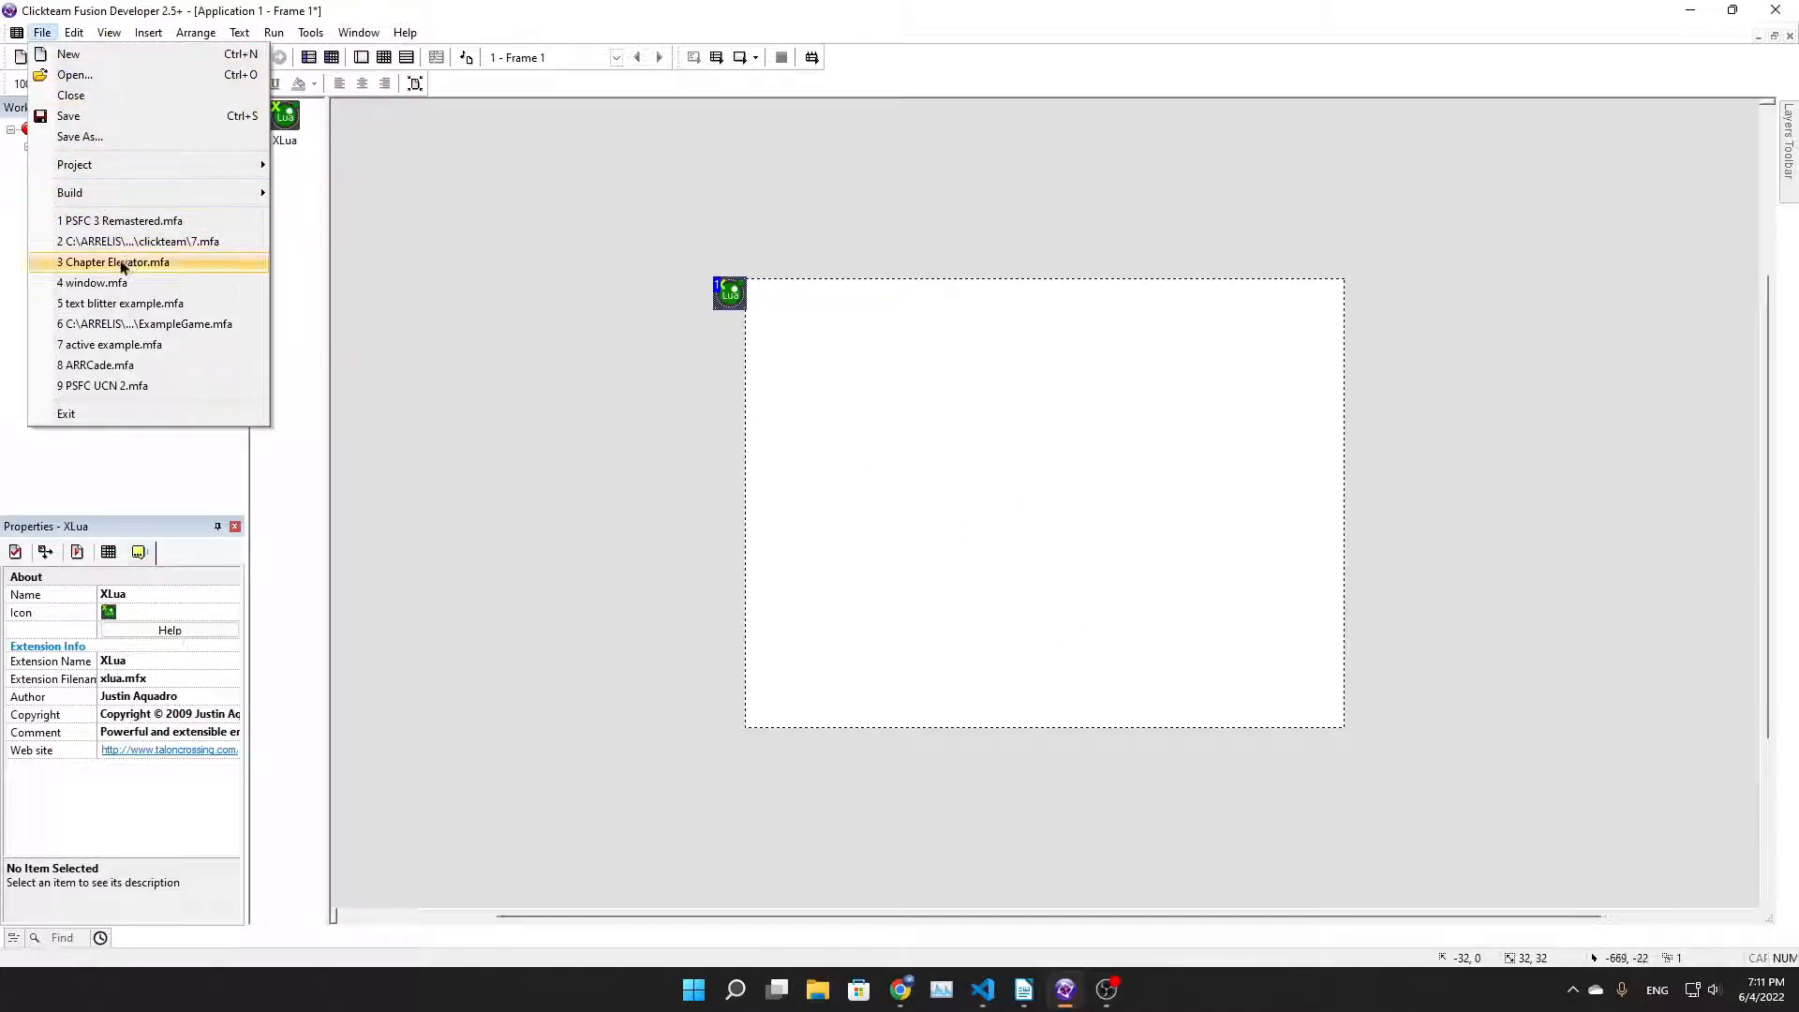
mouse_move(108, 344)
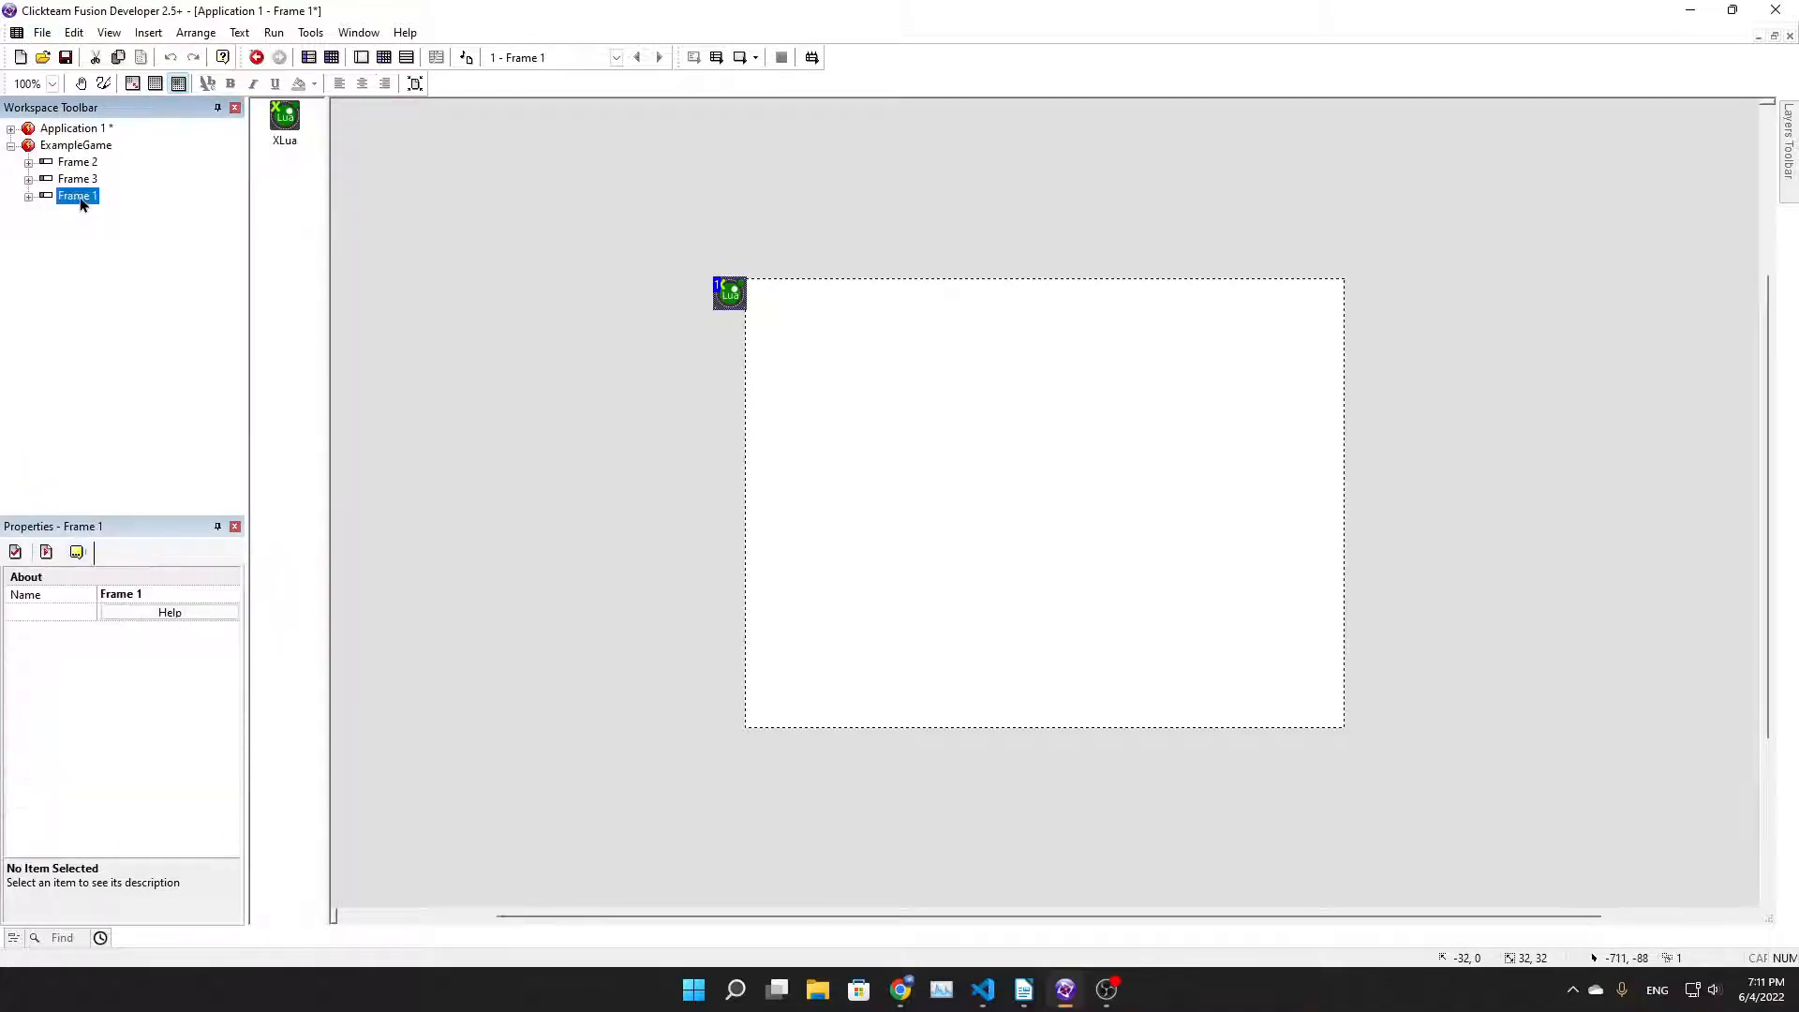
click(76, 144)
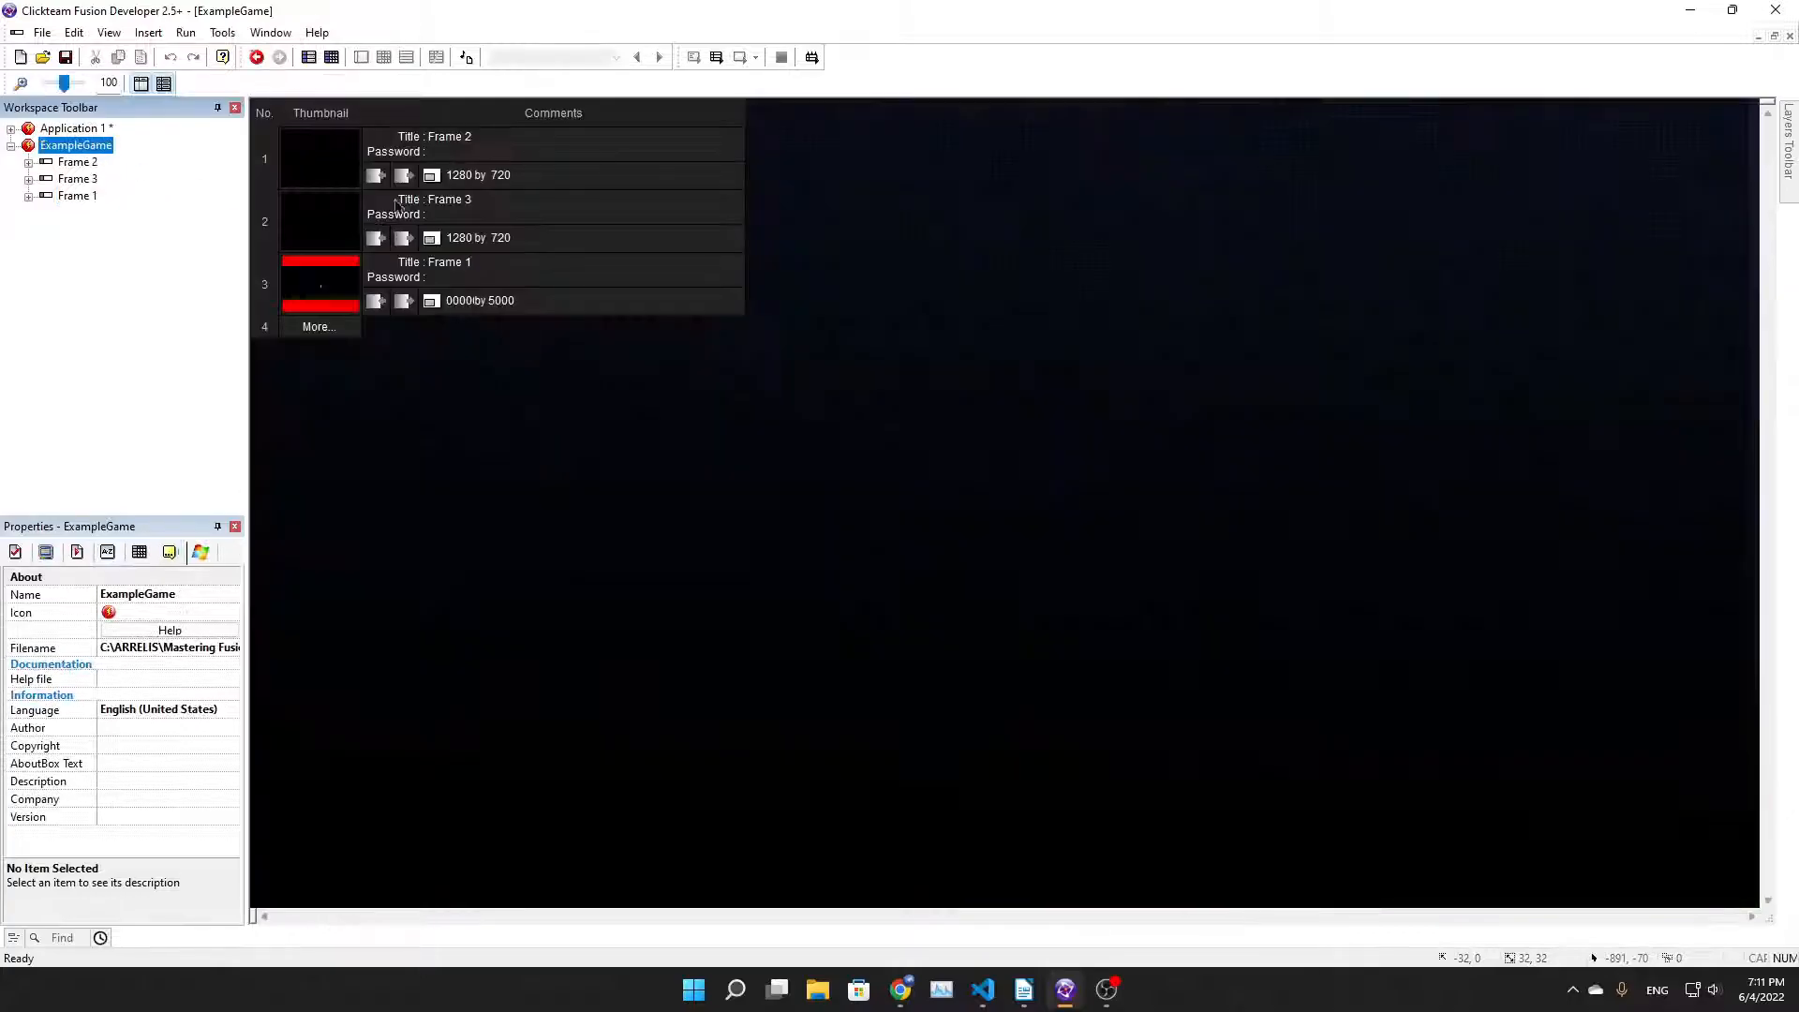
click(255, 56)
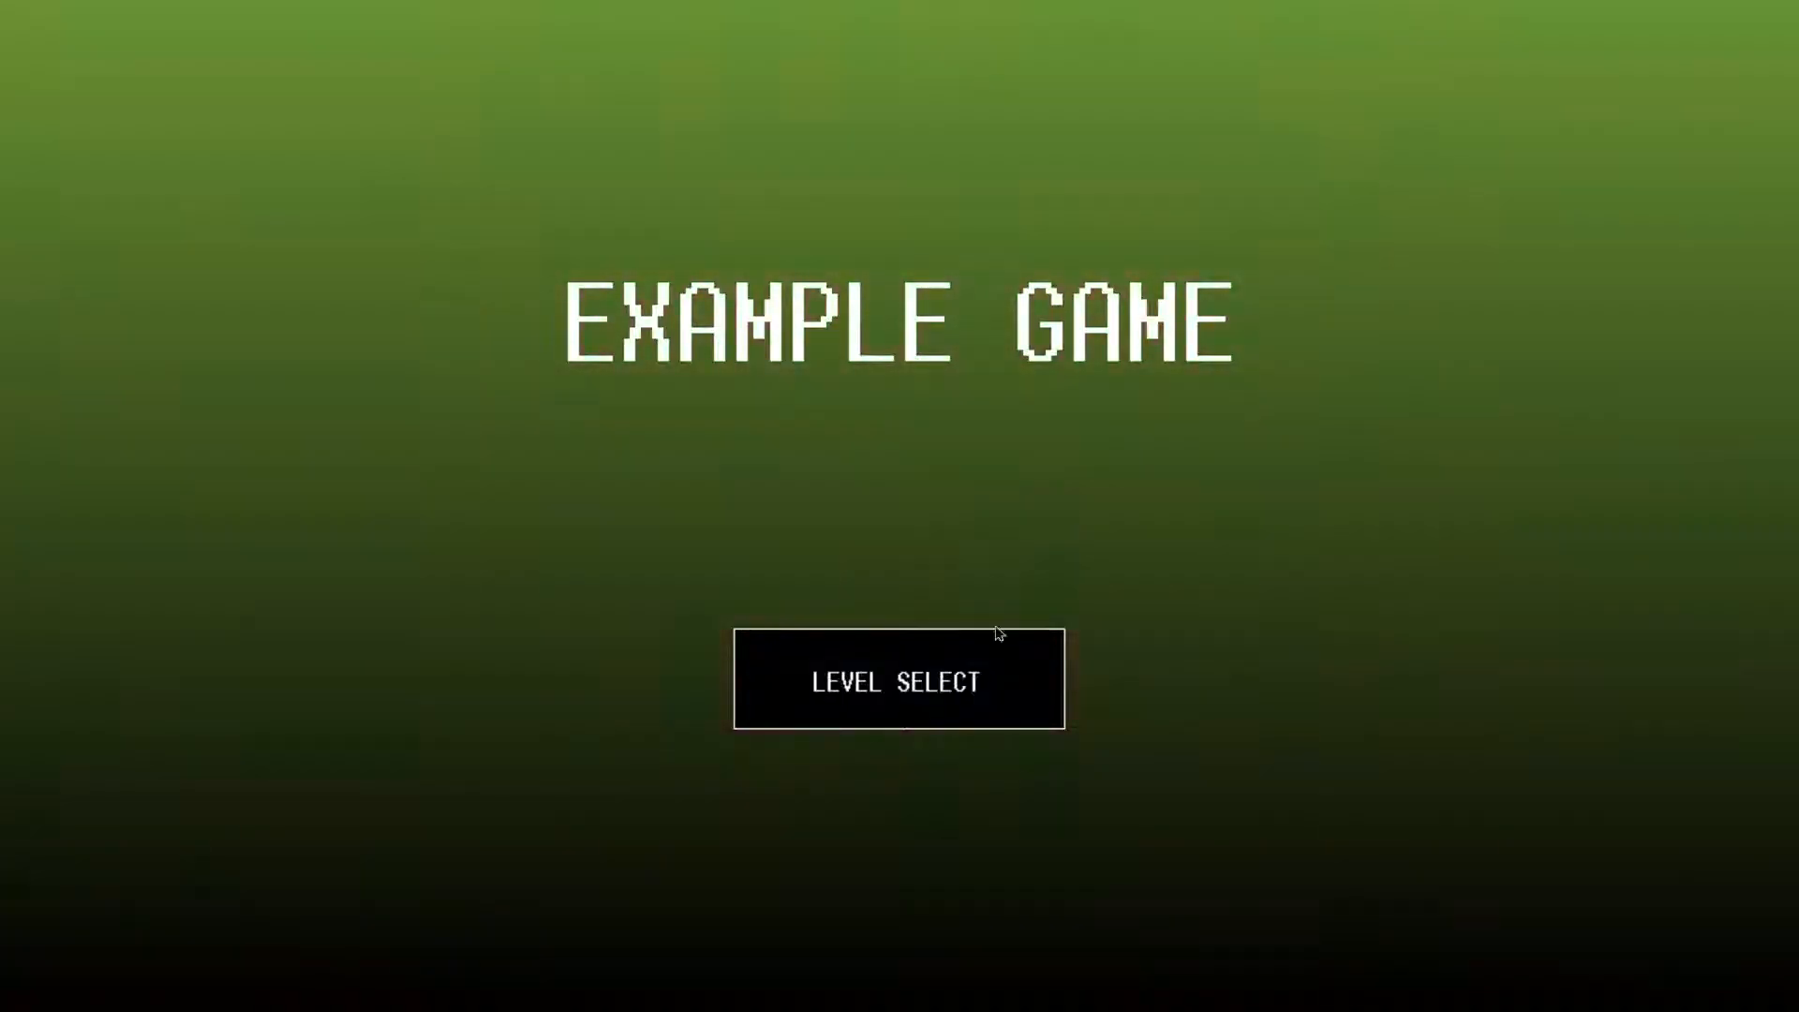
click(898, 678)
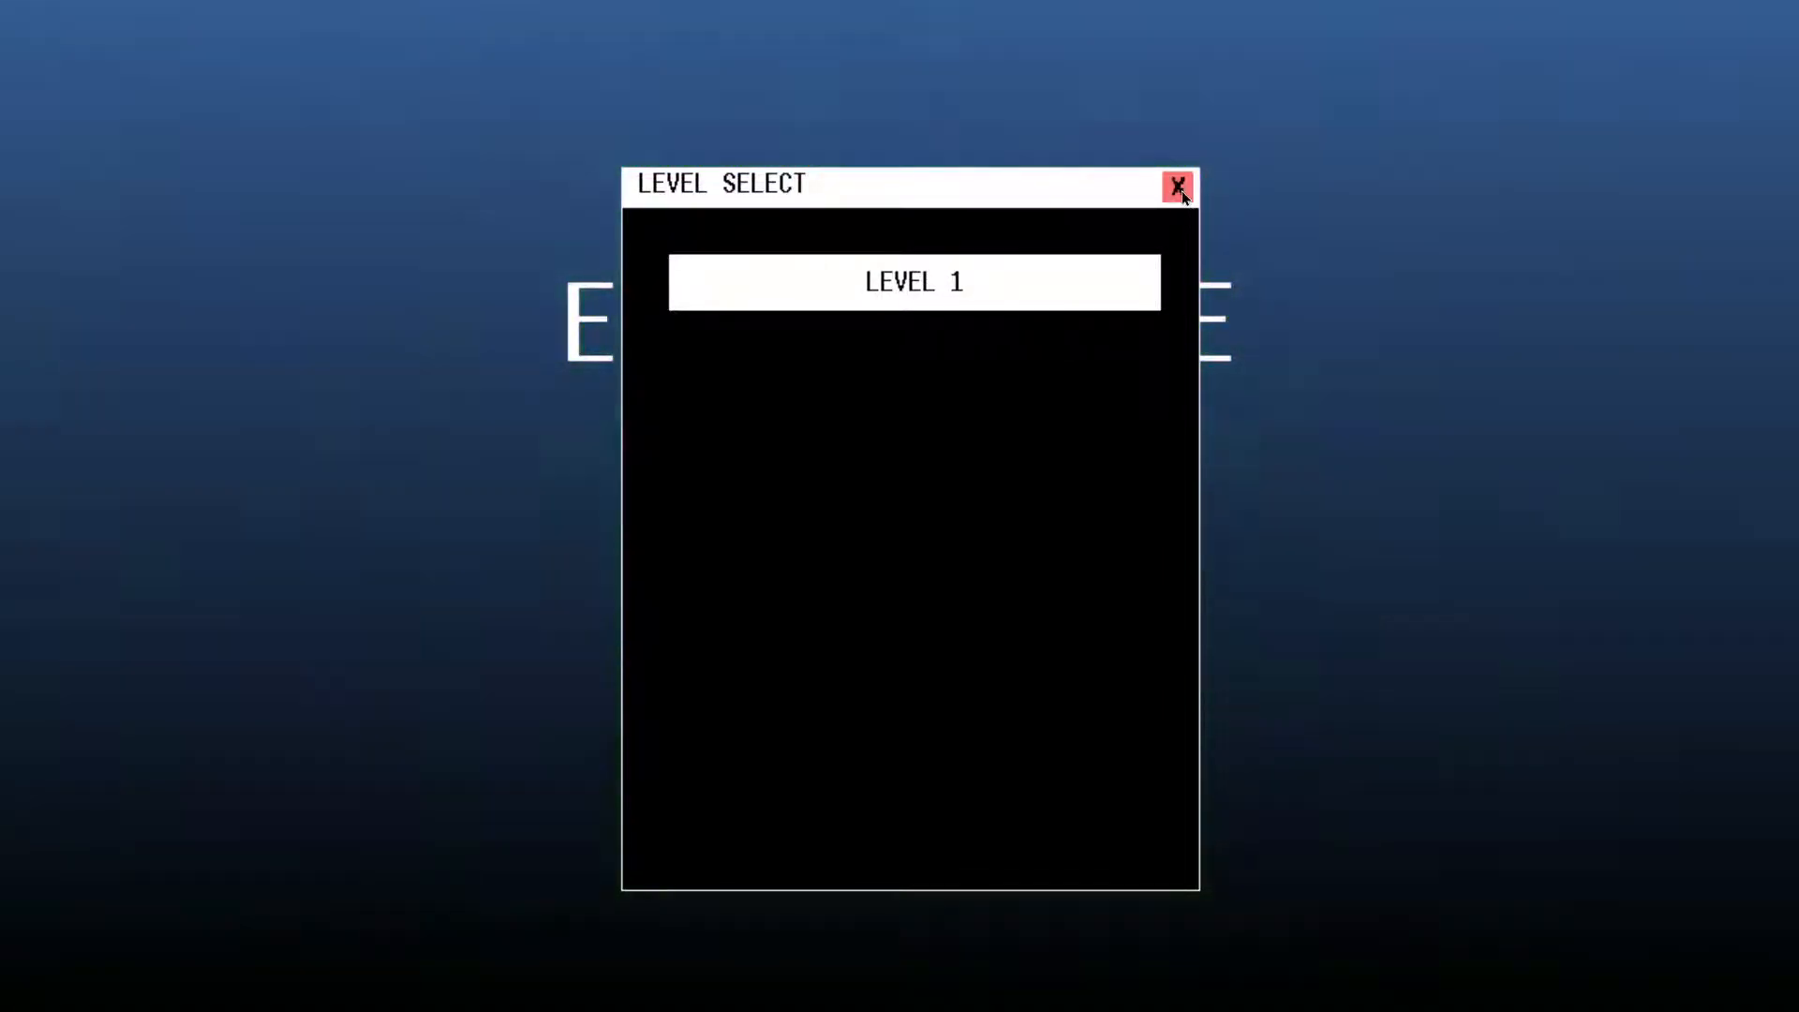
click(1177, 185)
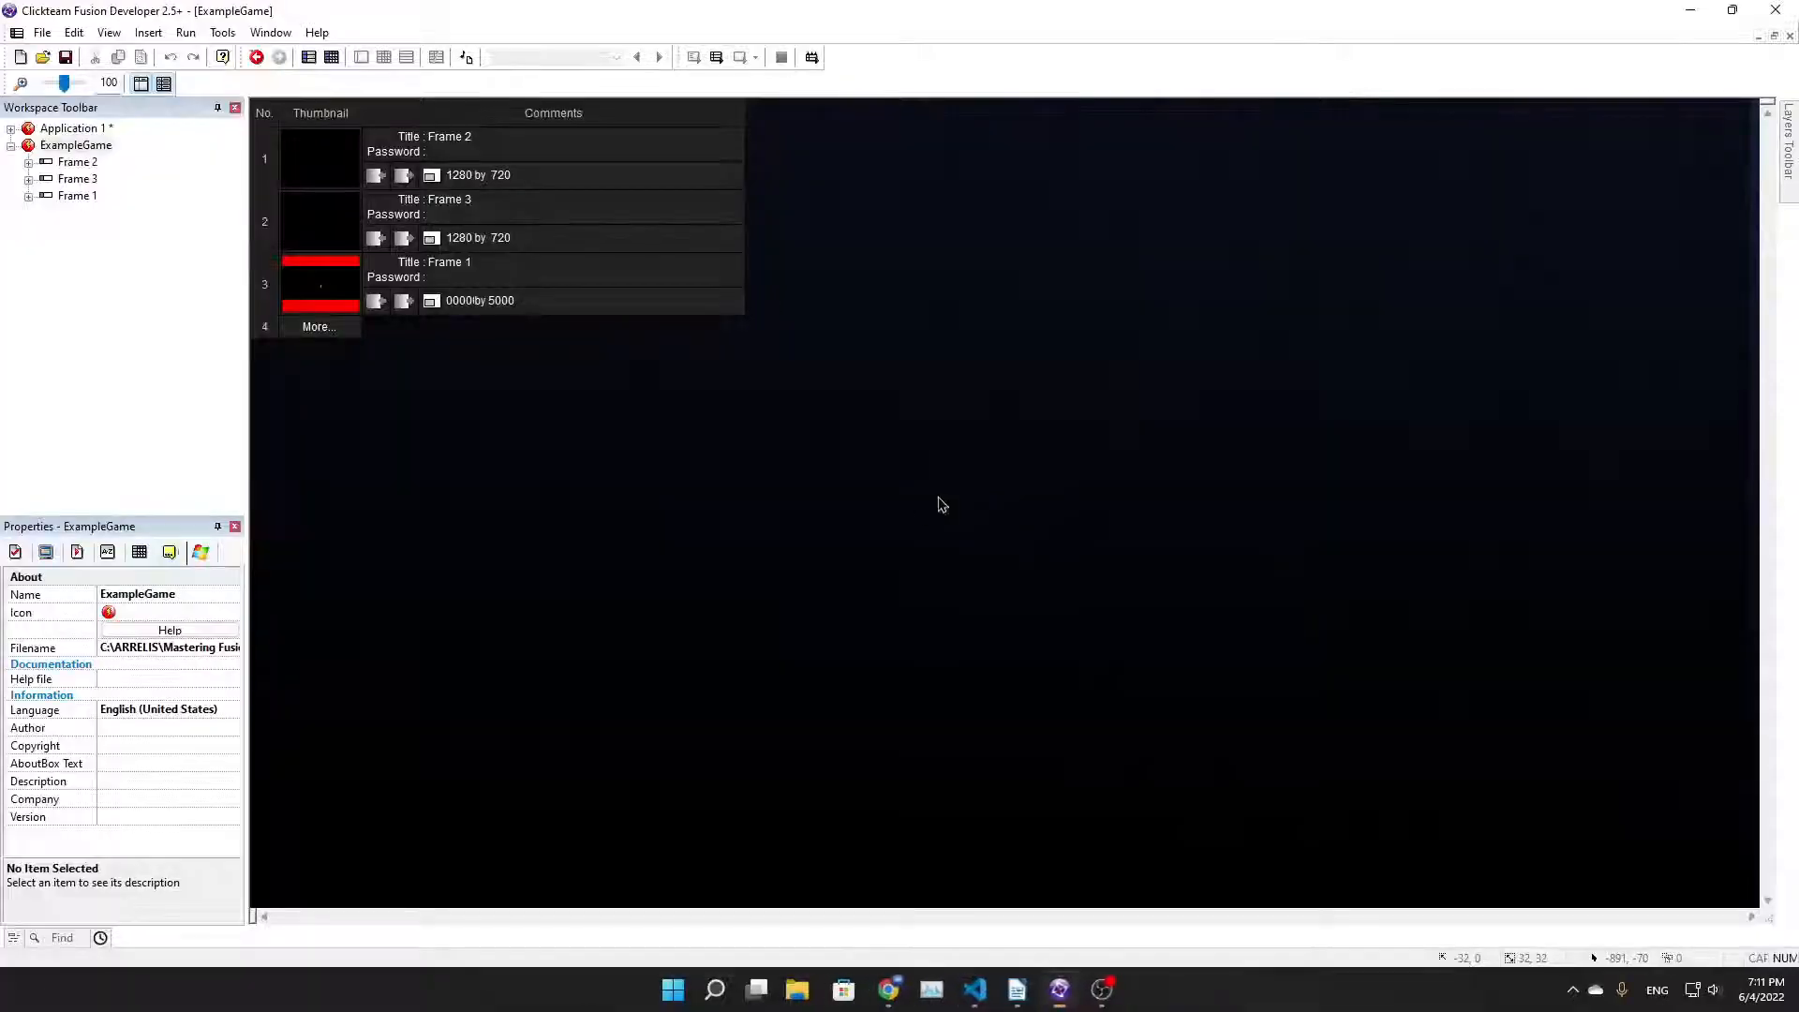
Open ExampleGame's Frame 2 and browse its XLua Main script in a maximized setup
click(77, 163)
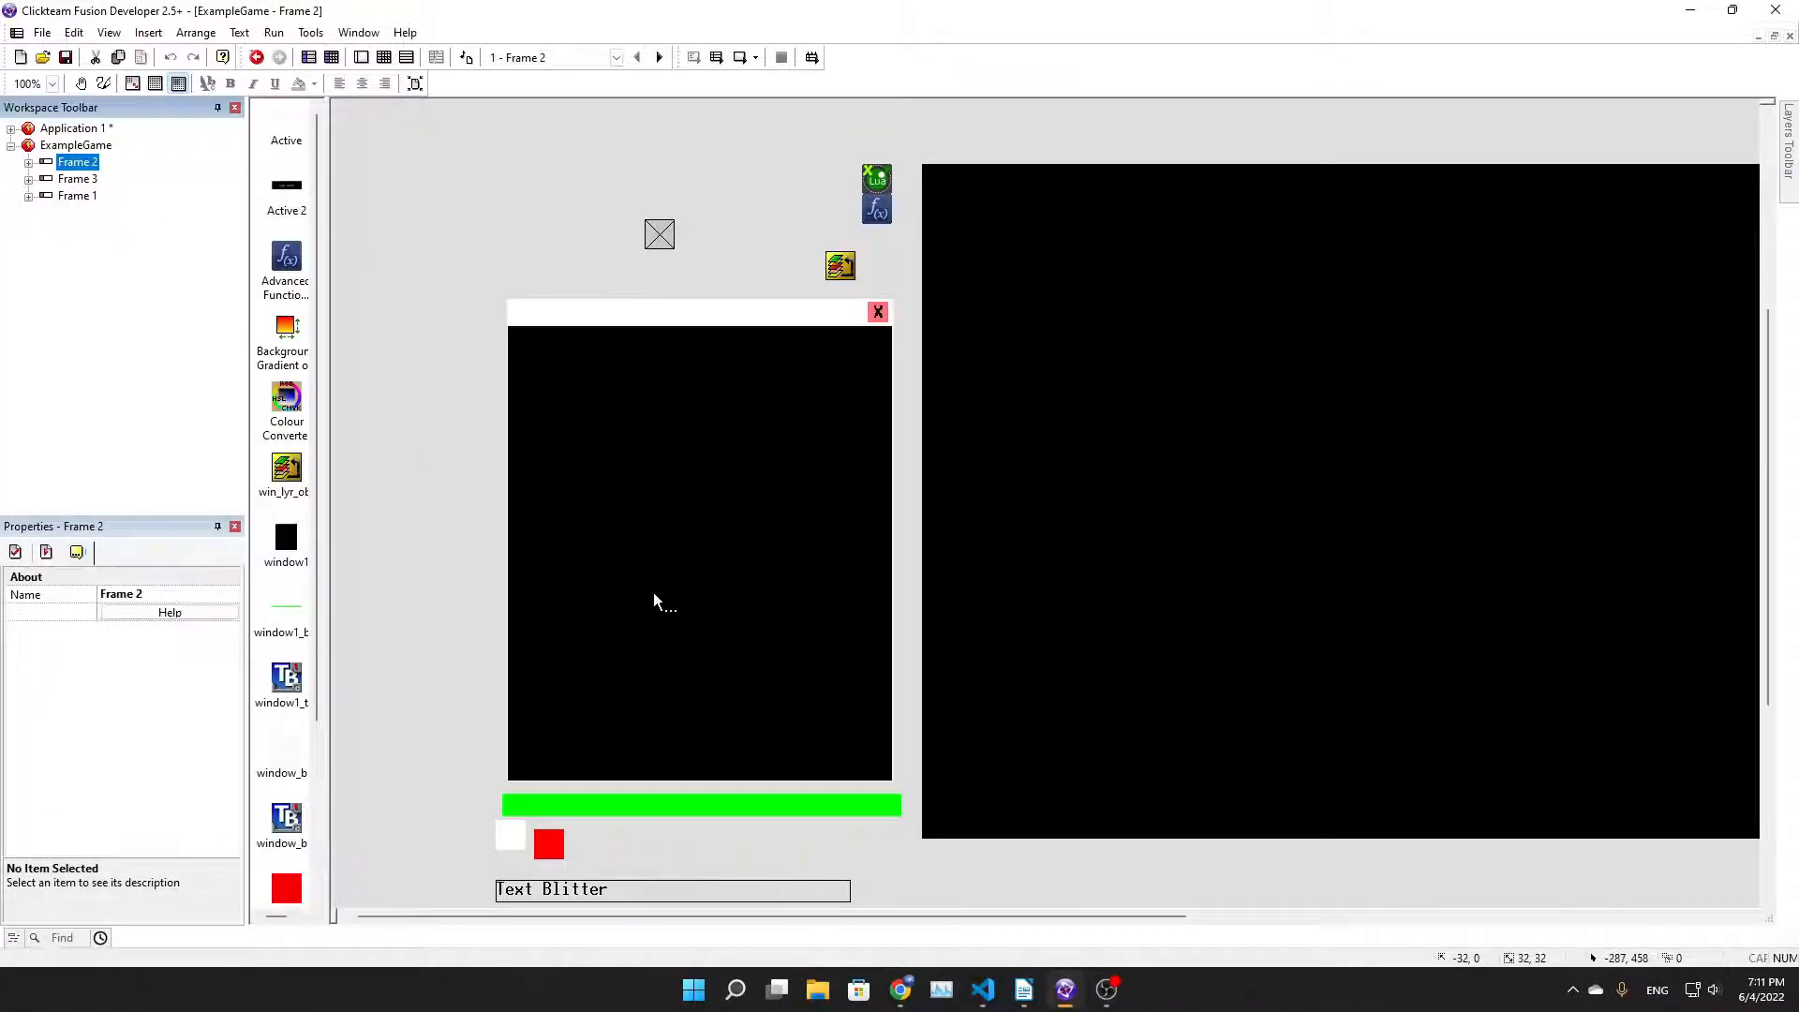
scroll(down, 3)
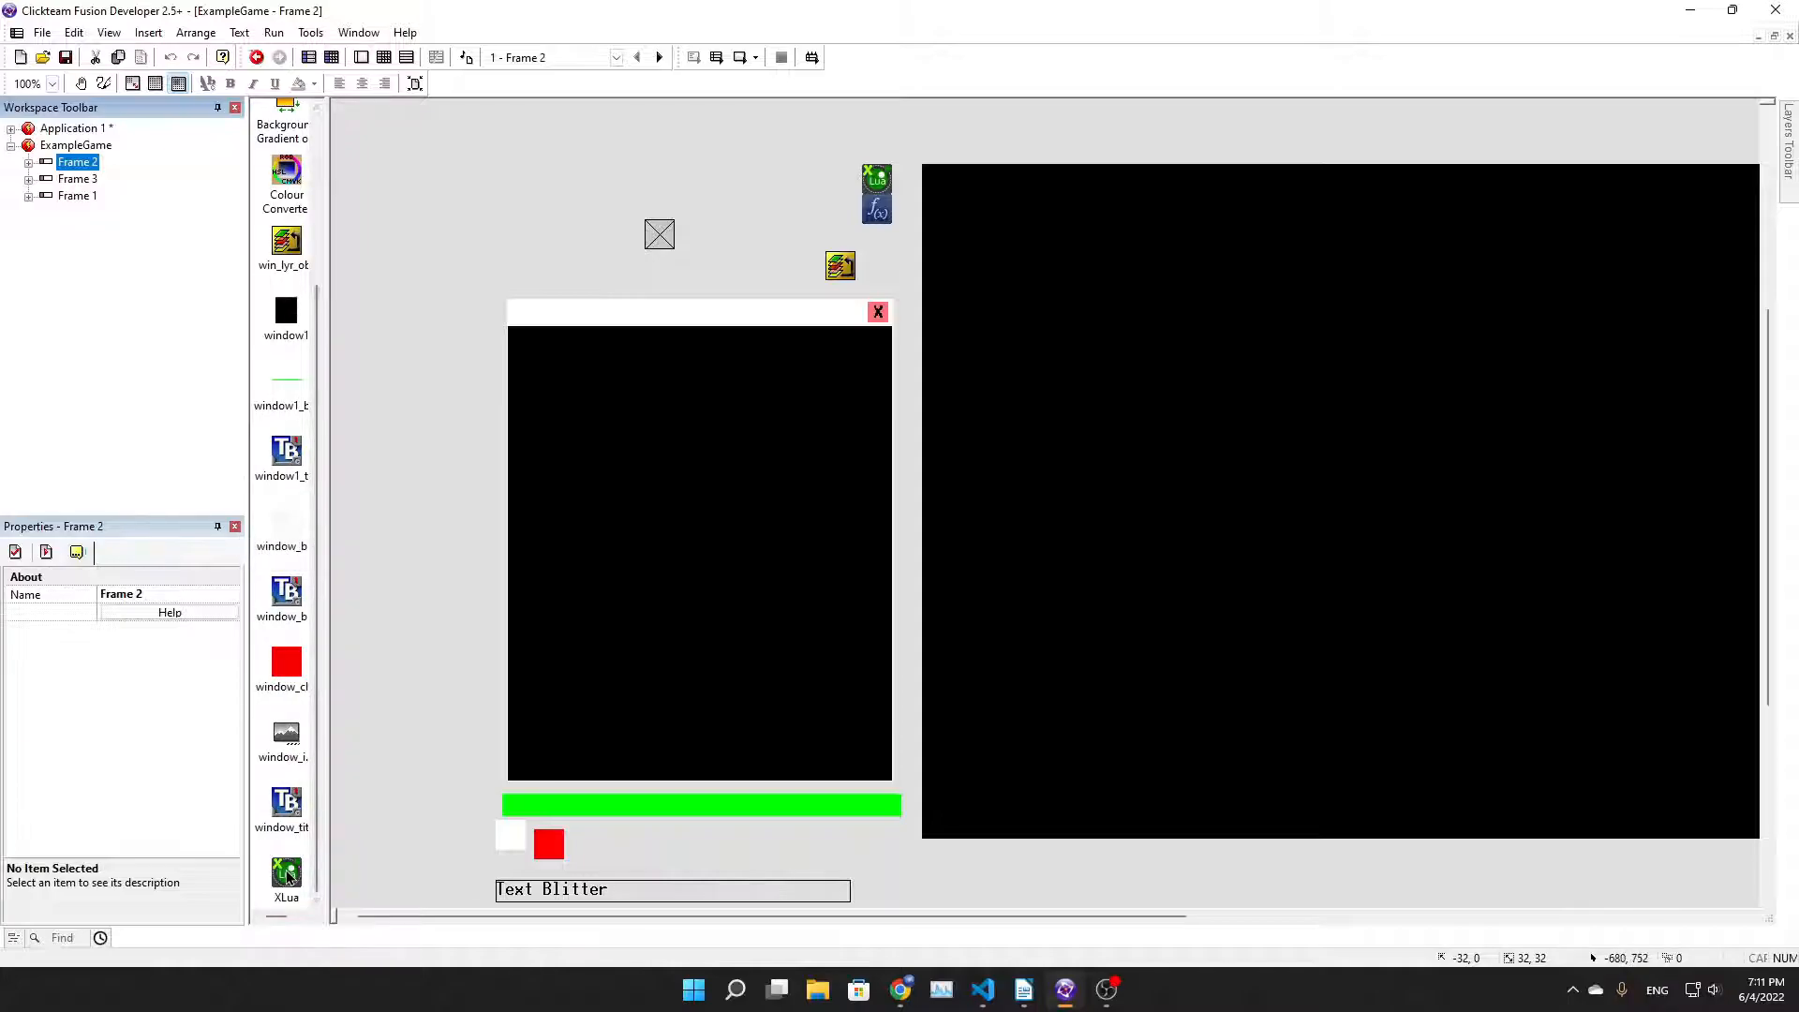
double_click(877, 193)
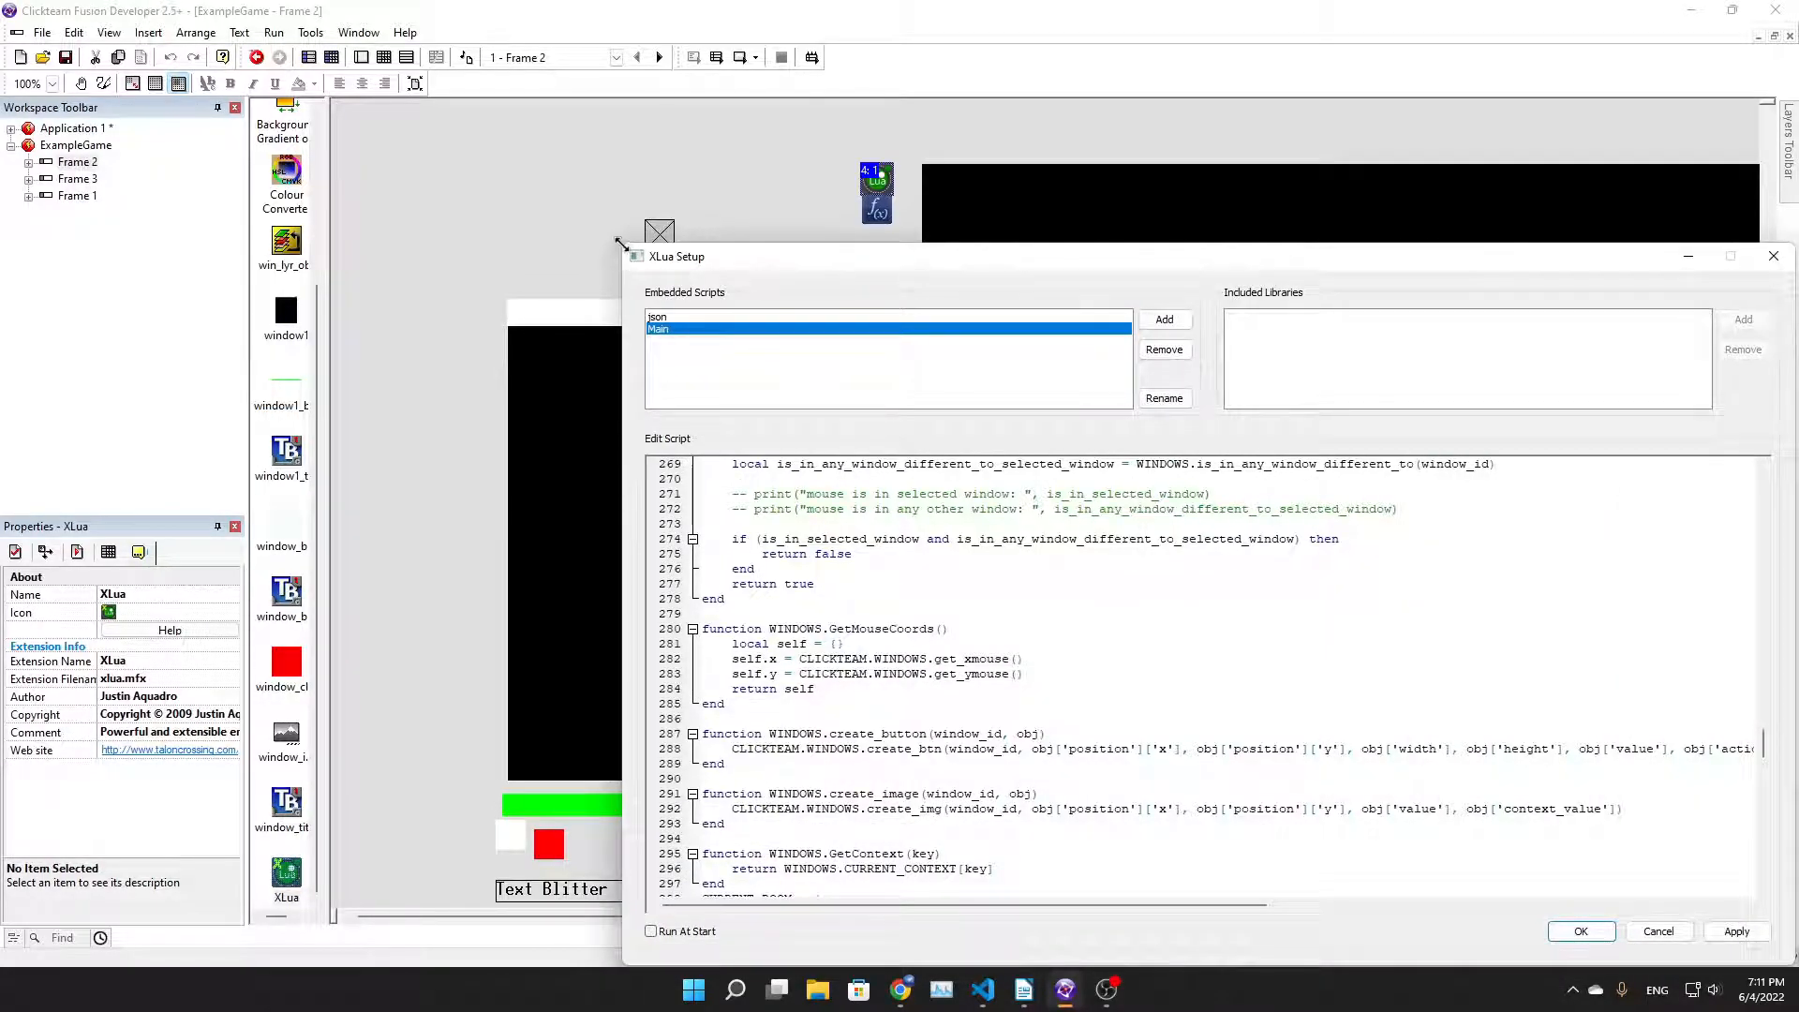
click(1731, 256)
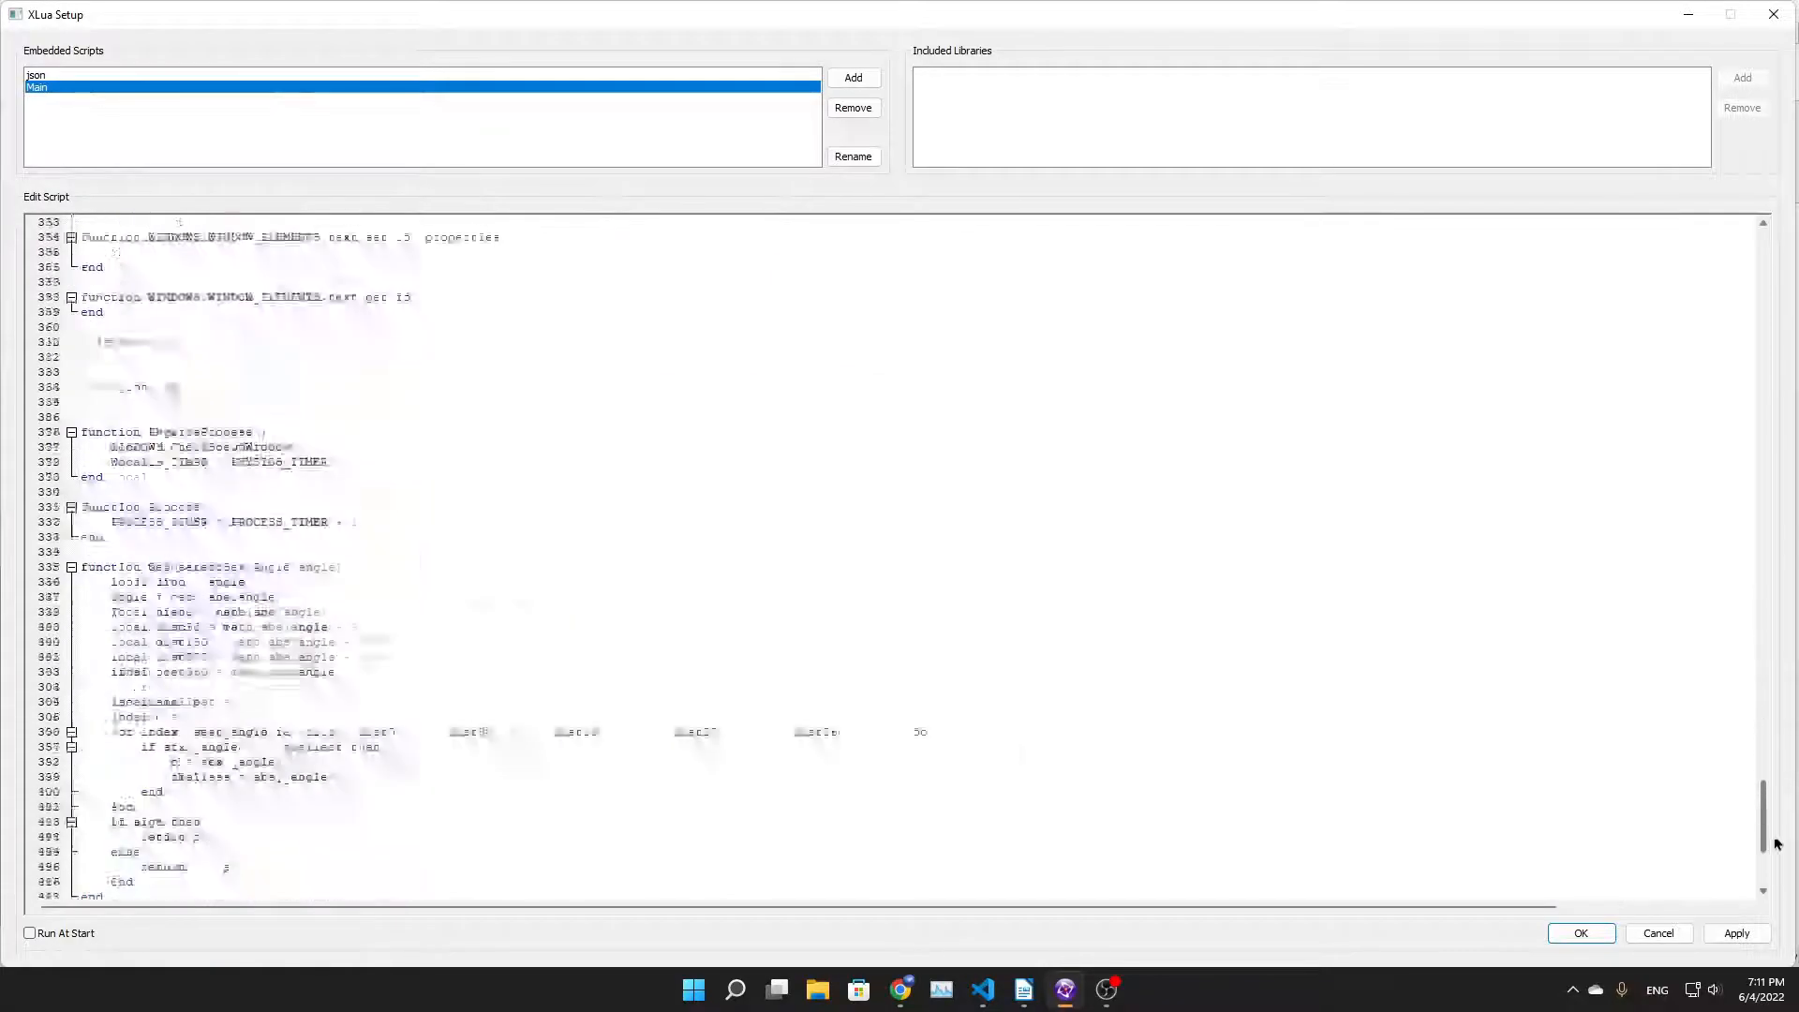
scroll(up, 3)
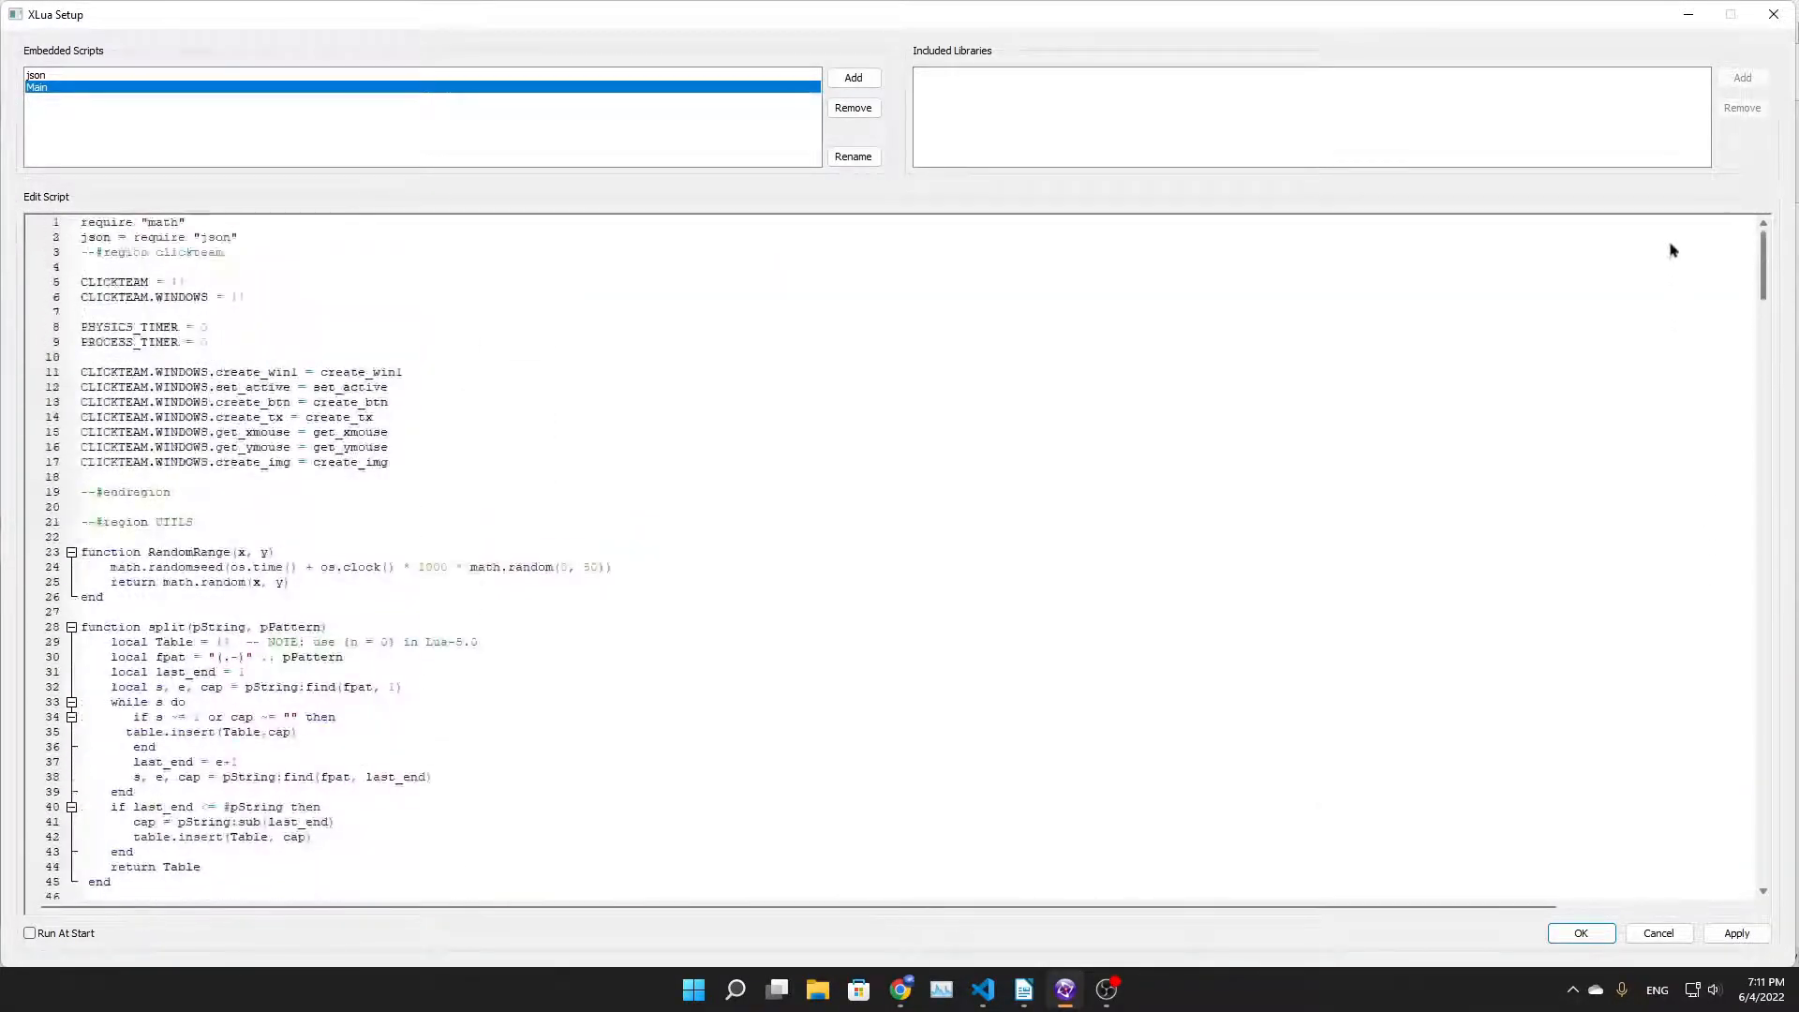
scroll(down, 3)
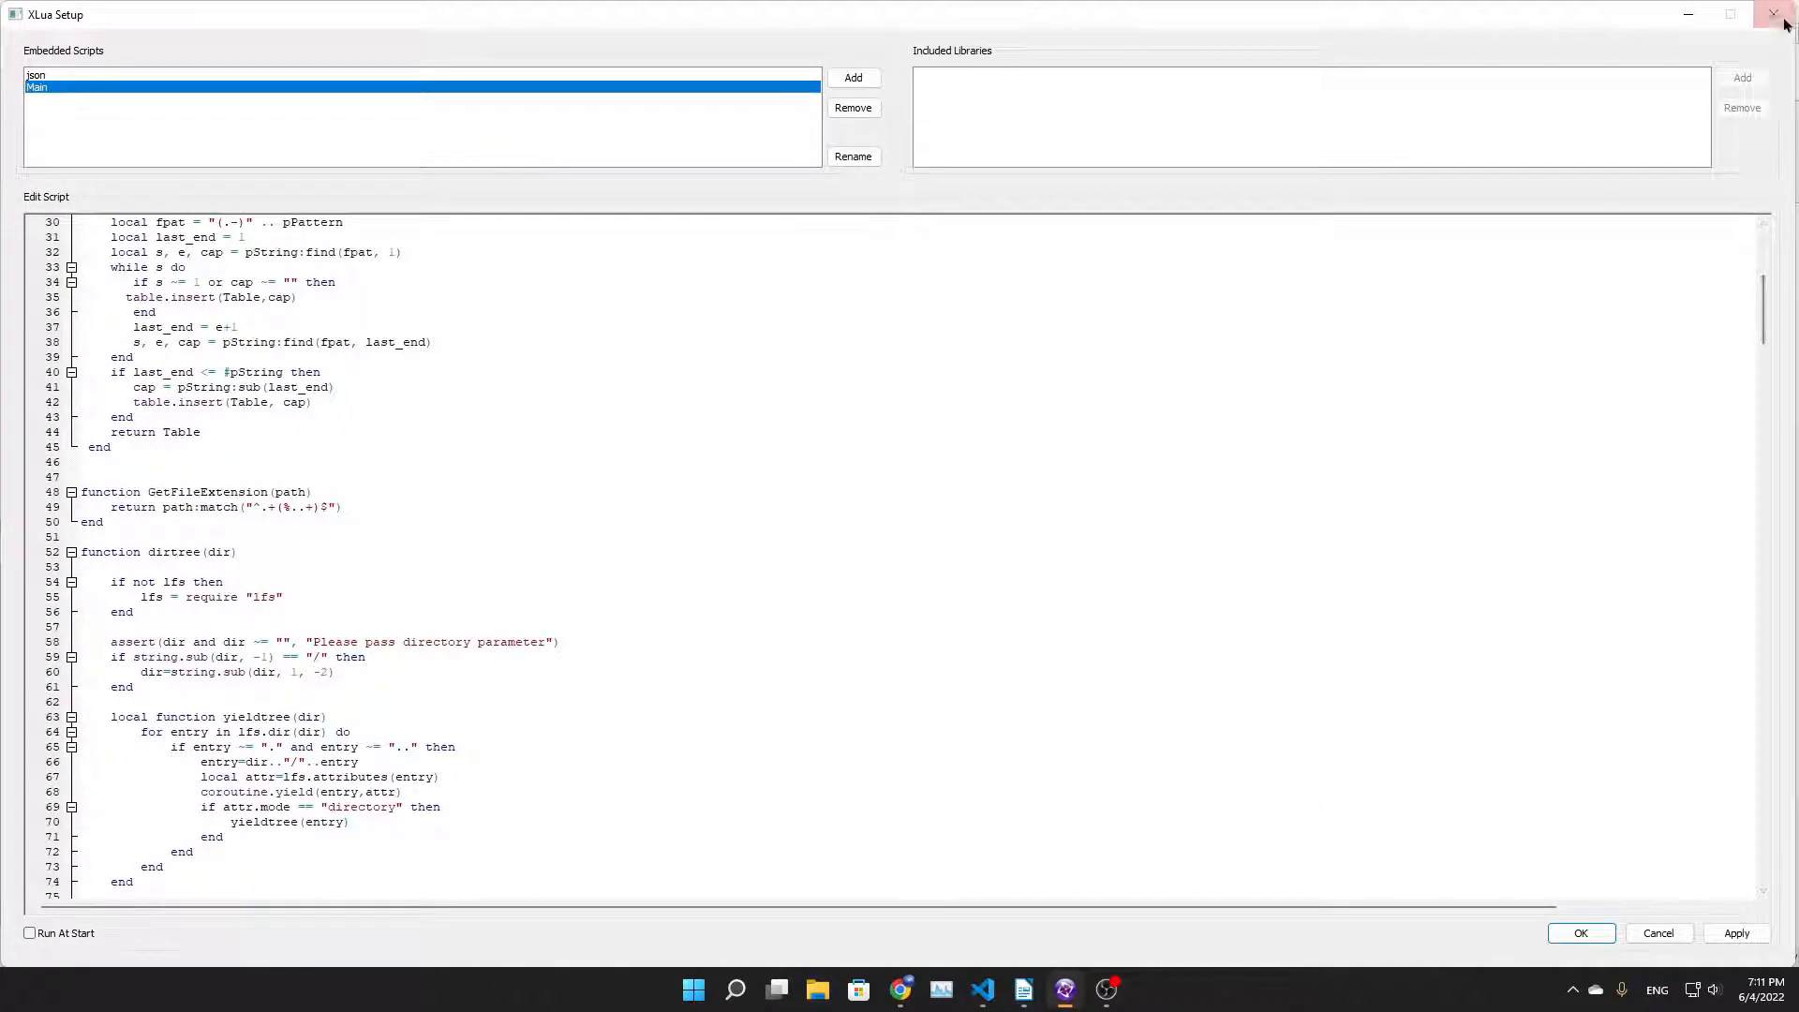
click(1779, 15)
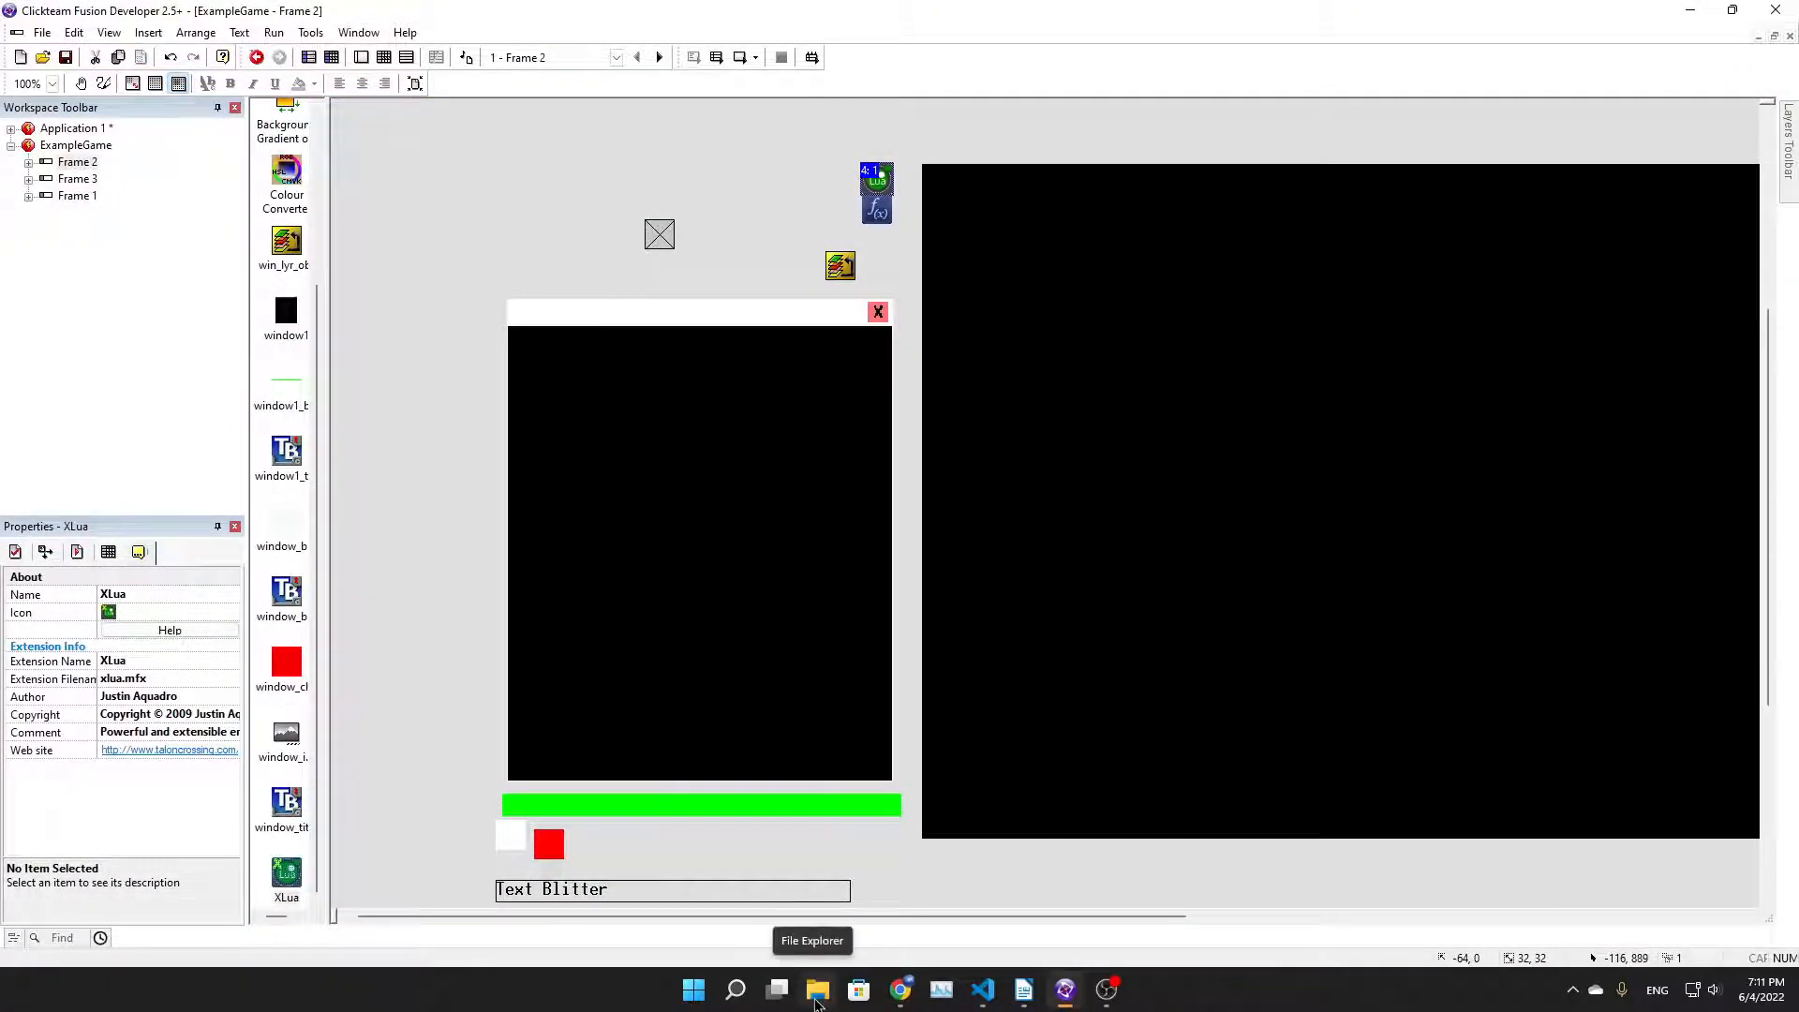
click(1021, 990)
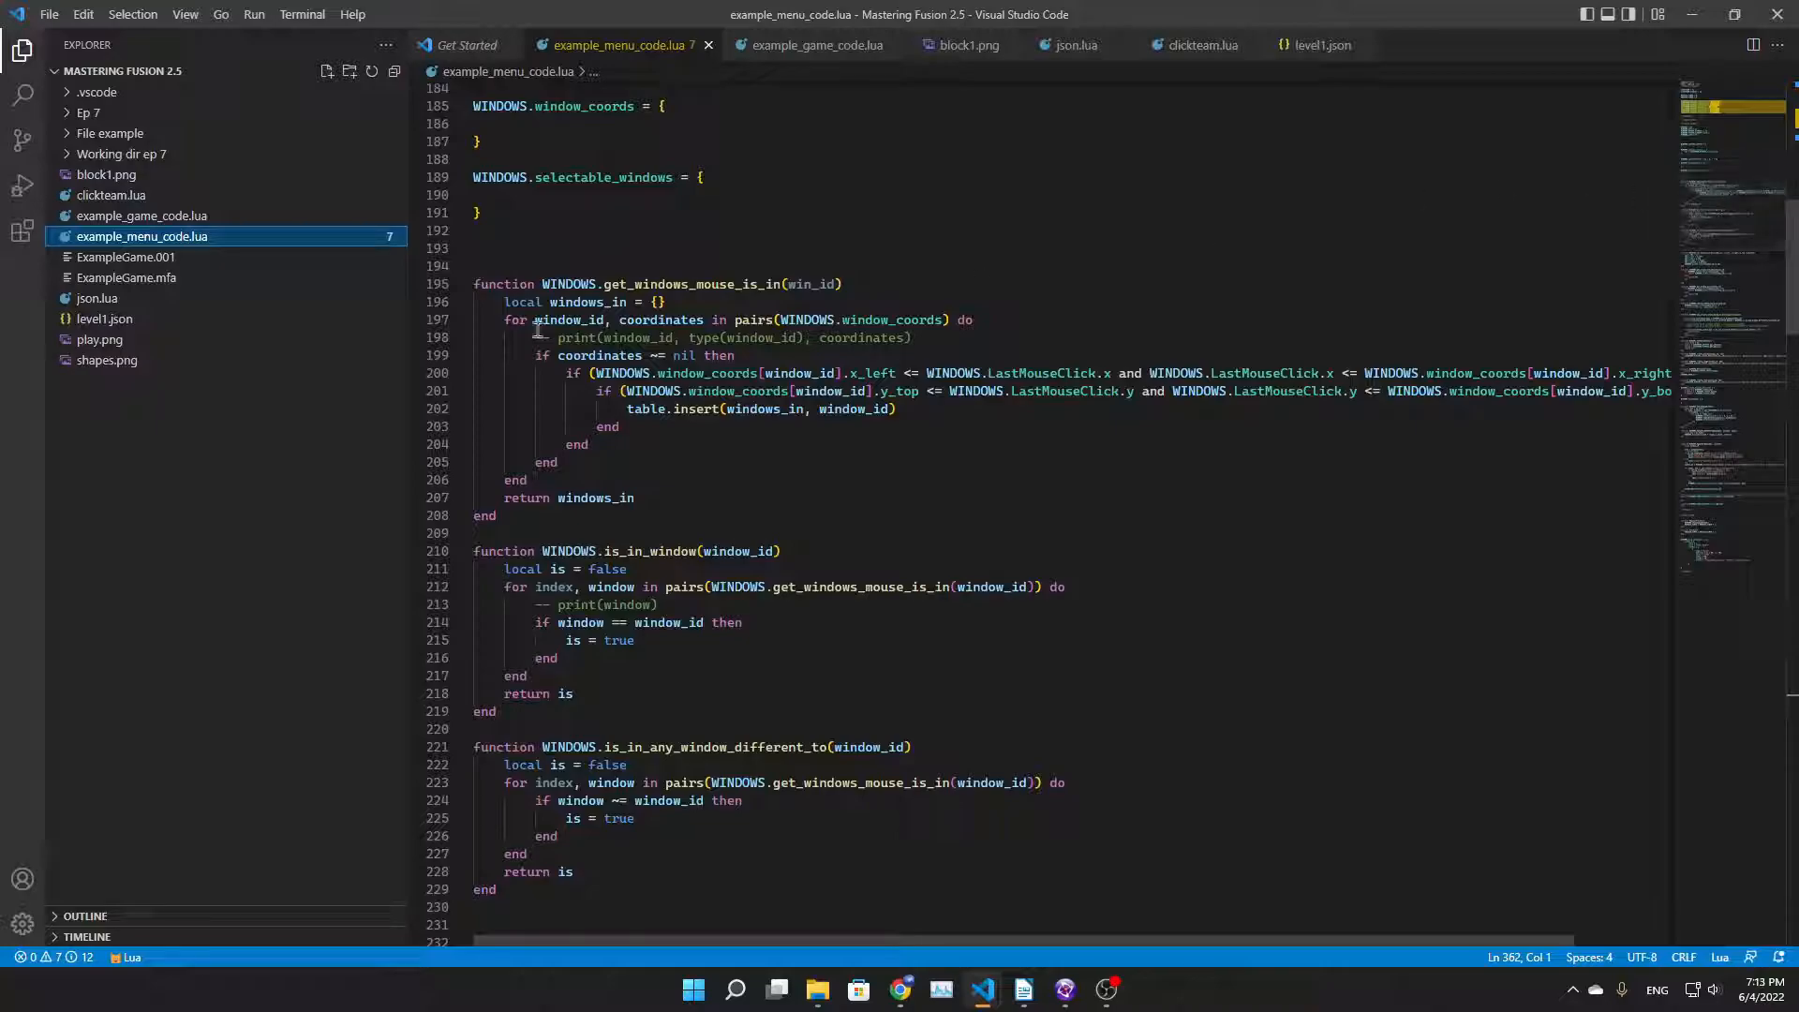
scroll(down, 3)
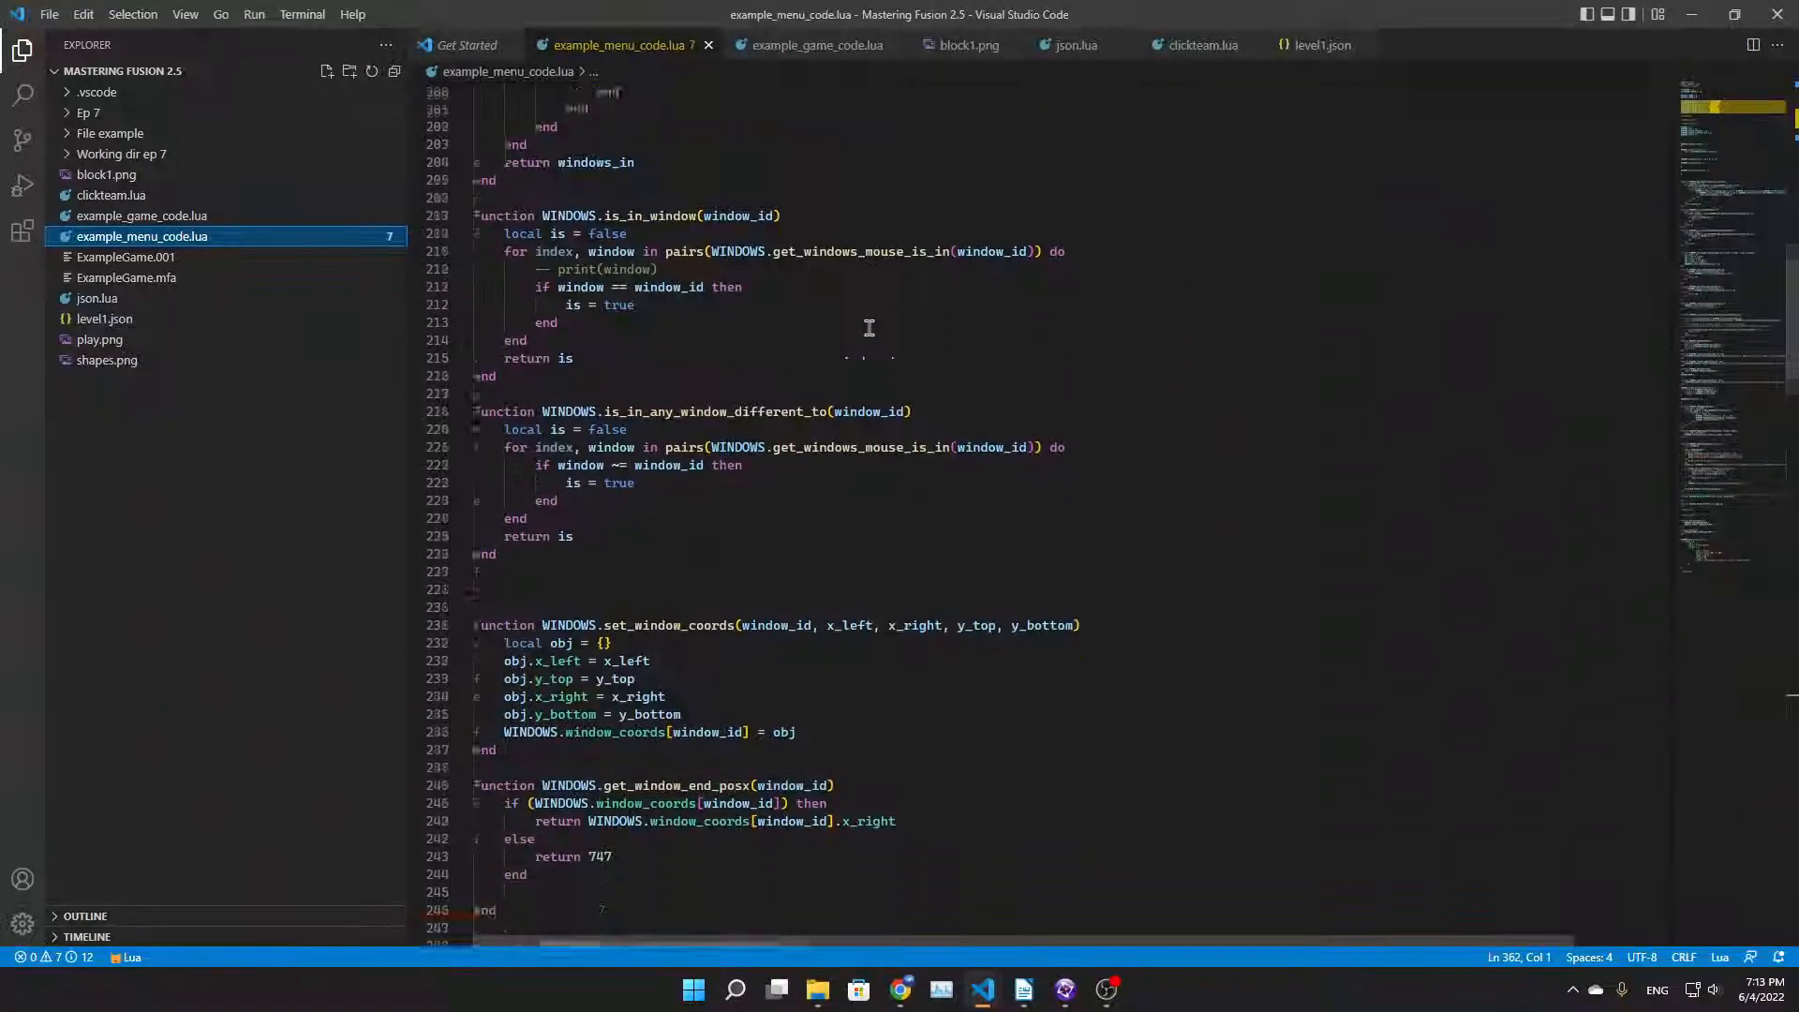
scroll(down, 3)
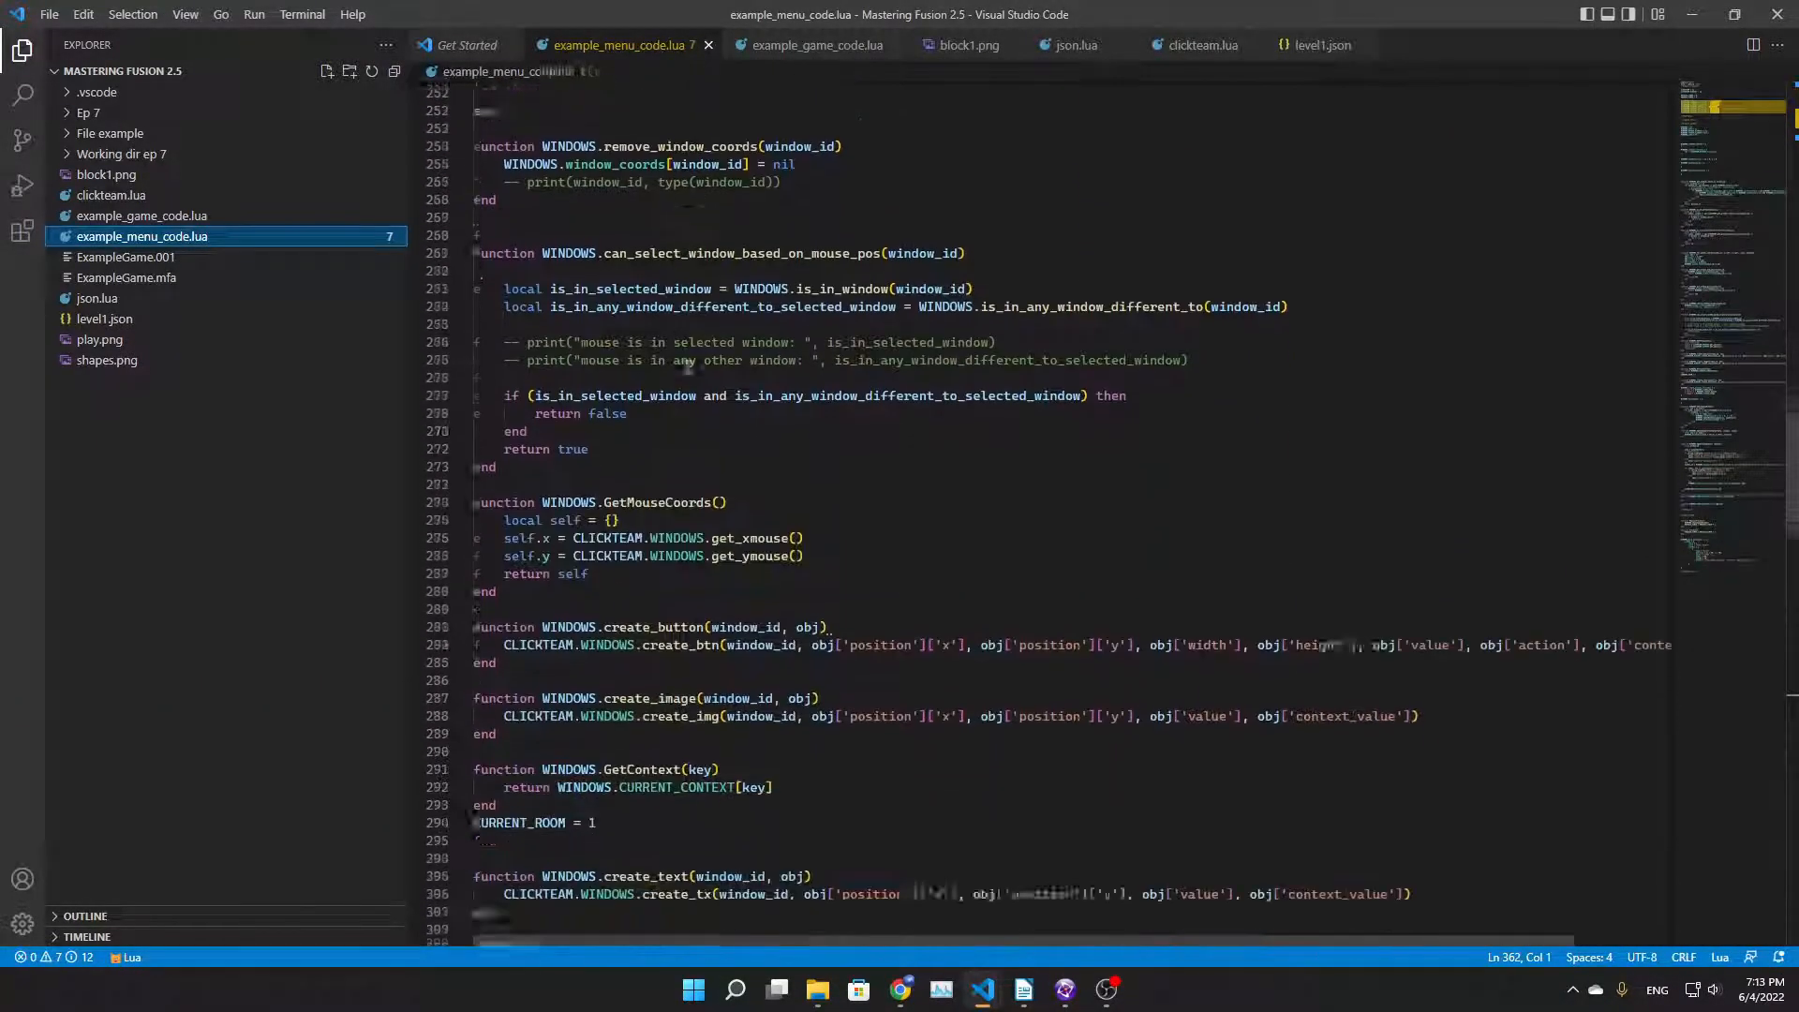
scroll(down, 3)
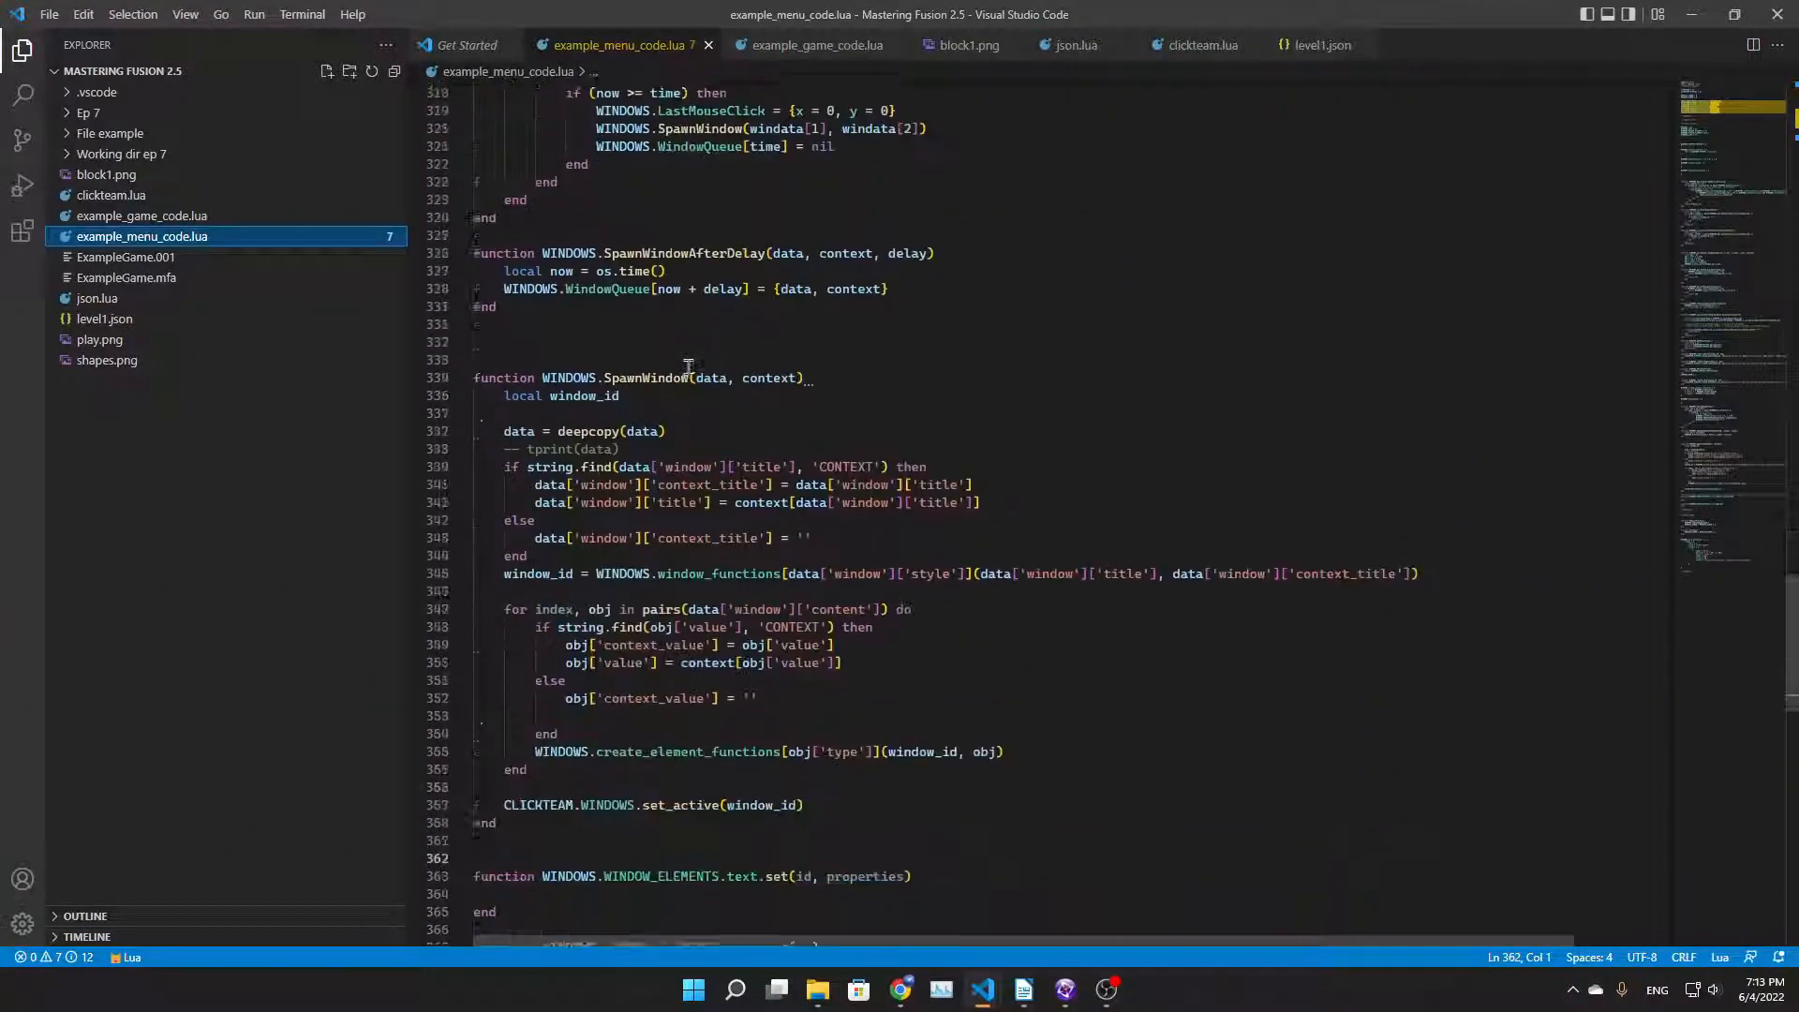
scroll(down, 3)
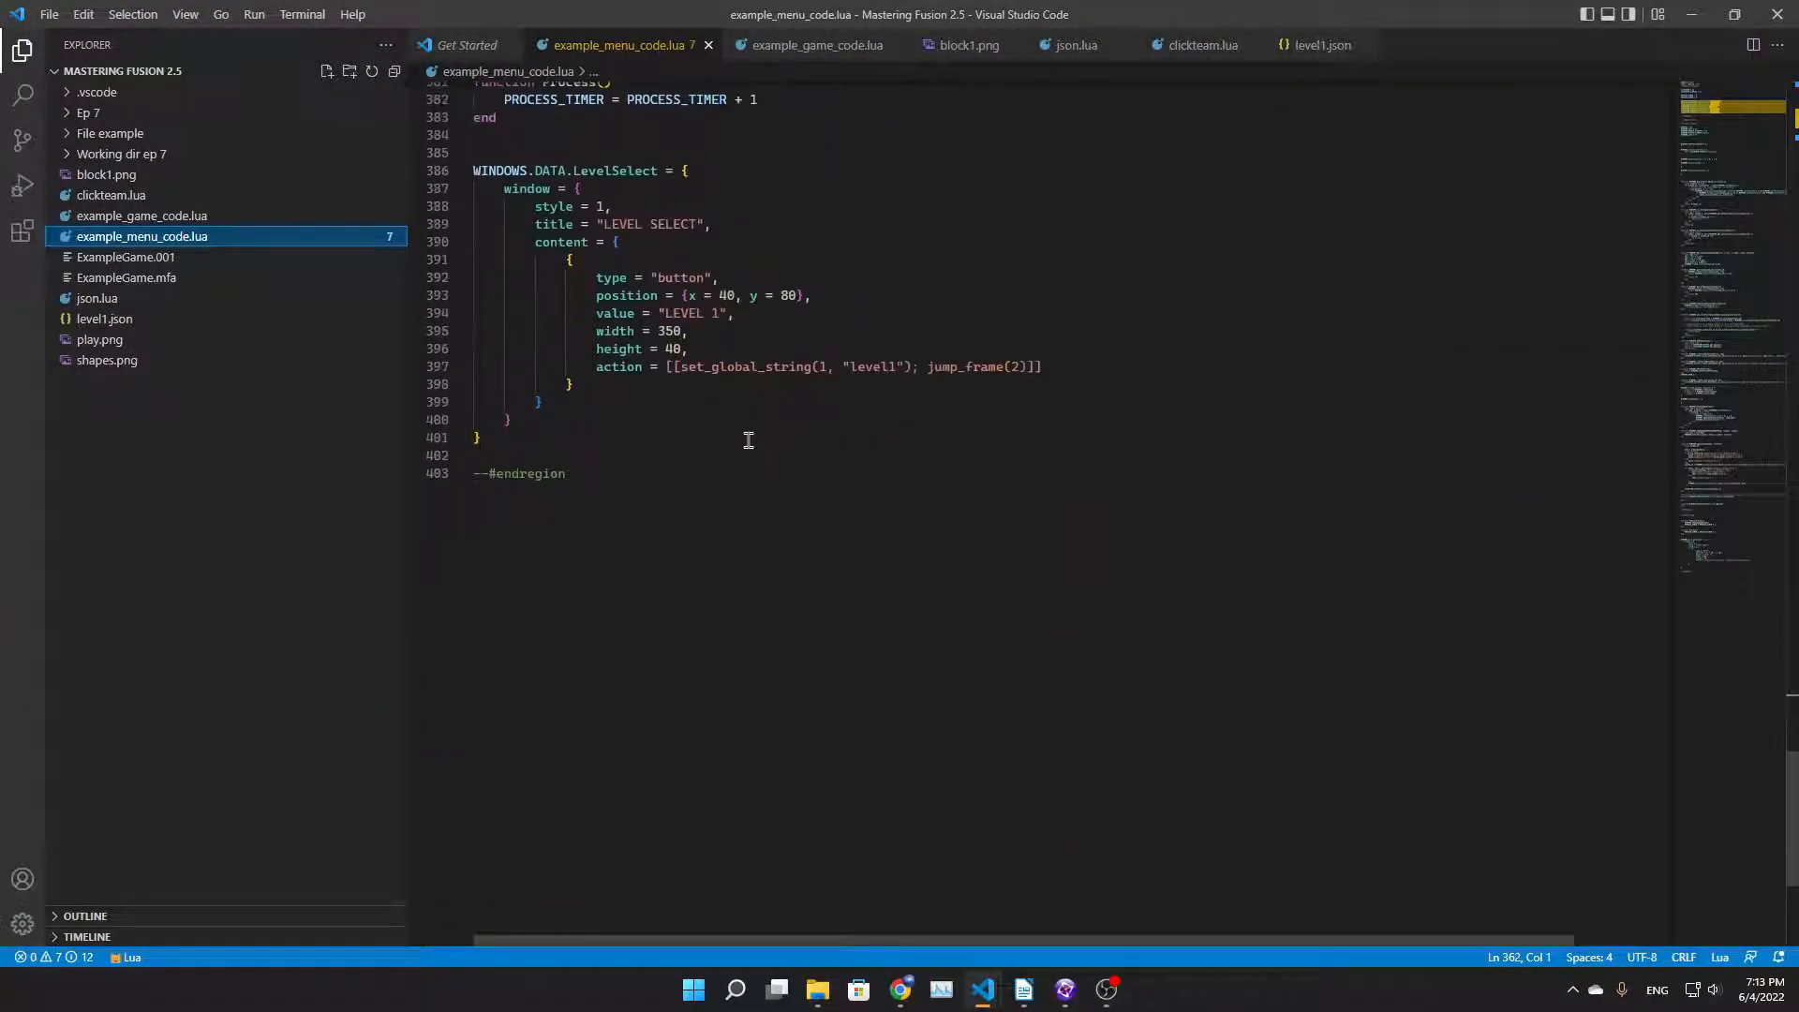
scroll(up, 3)
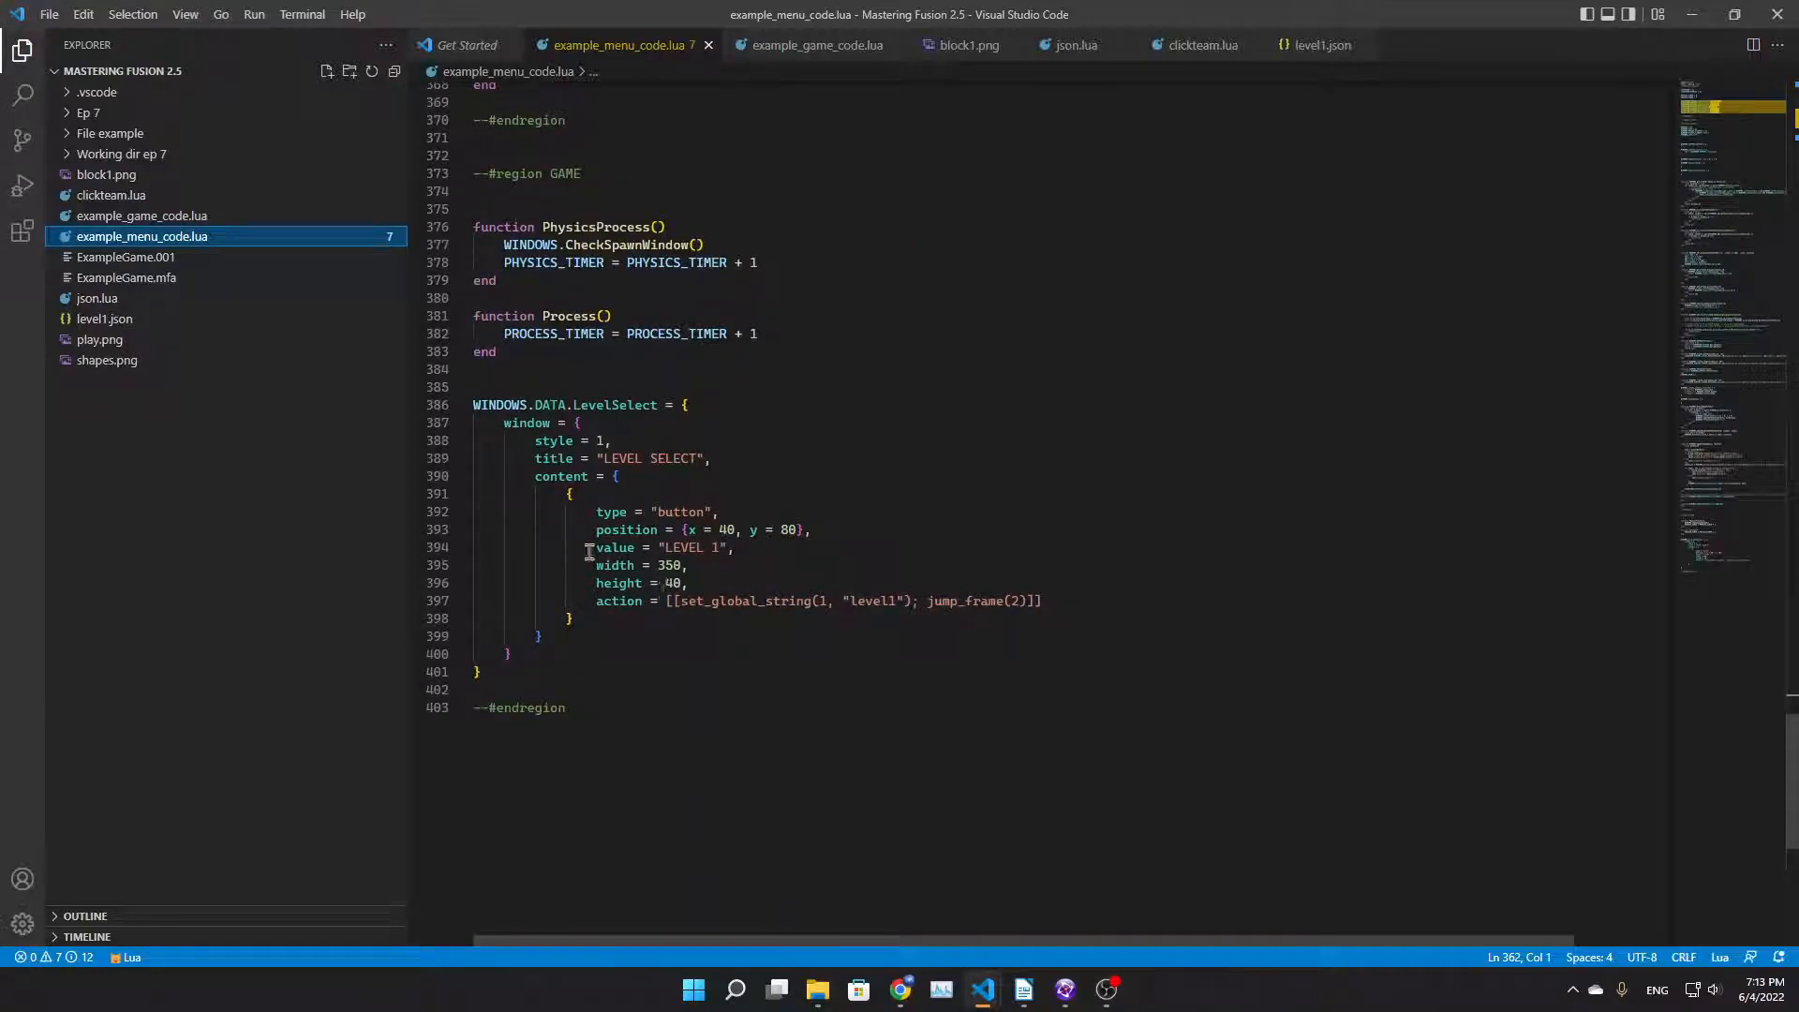
mouse_move(905, 438)
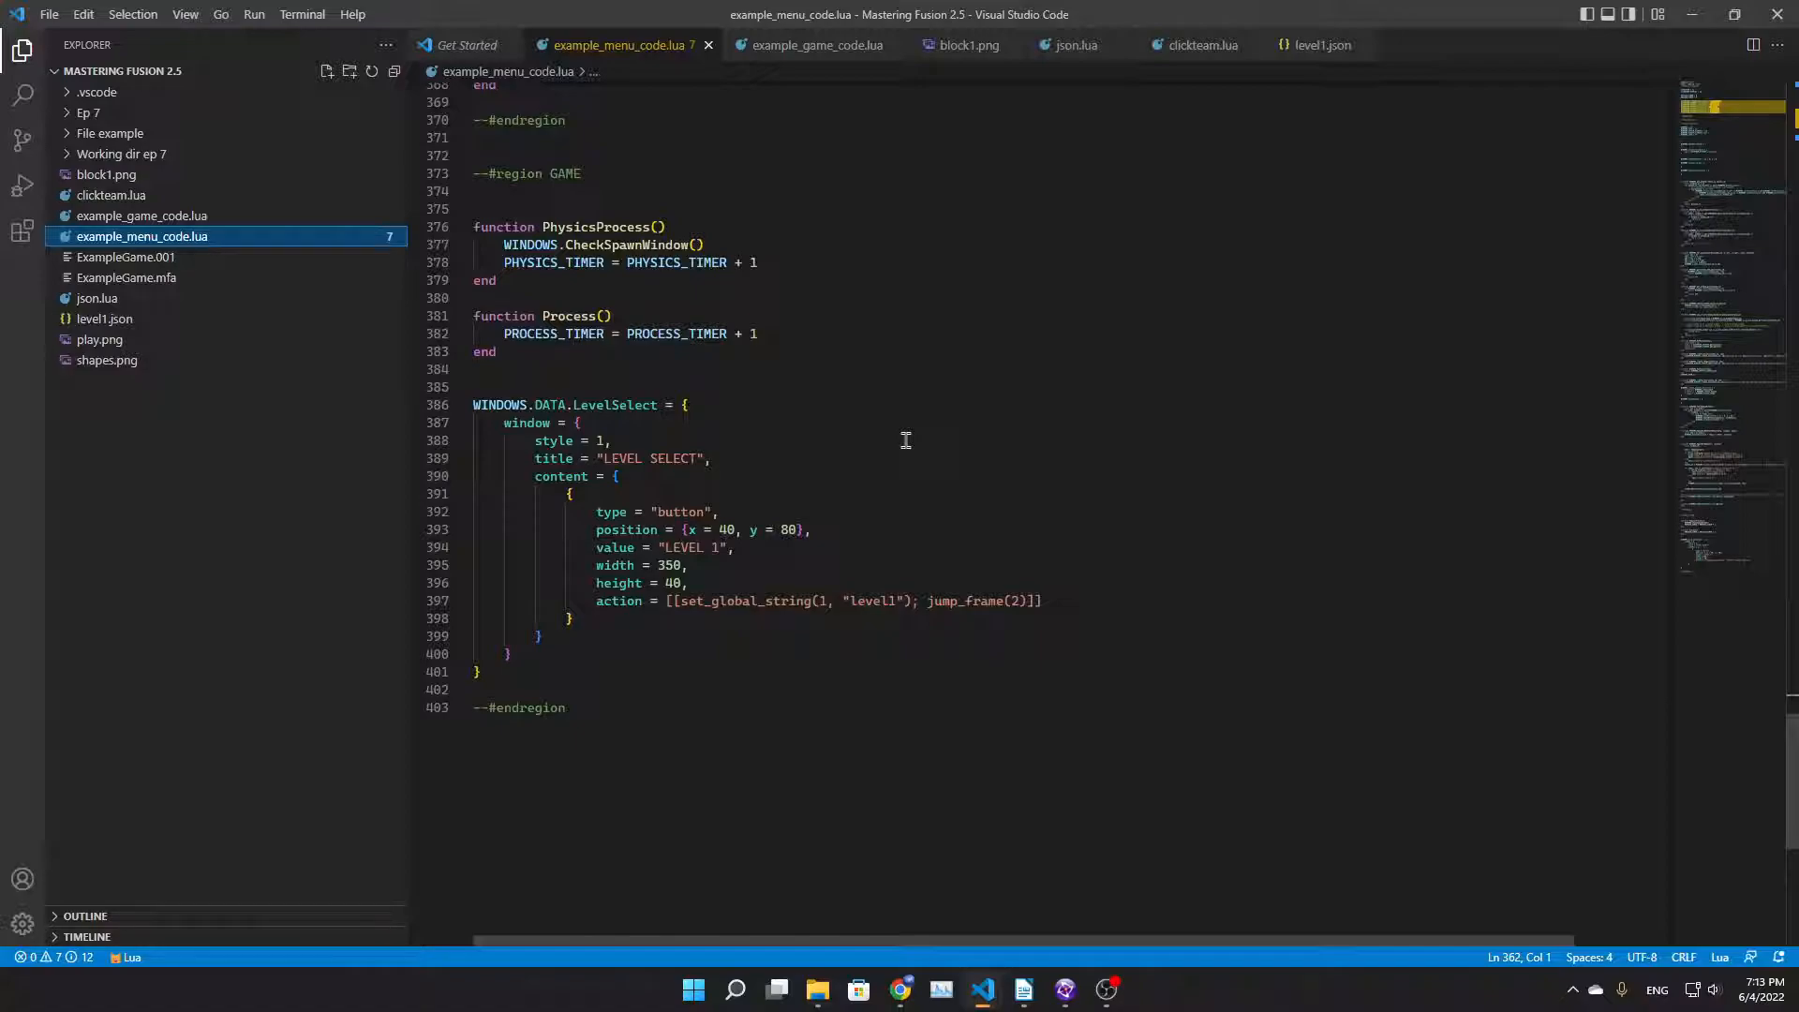
click(1062, 990)
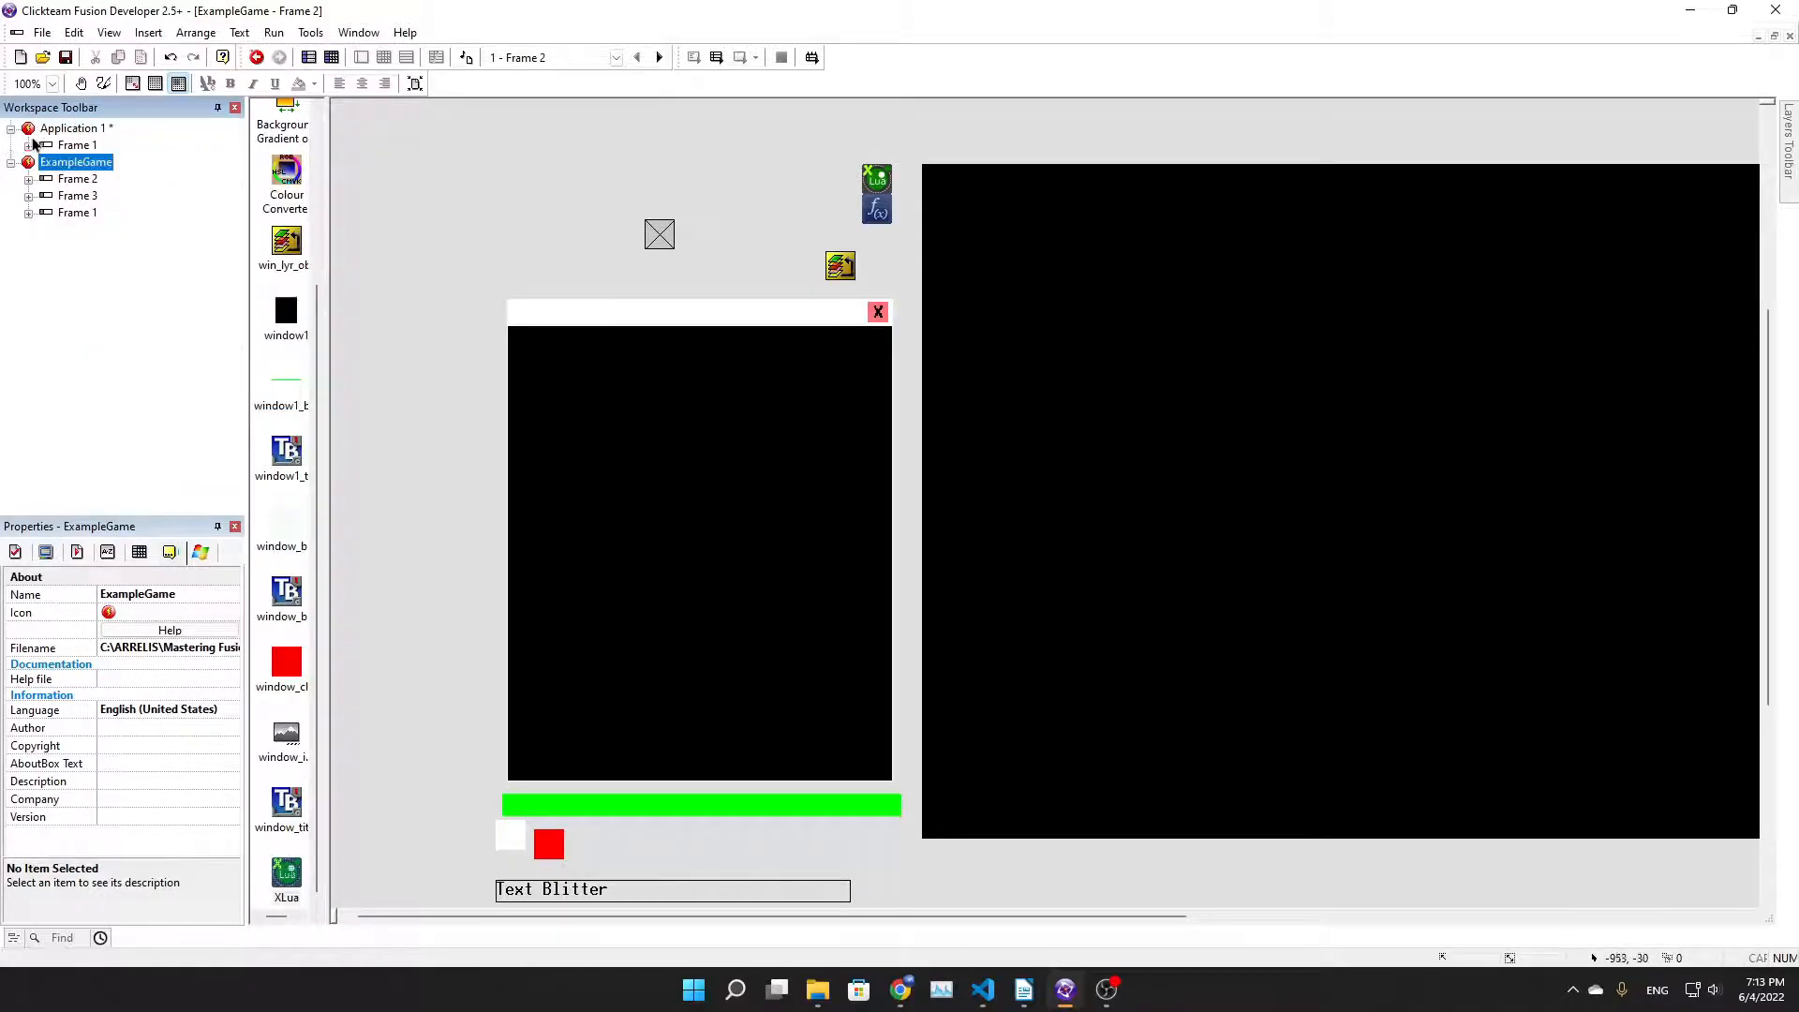
Add a Start of Frame event with an XLua Run String action to Application 1's Frame 1
click(77, 145)
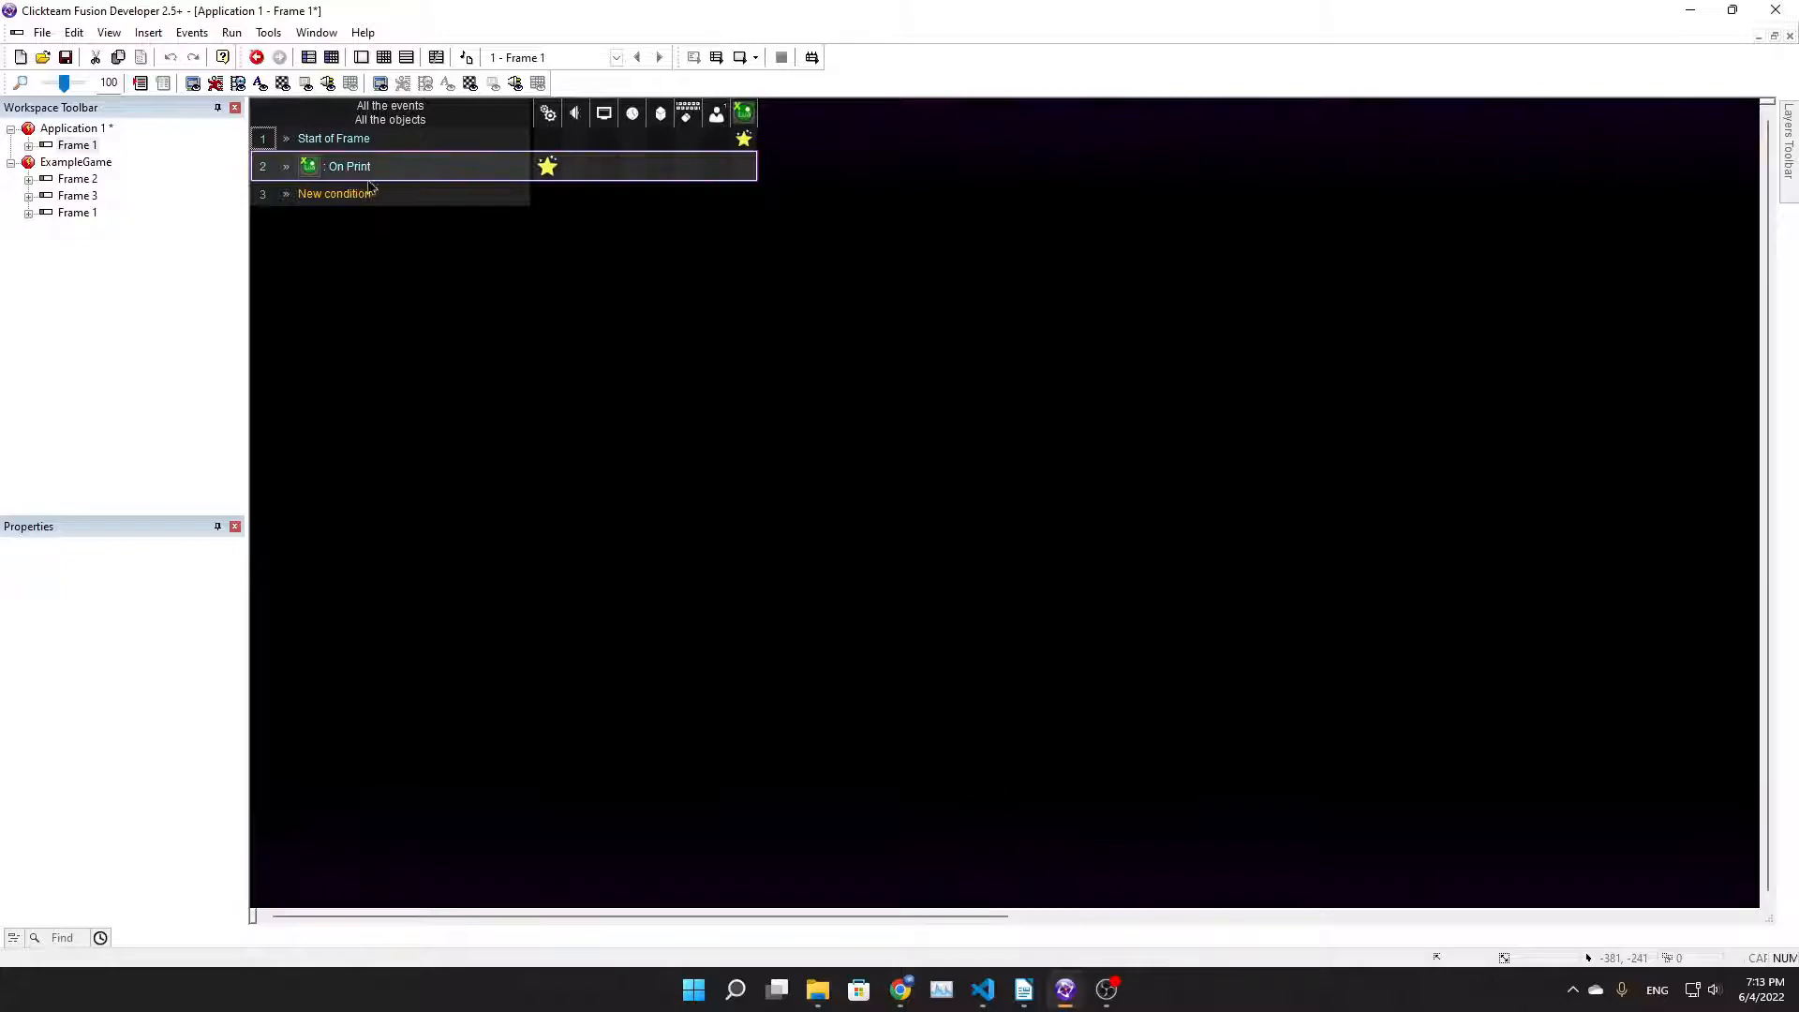
click(333, 193)
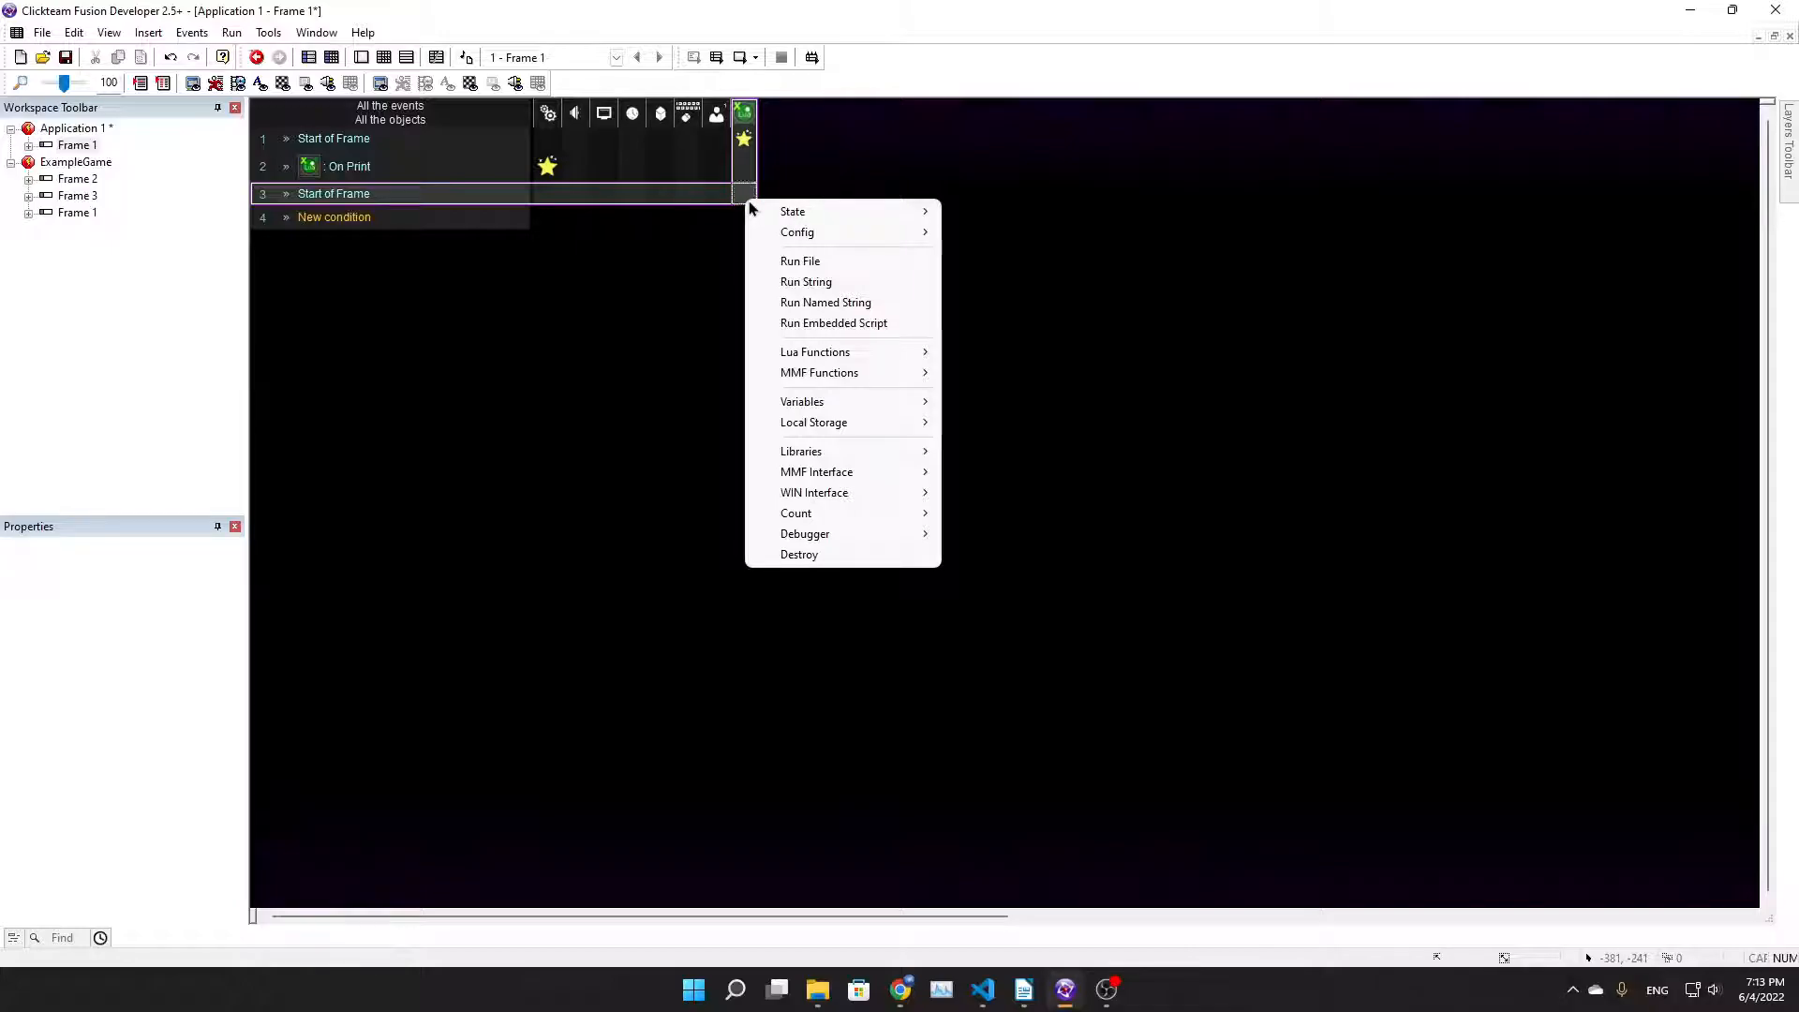
mouse_move(806, 281)
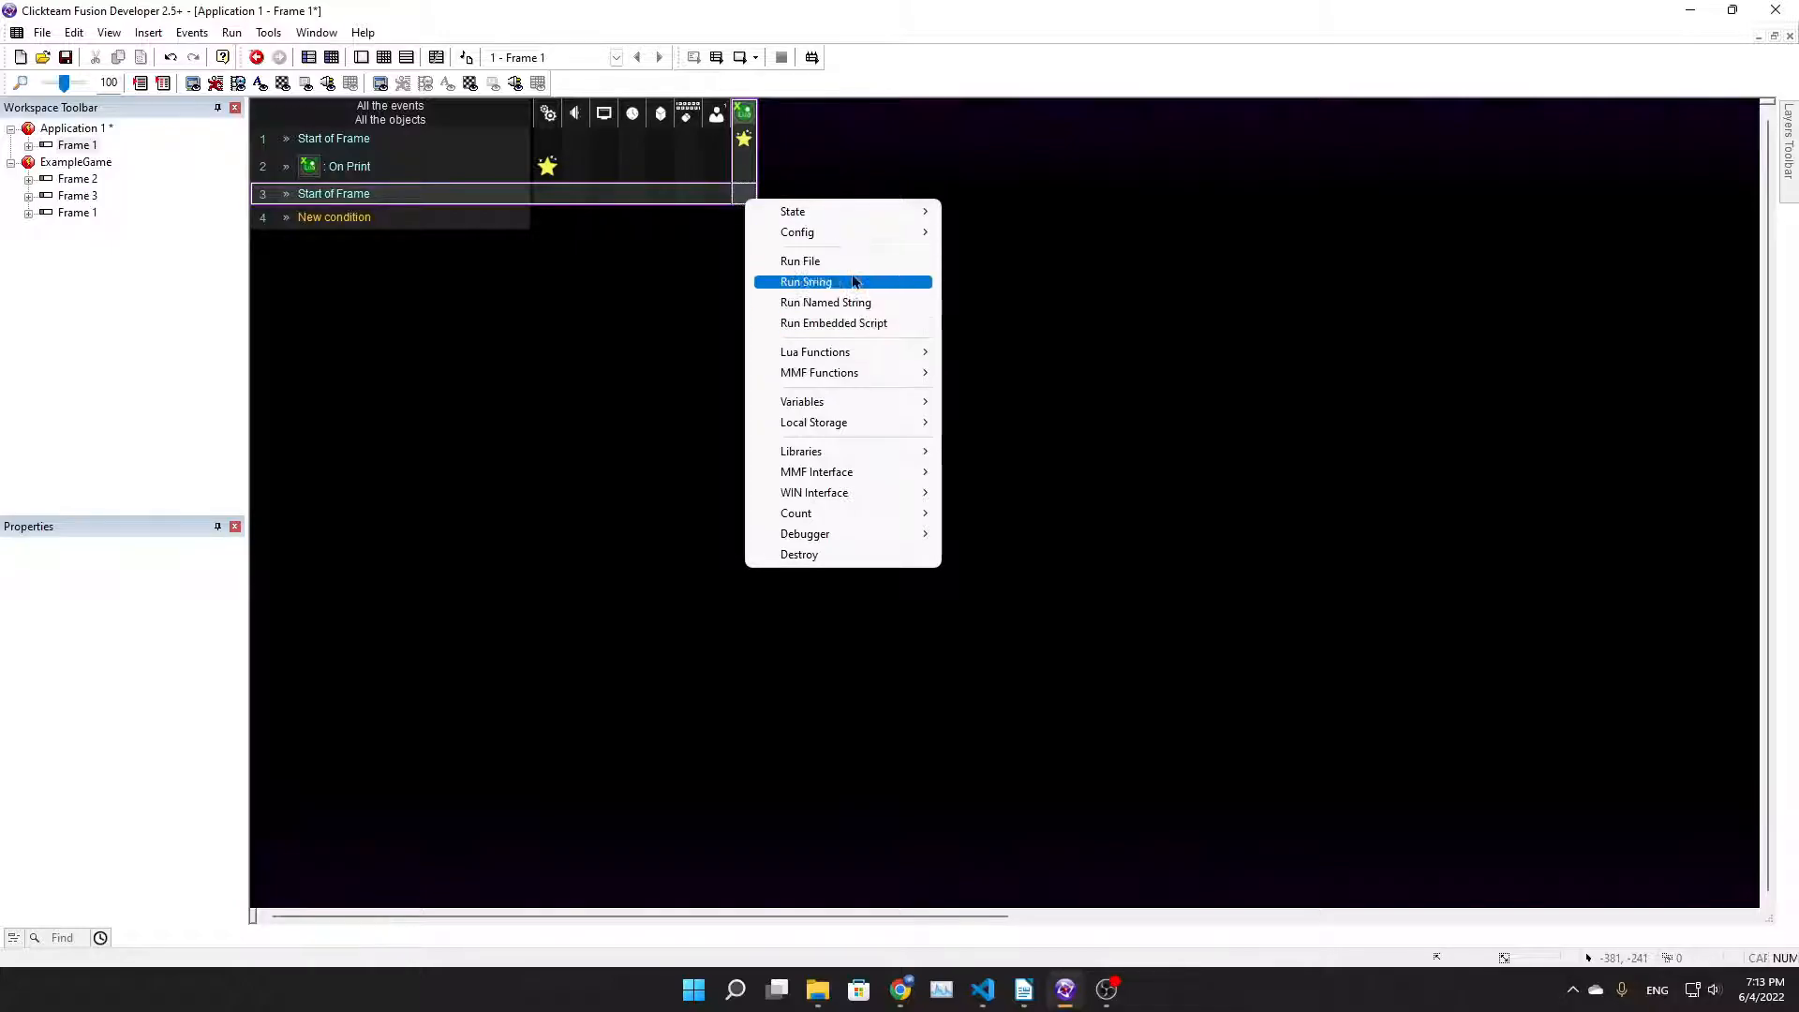
click(806, 281)
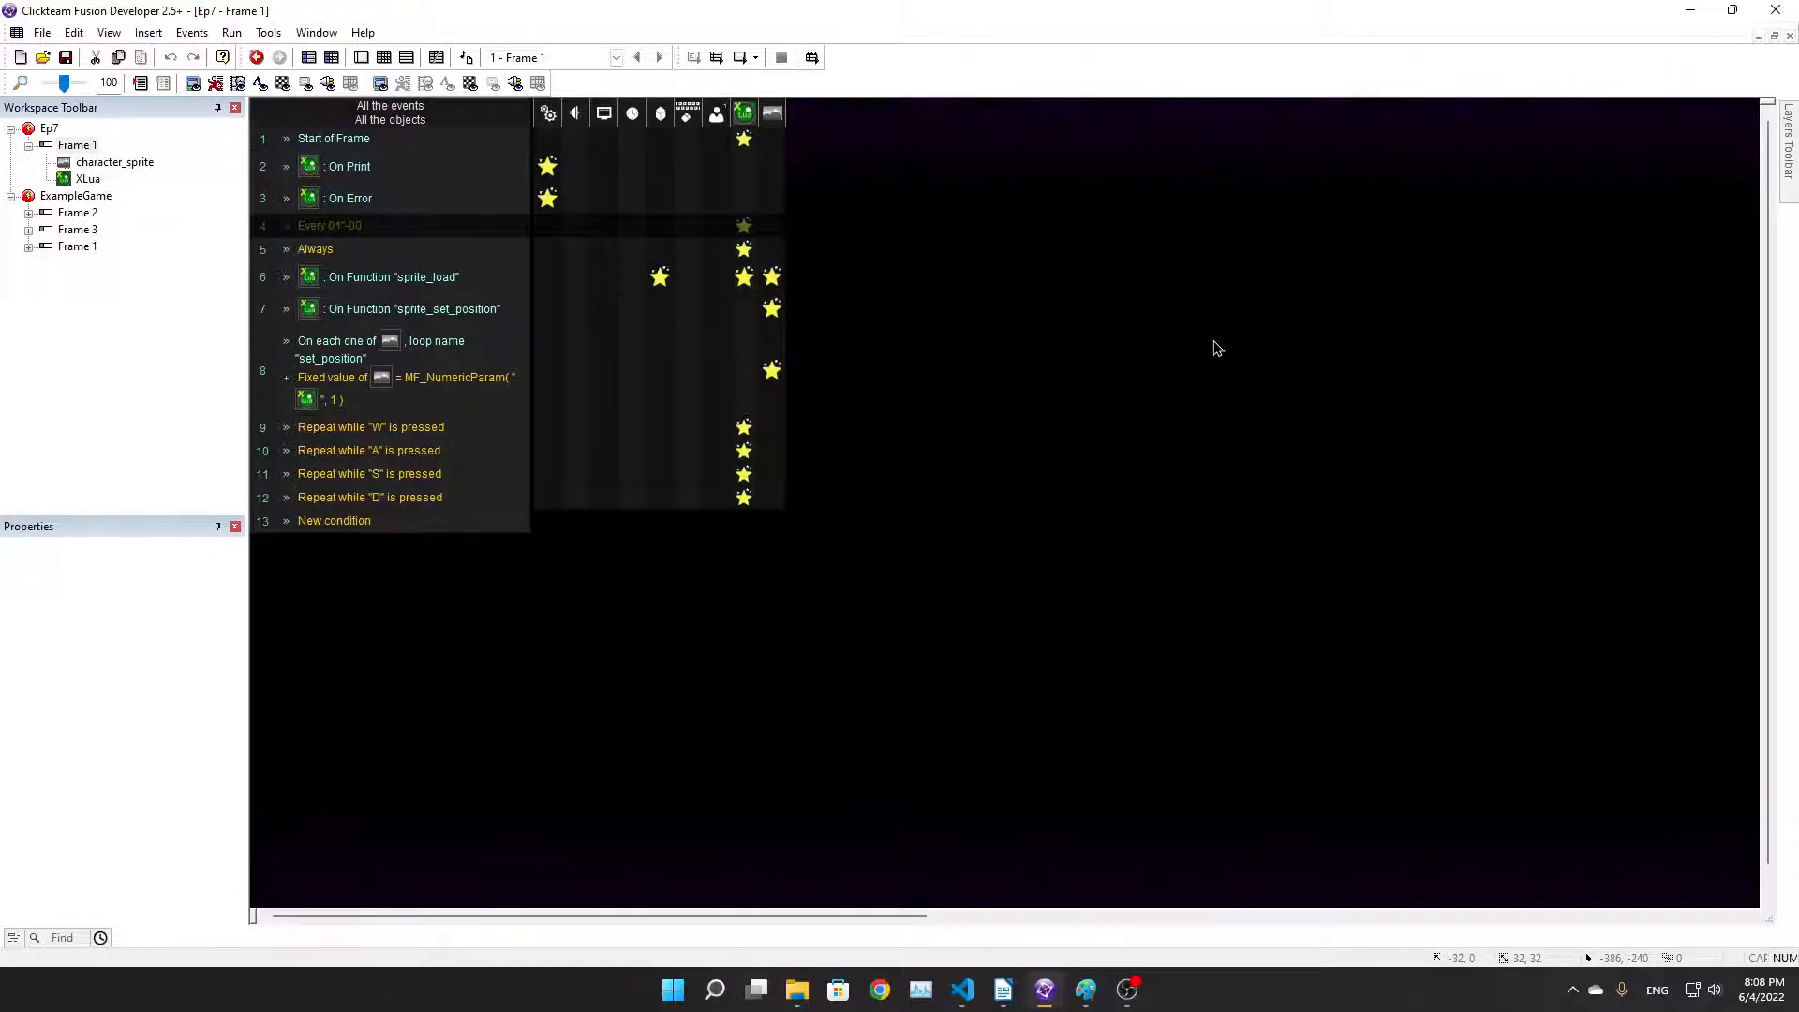
mouse_move(965, 349)
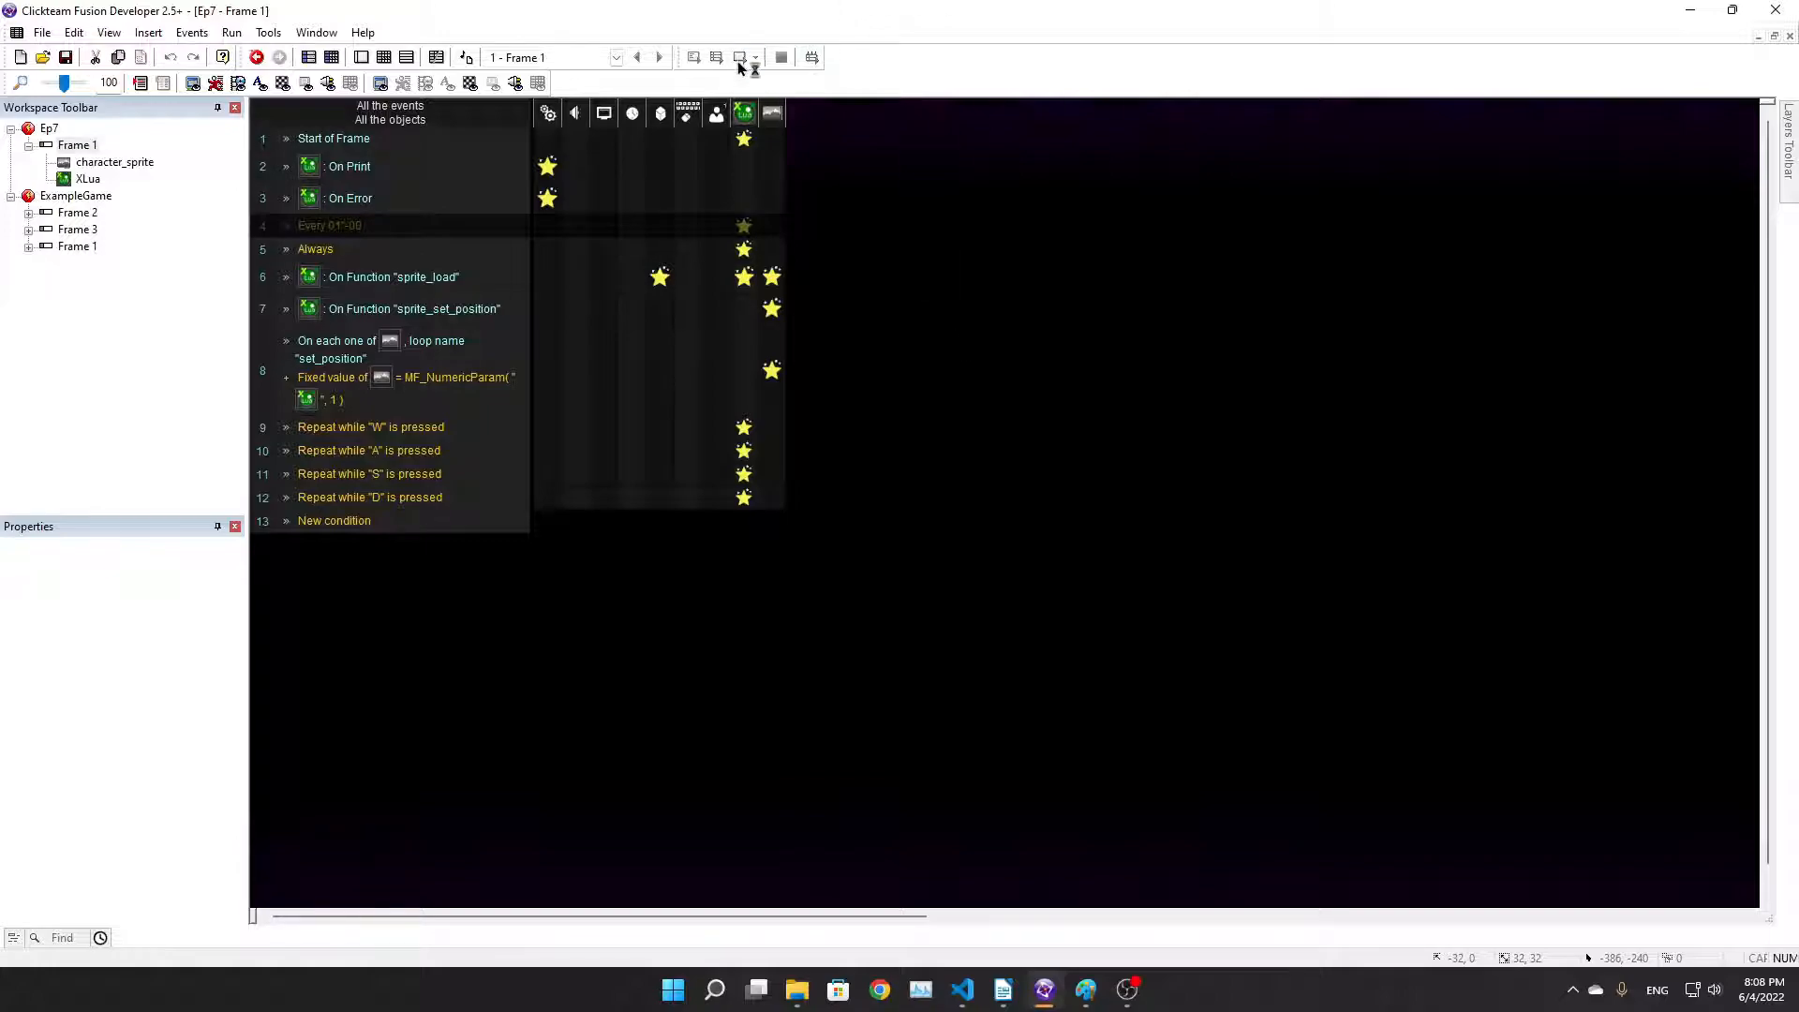
click(246, 57)
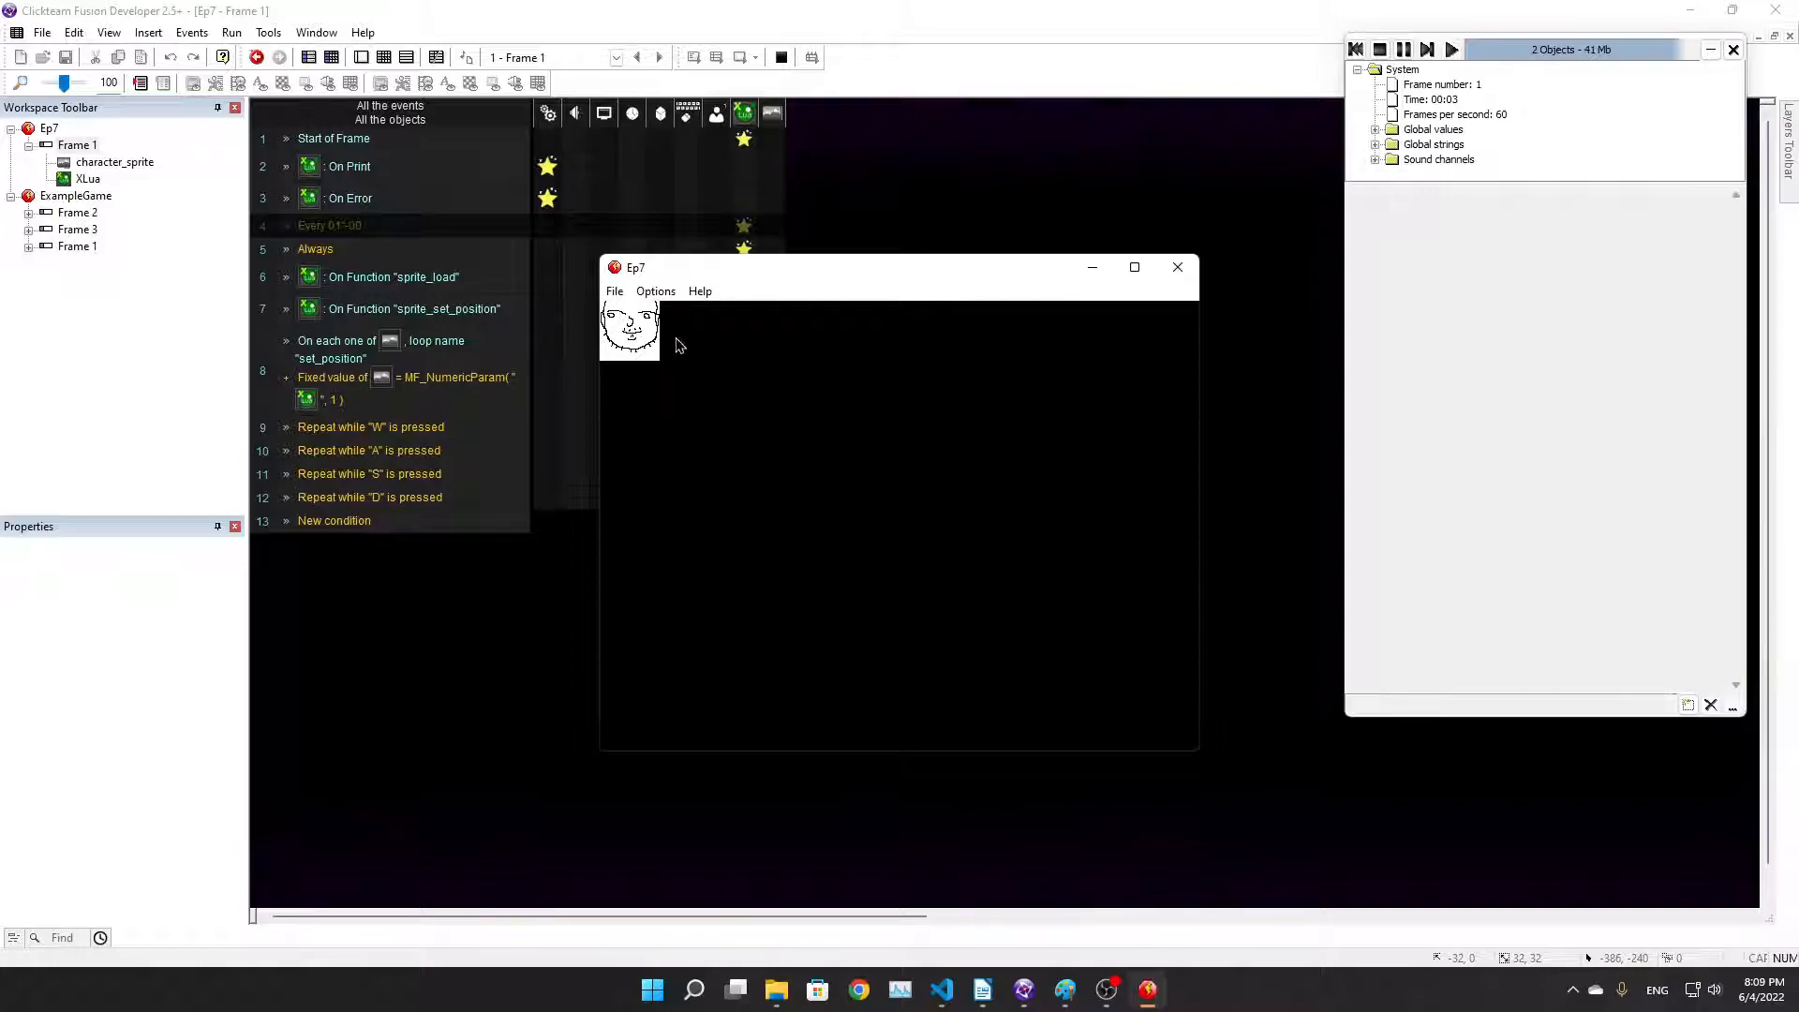
mouse_move(1006, 598)
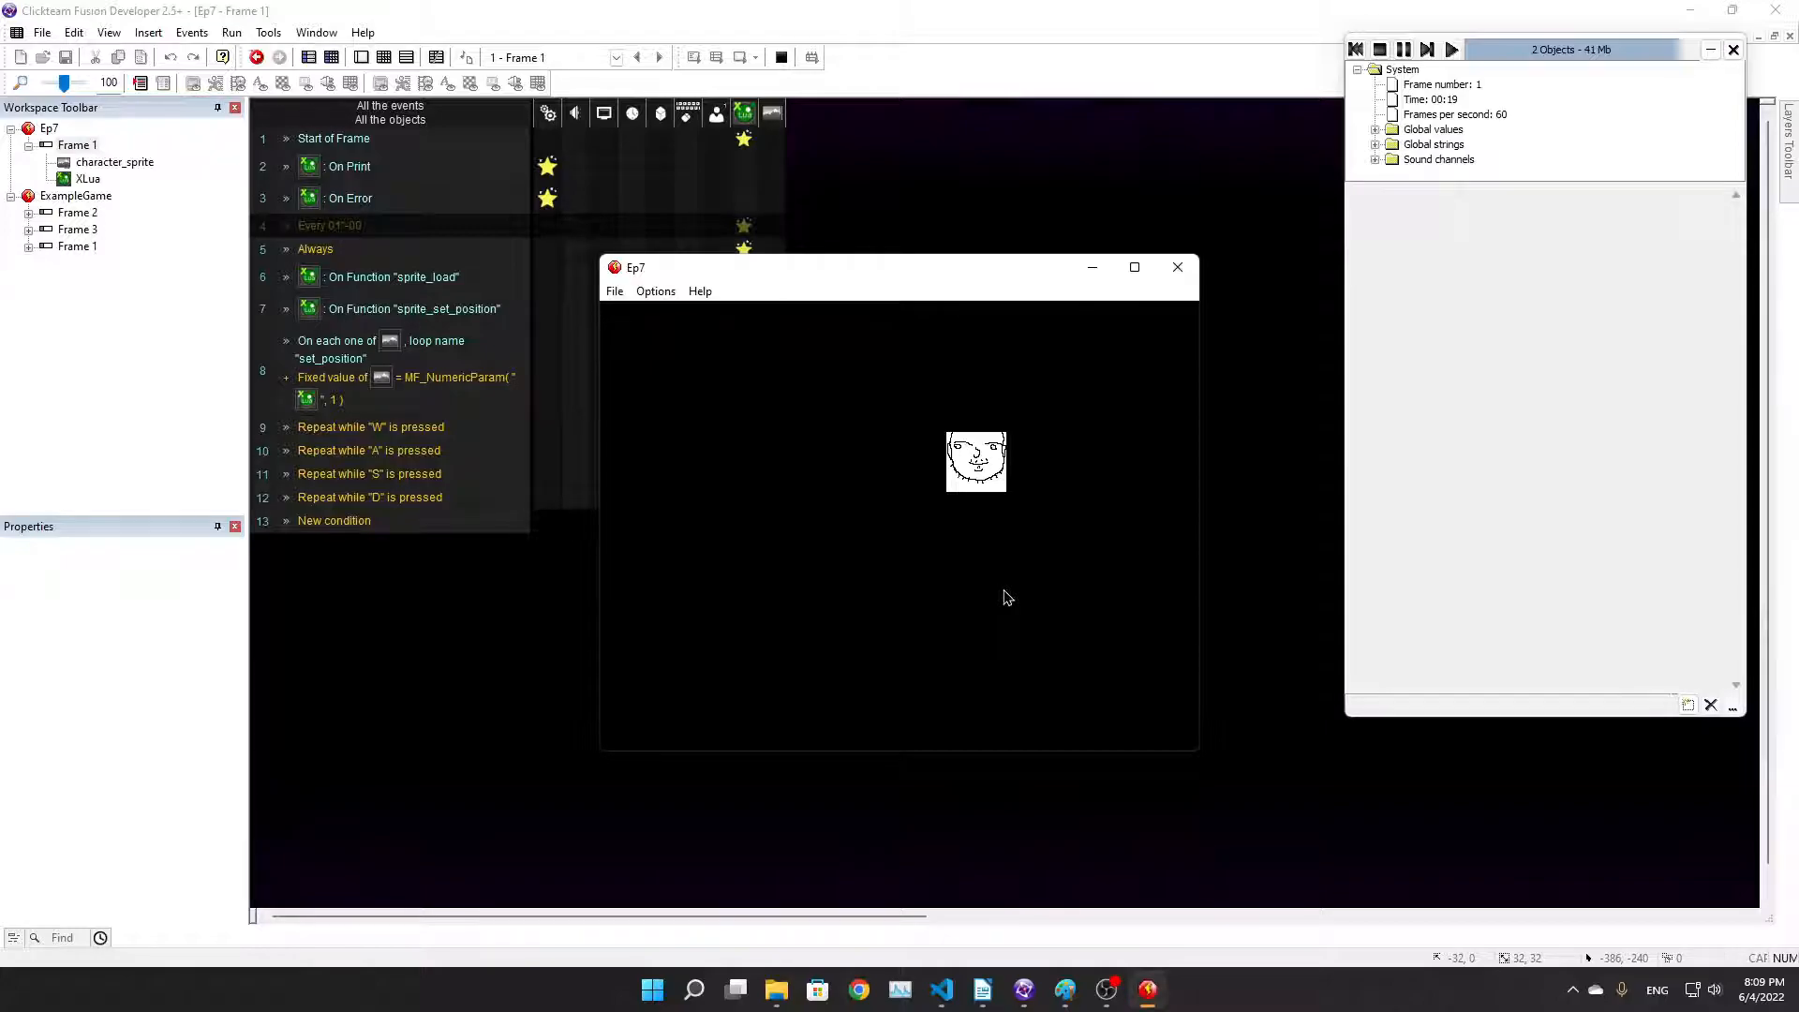
mouse_move(889, 9)
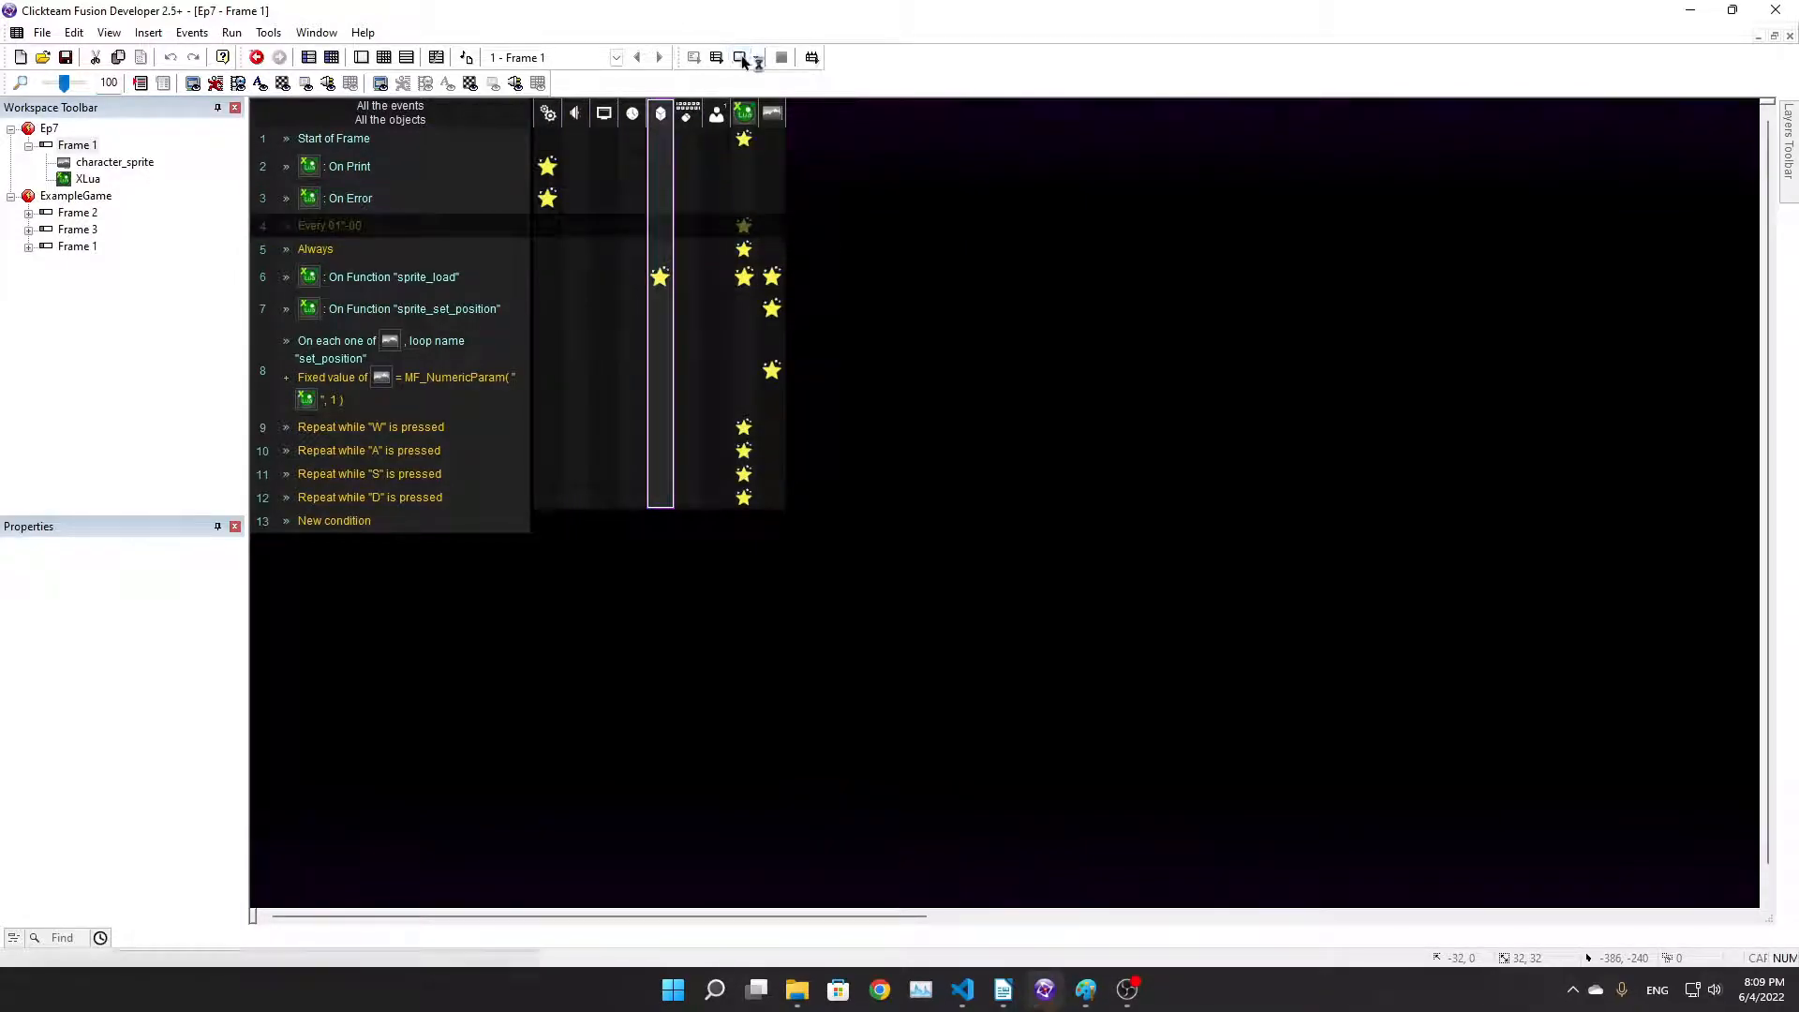
click(255, 57)
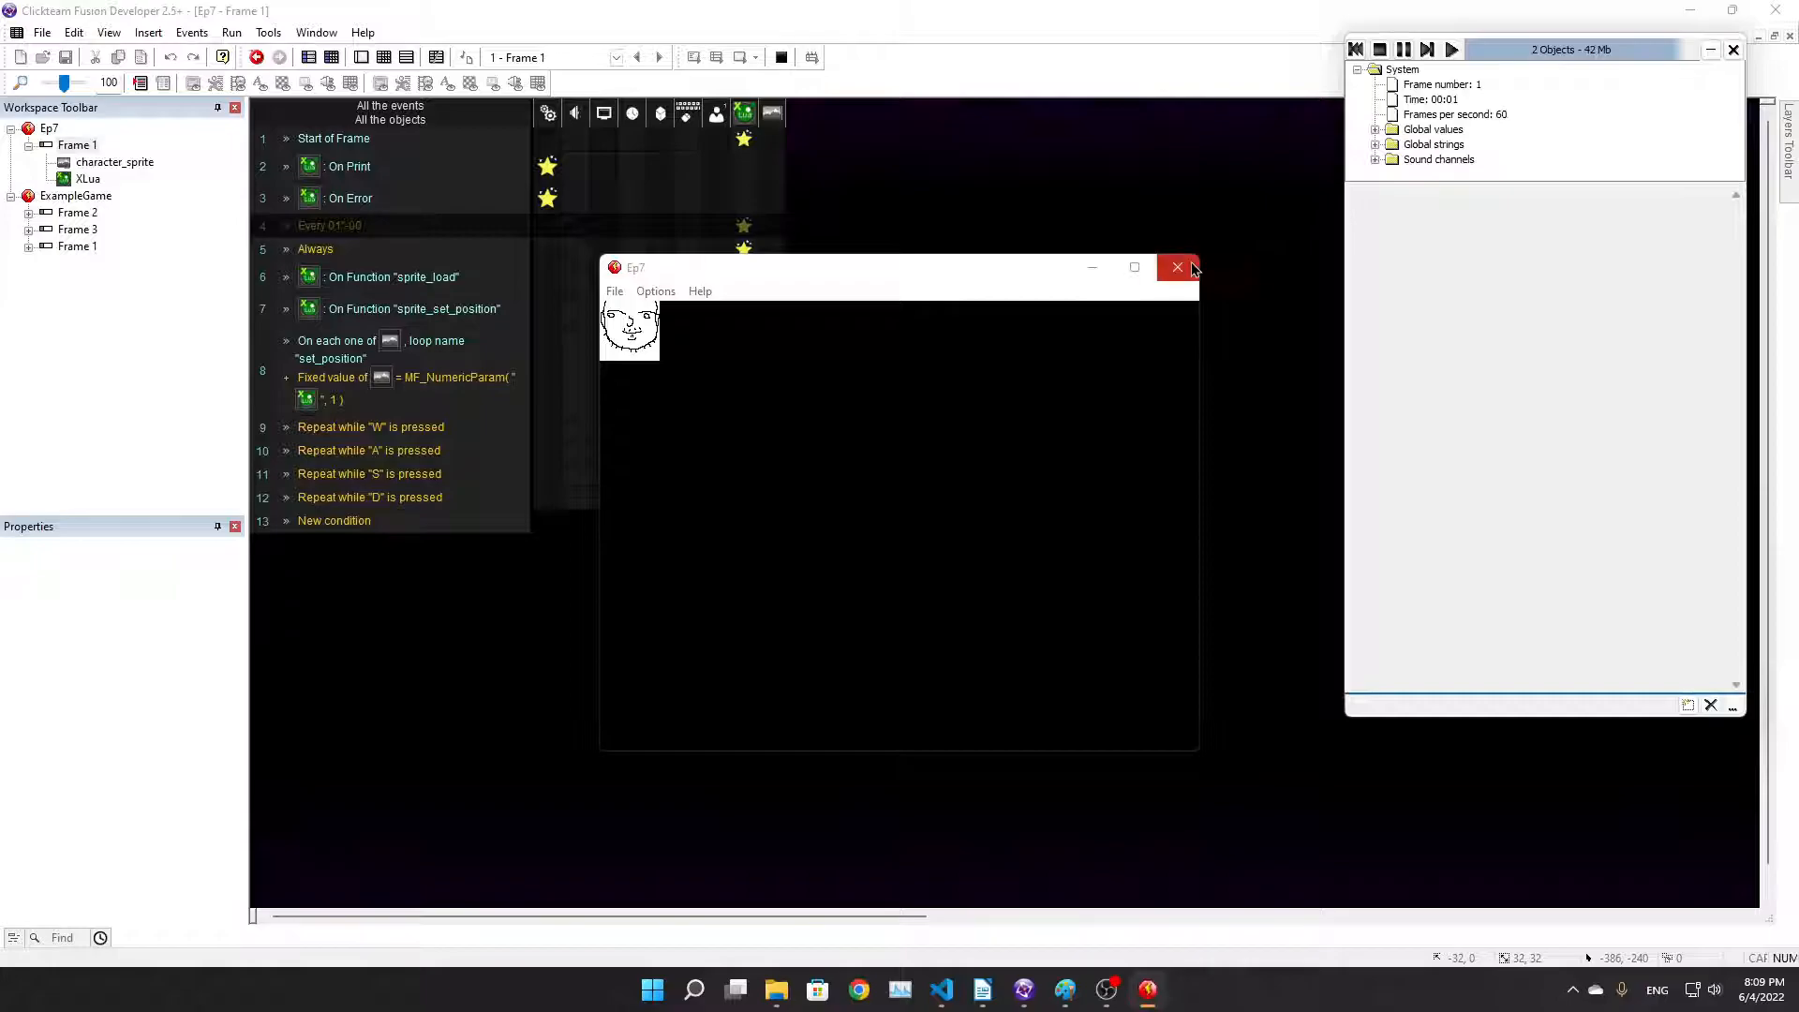
click(1176, 267)
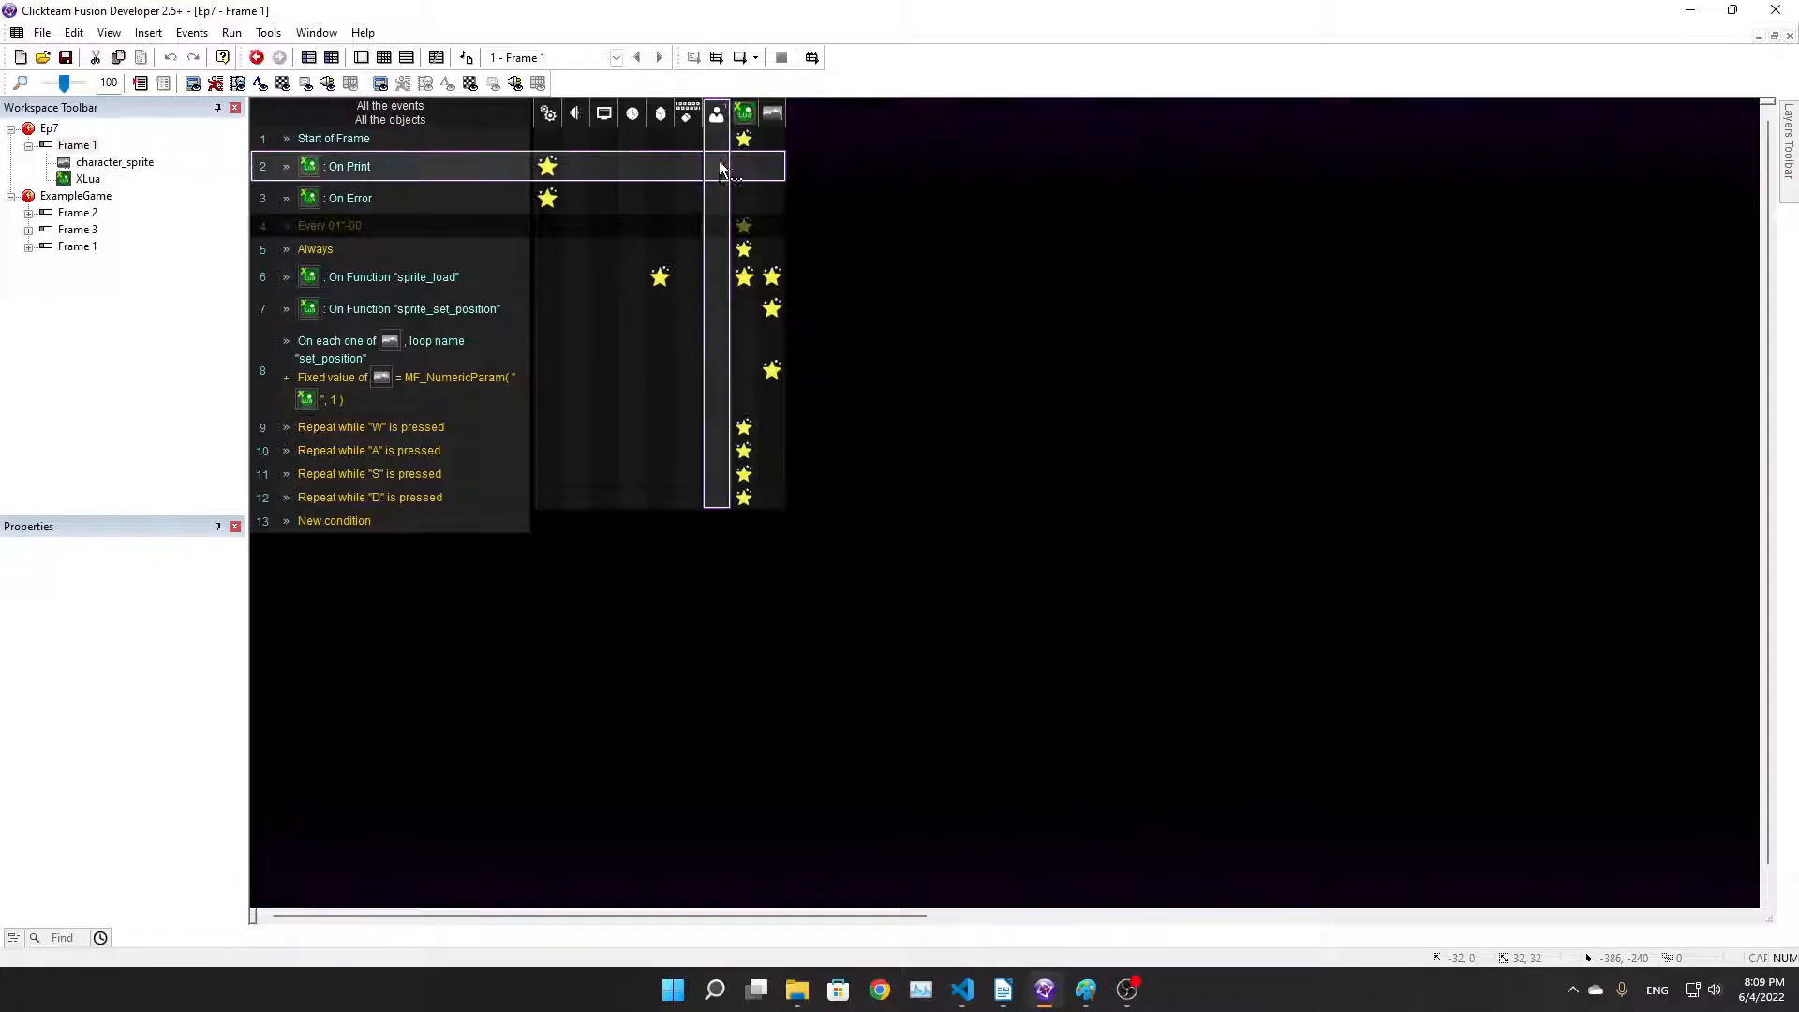
mouse_move(1002, 990)
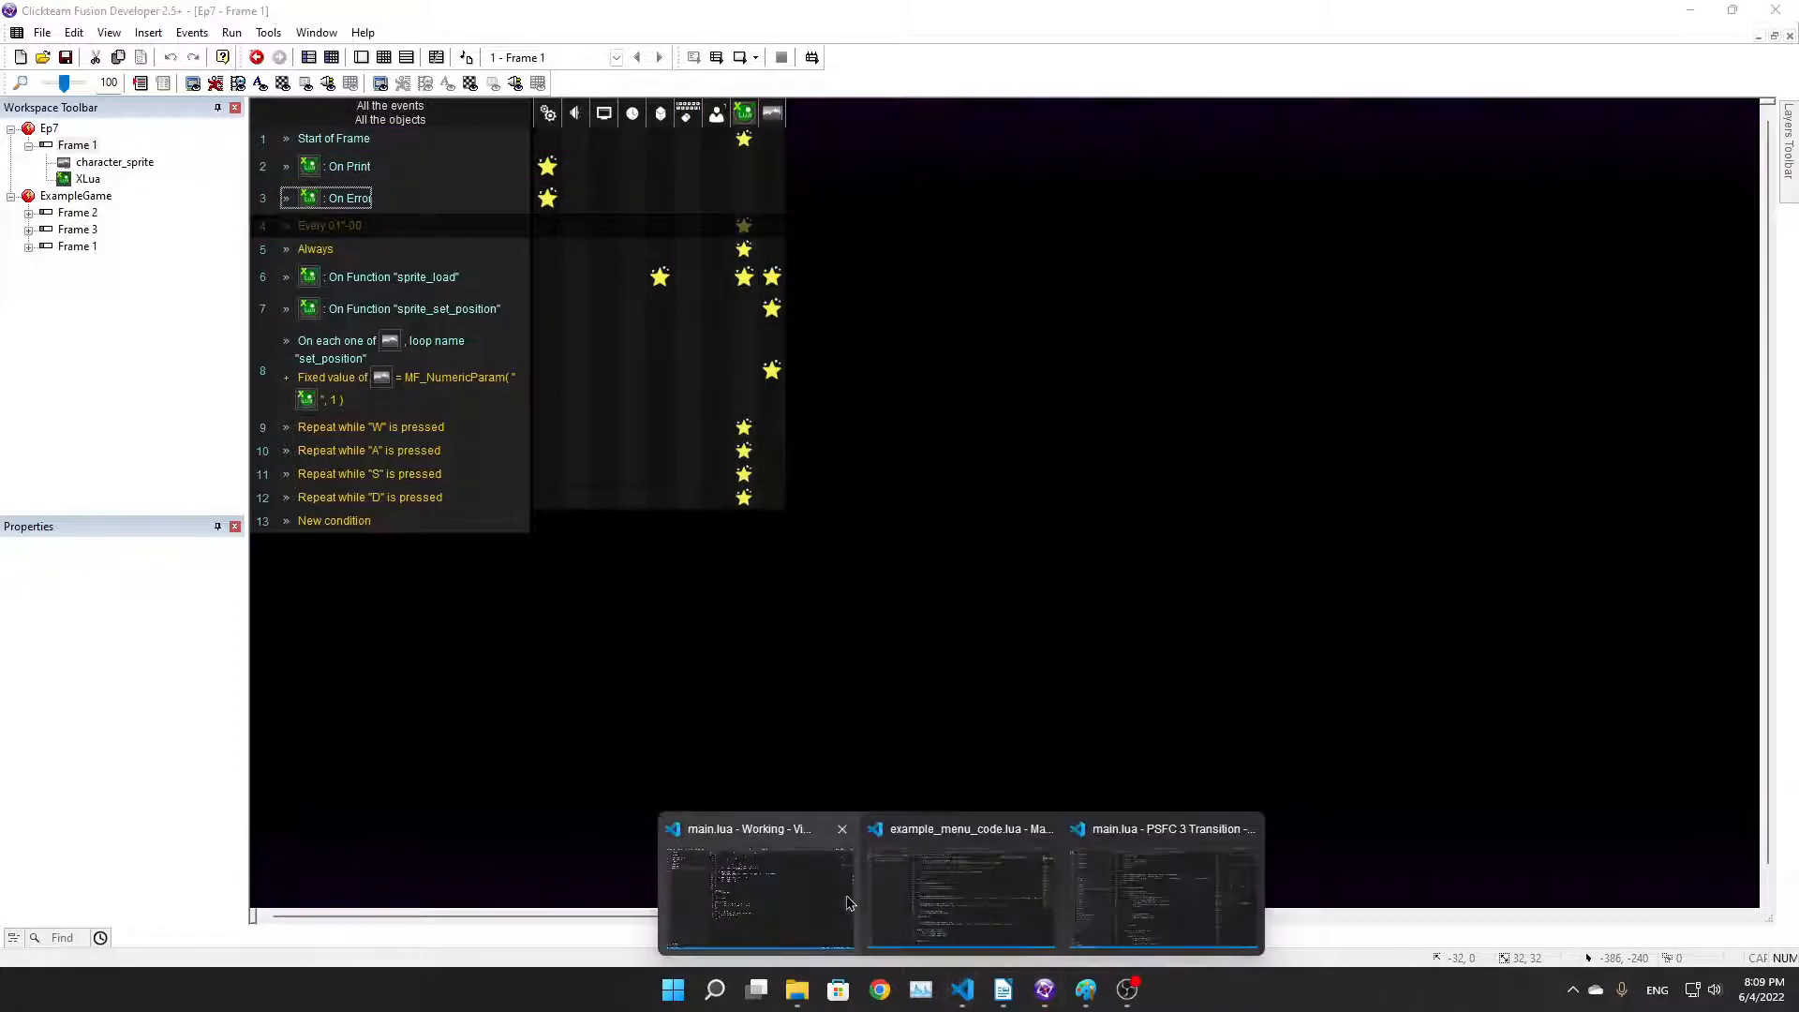
Switch to the Working folder's main.lua and scroll through Character, Start and Update
click(755, 883)
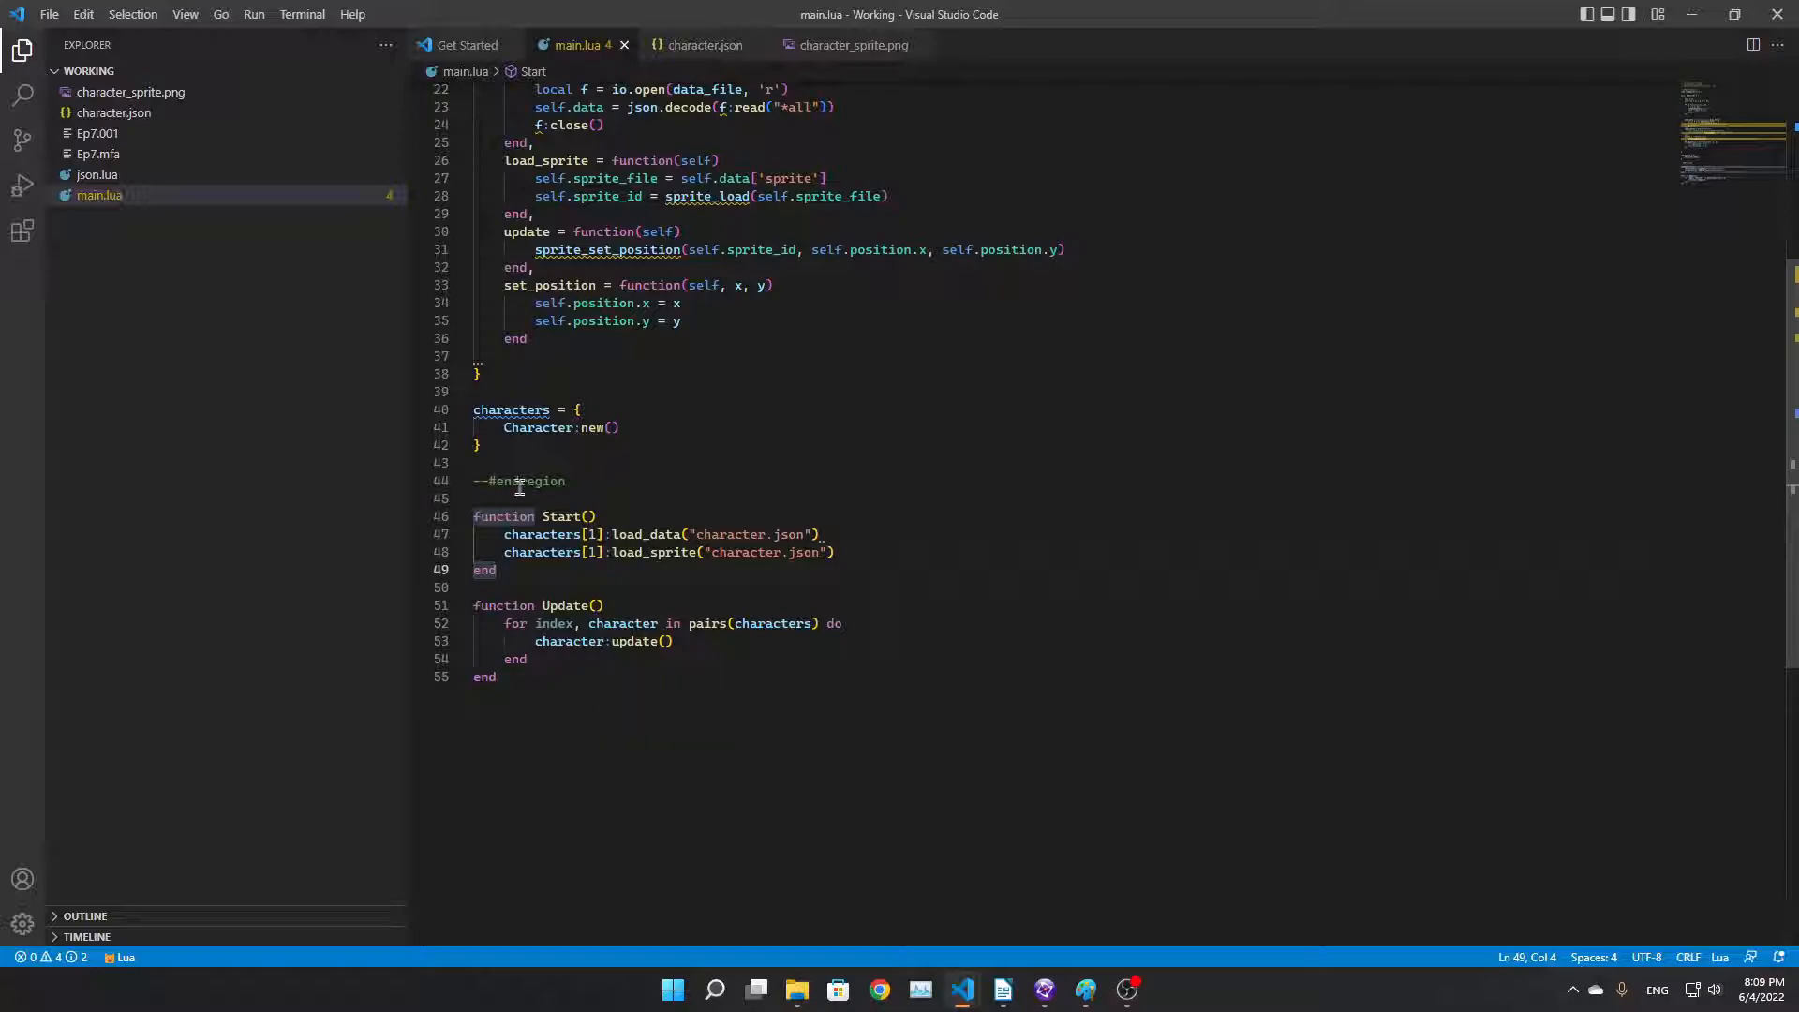
scroll(up, 3)
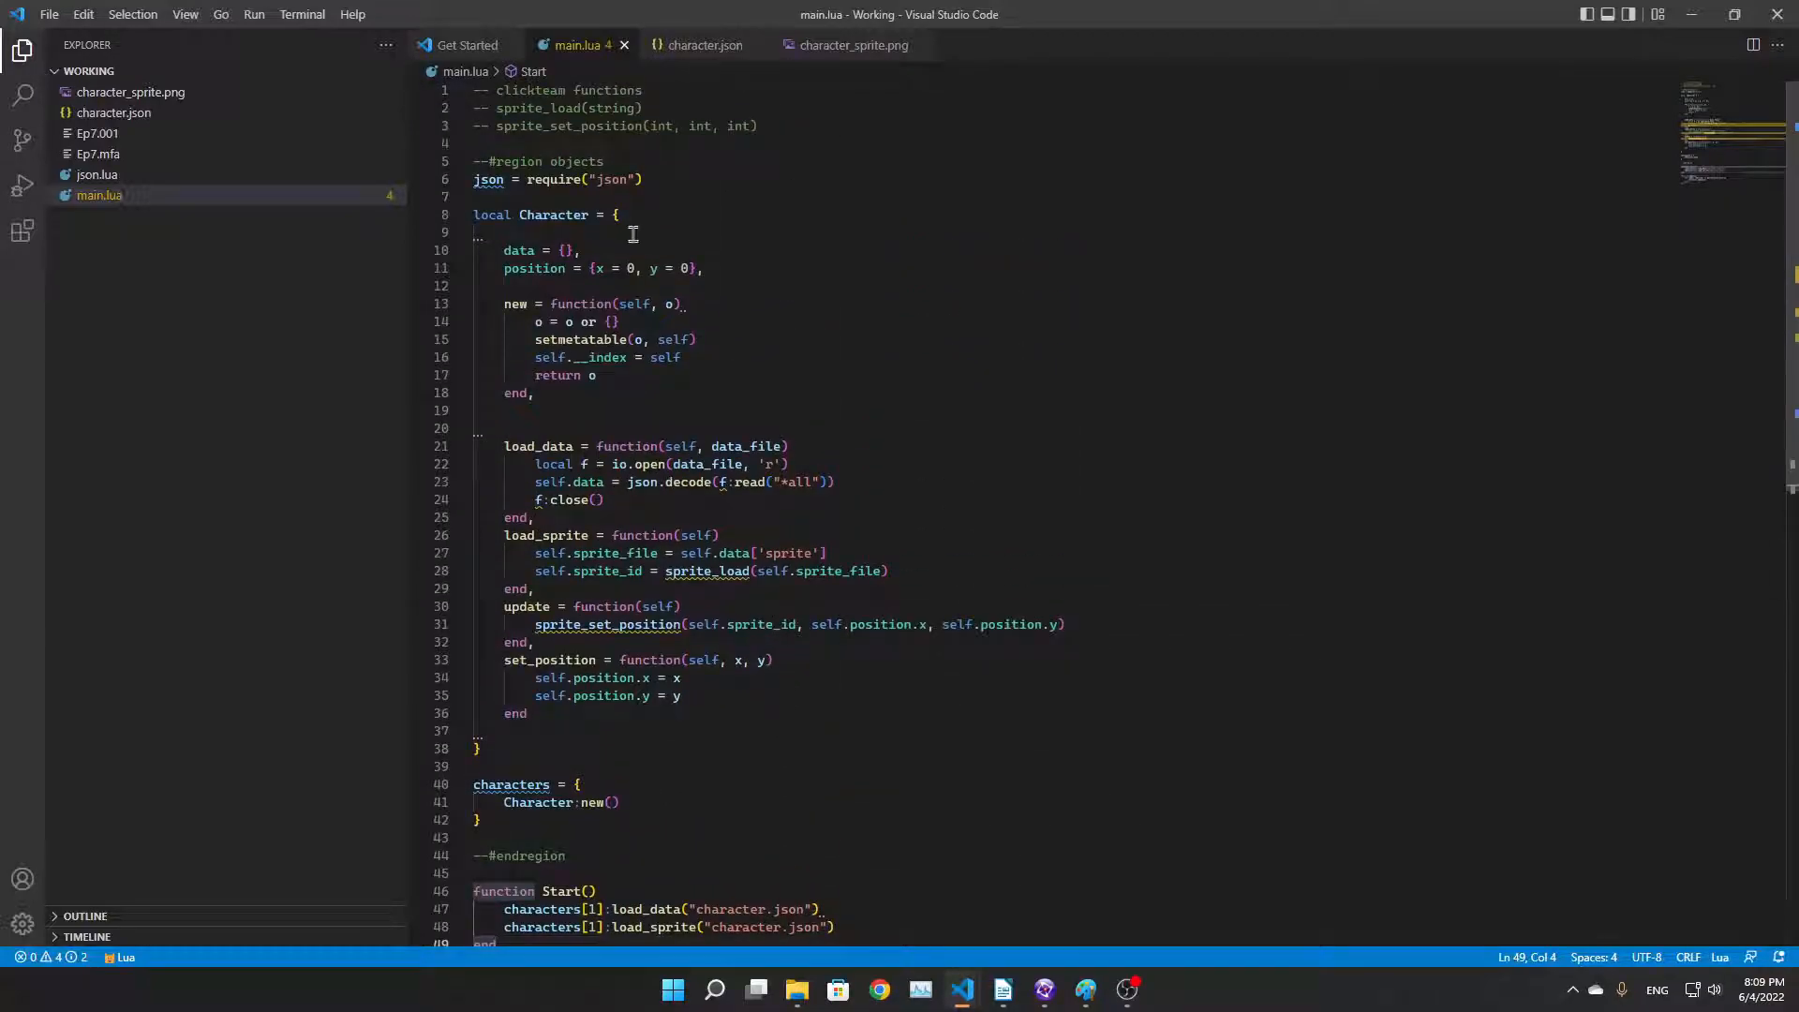
mouse_move(803, 315)
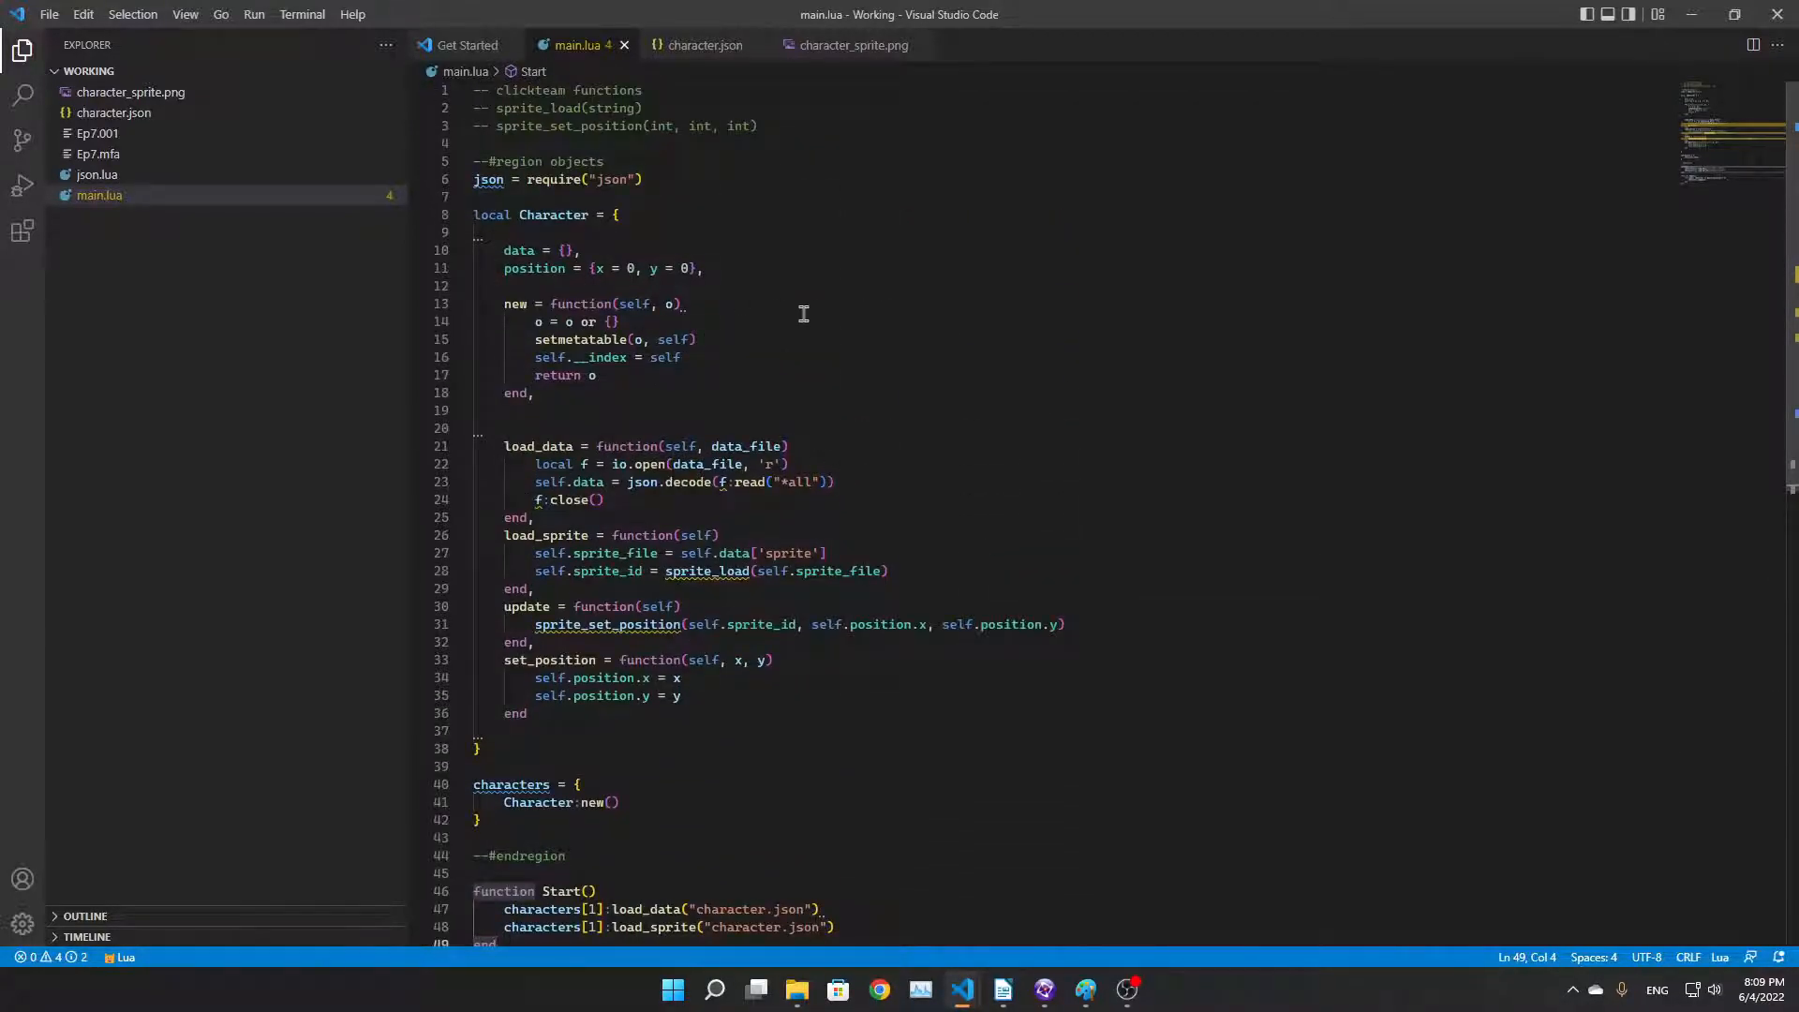
mouse_move(557, 179)
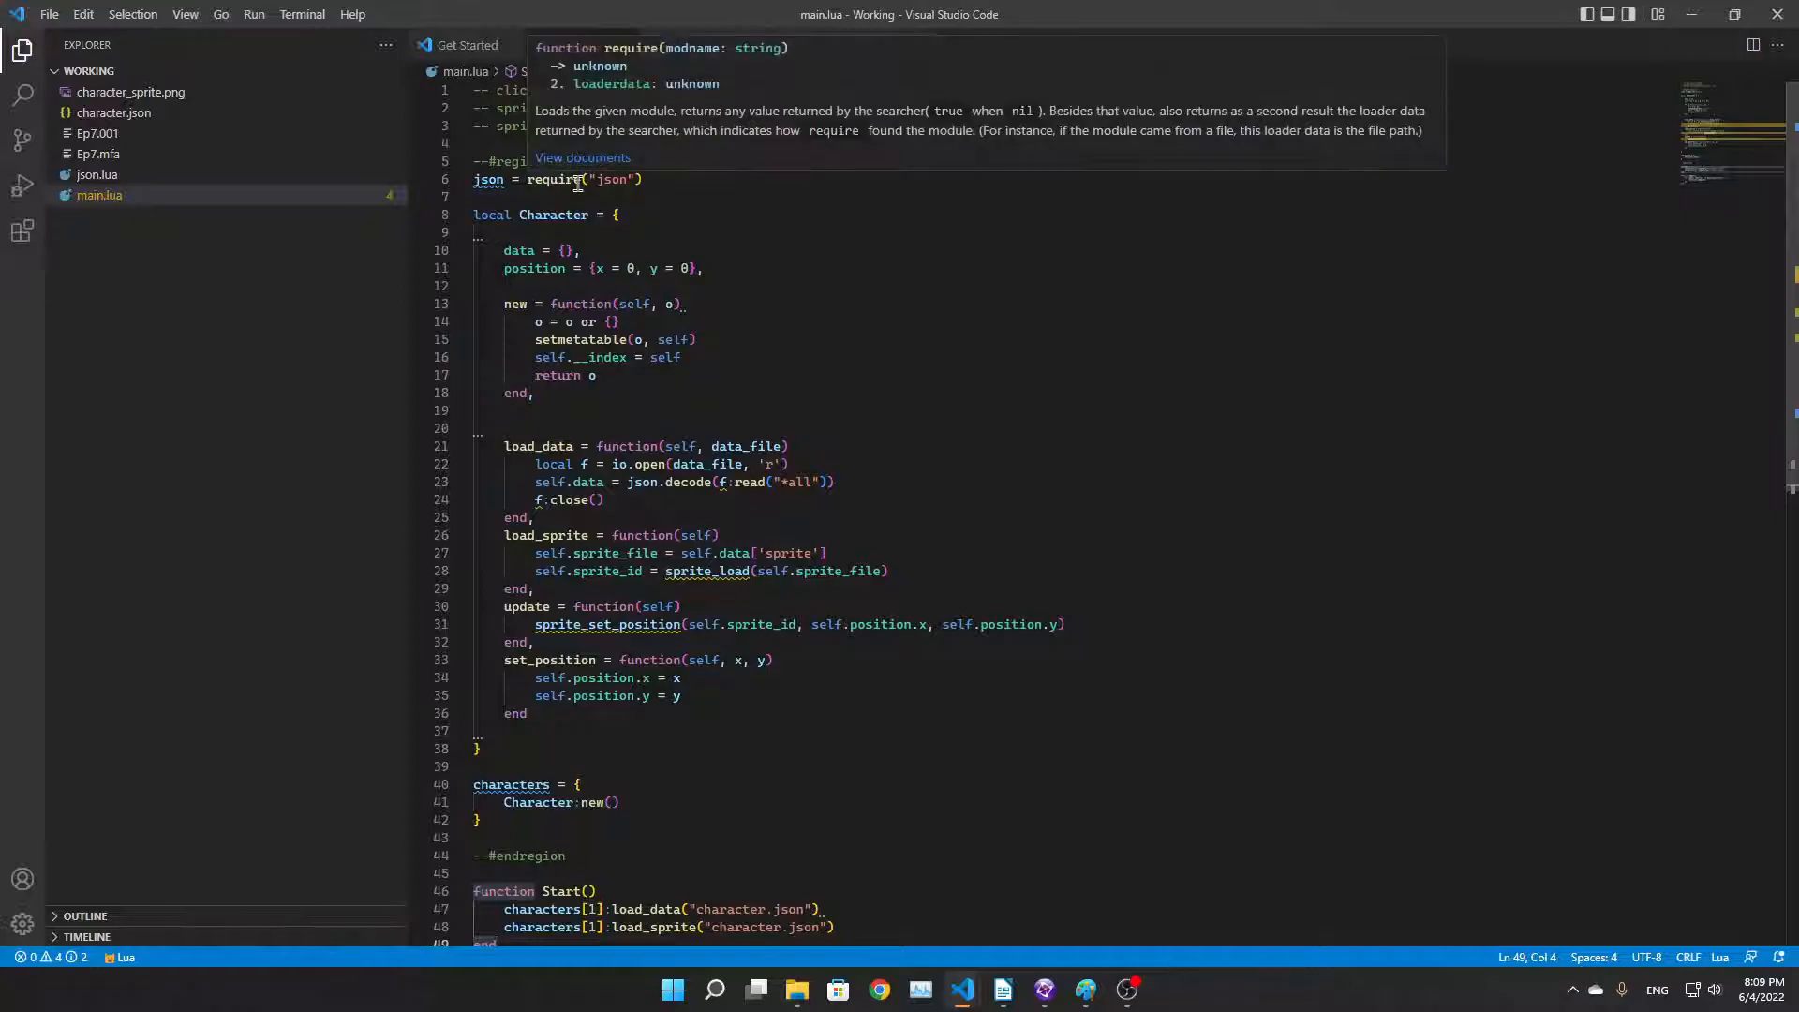
scroll(down, 3)
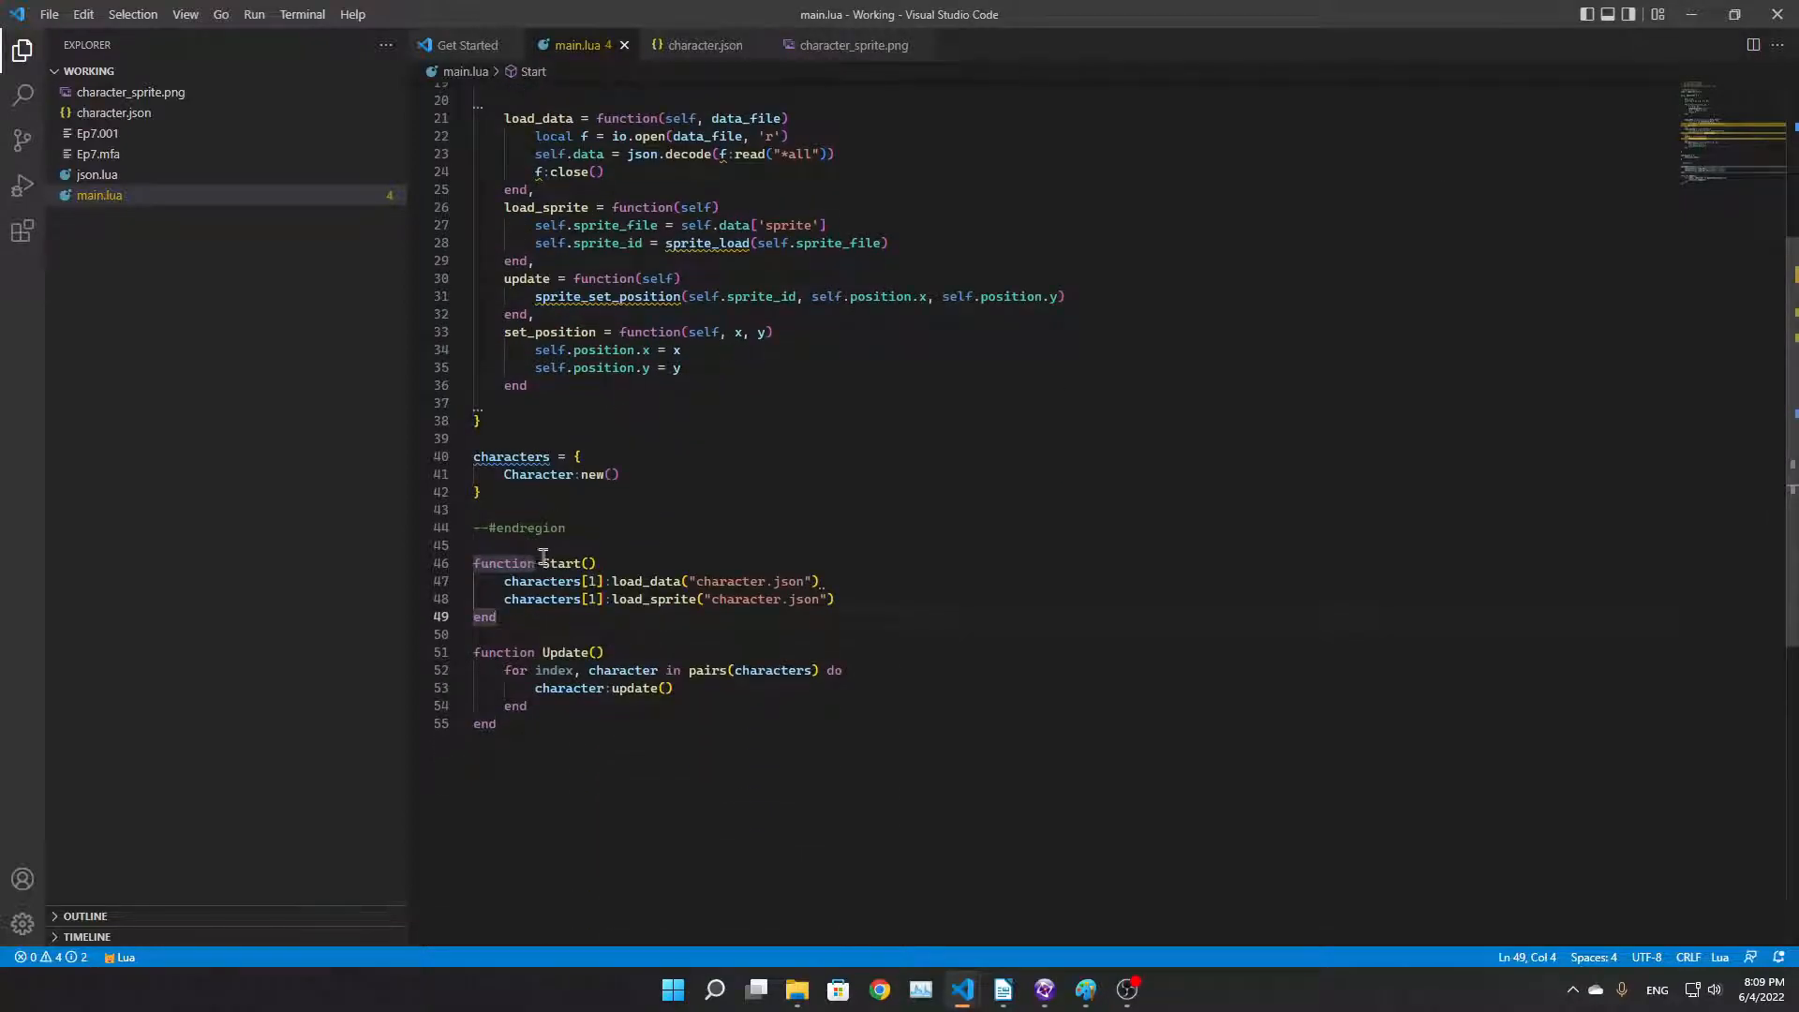
click(606, 652)
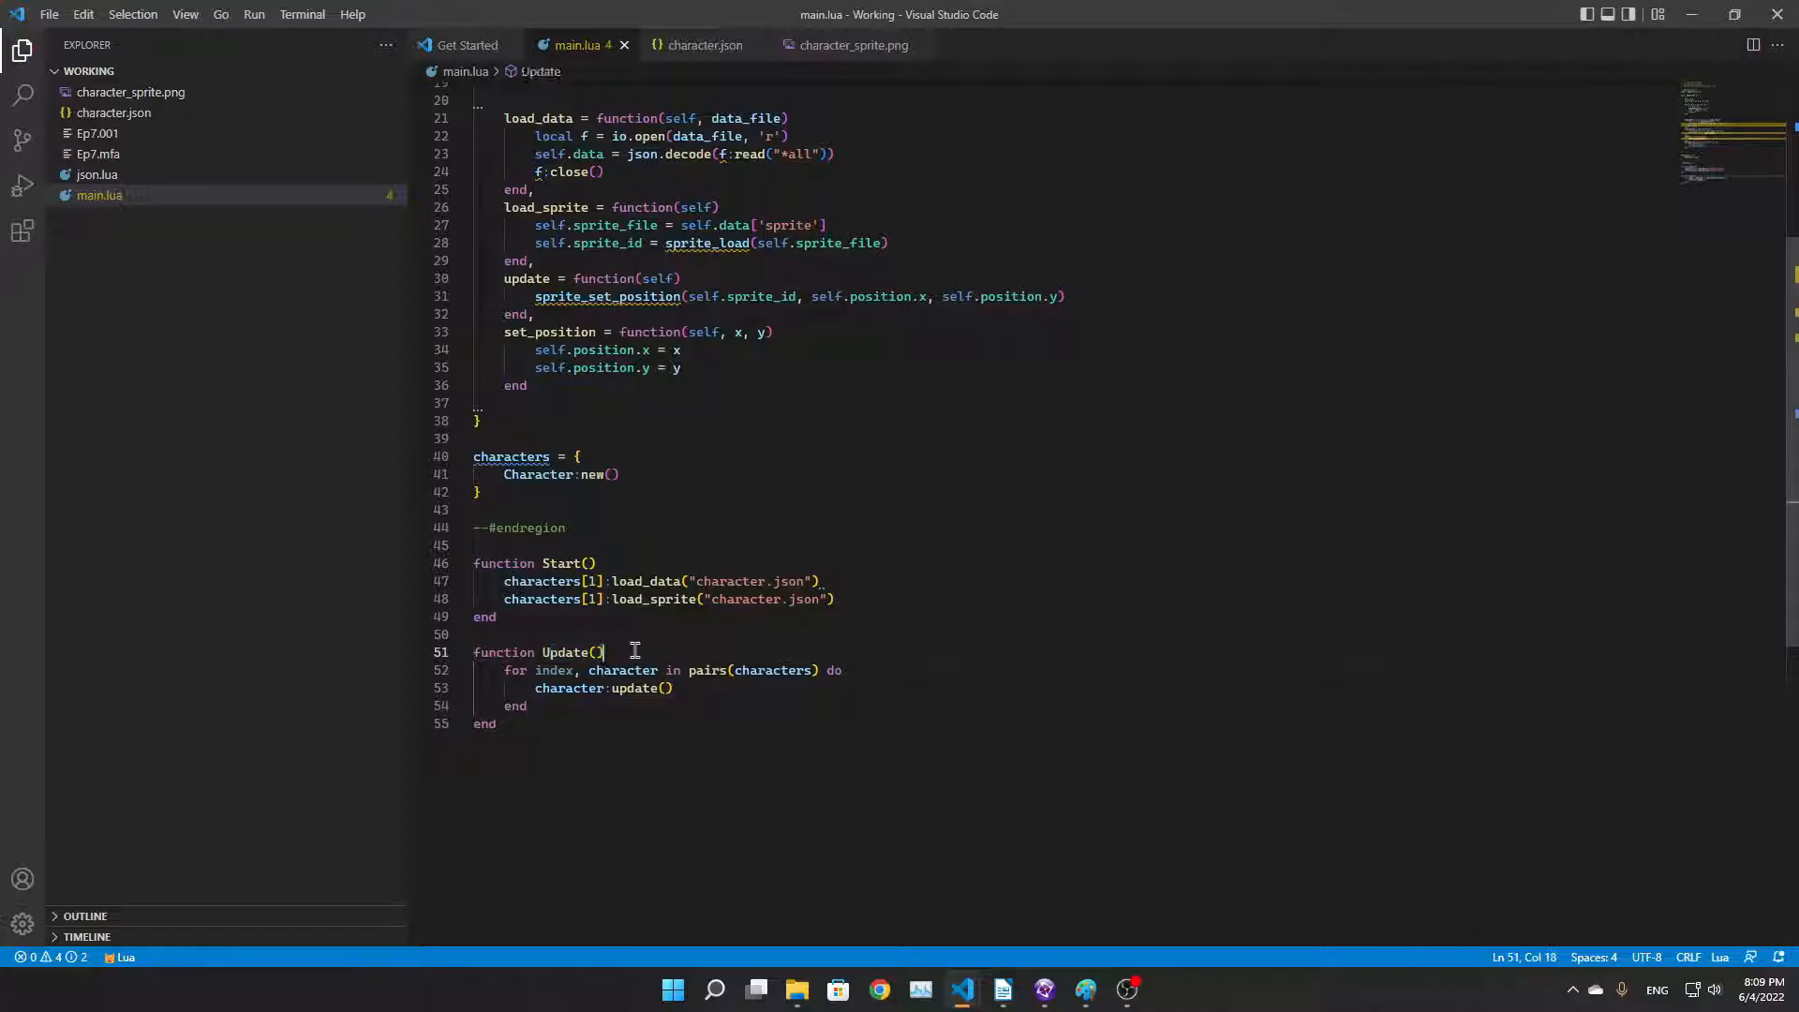
click(591, 562)
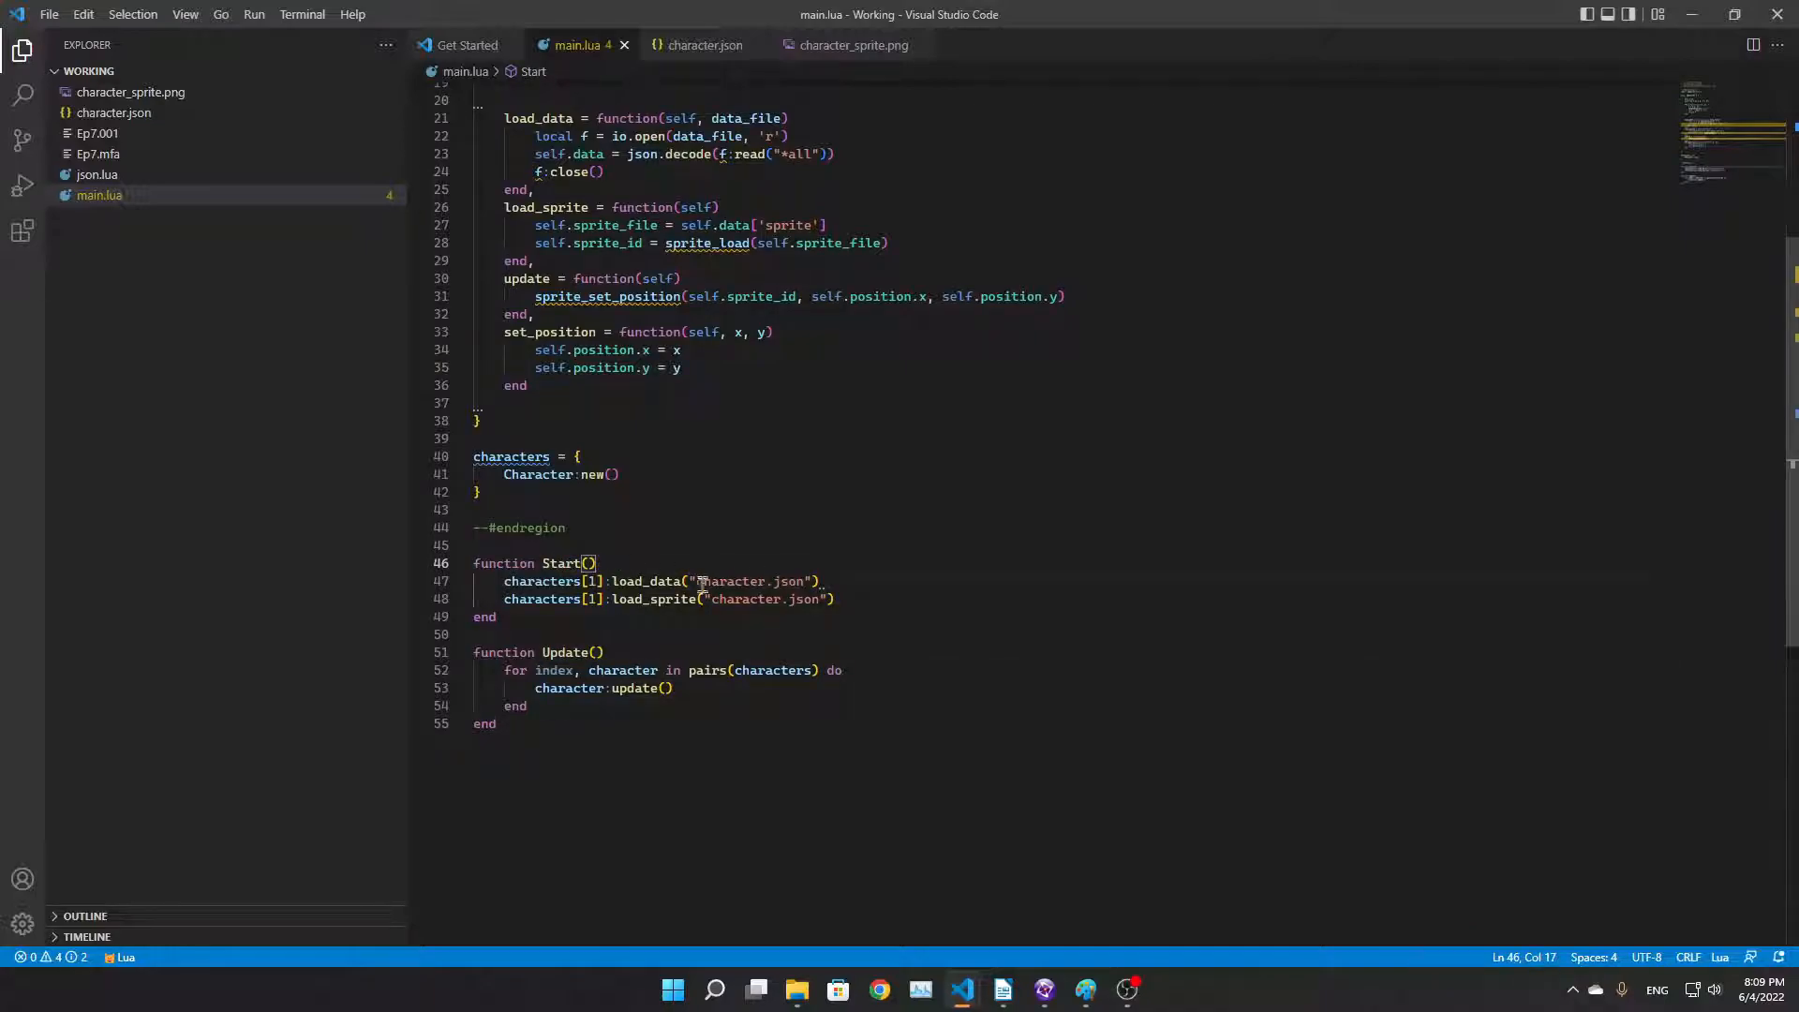
mouse_move(821, 571)
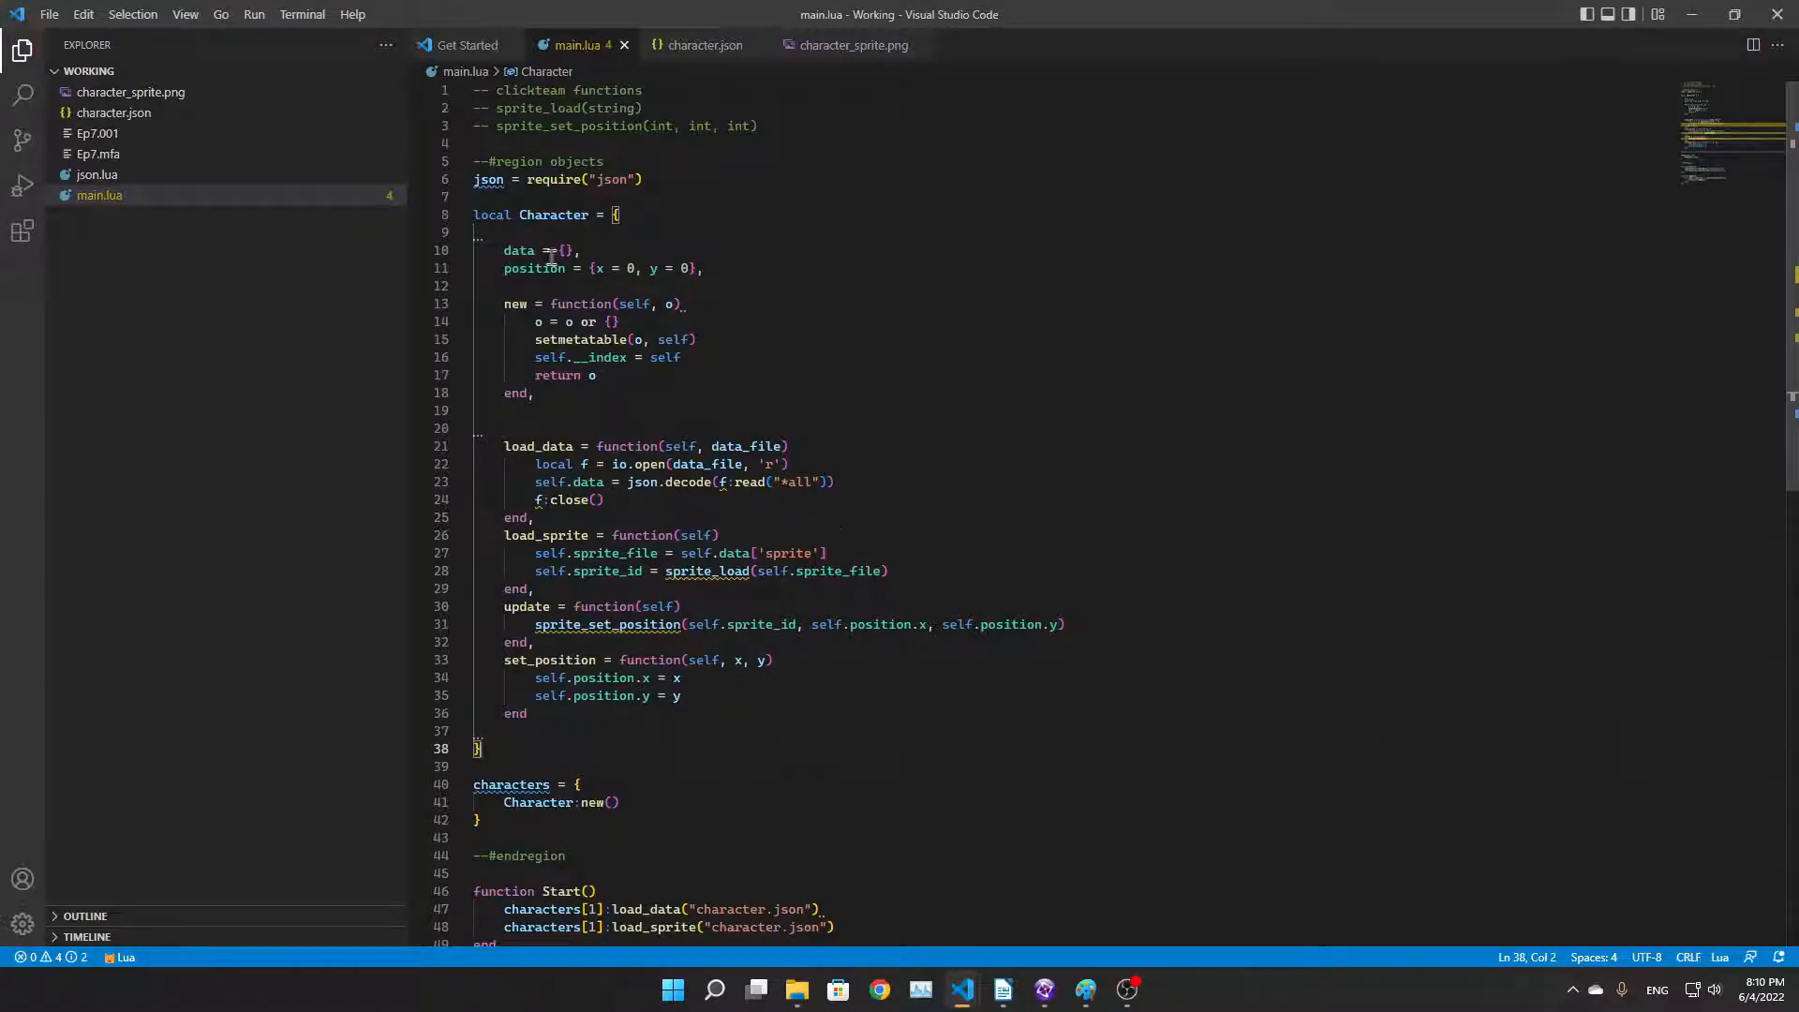
mouse_move(874, 311)
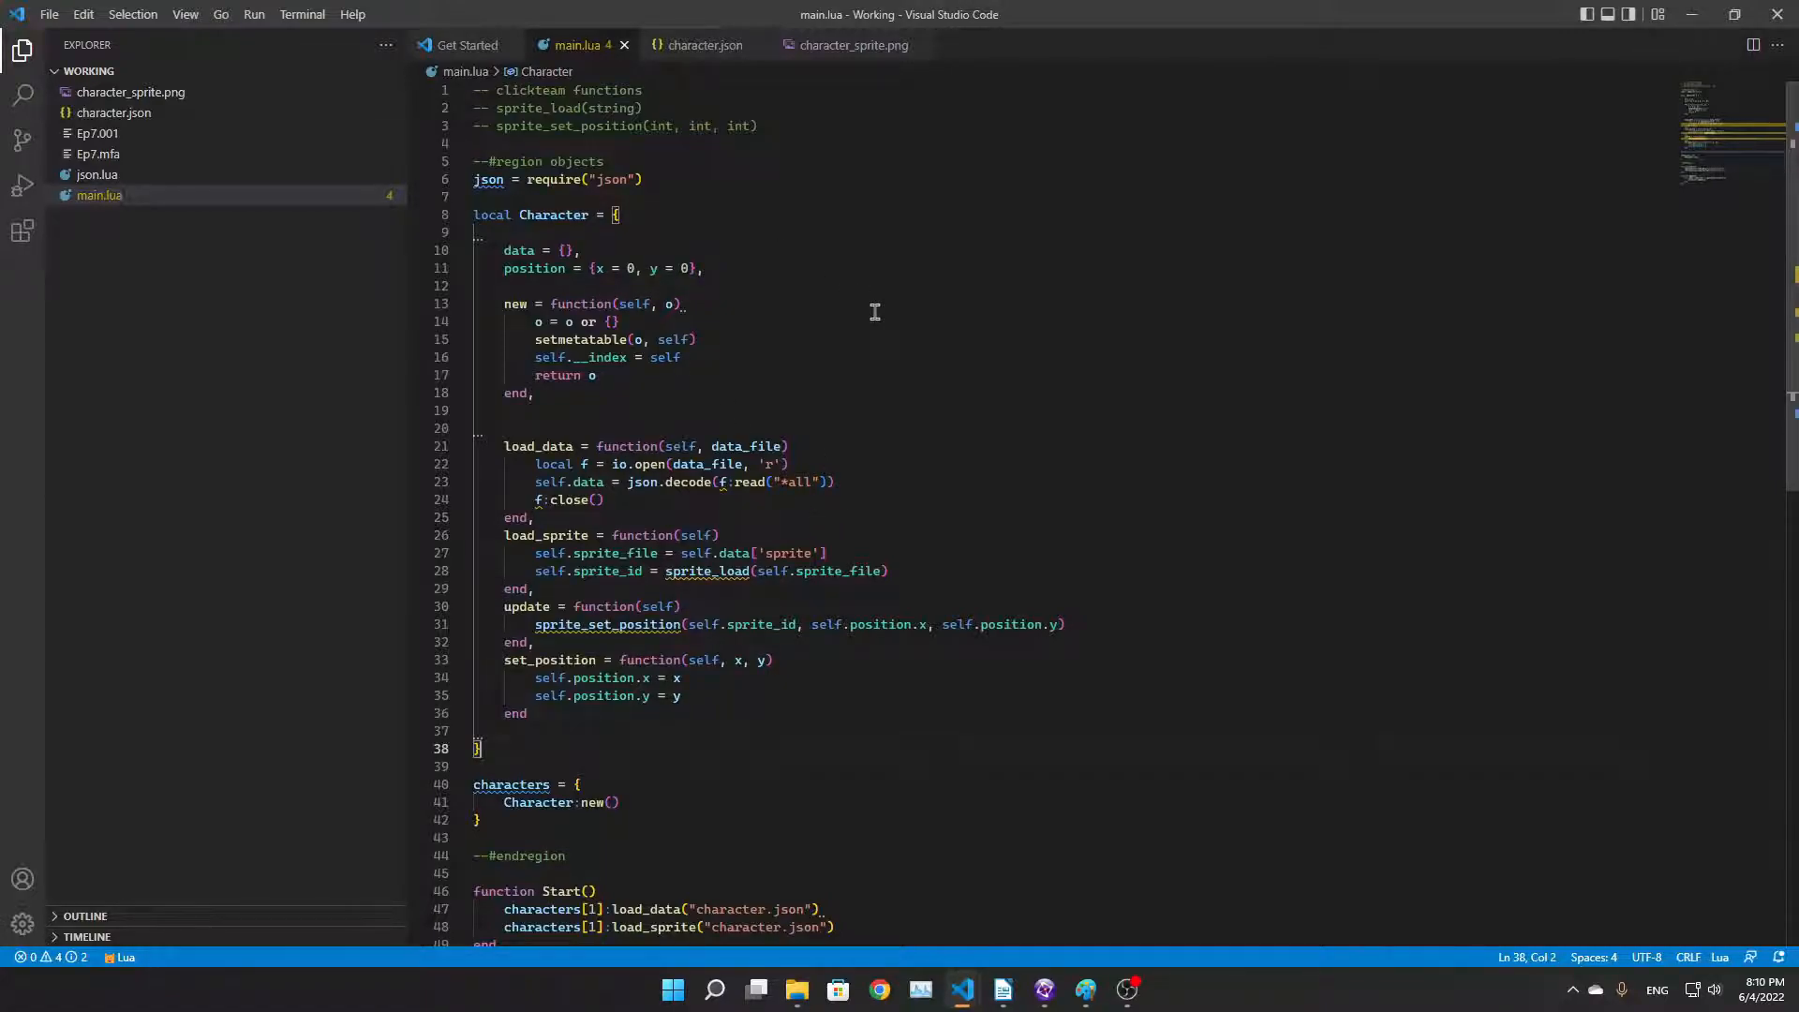
mouse_move(527, 241)
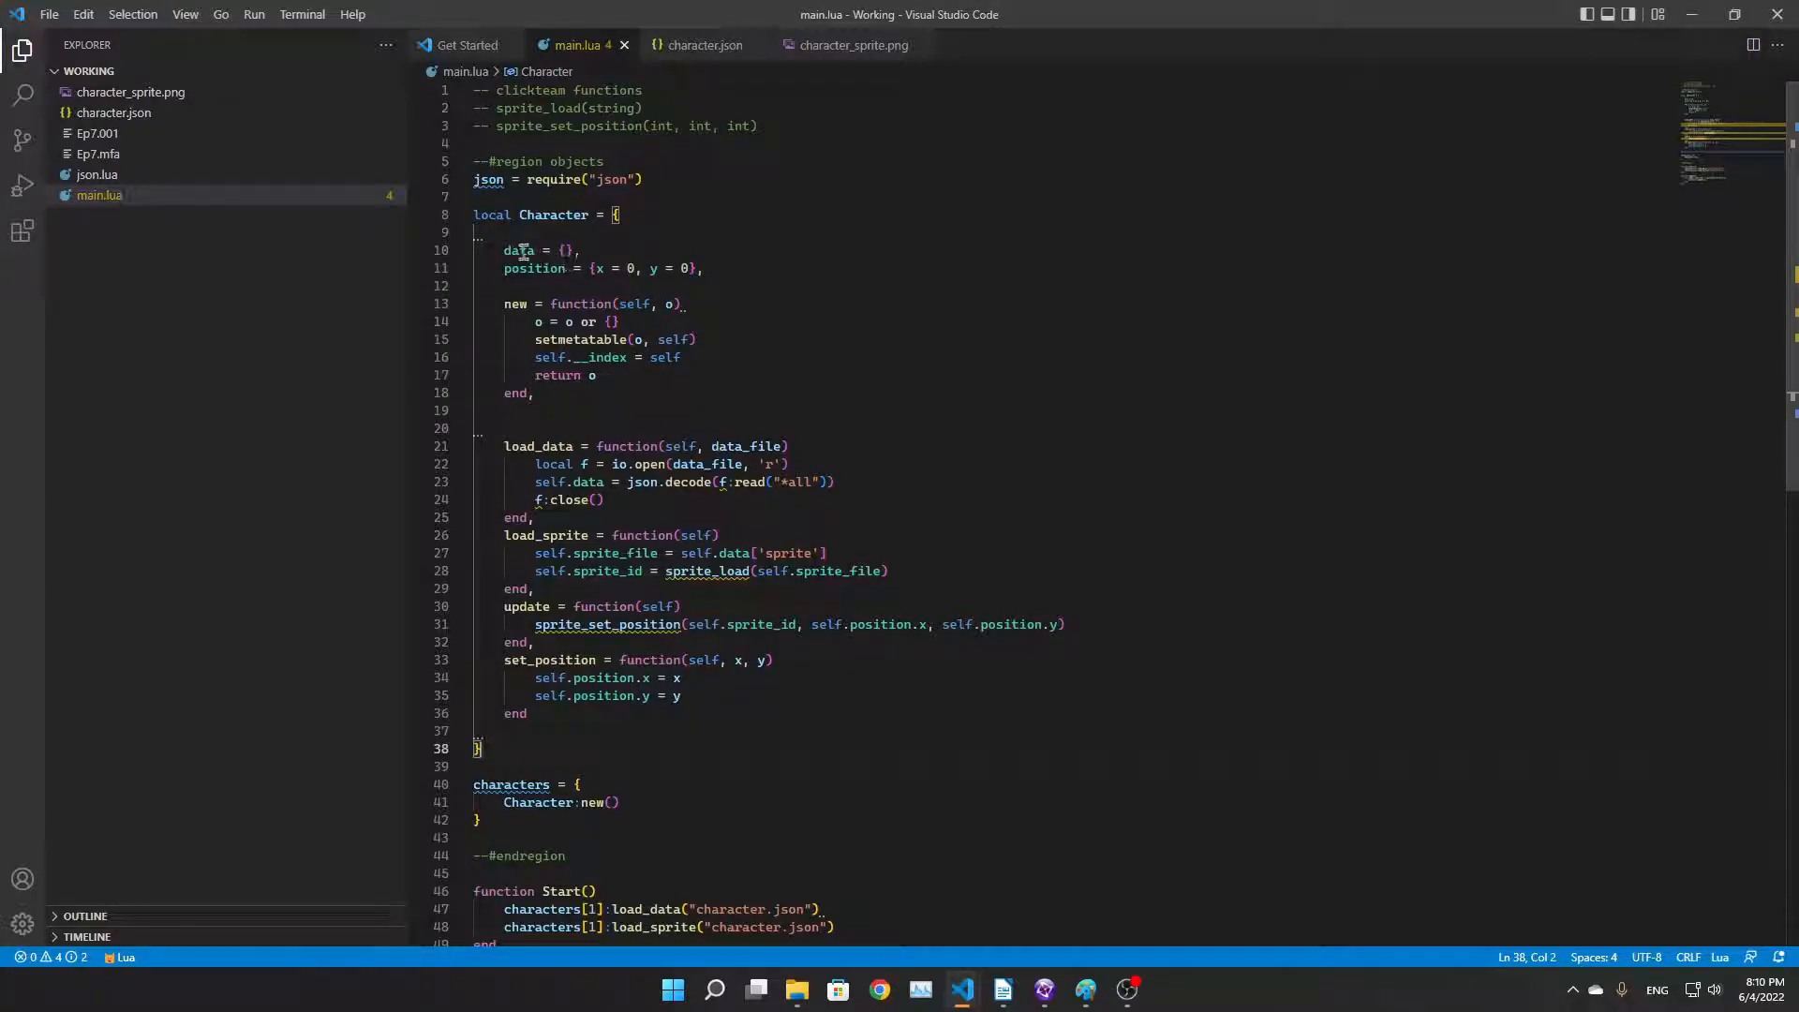
Open character.json and preview character_sprite.png from the data folder, then close the image preview
double_click(554, 214)
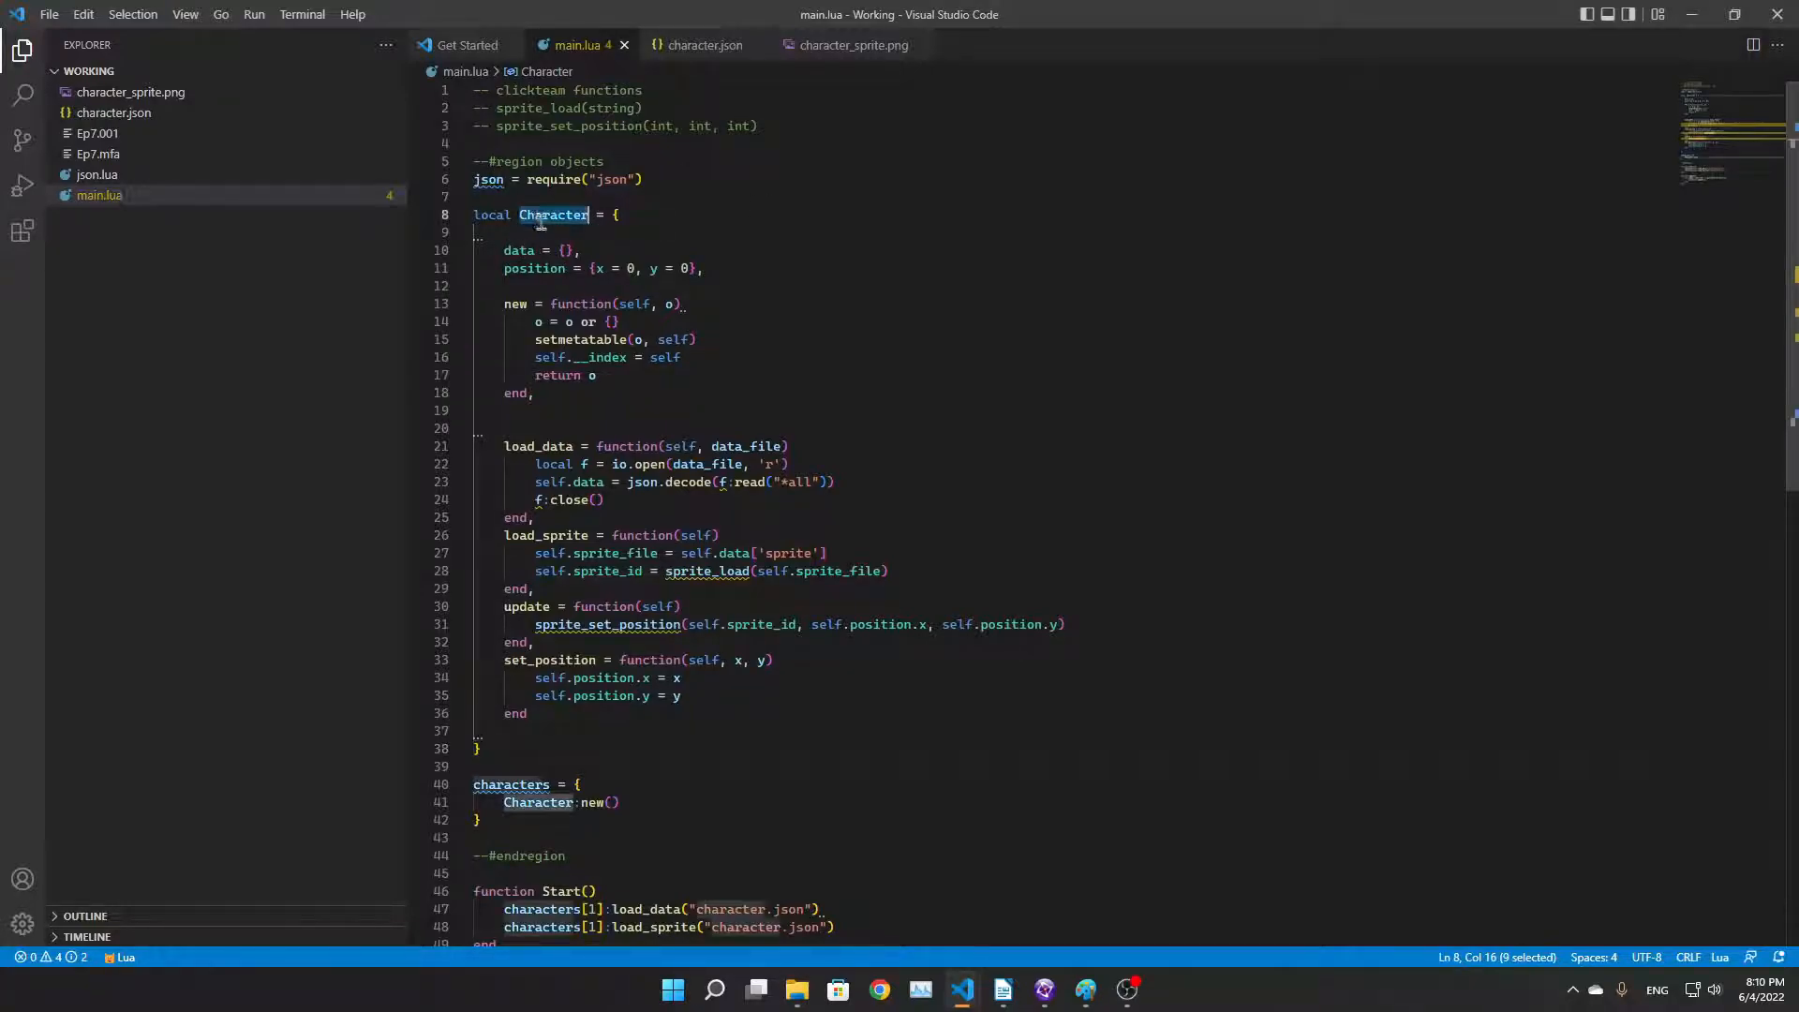
double_click(518, 250)
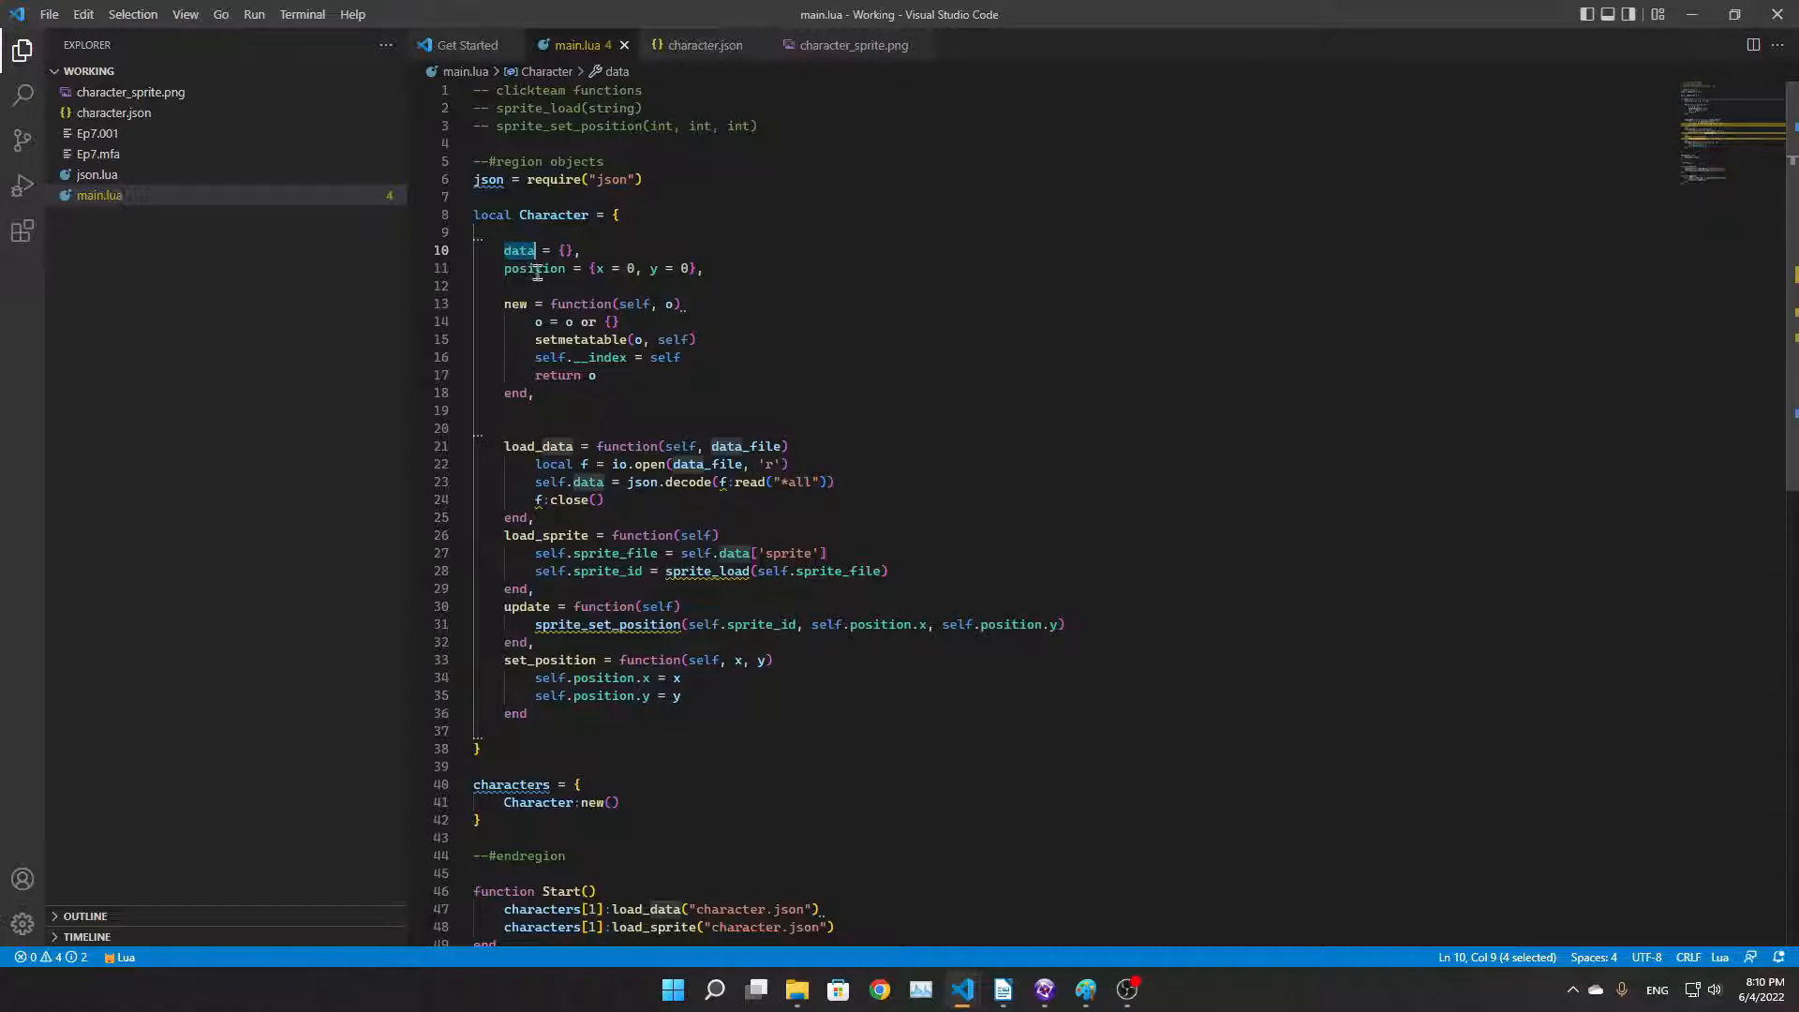
double_click(532, 267)
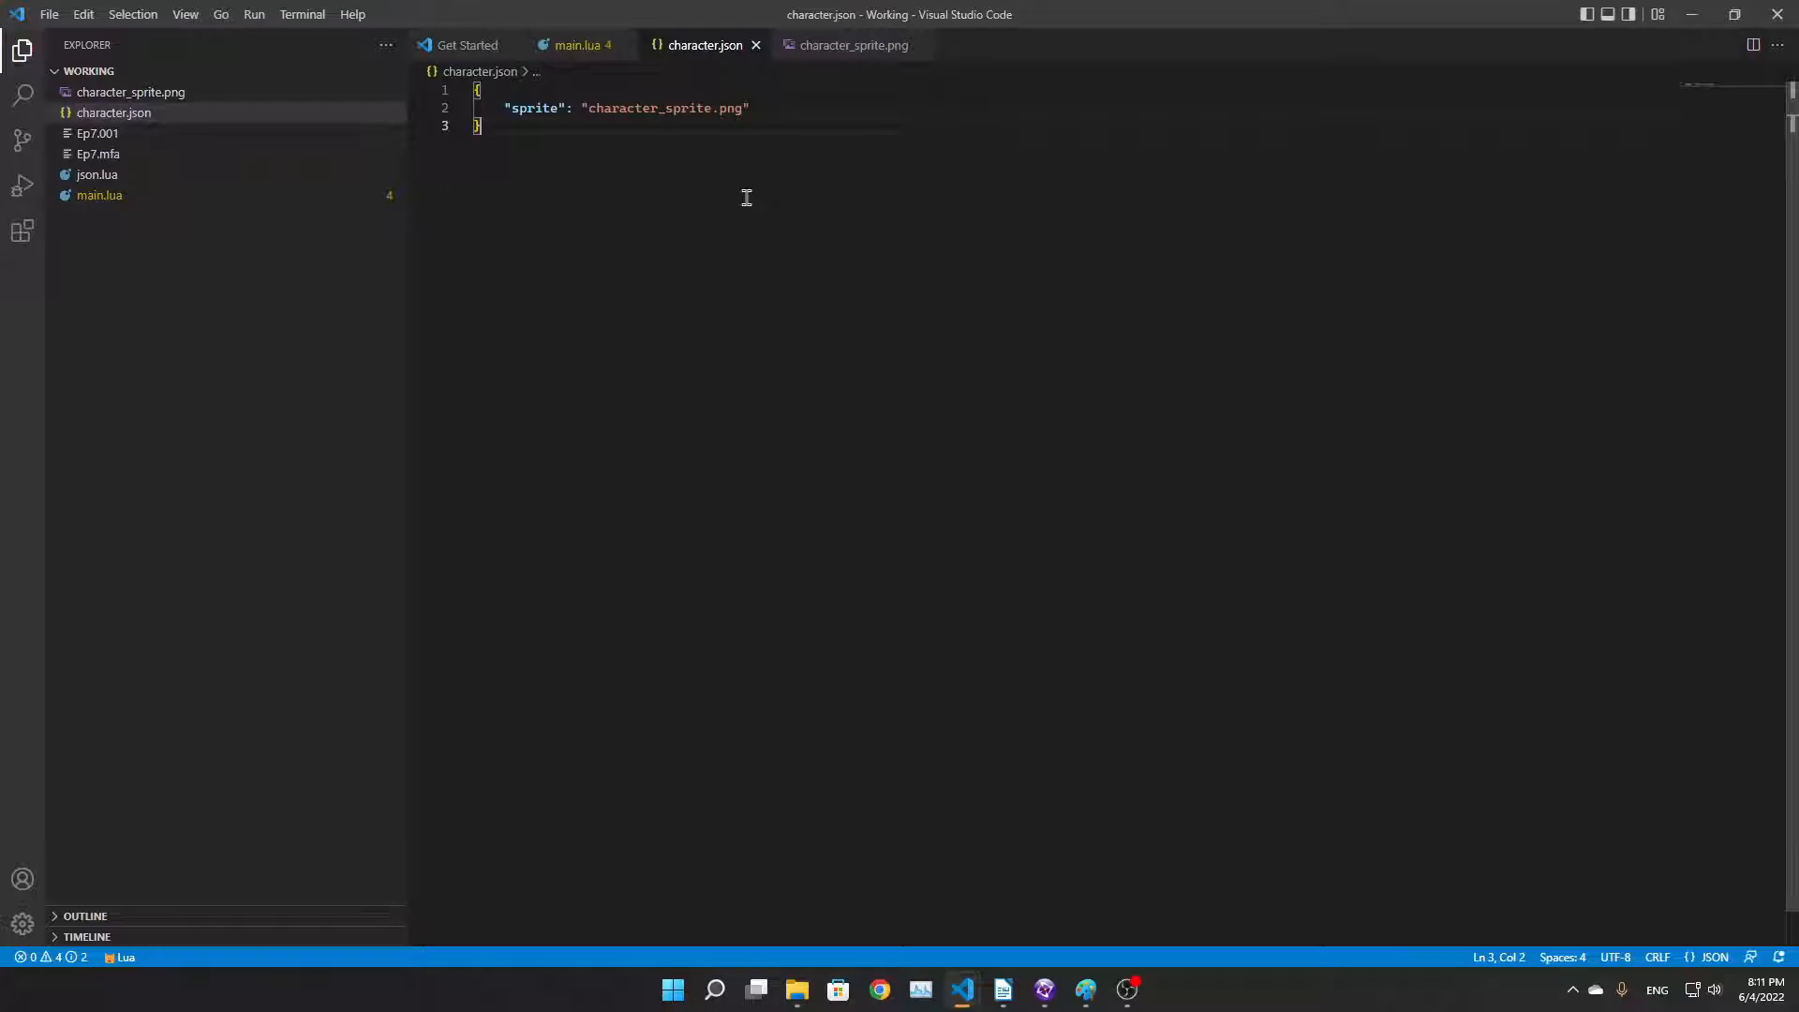
click(849, 45)
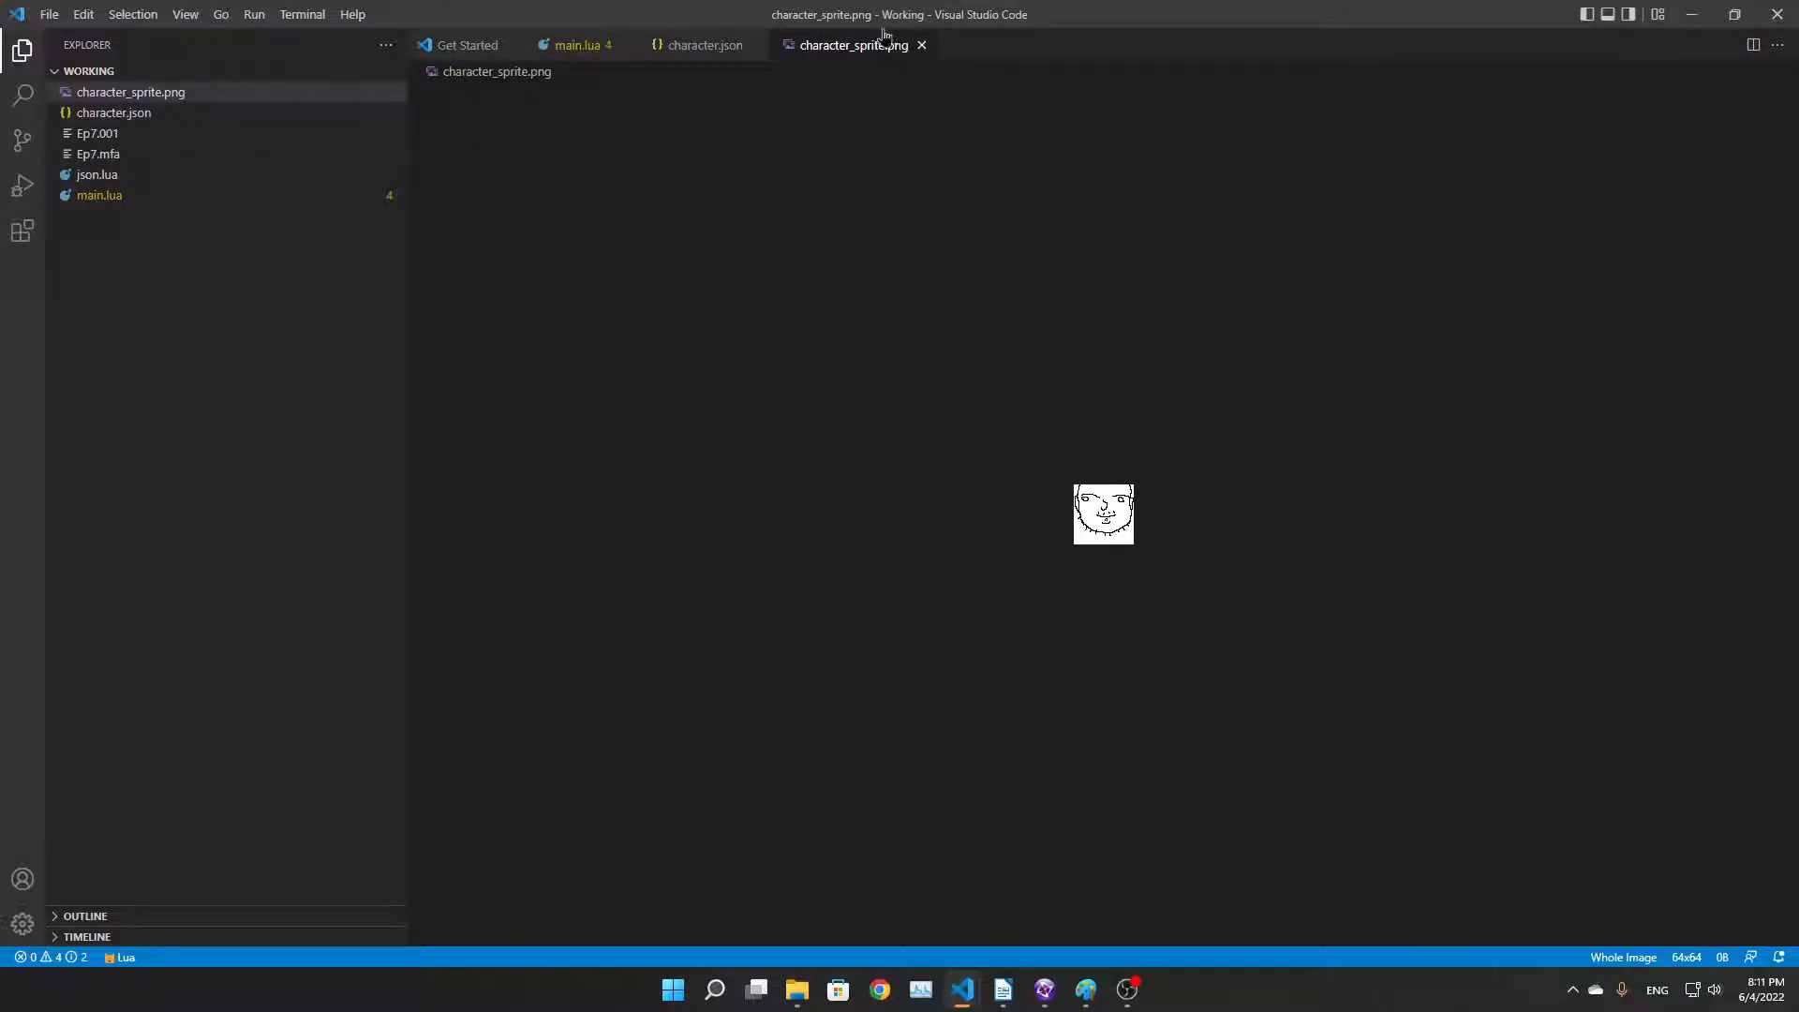
click(578, 45)
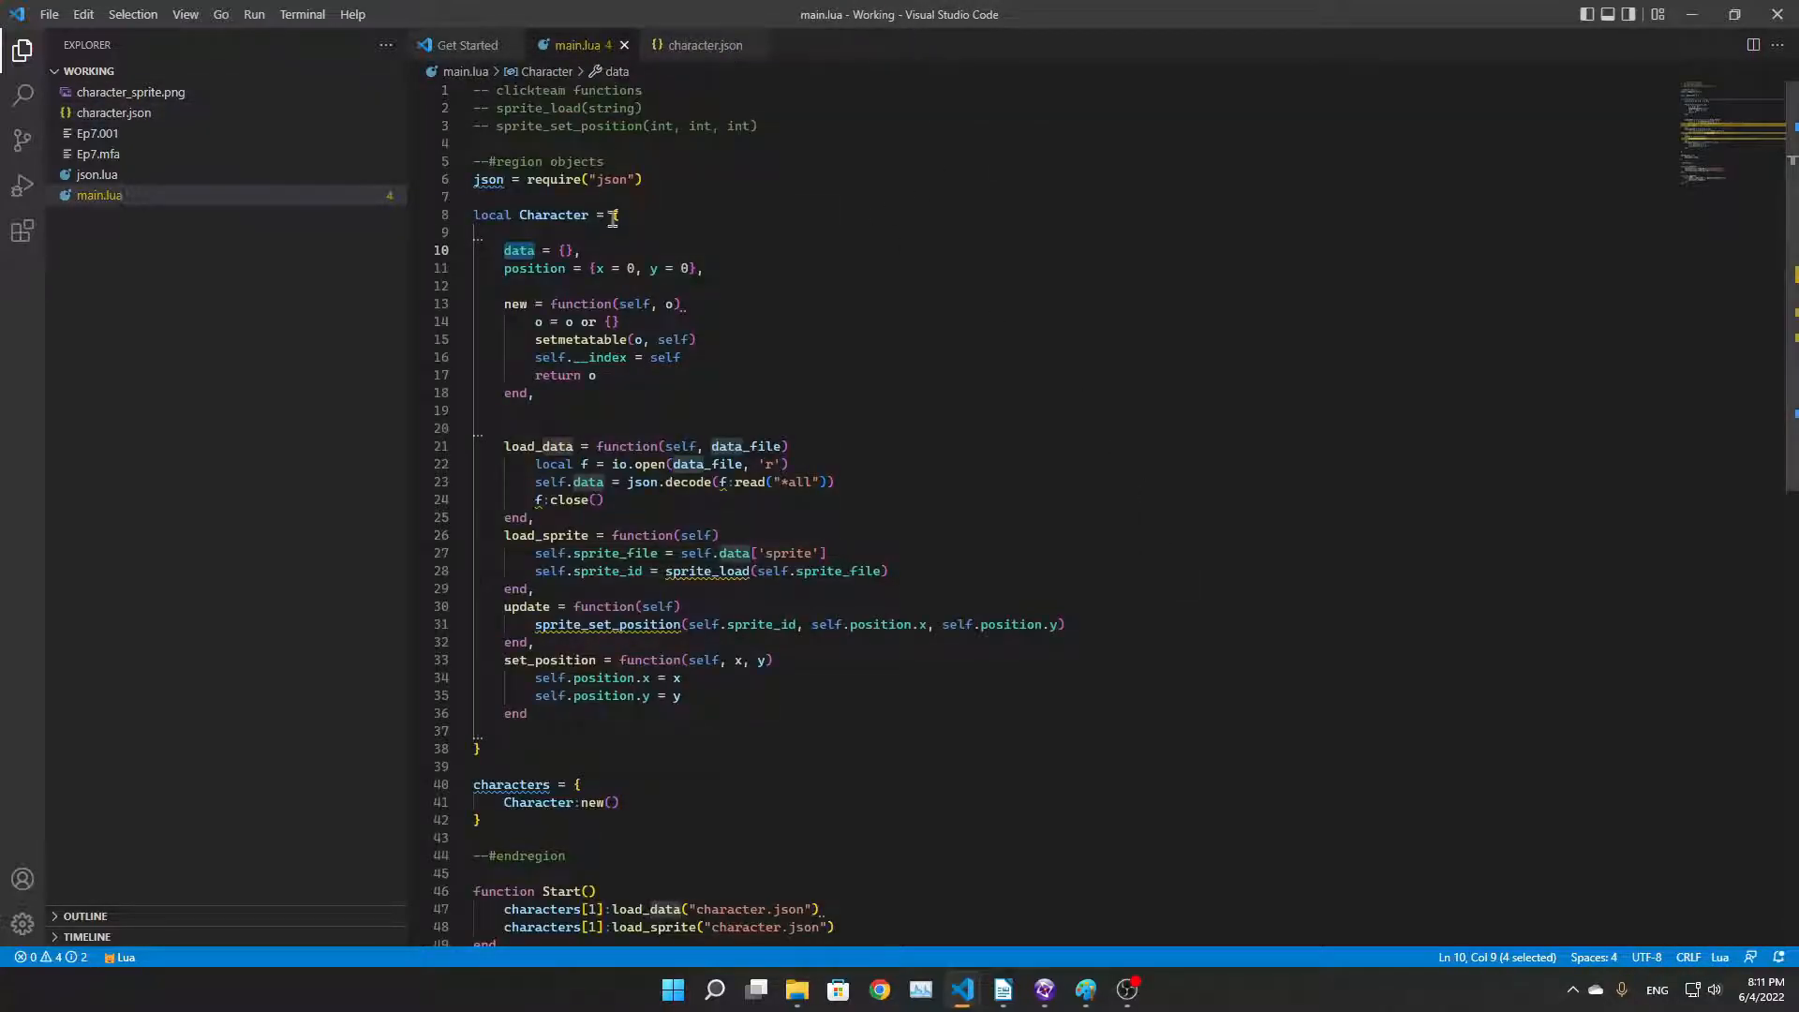
Review main.lua's Character class, its default position and the new constructor's o parameter
click(535, 267)
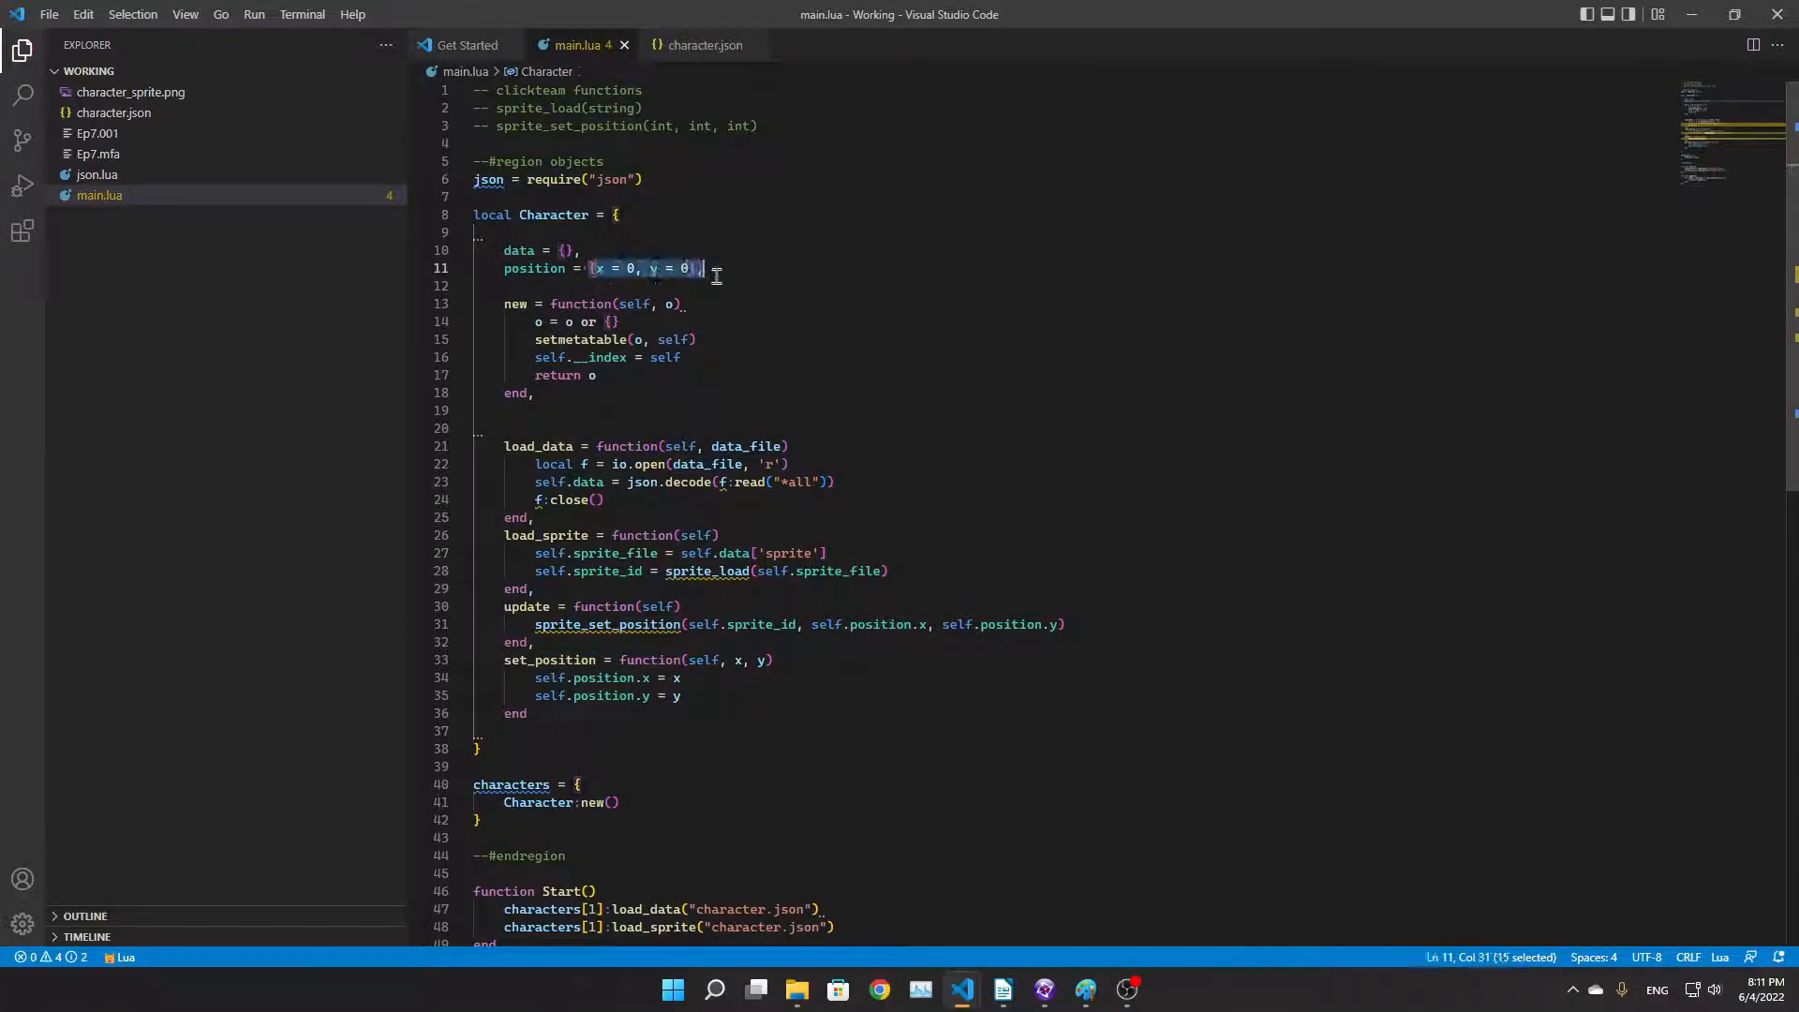
click(702, 267)
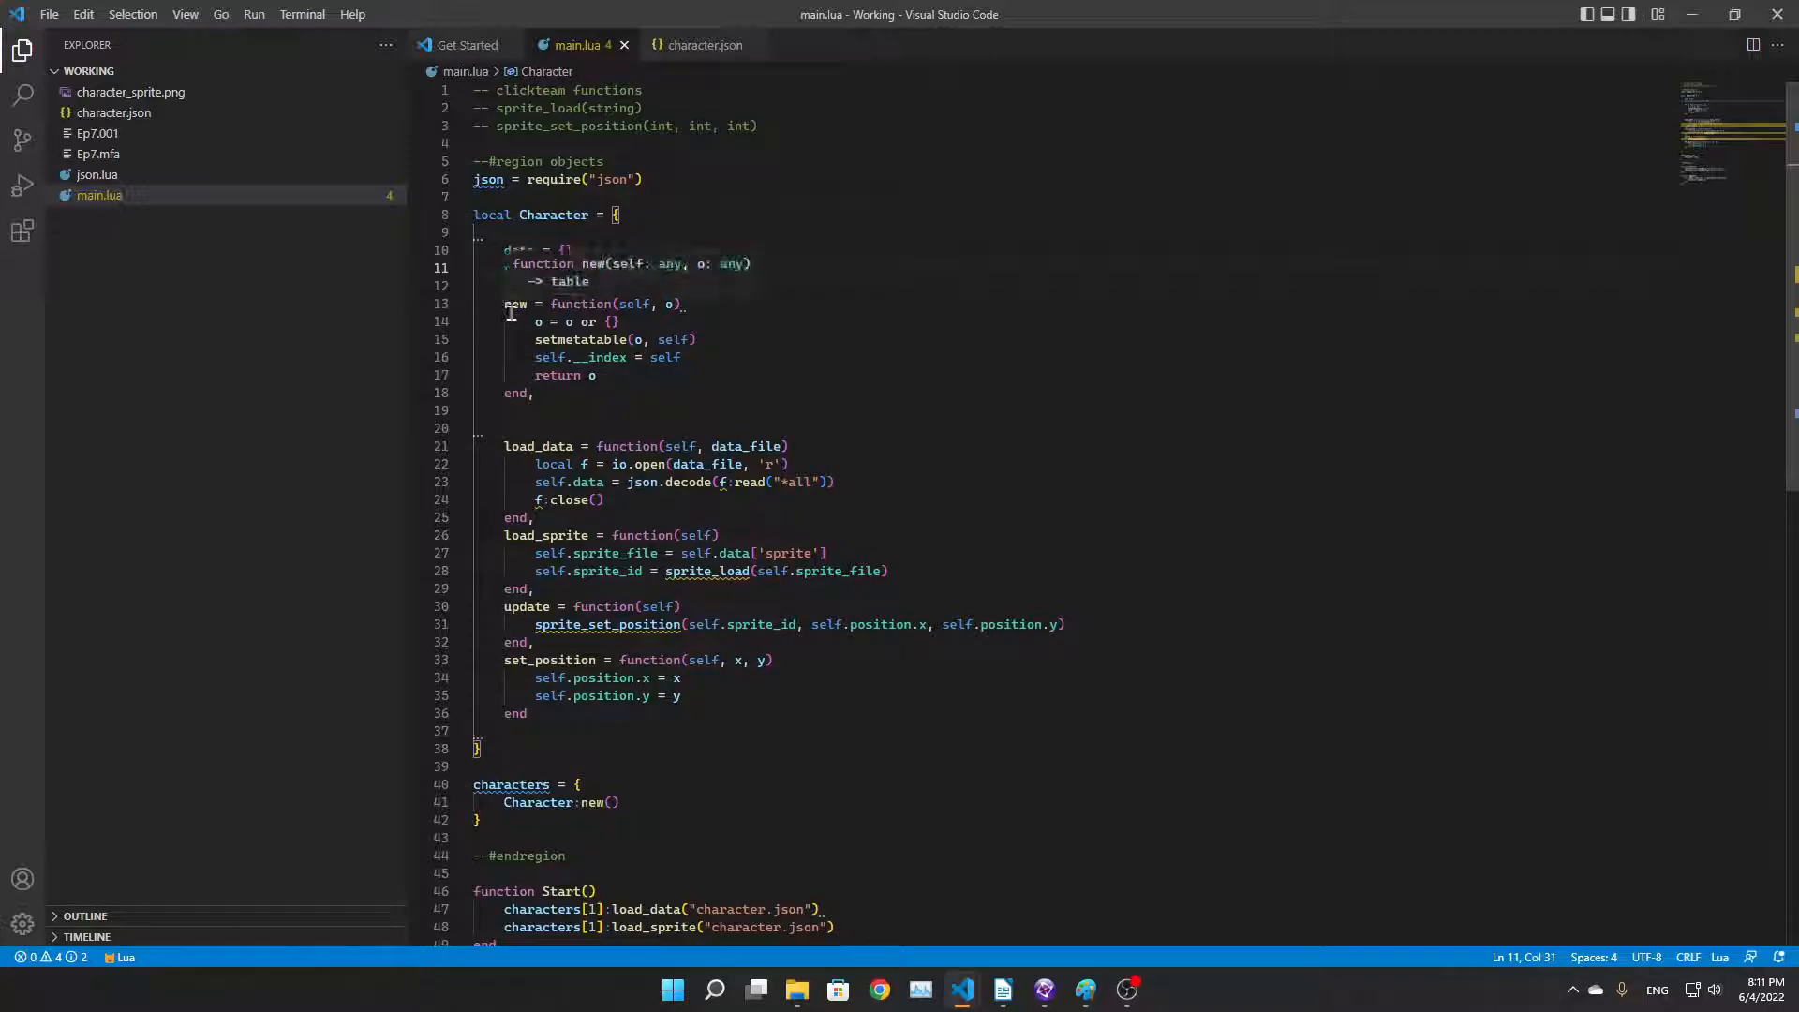
drag(505, 303, 533, 393)
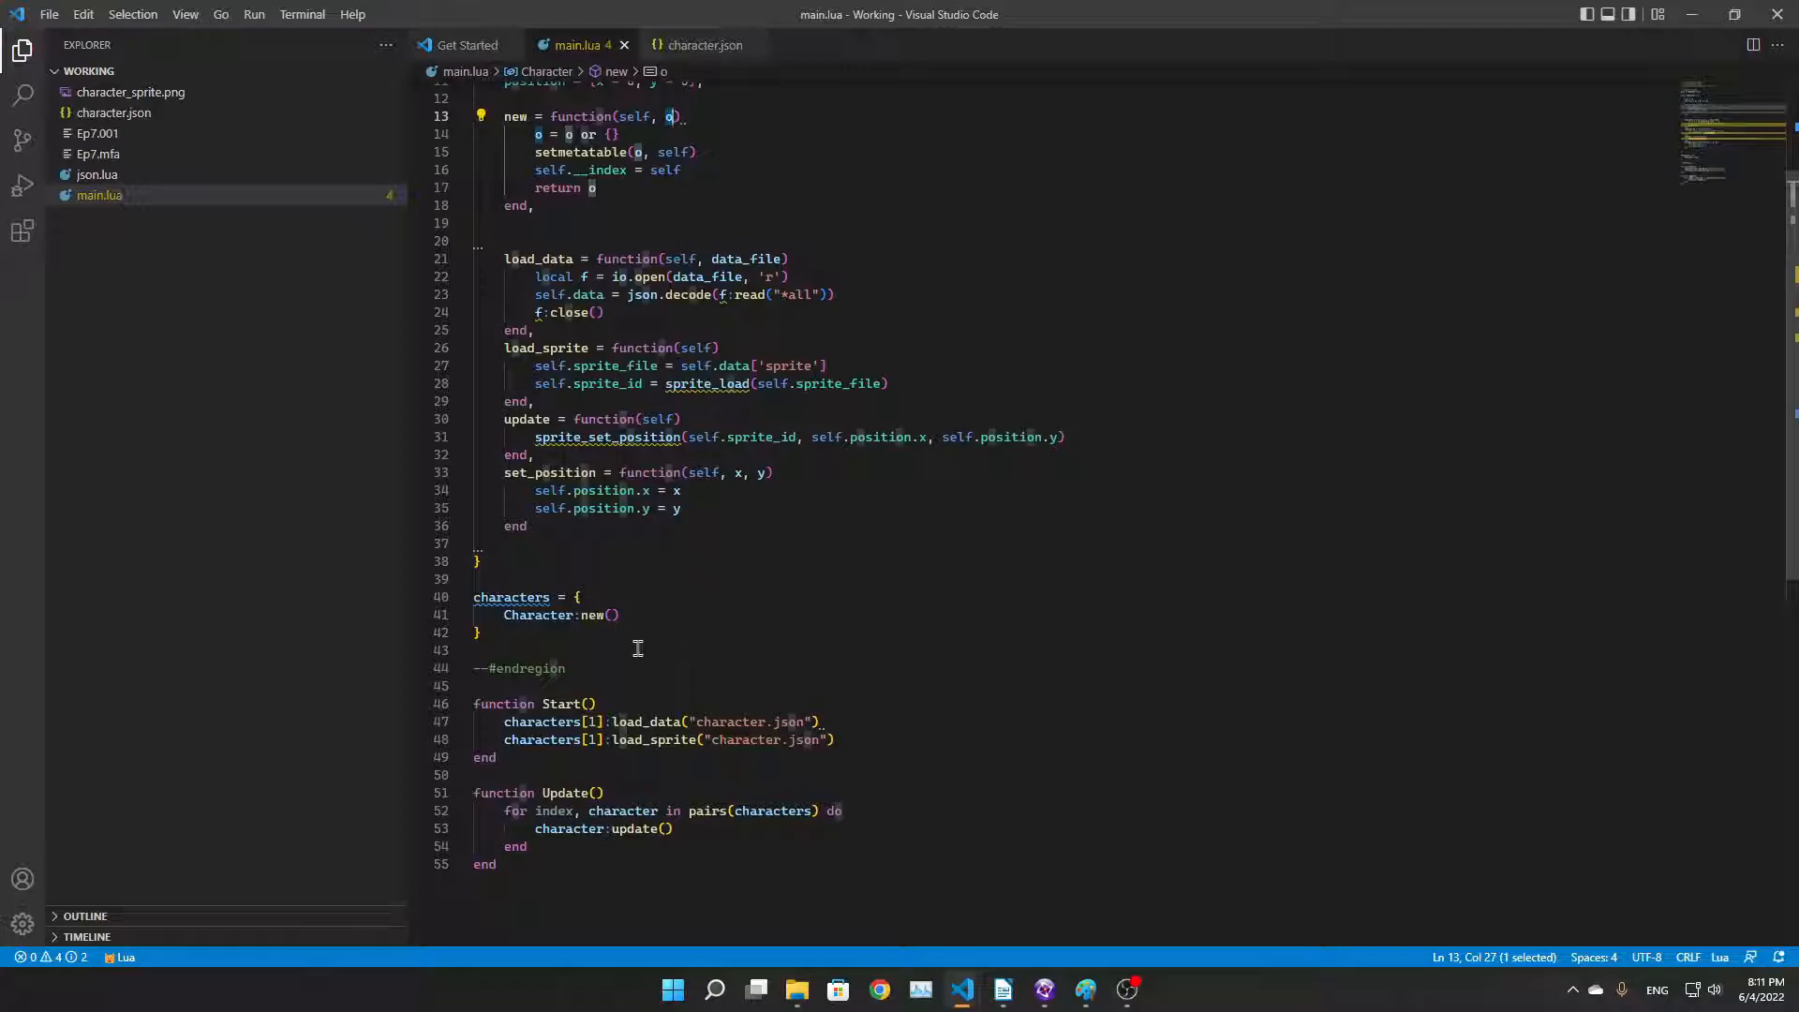
click(610, 614)
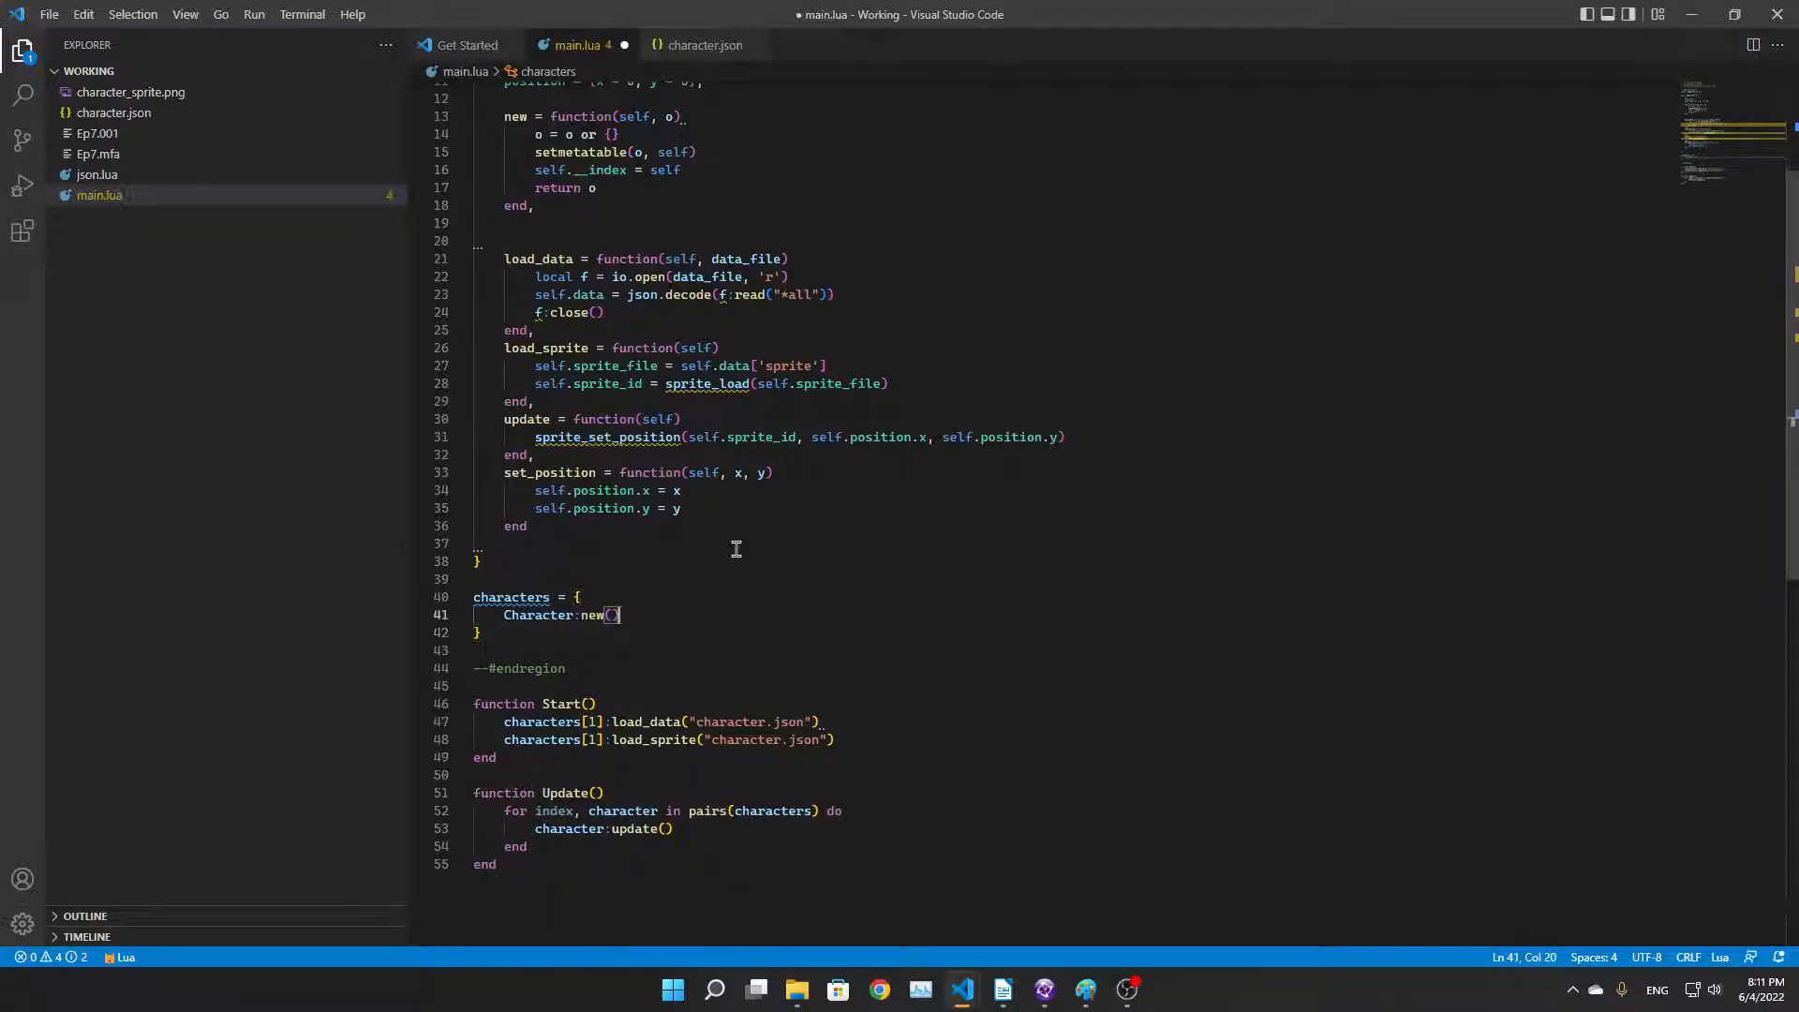
text(Special)
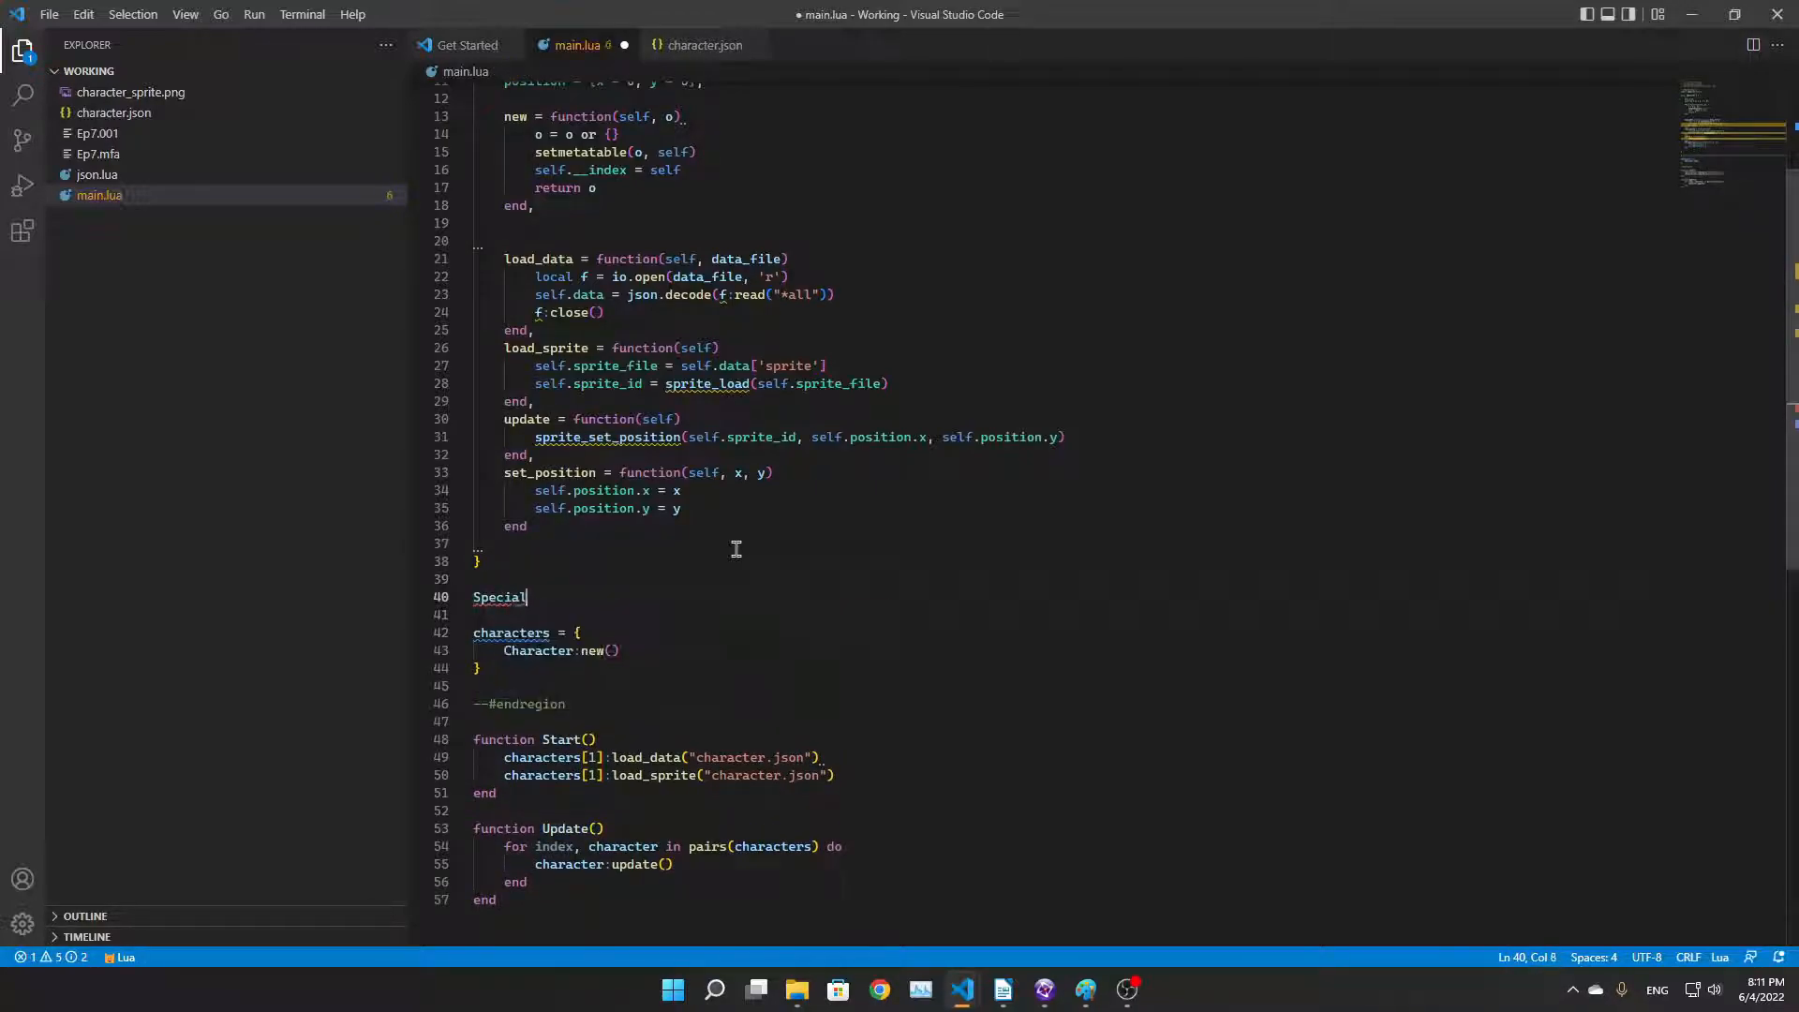
text(Character = Character:)
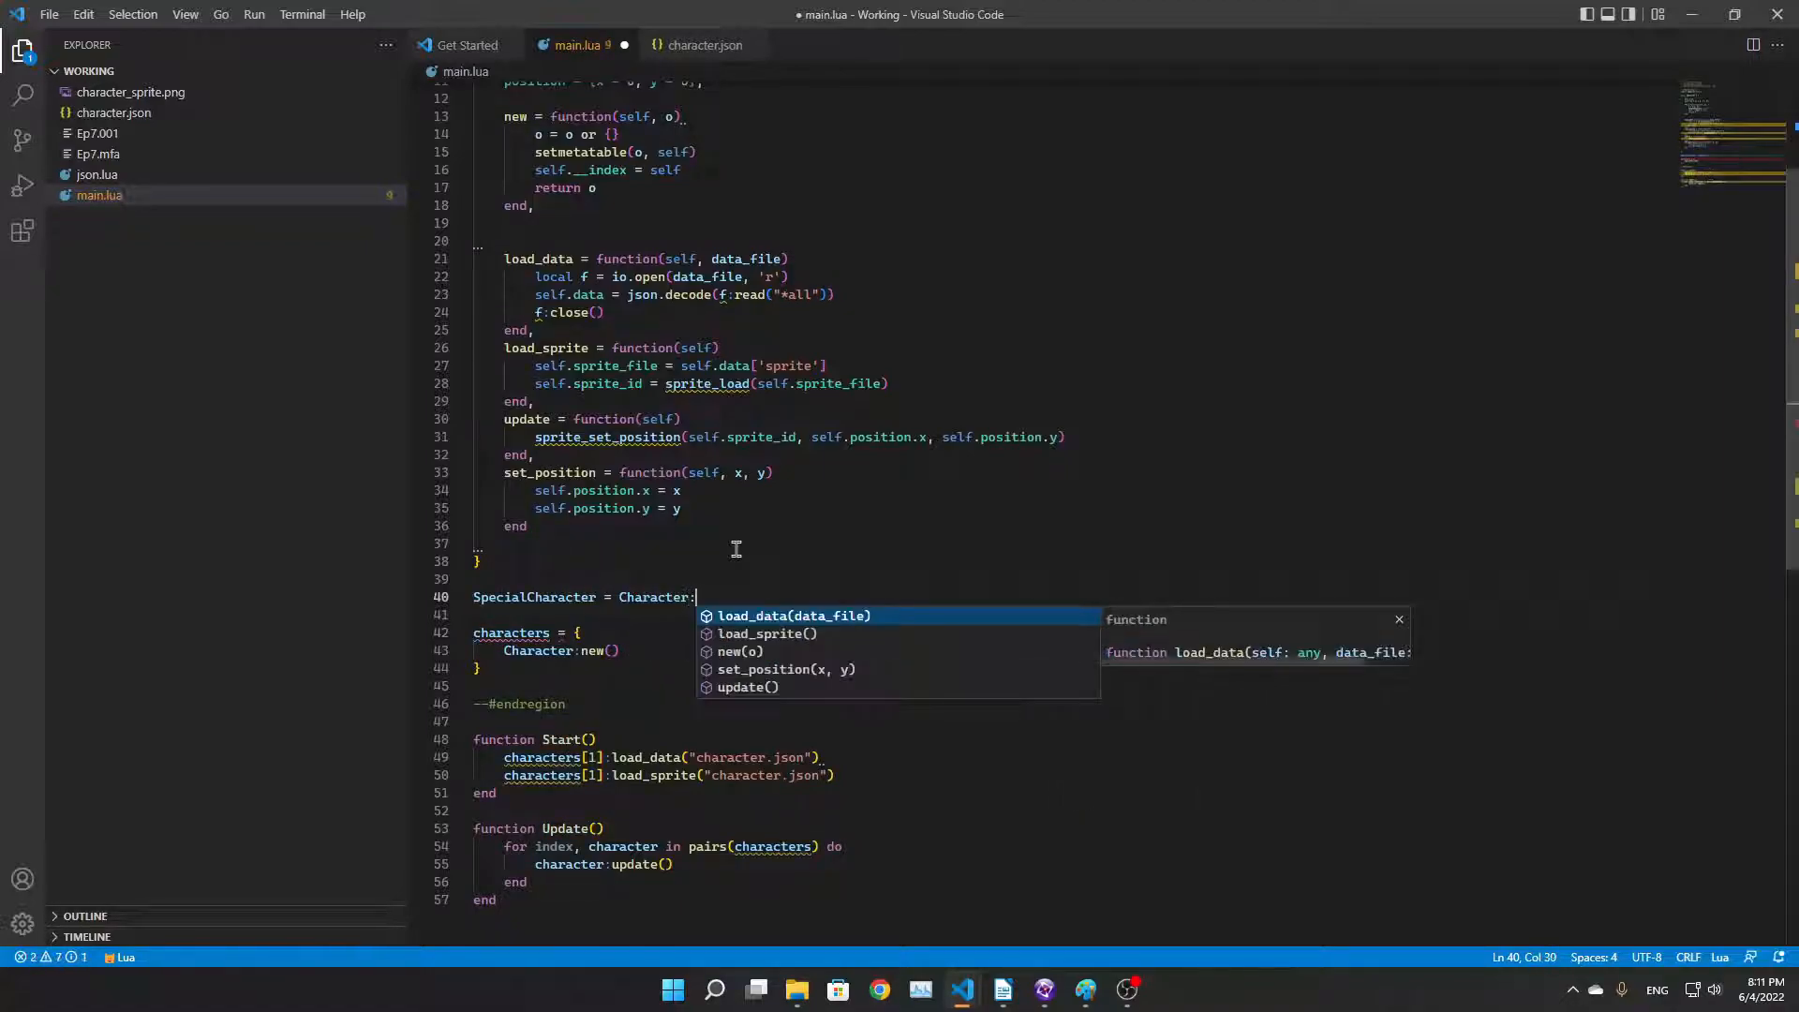
text(new)
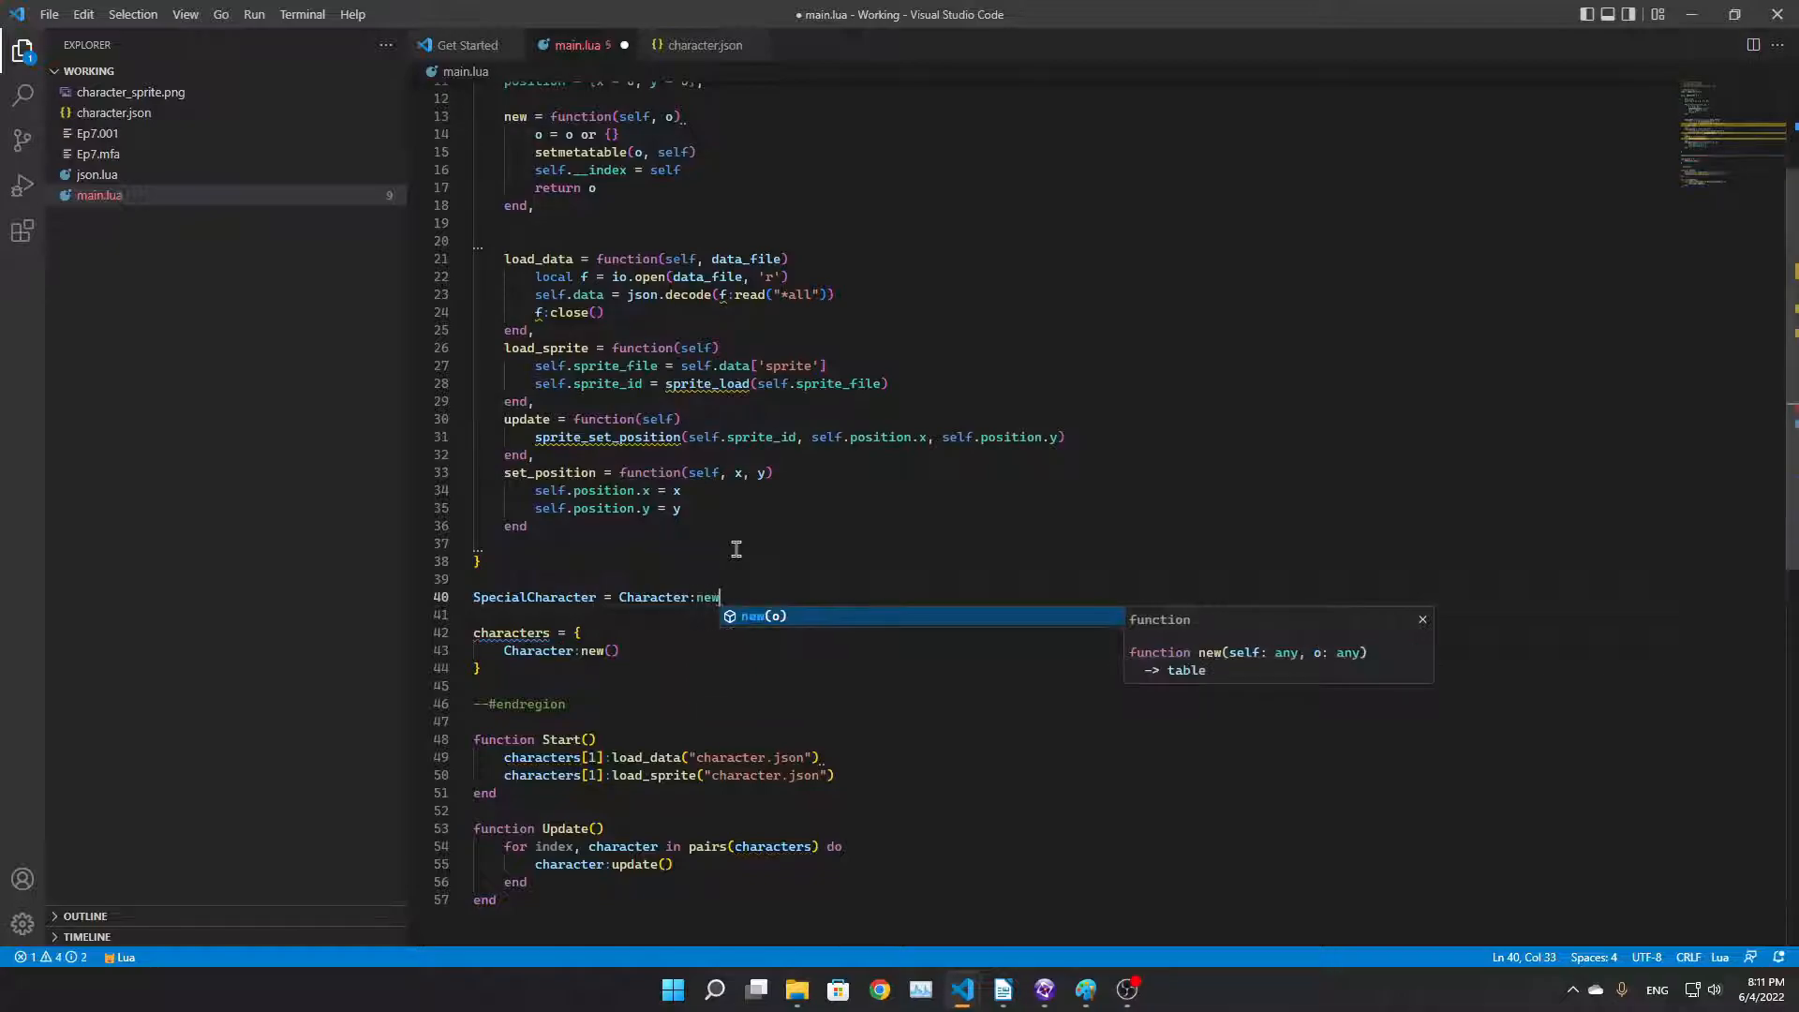
key(Enter)
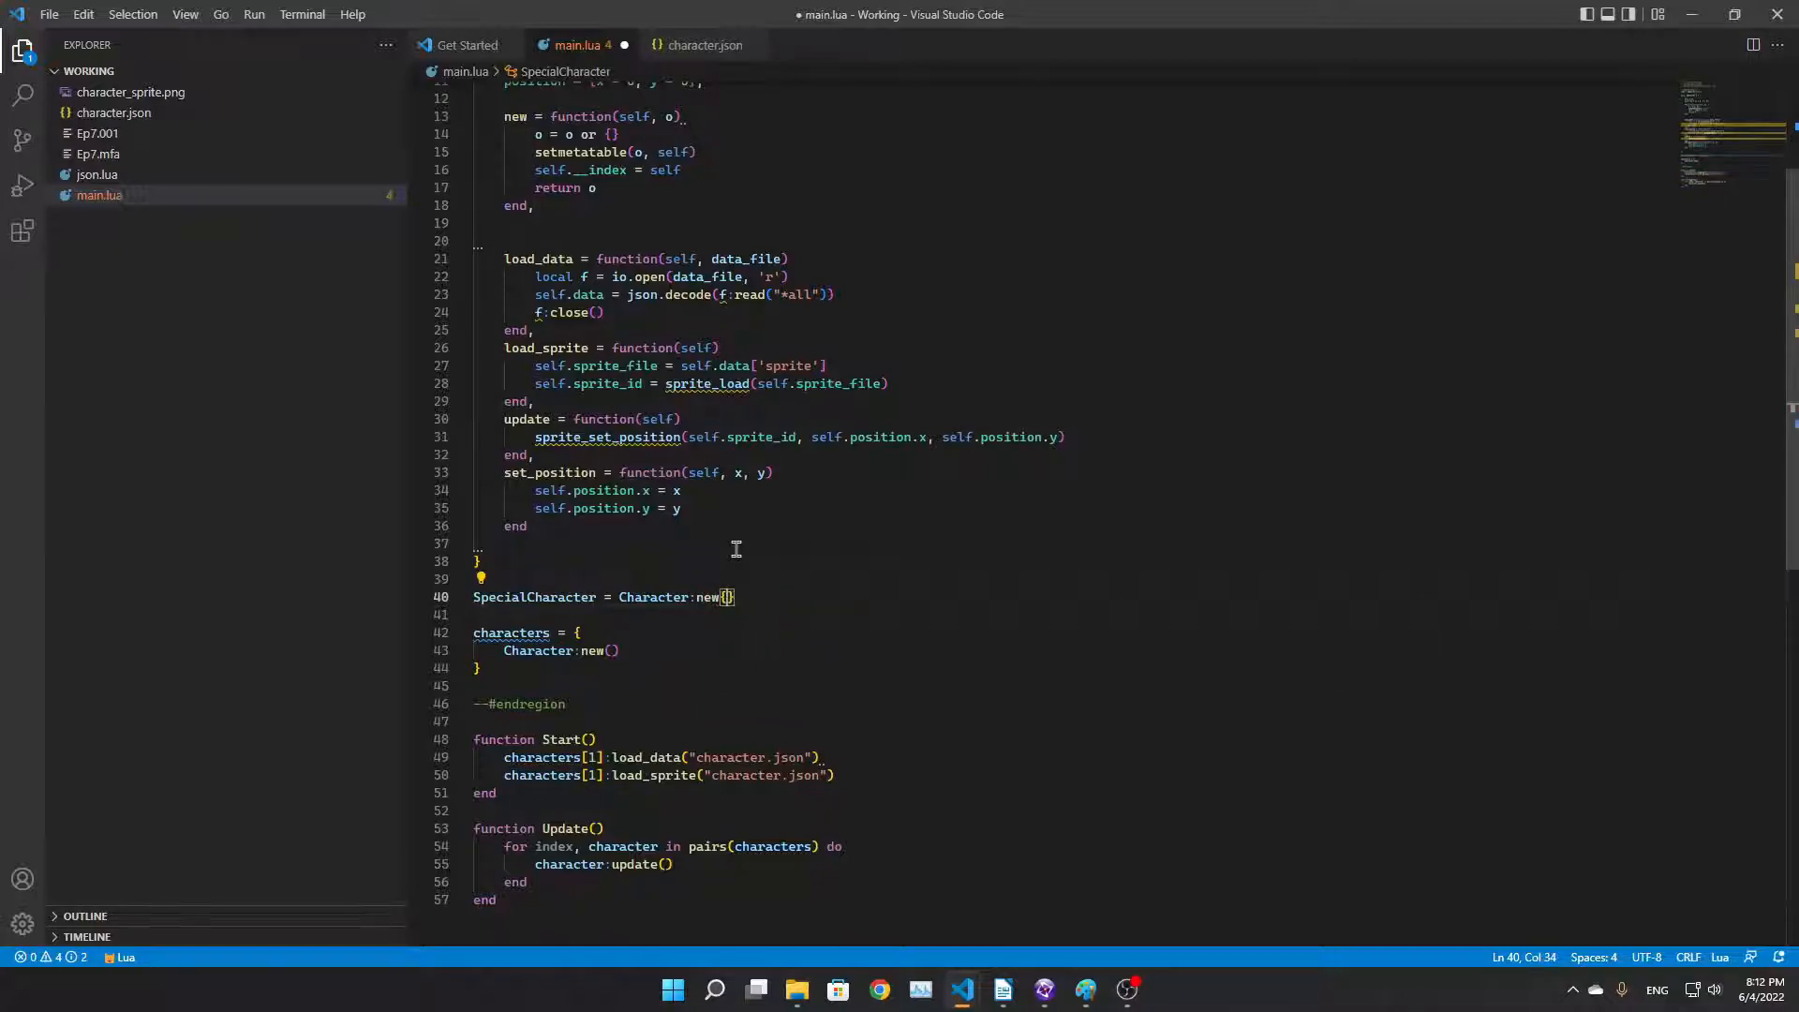
text(something_else =)
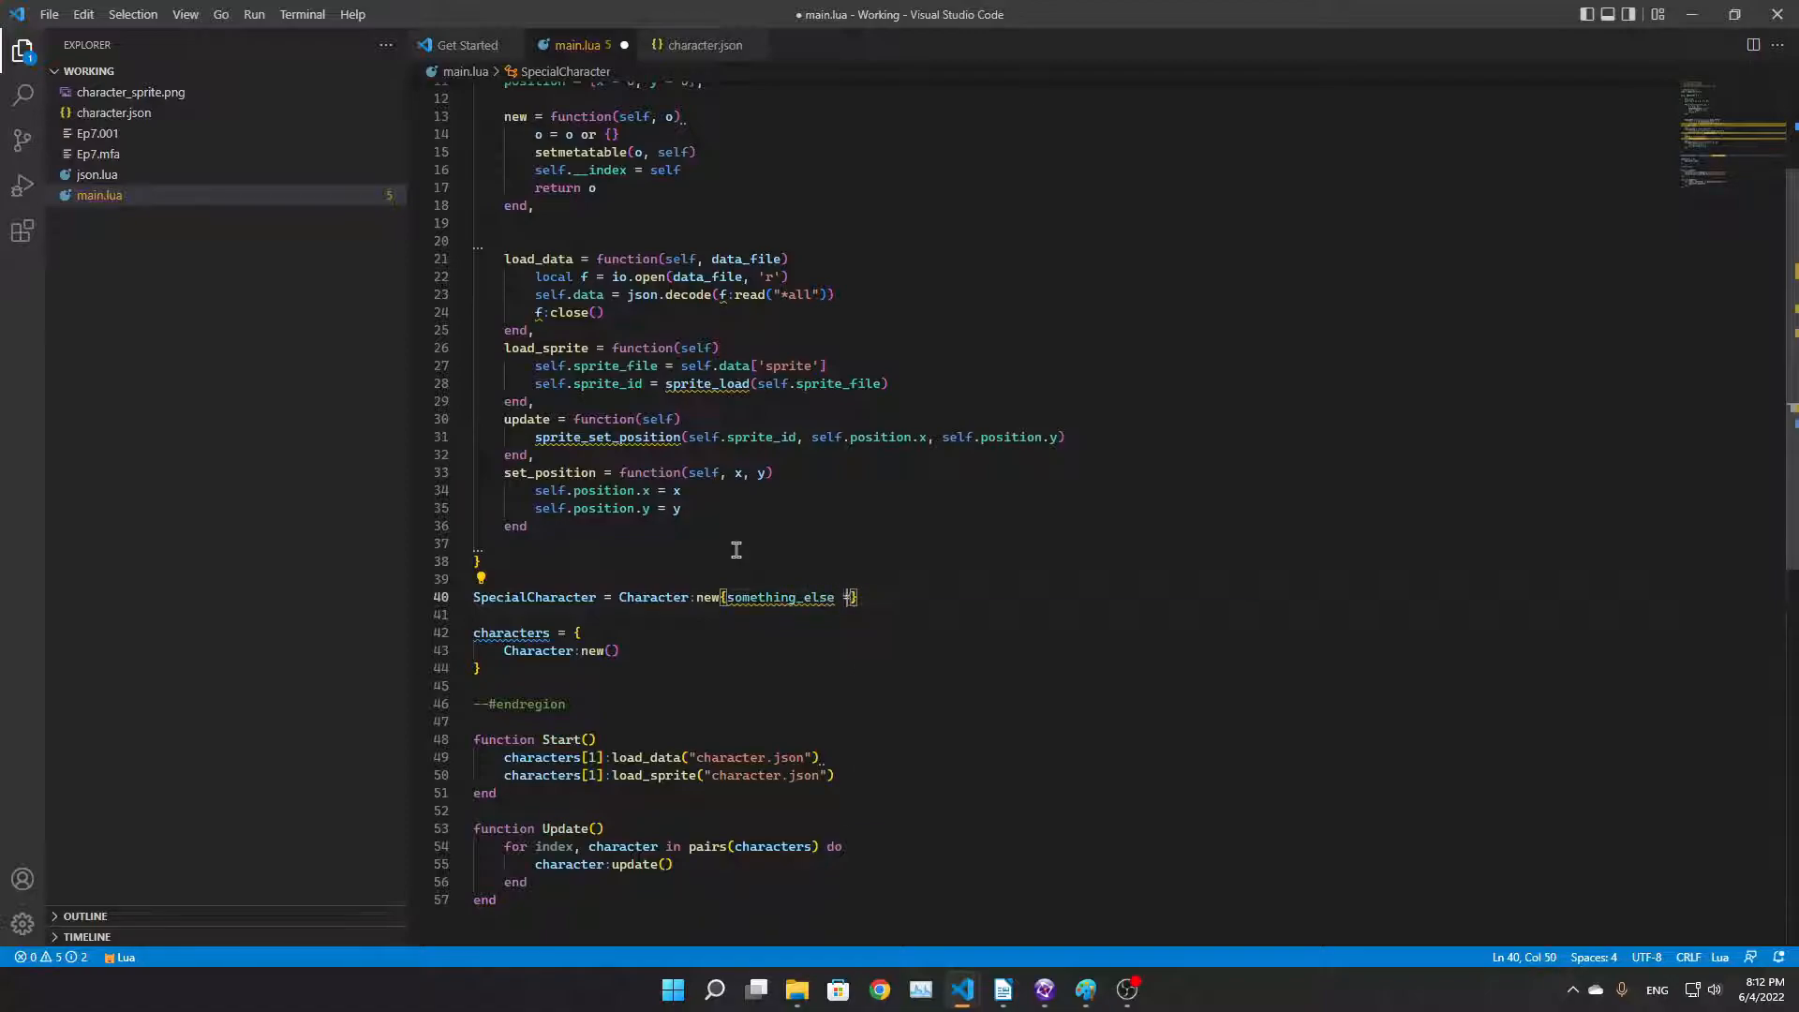
key(Enter)
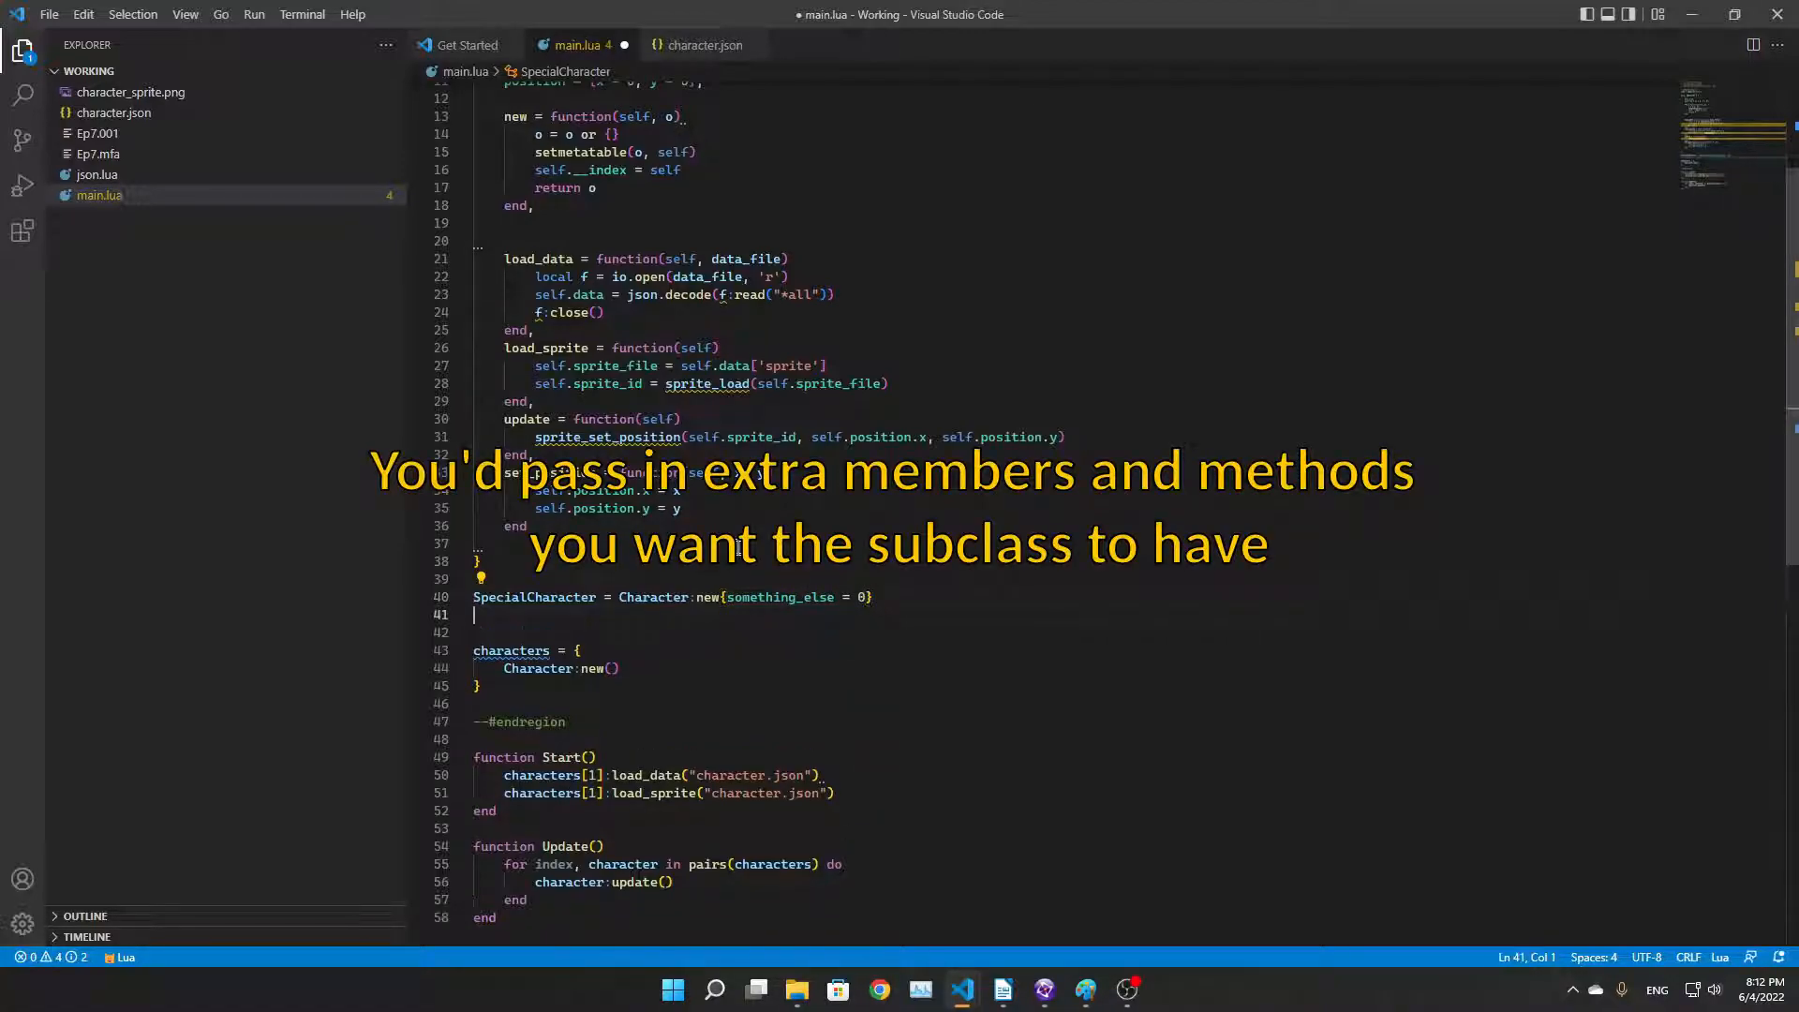
text(SpecialCharacter:)
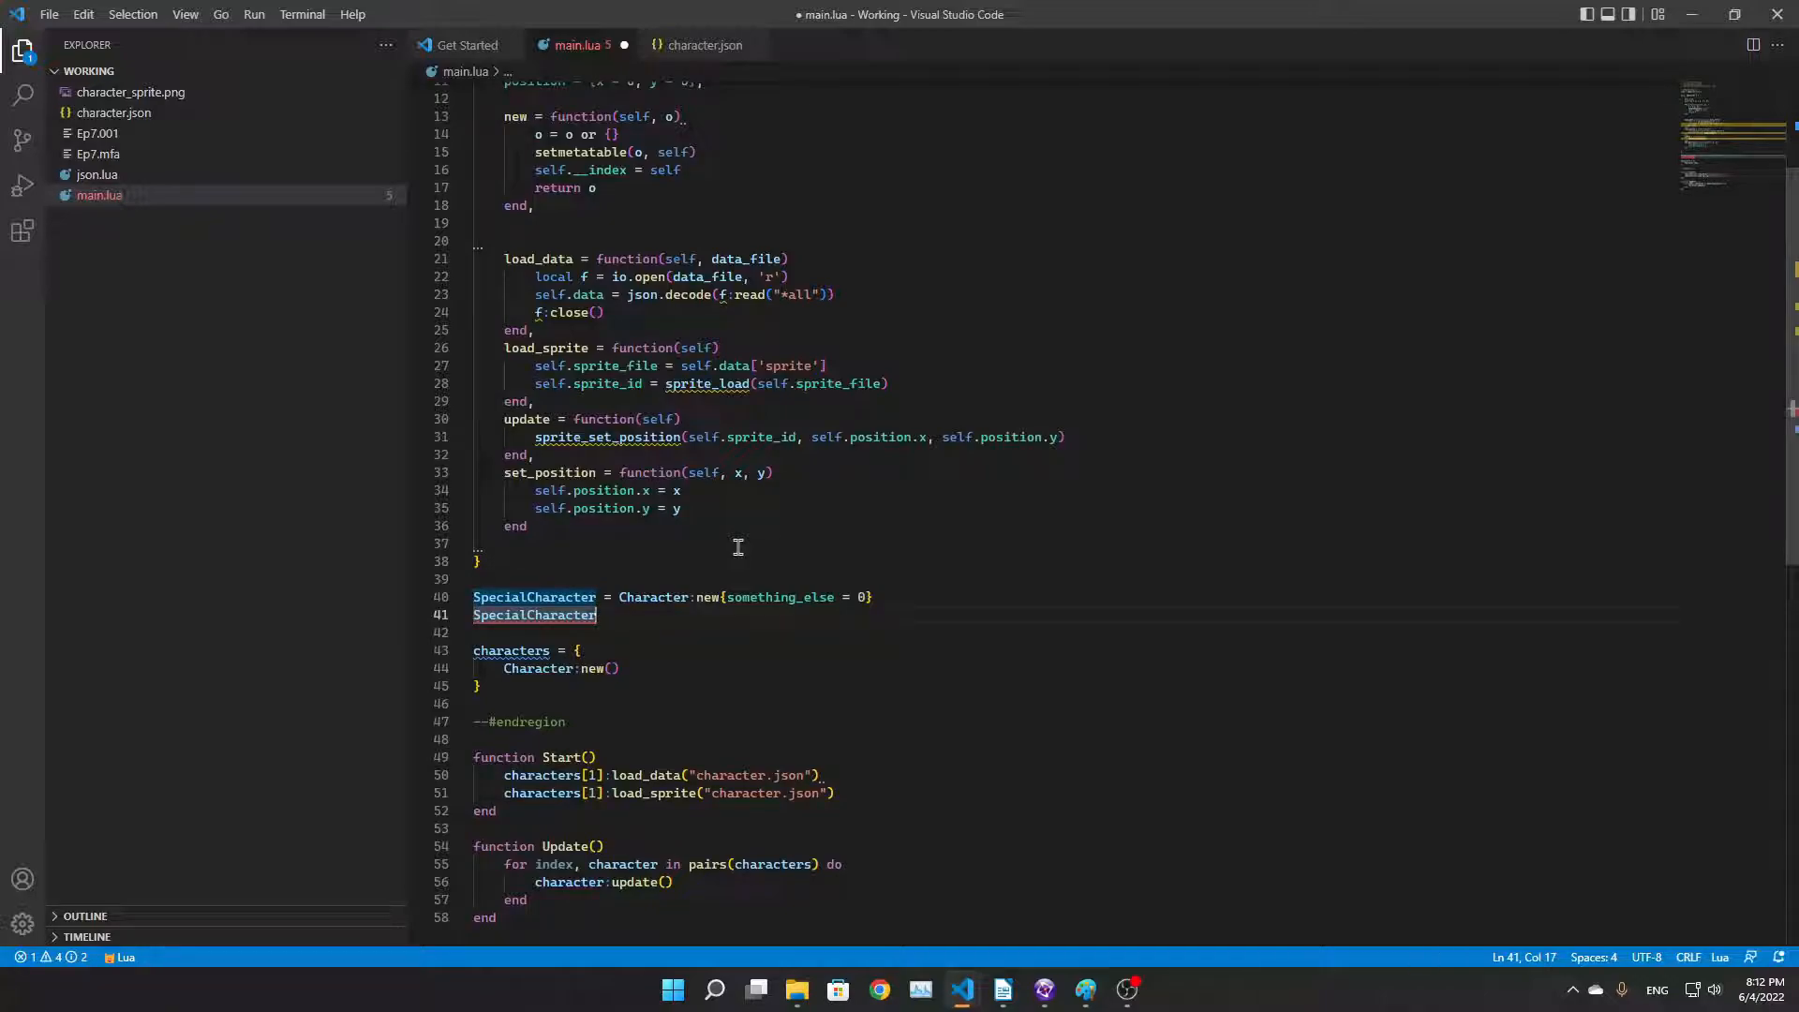
text(:update()
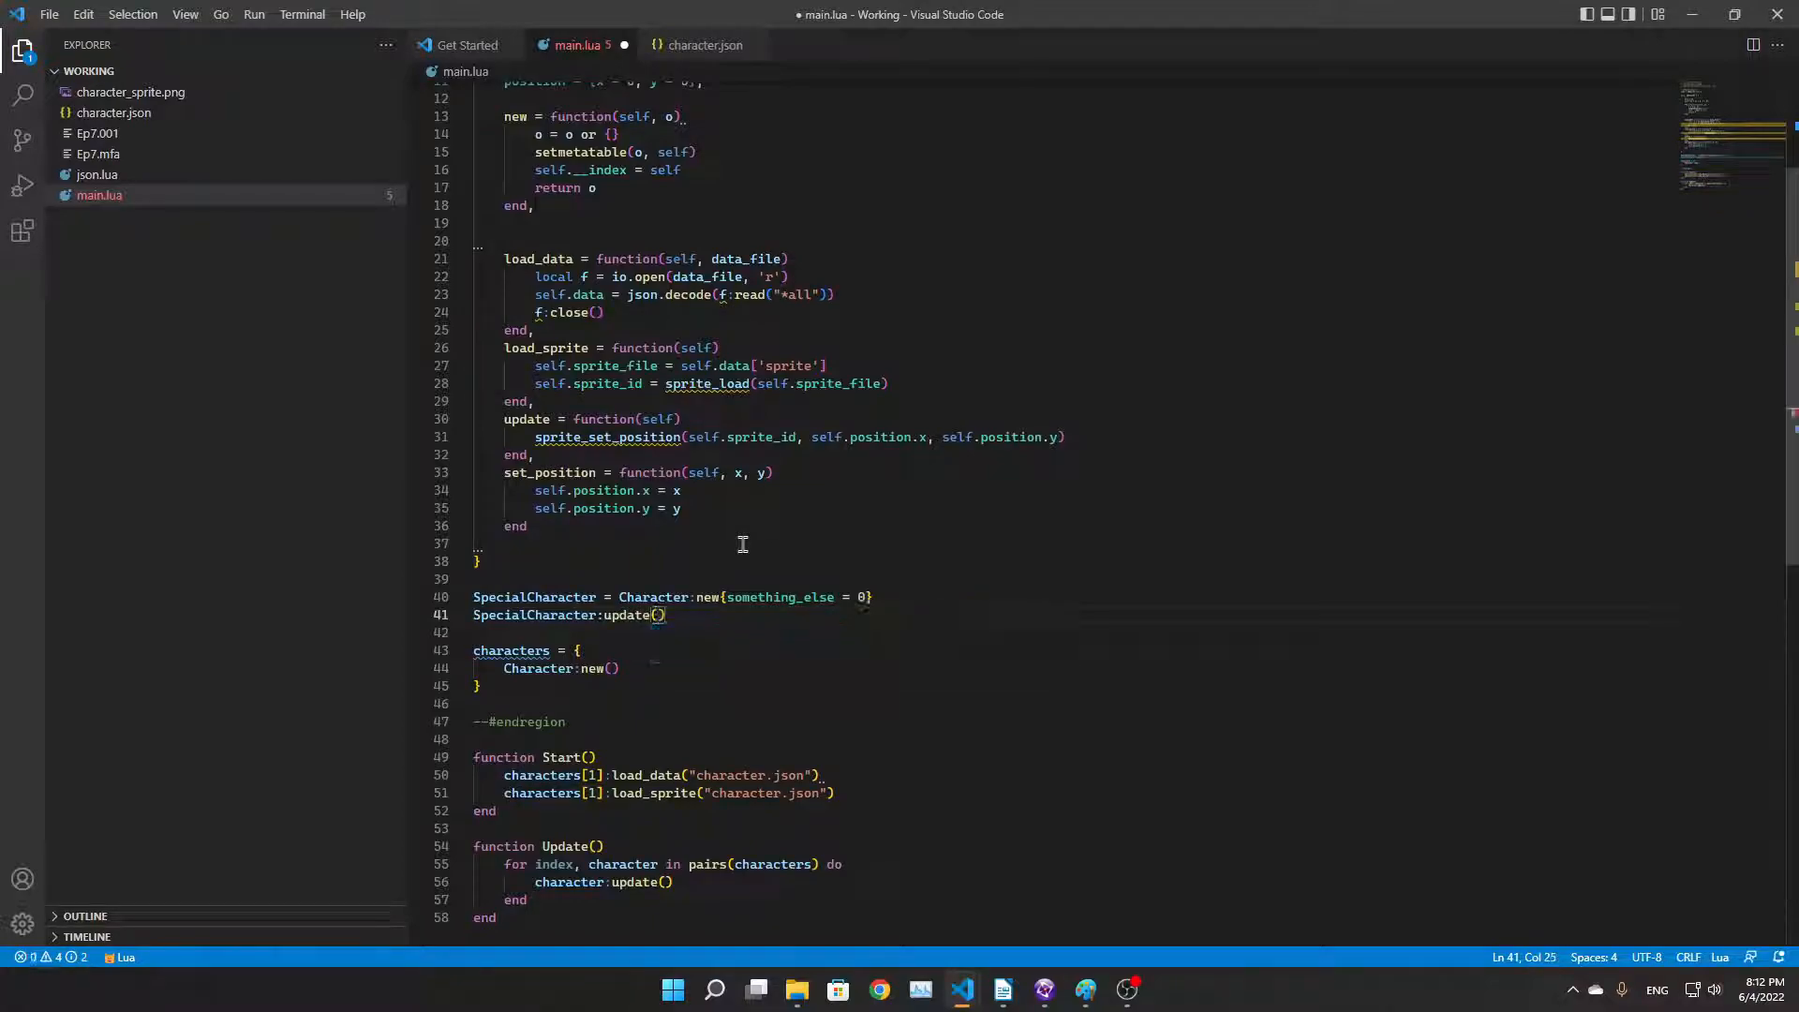
key(Ctrl+Shift+K)
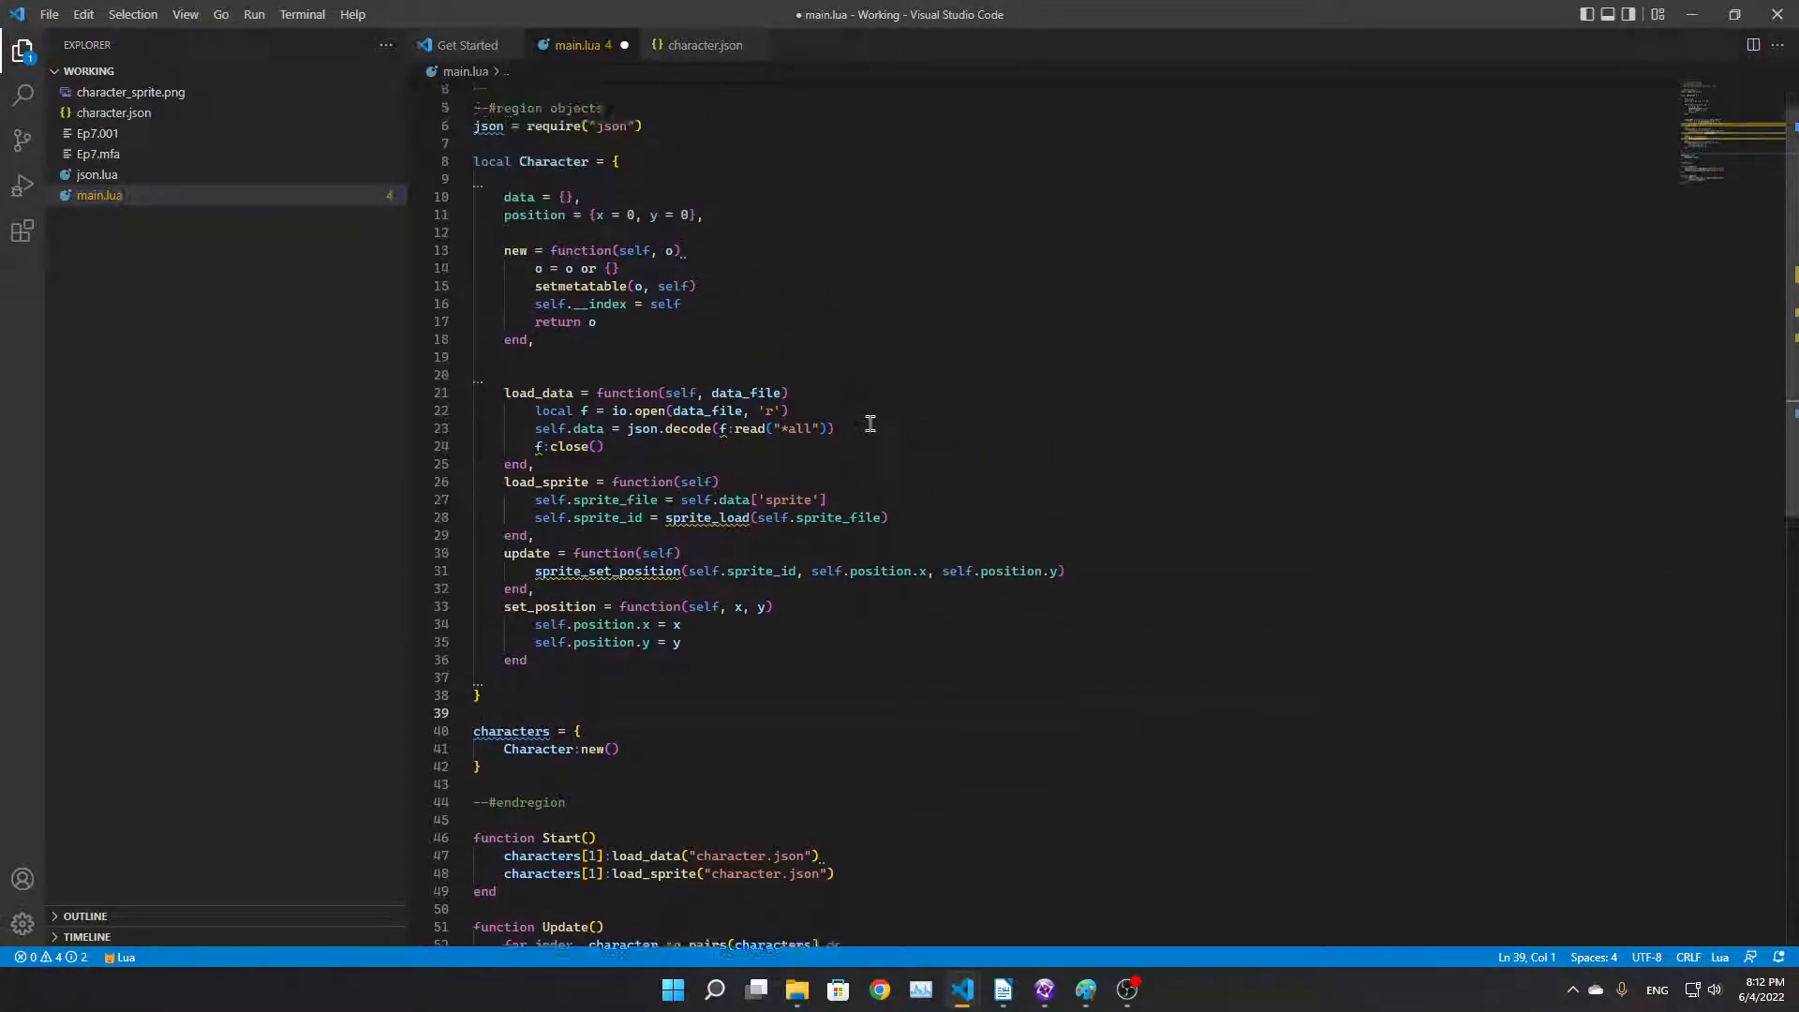
Add blank lines between load_data, load_sprite, update and set_position after checking self.data
scroll(up, 3)
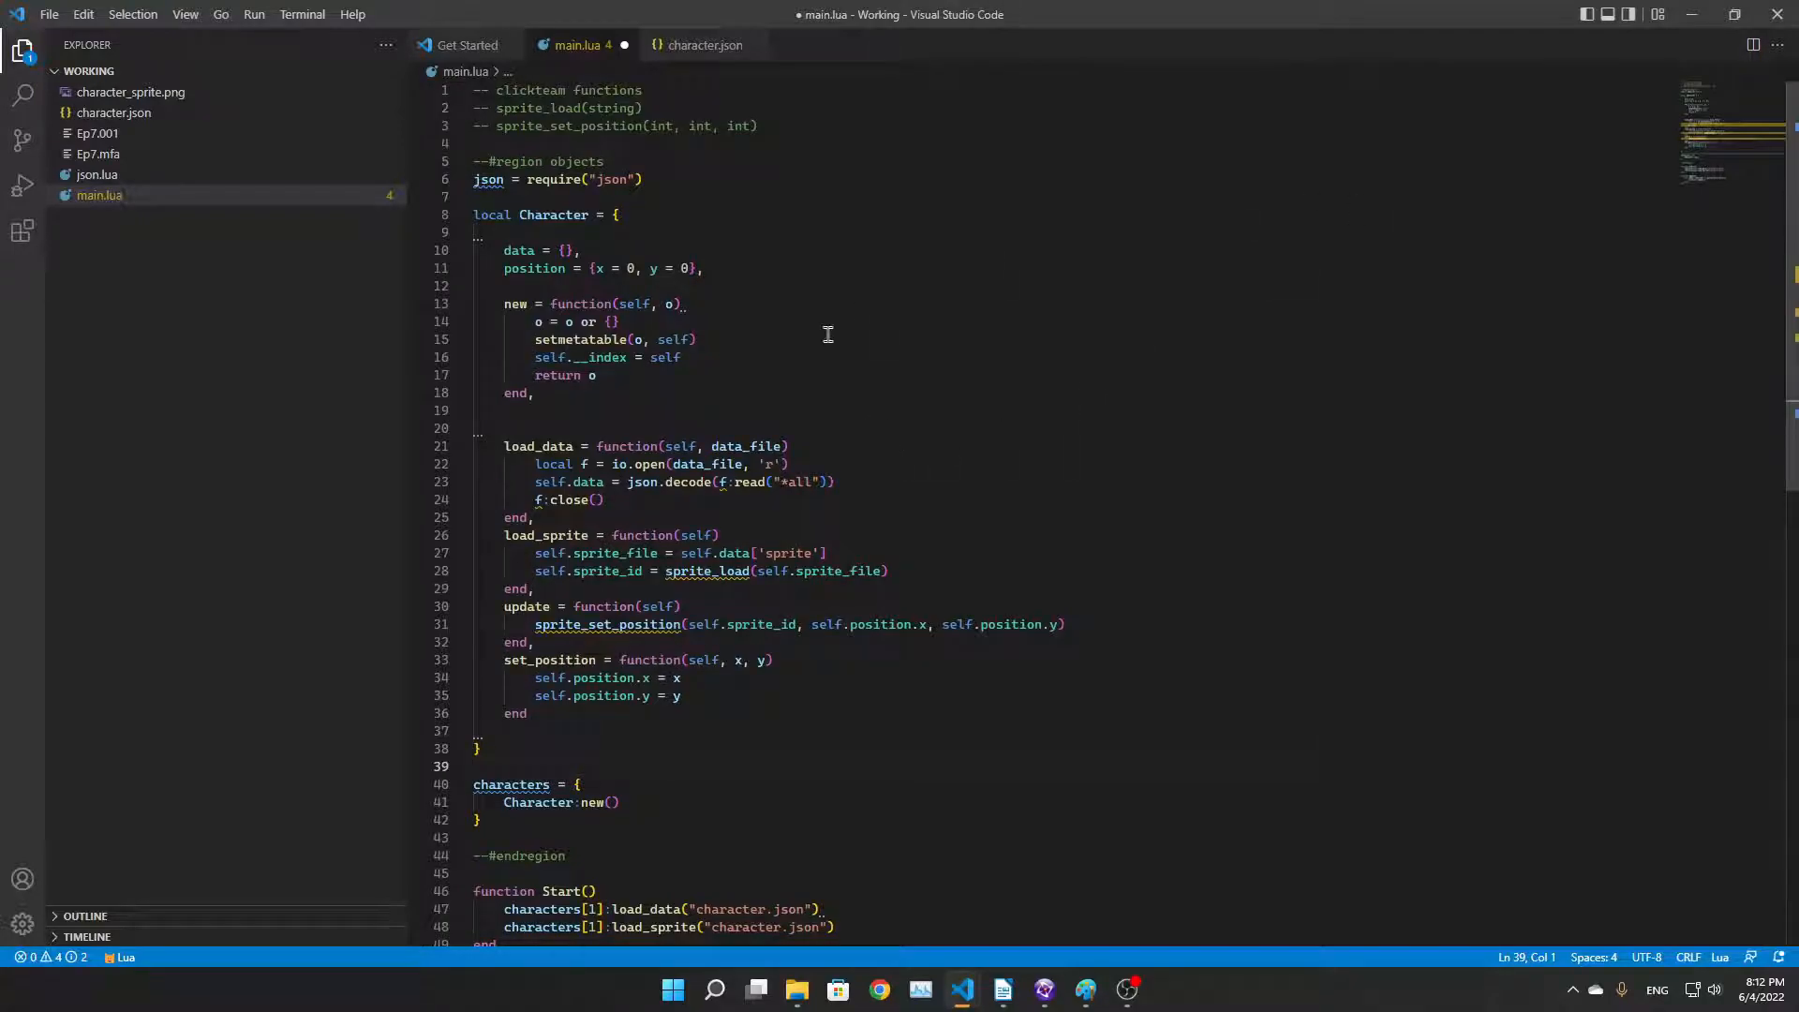
mouse_move(646, 400)
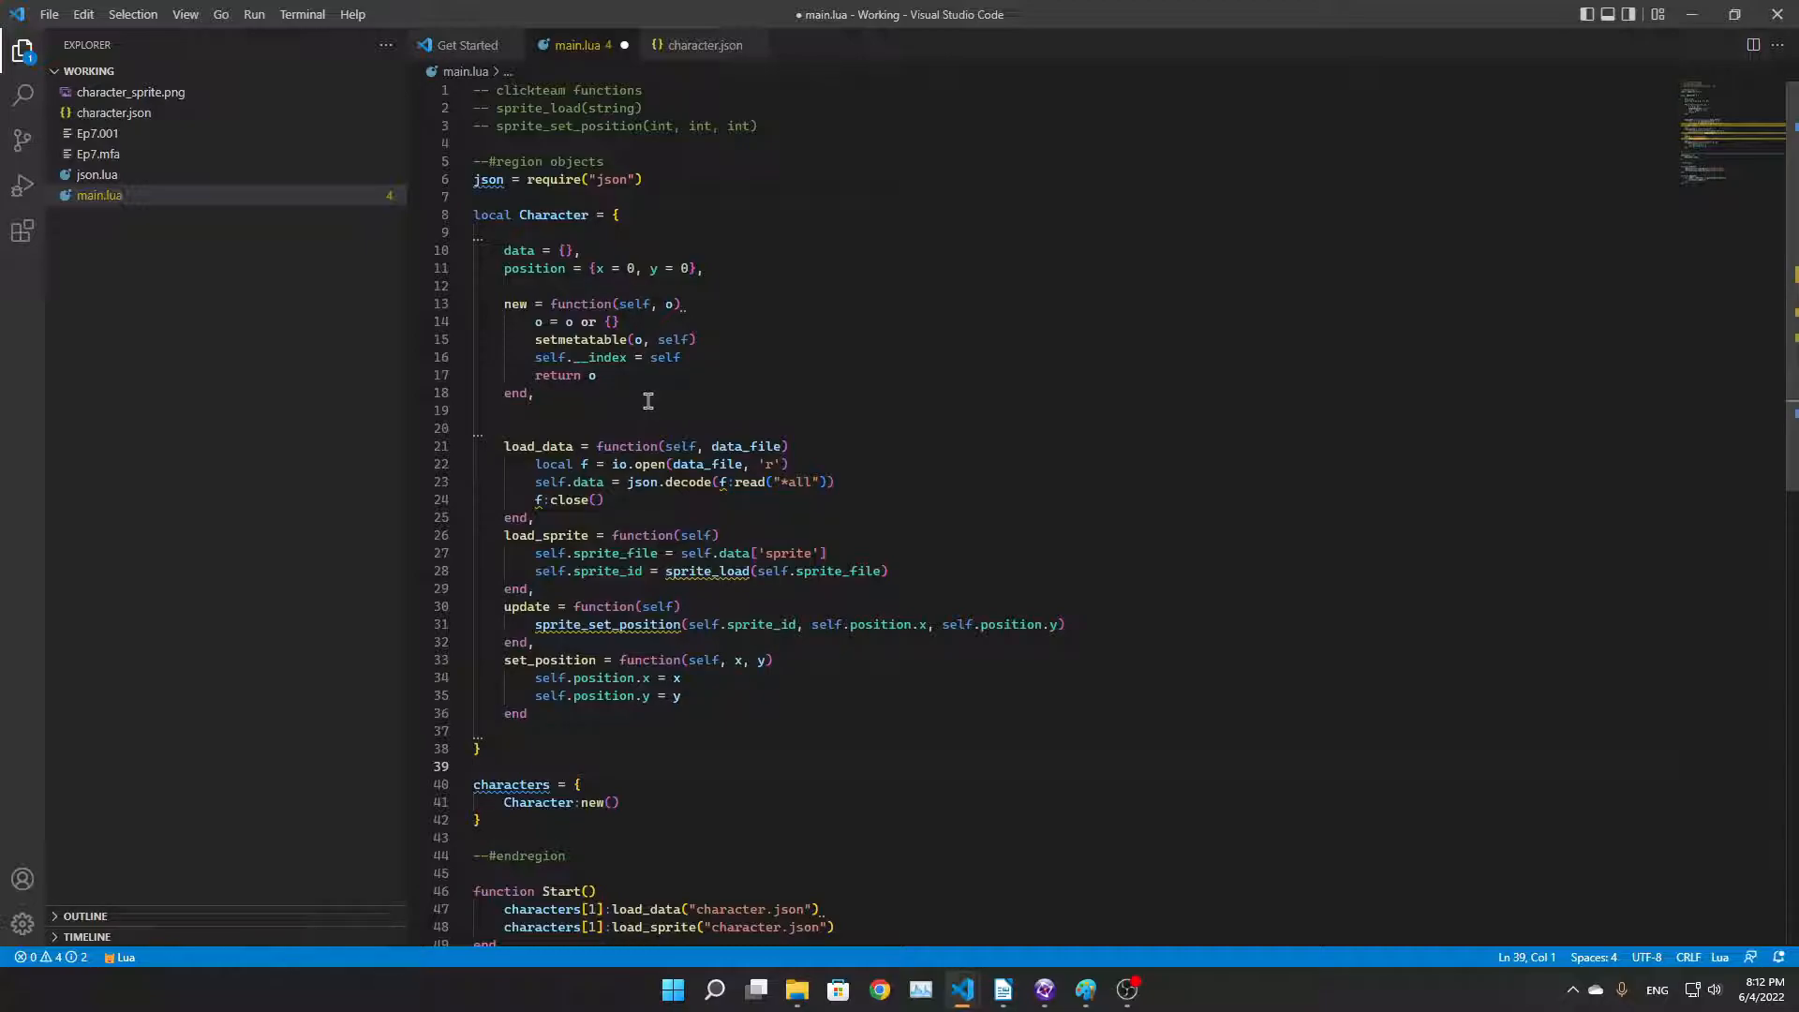
mouse_move(308, 158)
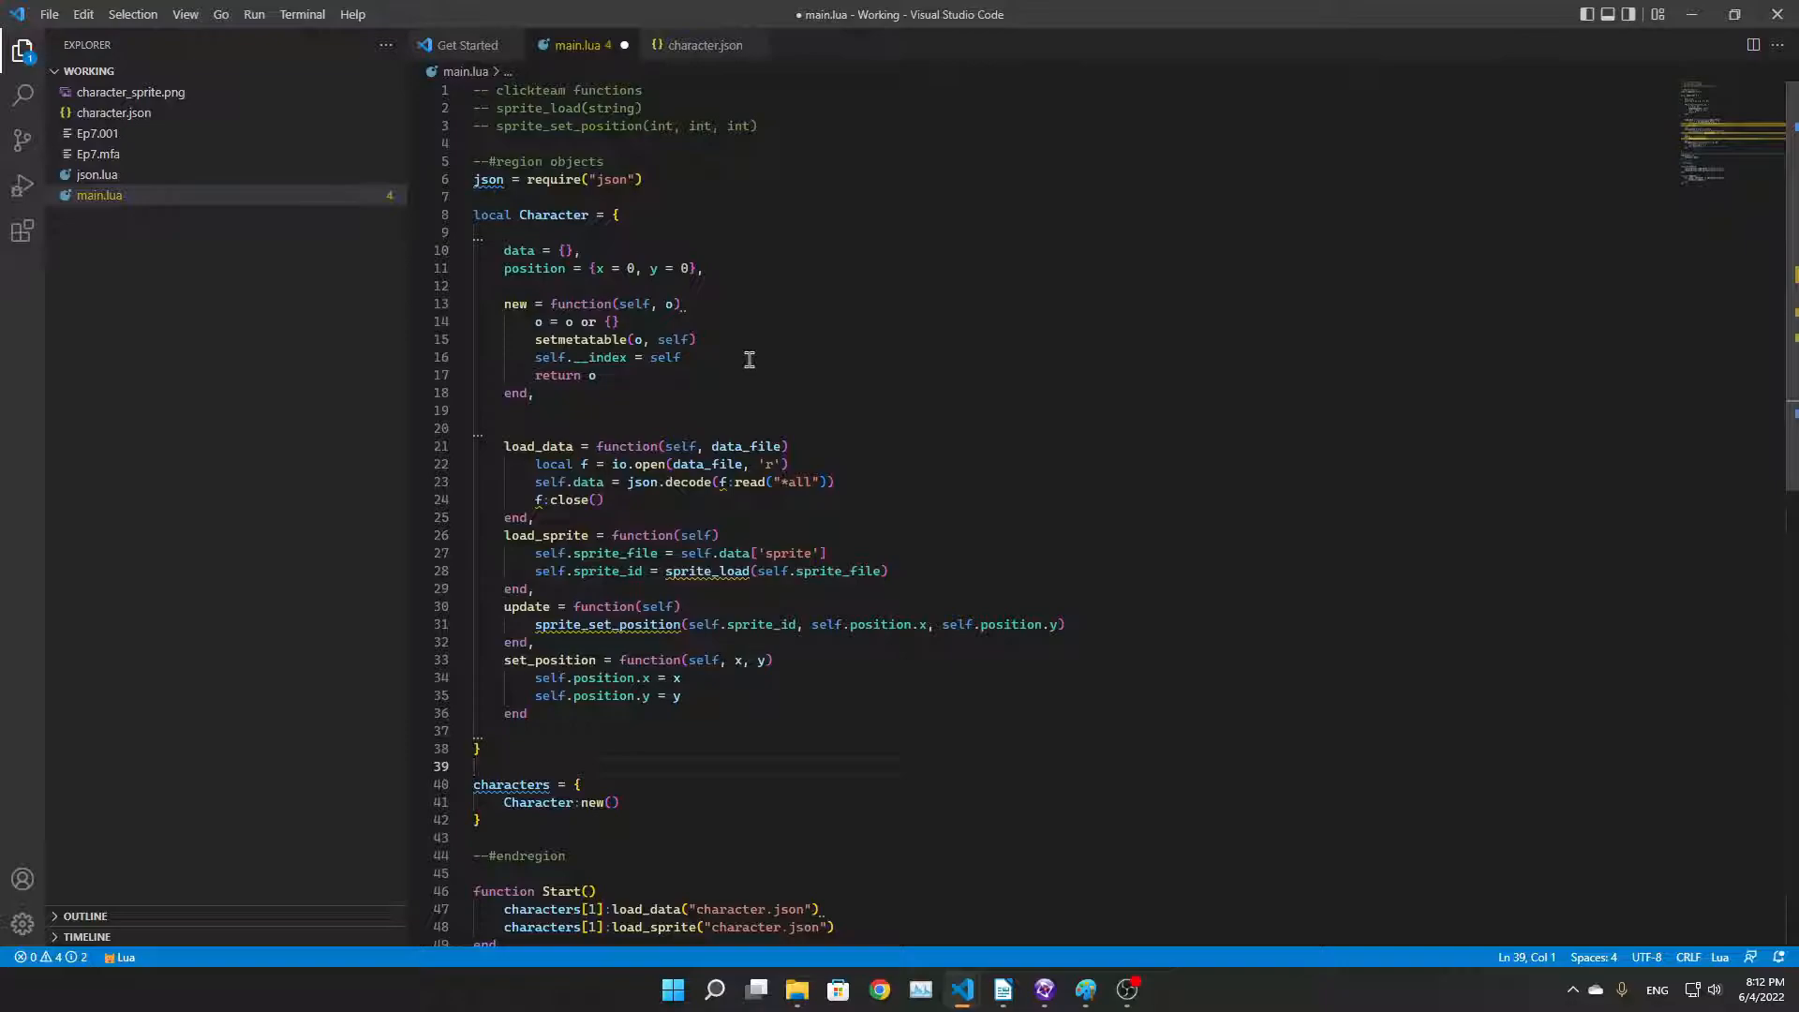
mouse_move(742, 511)
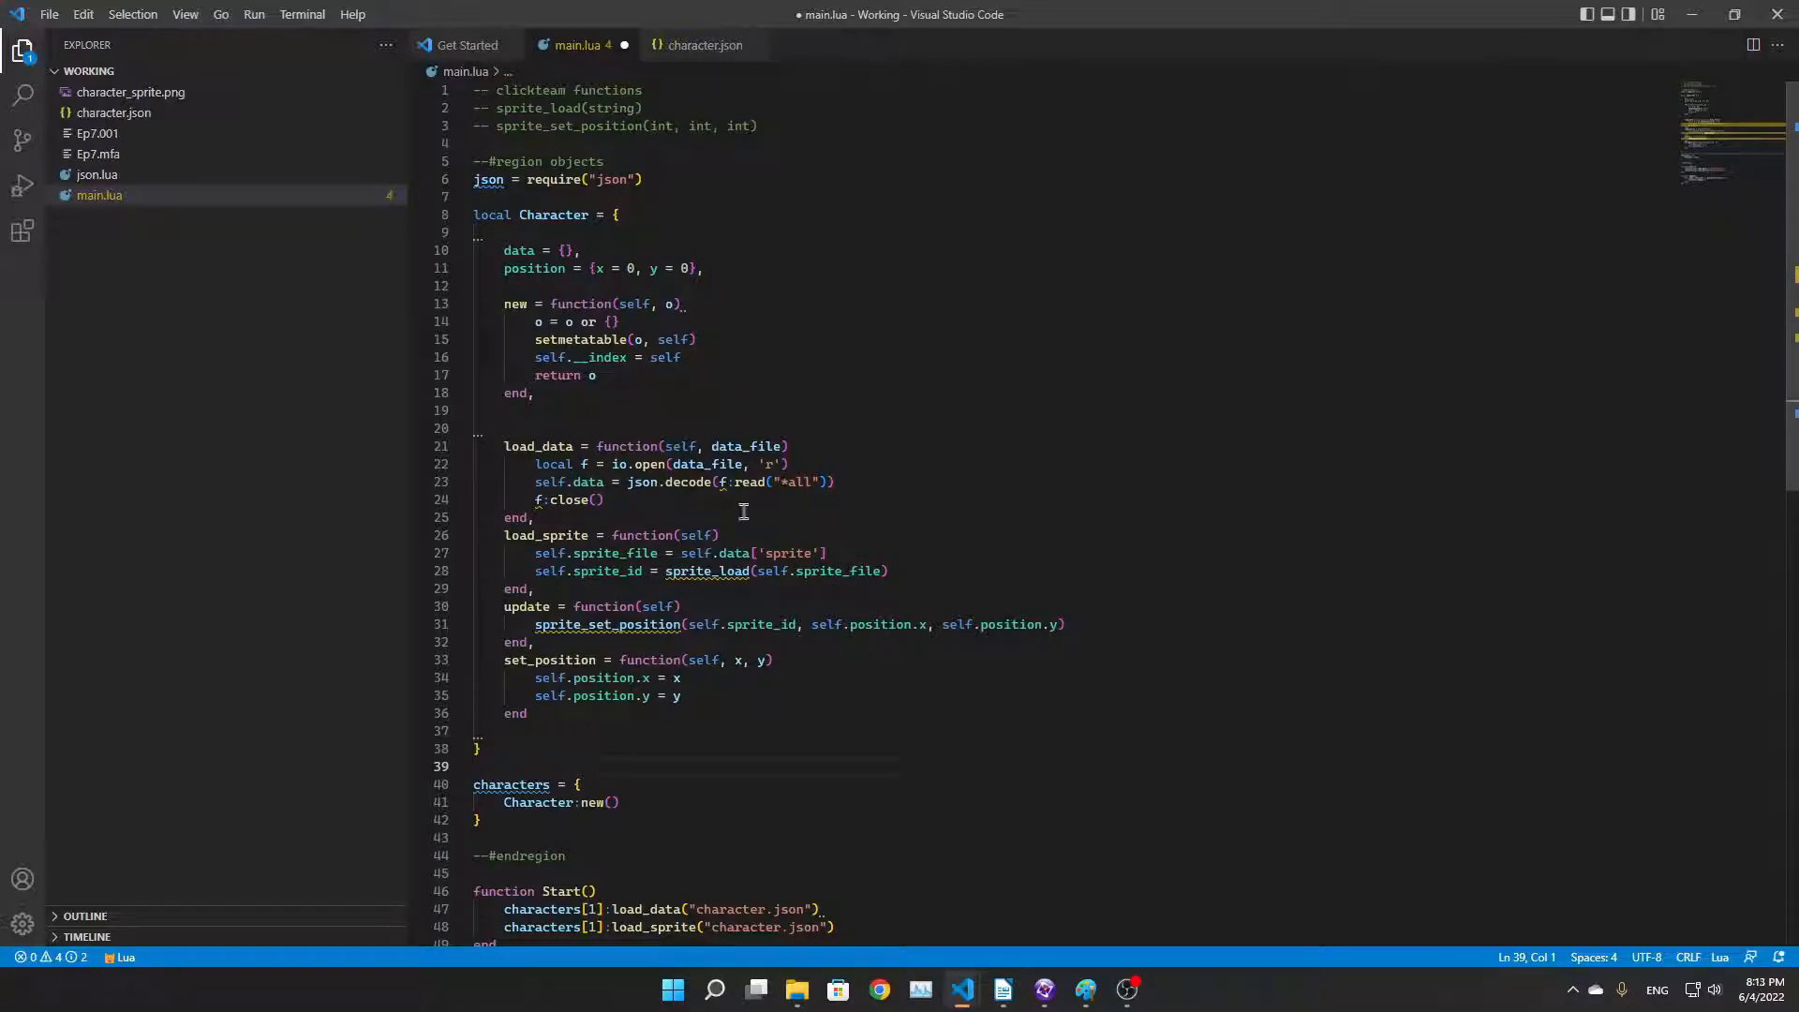
scroll(down, 3)
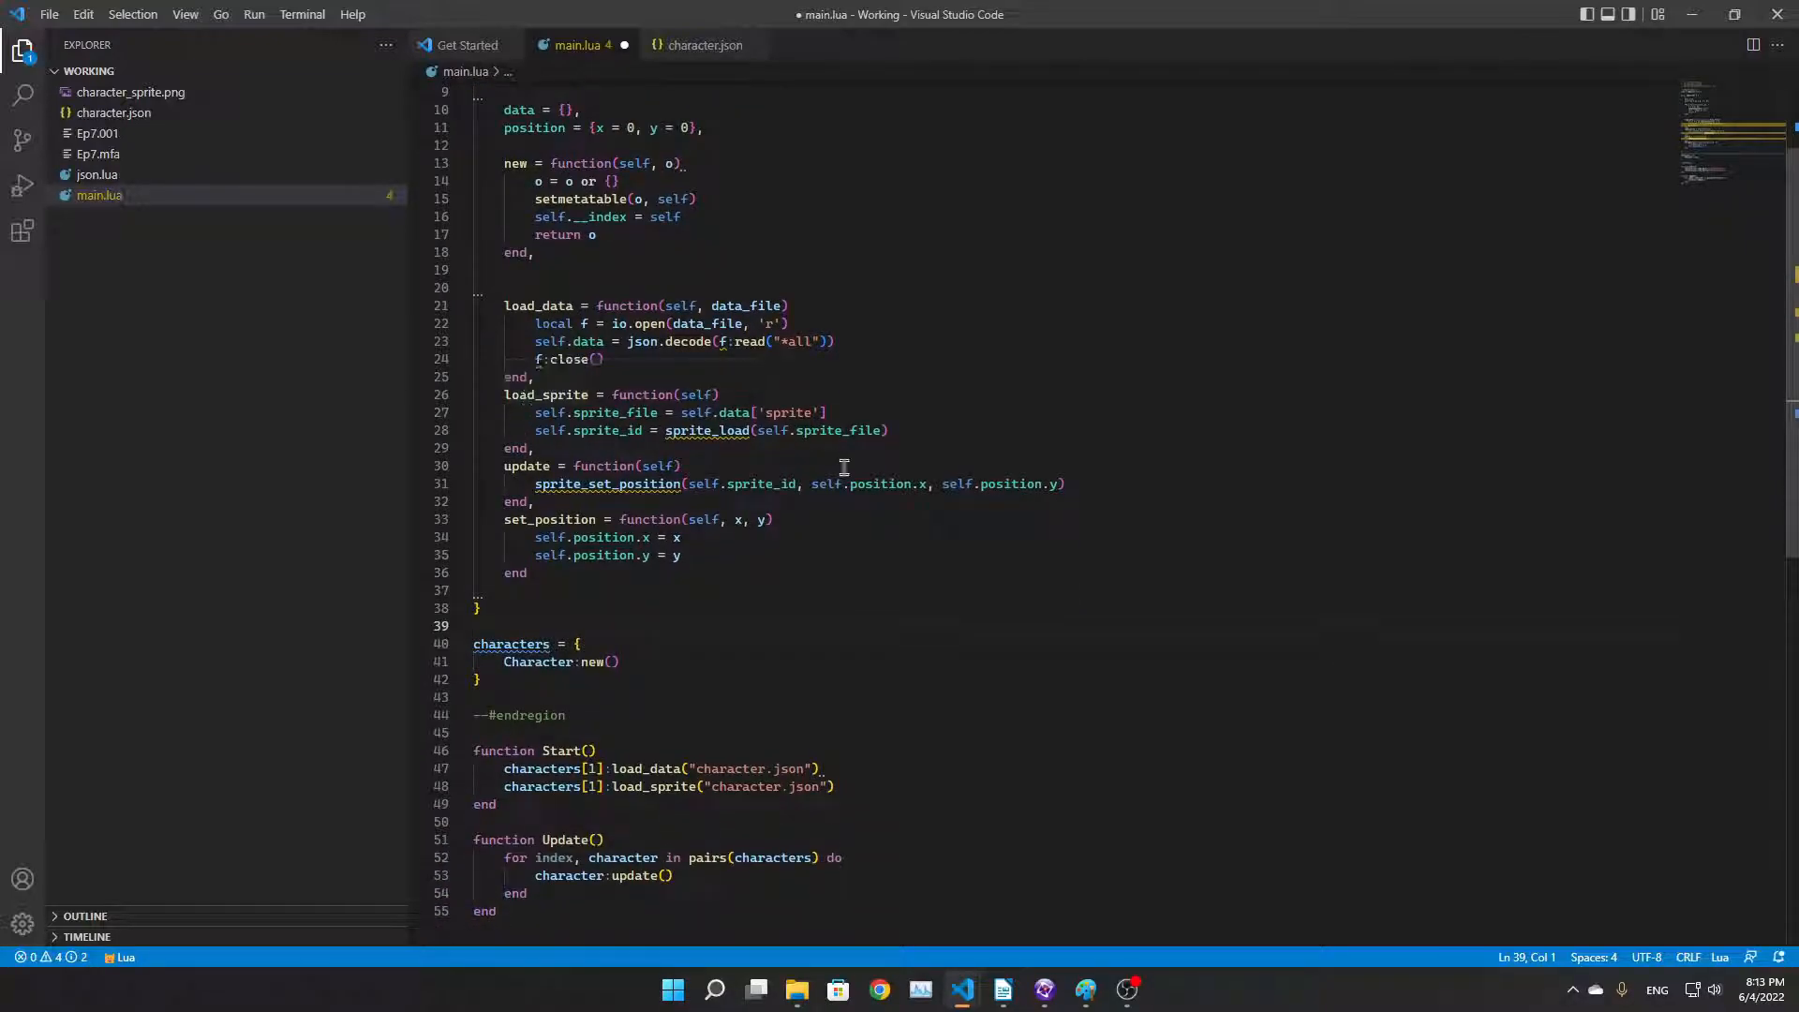
click(580, 306)
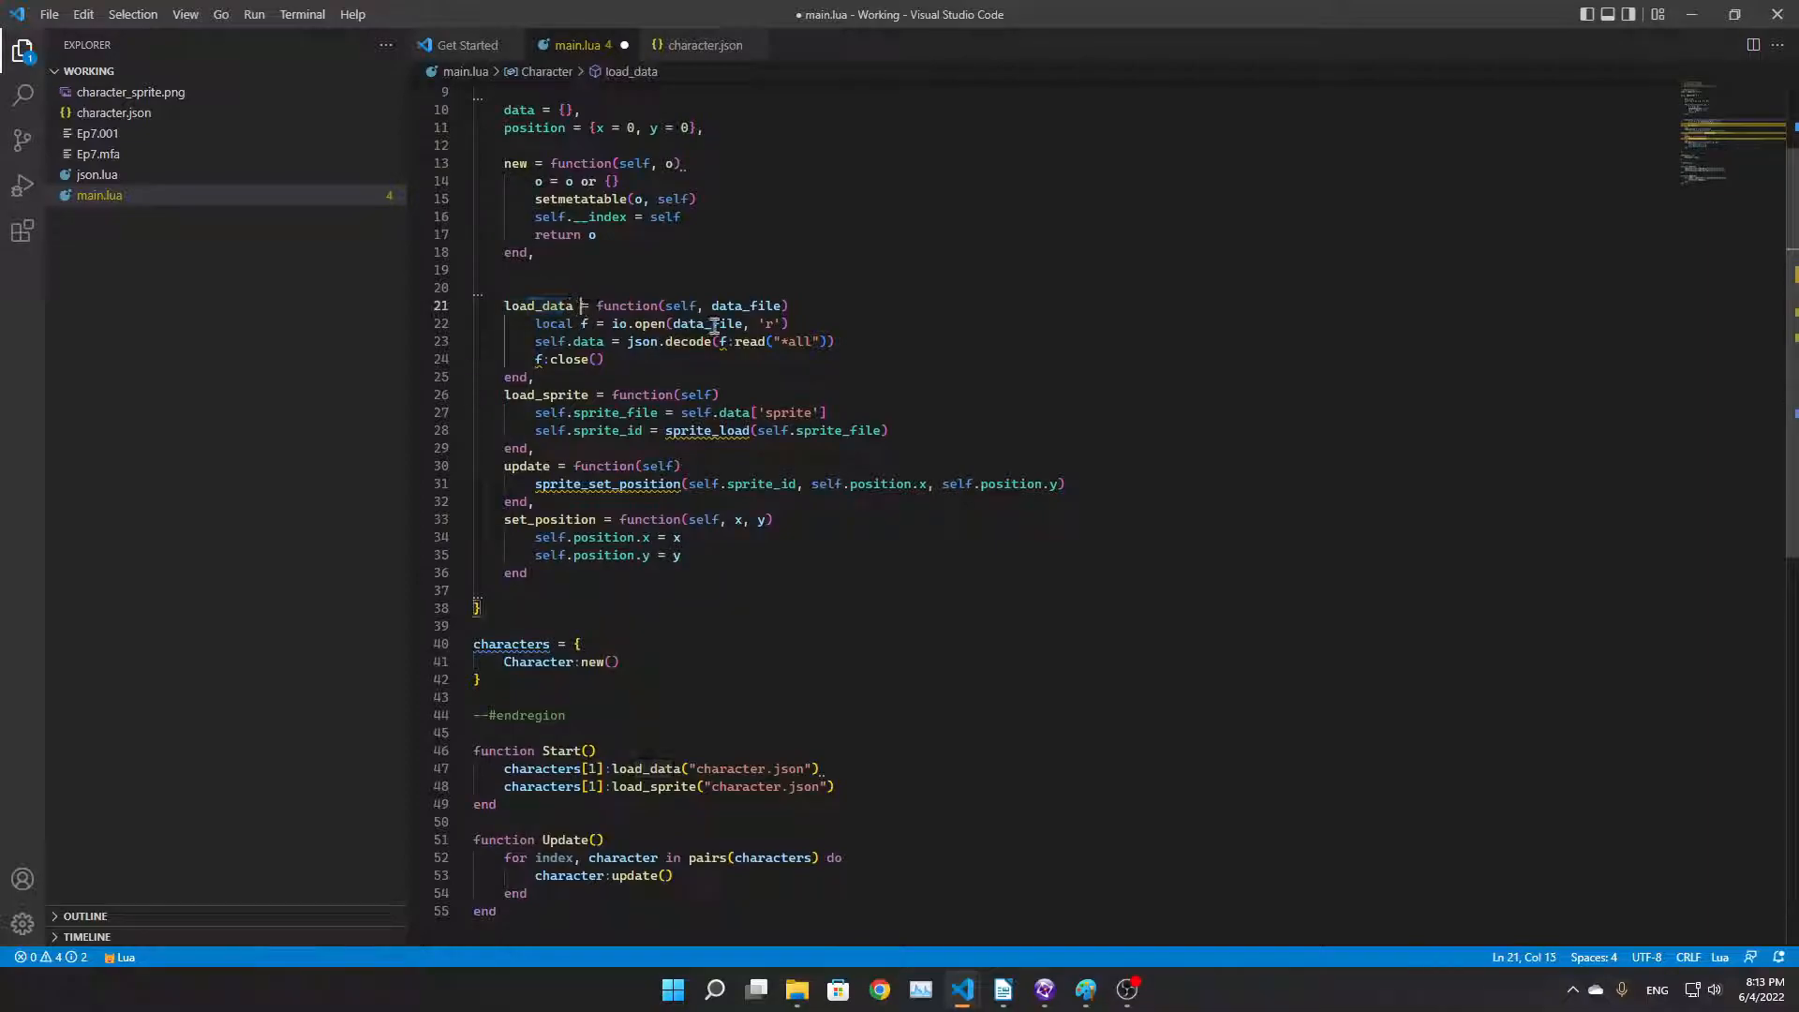
mouse_move(896, 394)
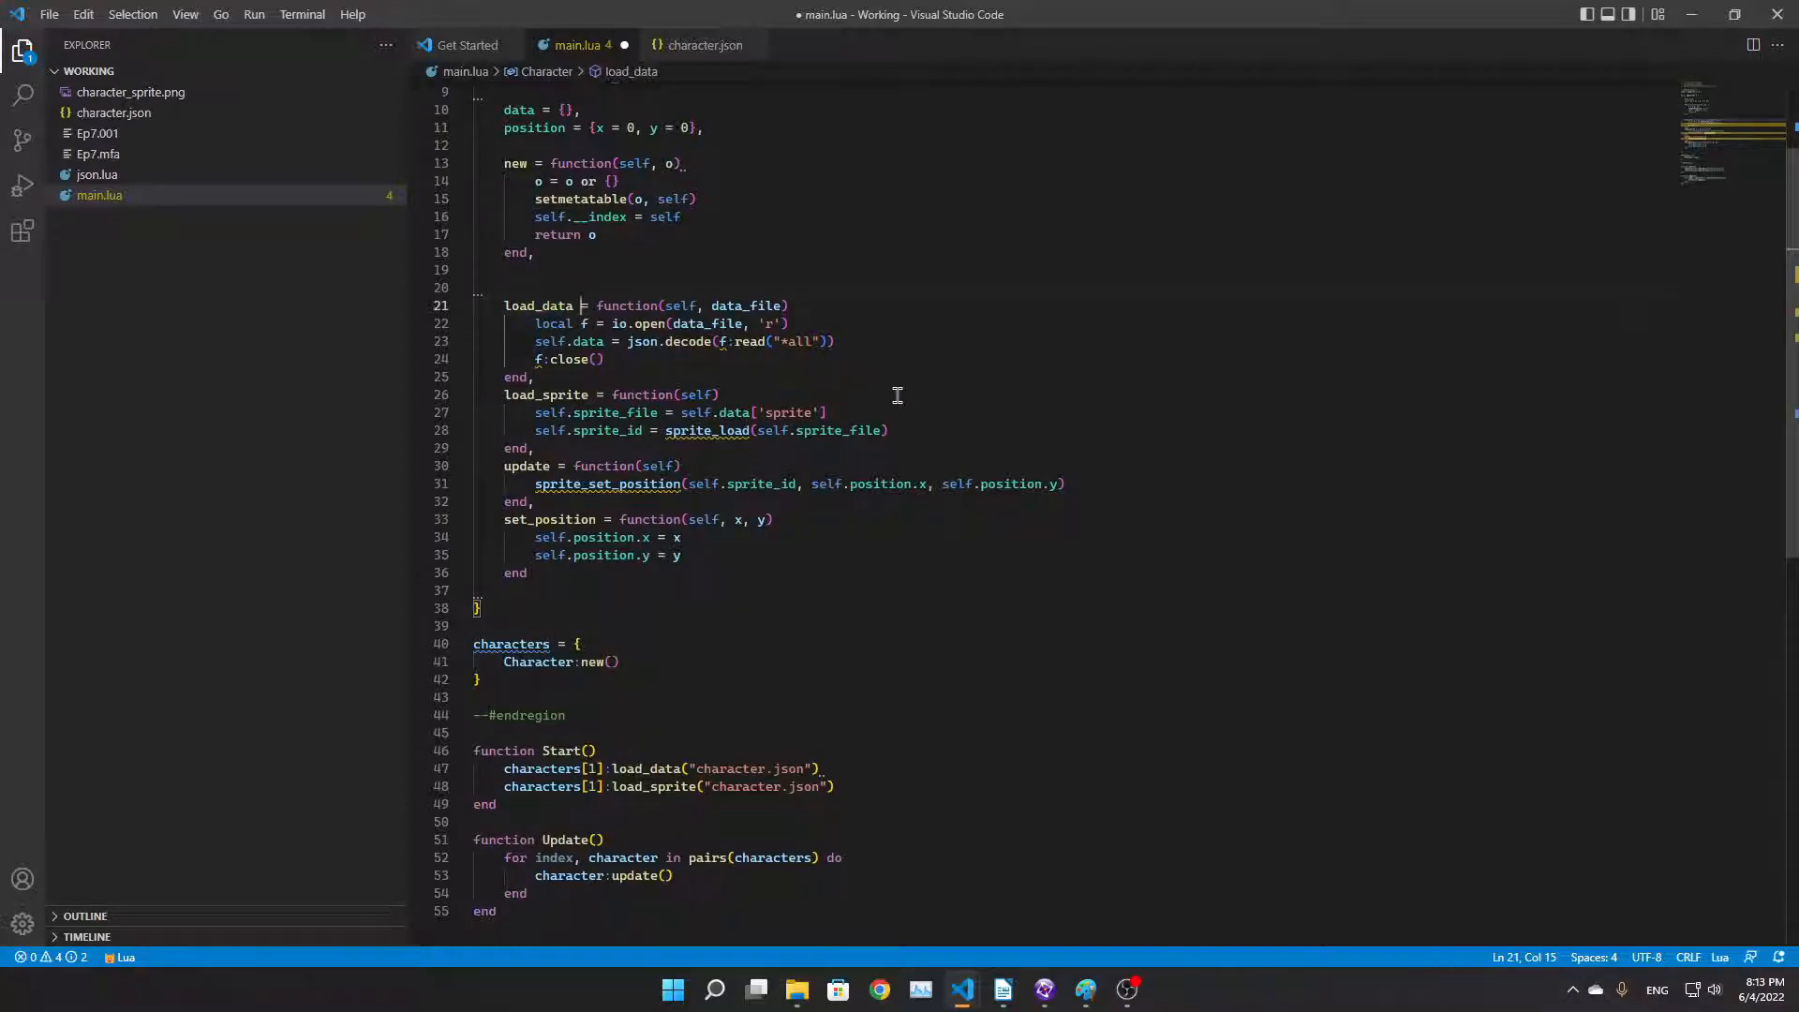
mouse_move(887, 395)
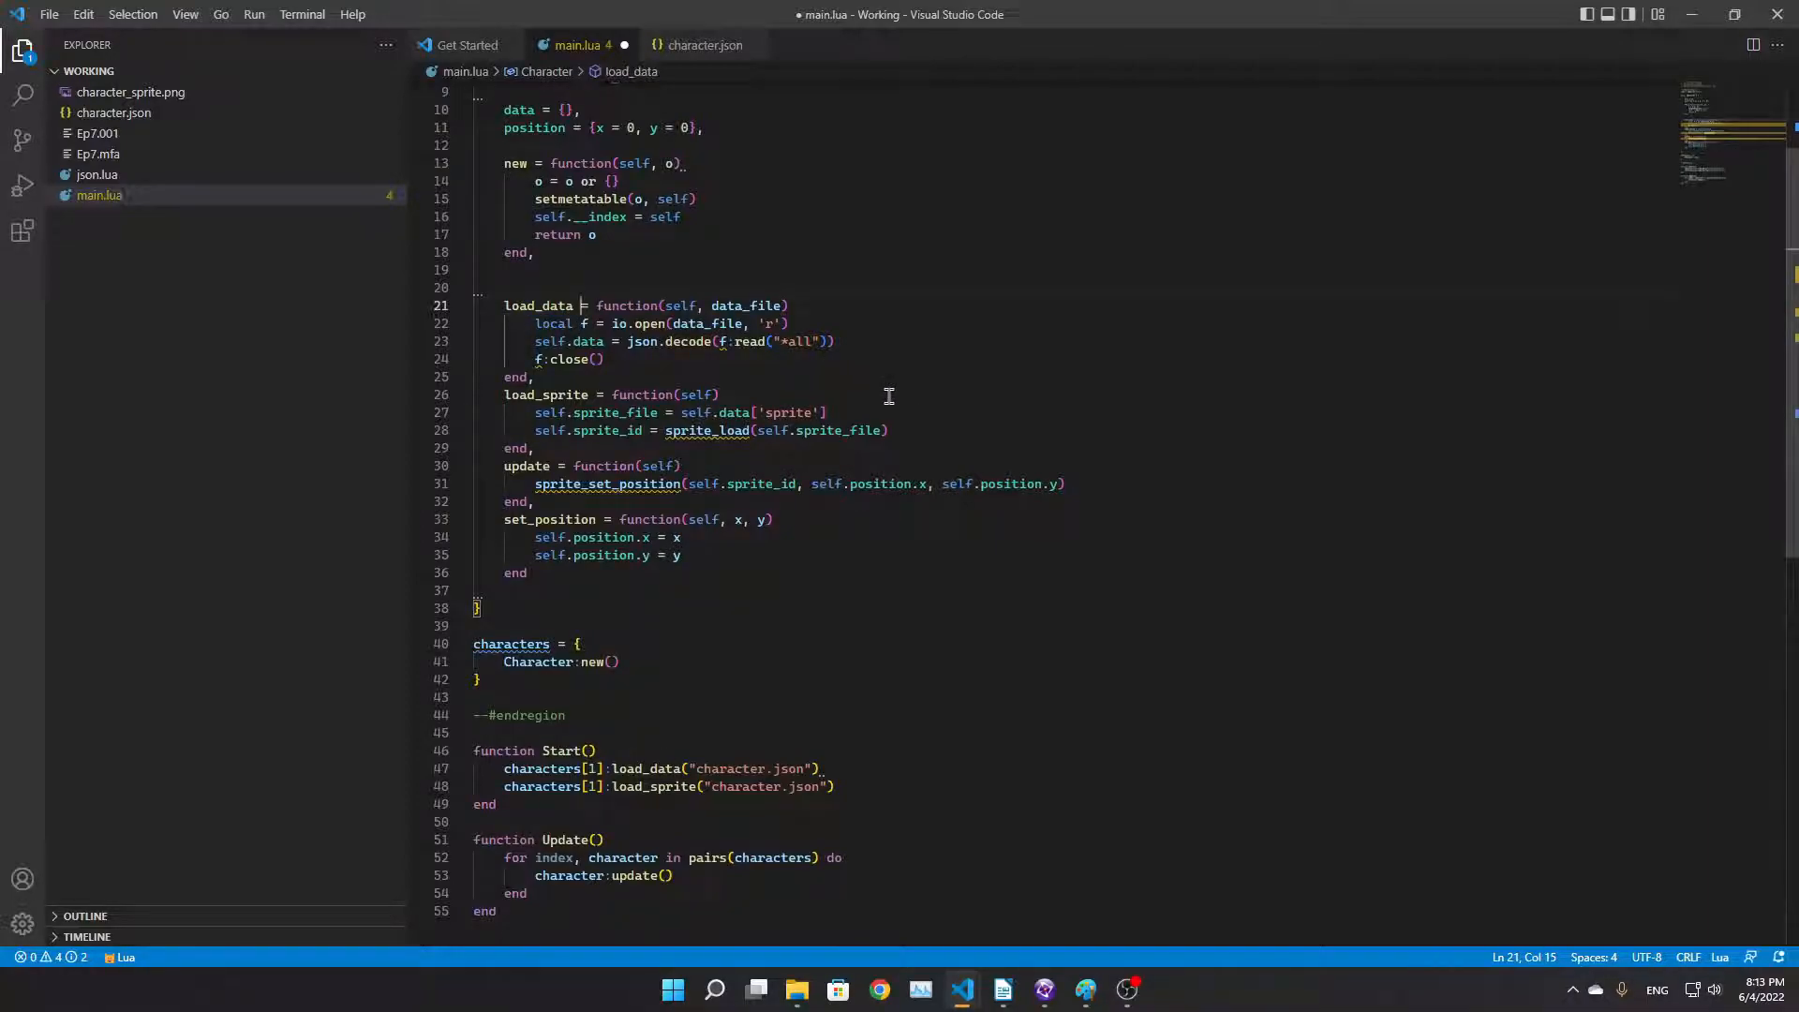
click(606, 341)
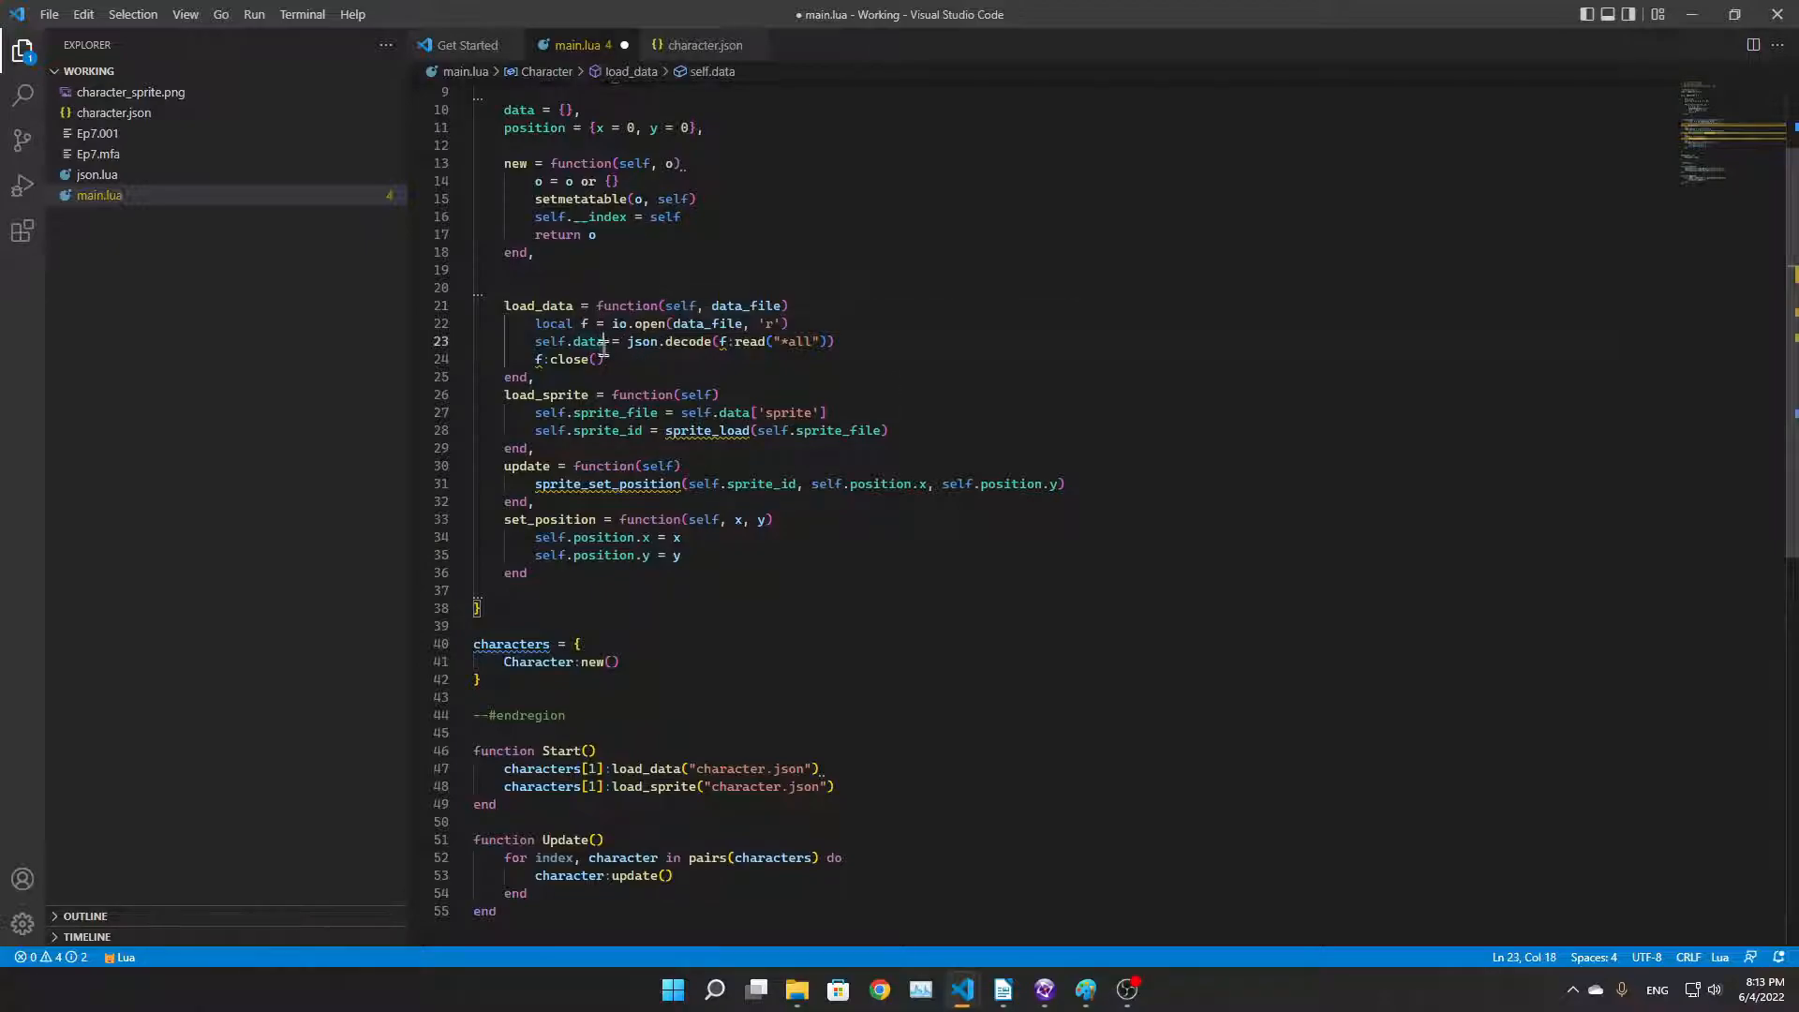
double_click(569, 342)
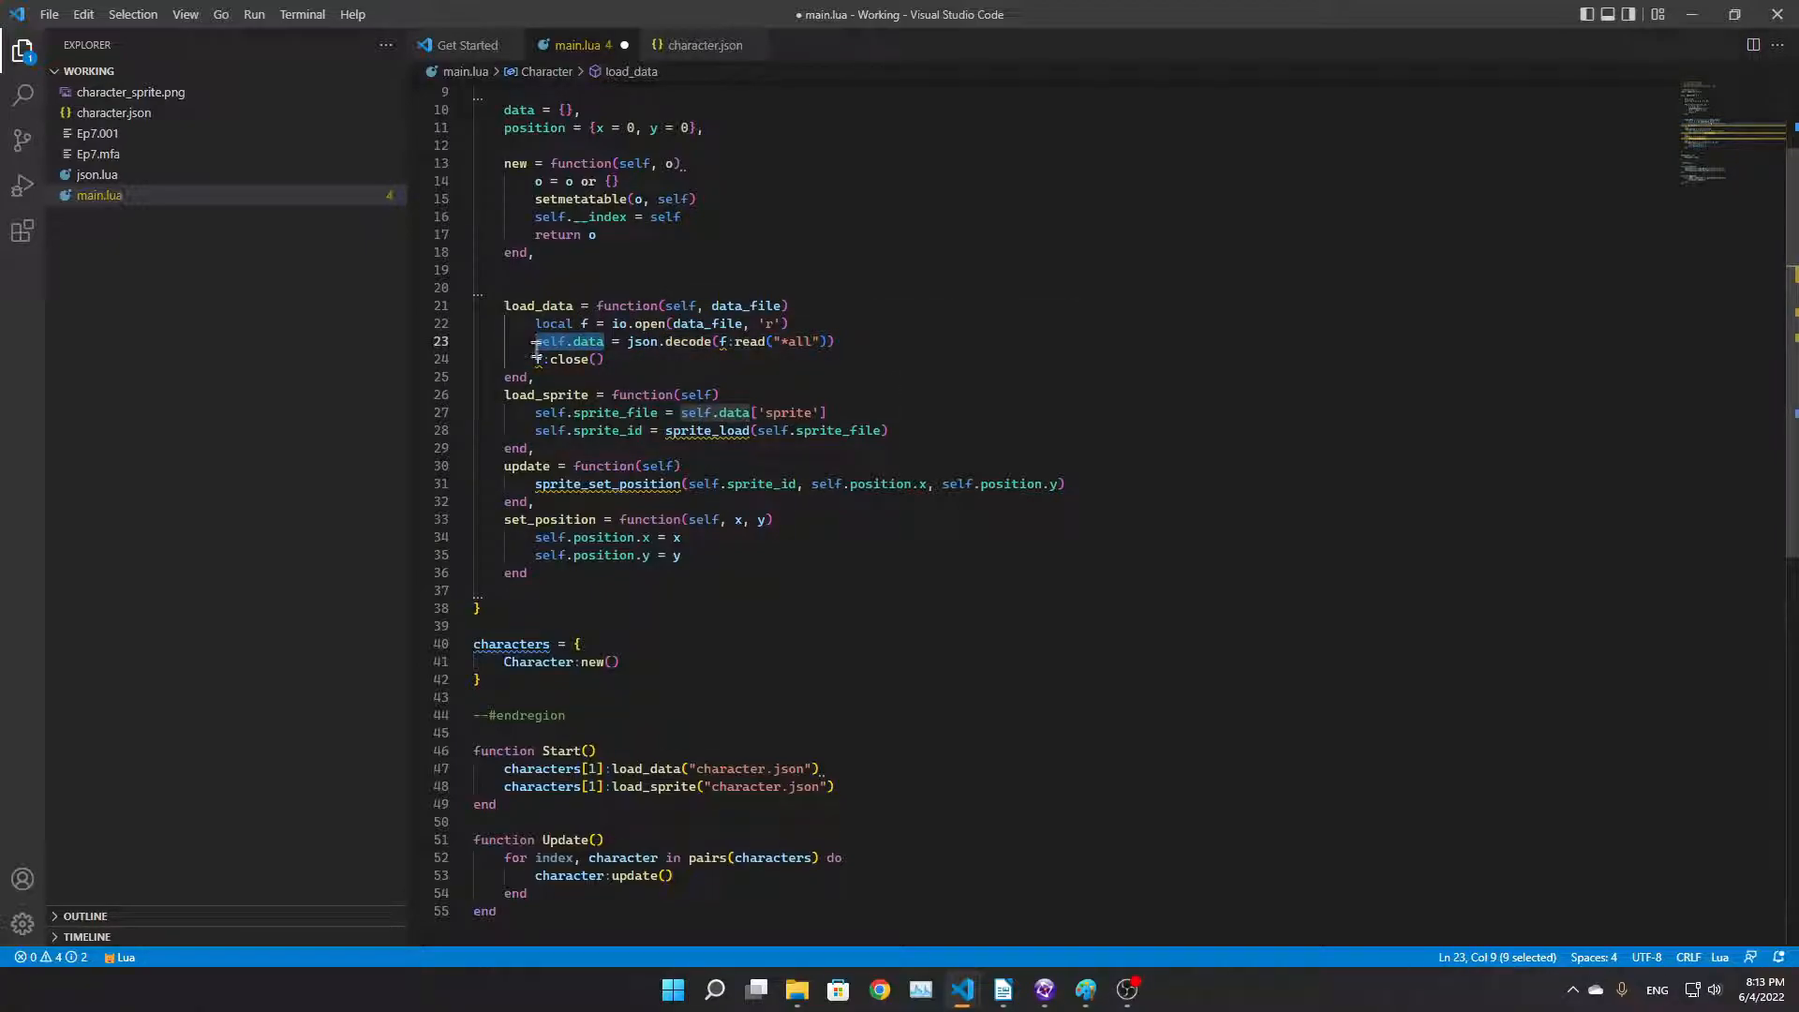
scroll(up, 3)
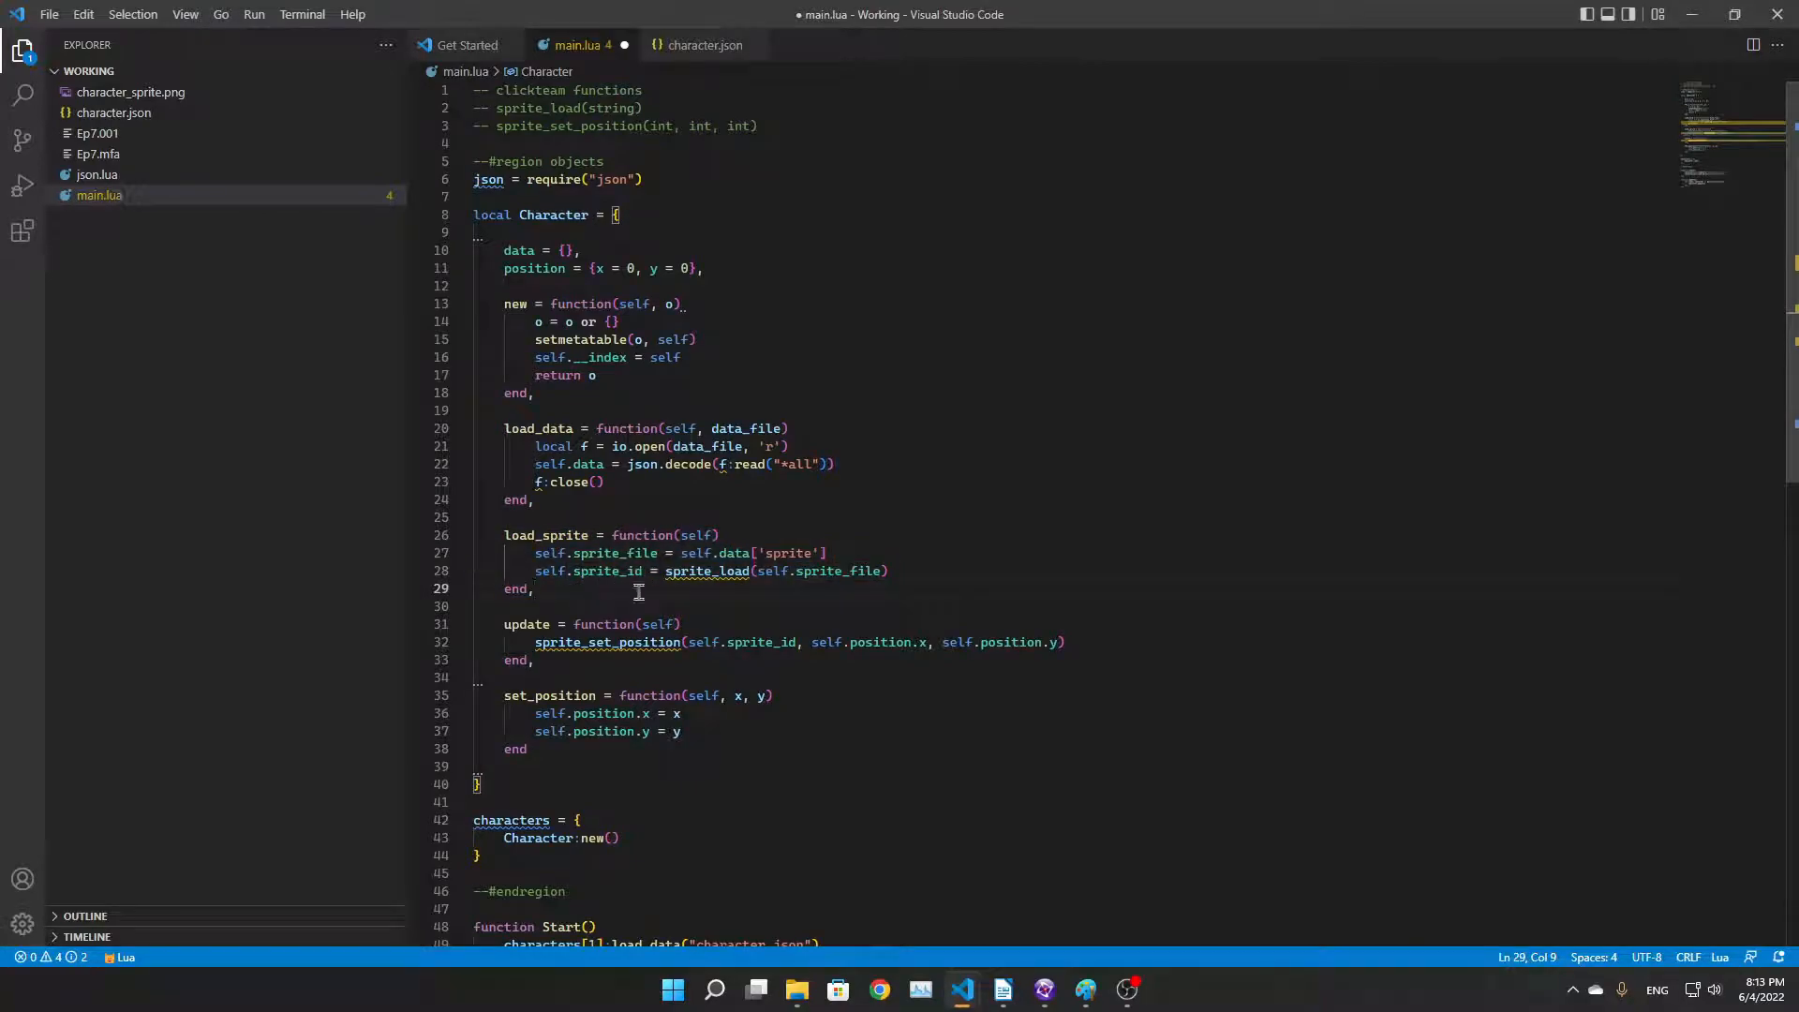
click(1043, 990)
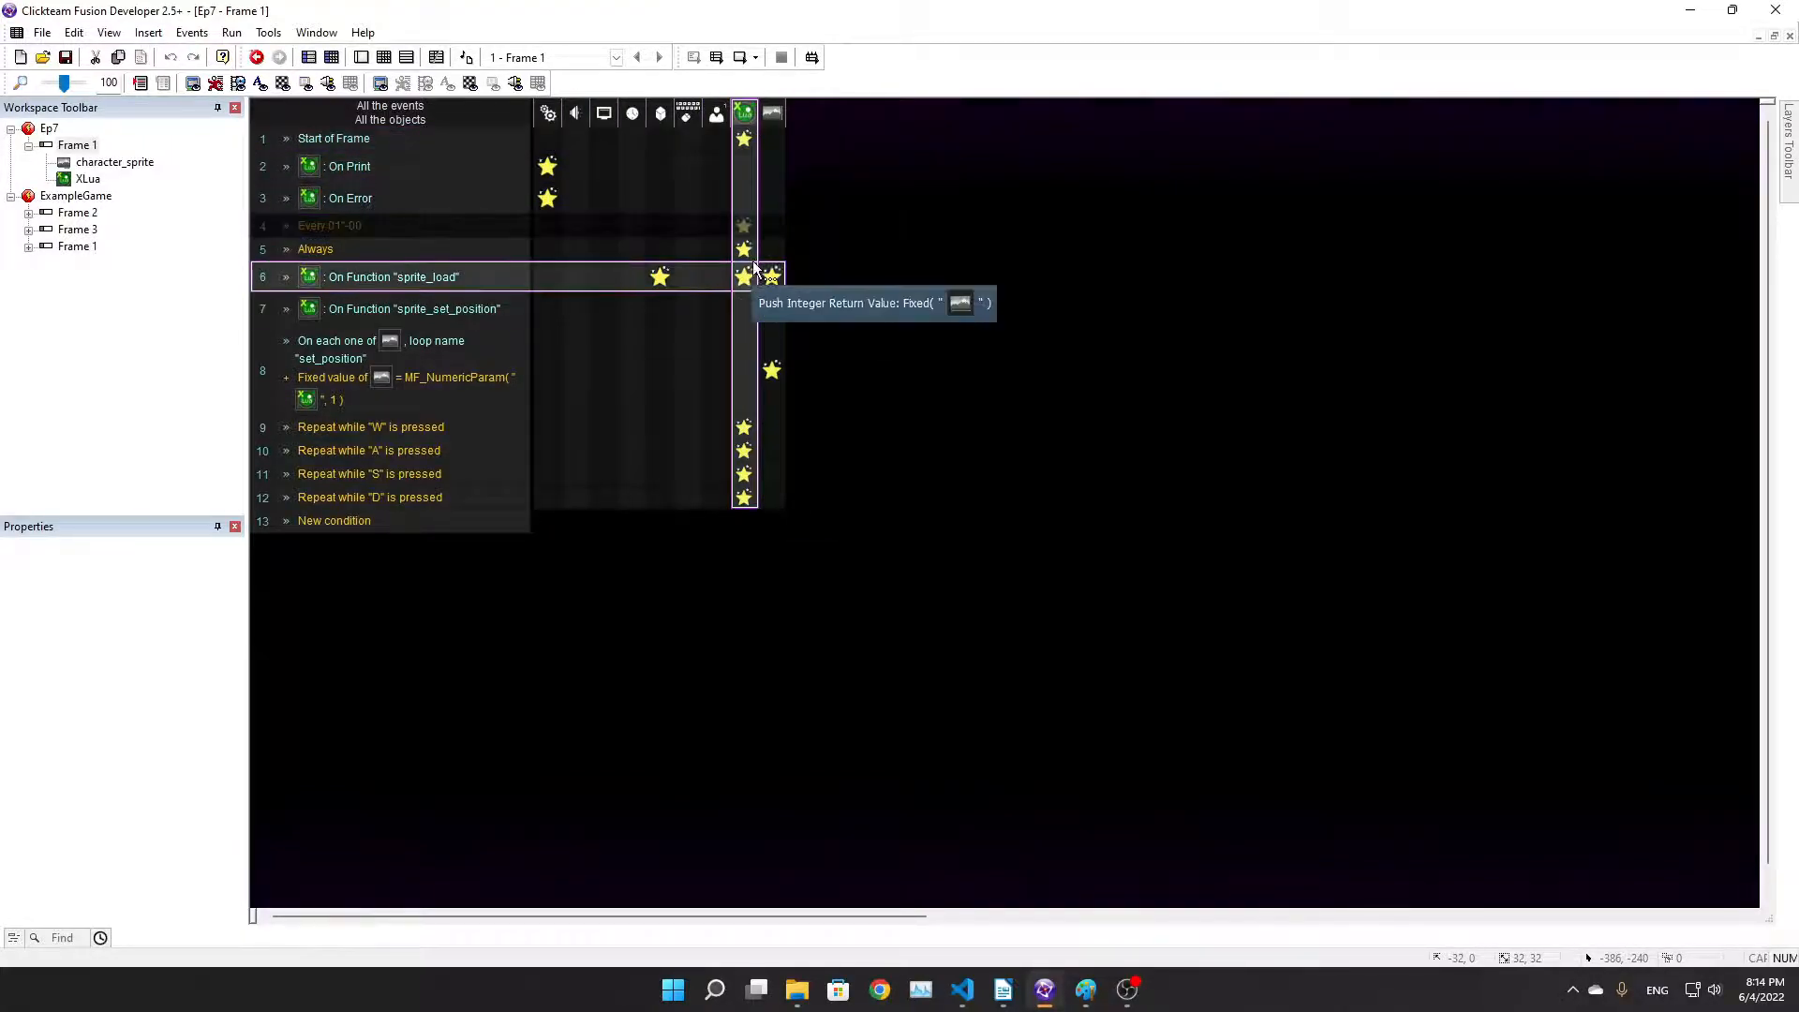
Register sprite_set_position as an MMF function in the Start of Frame XLua actions
click(743, 138)
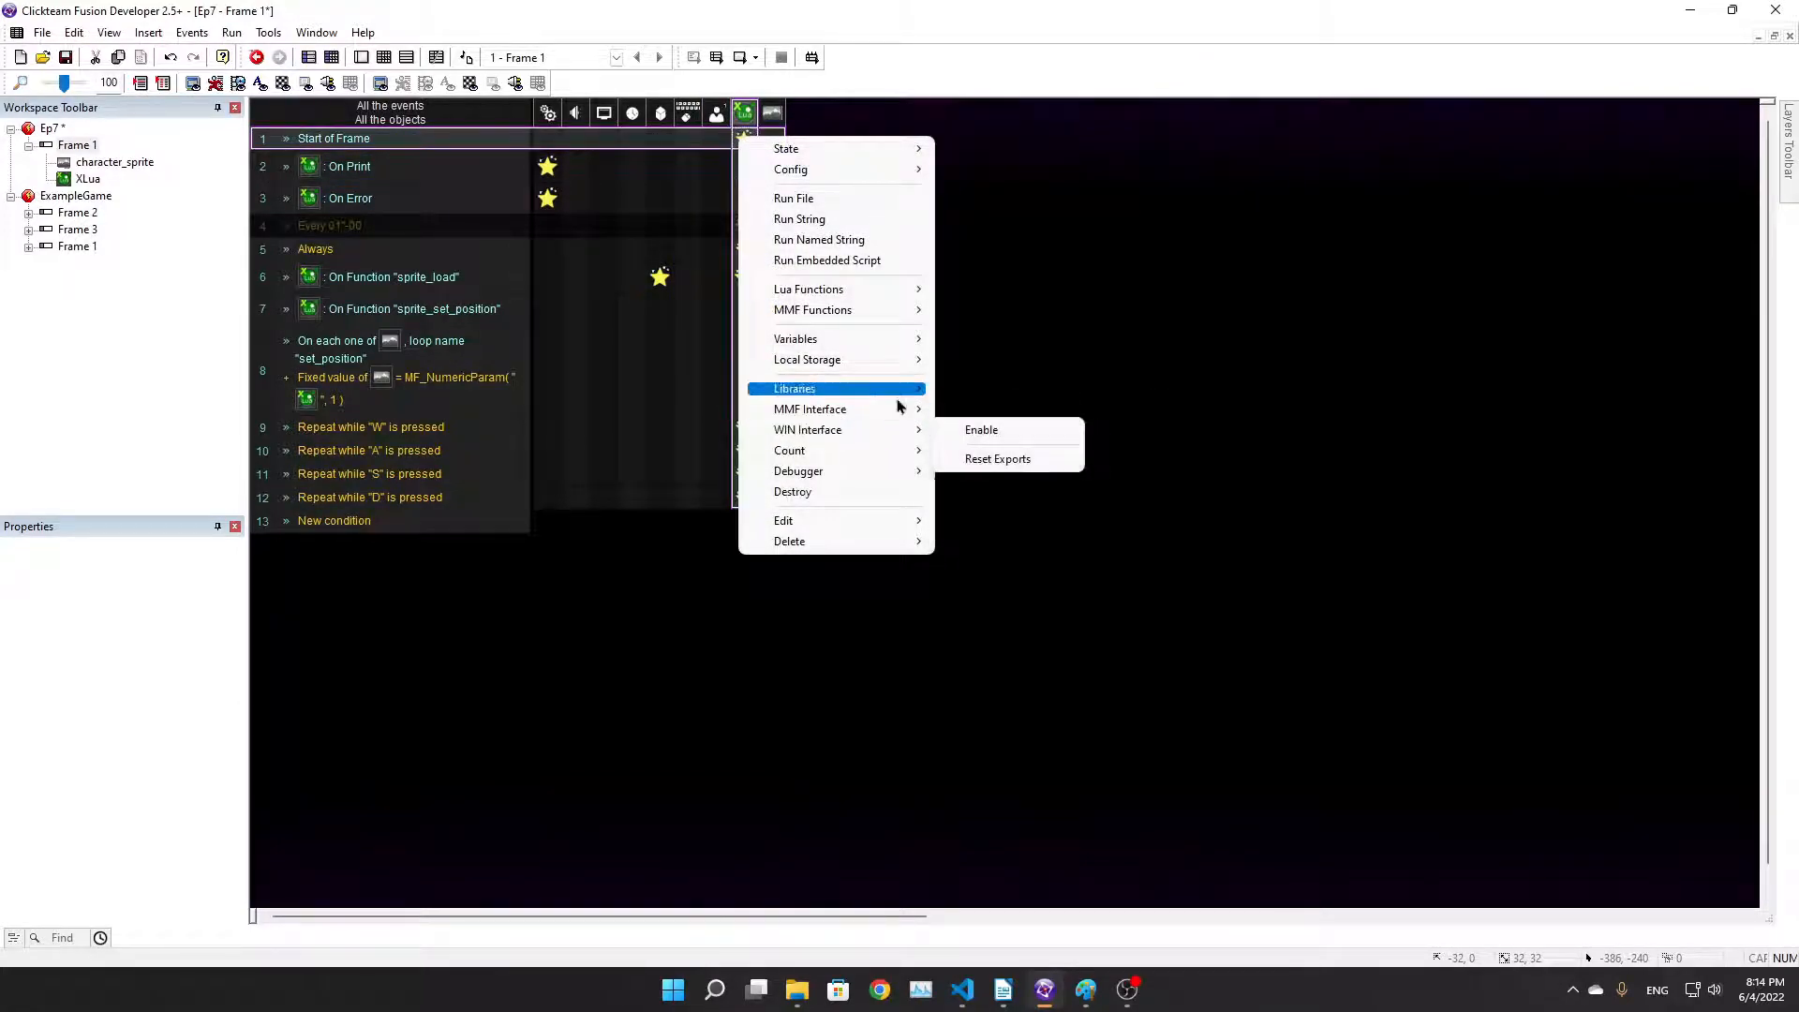
mouse_move(807, 290)
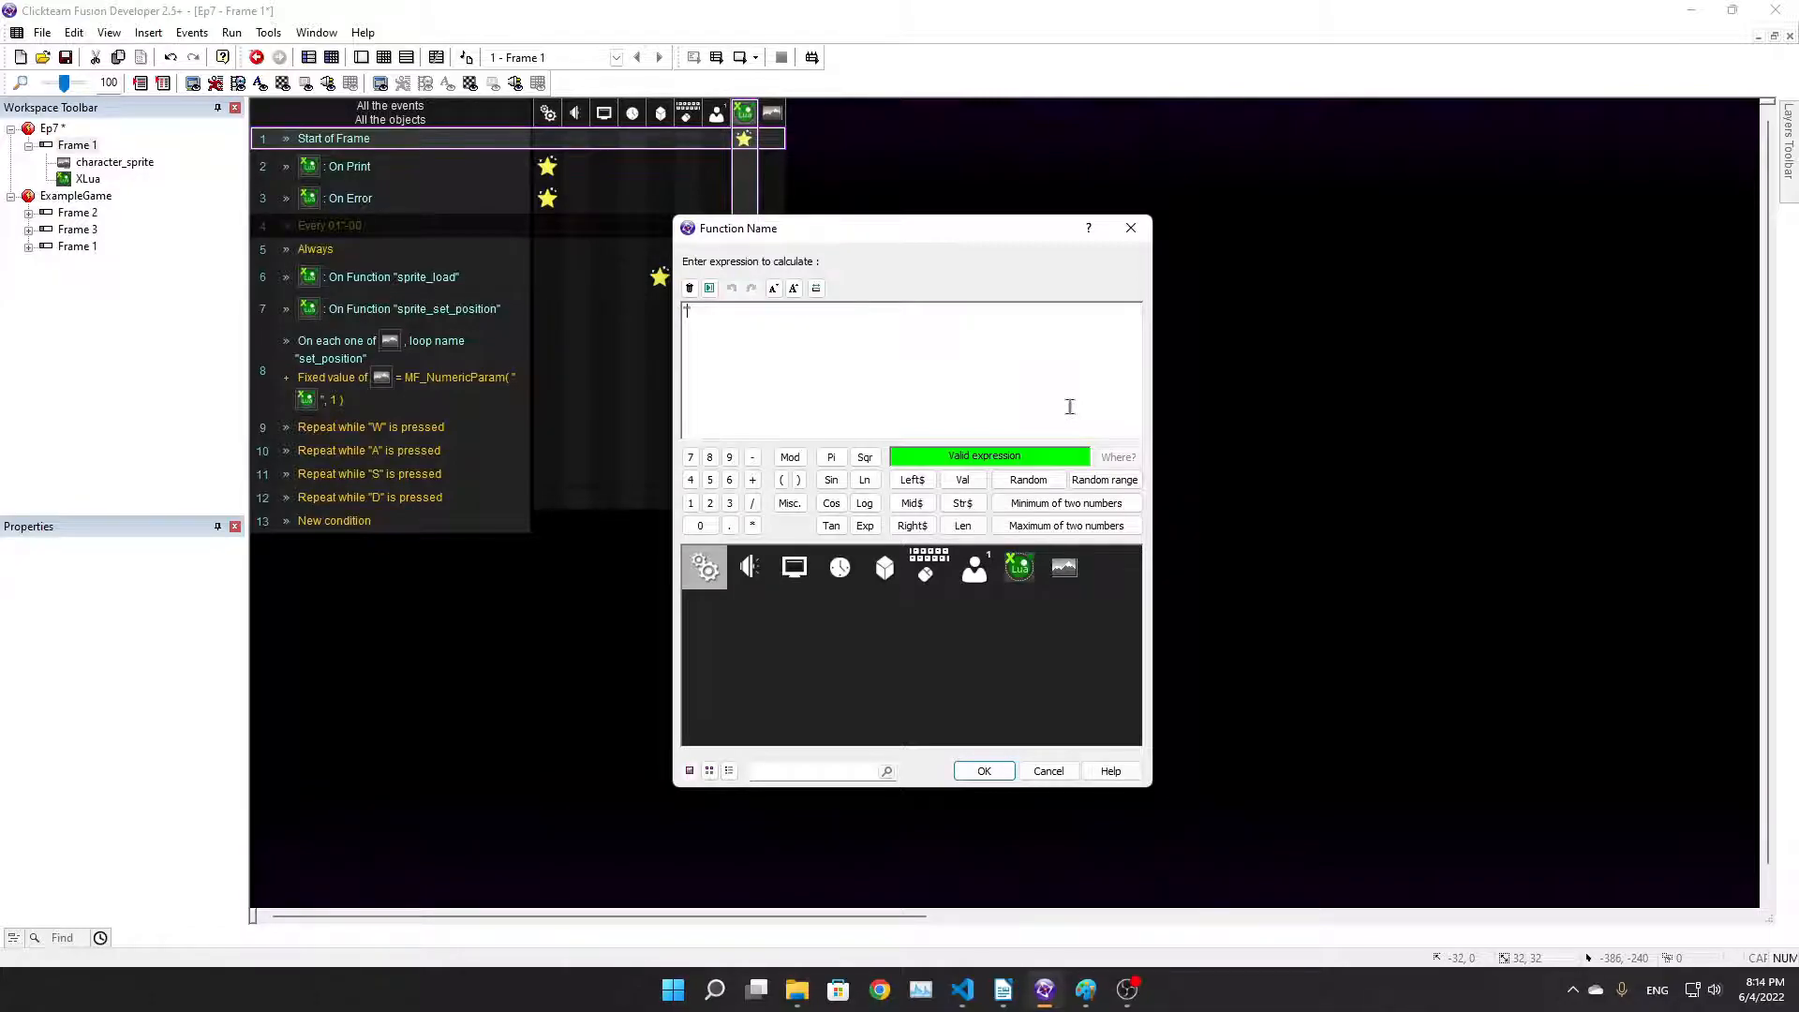
text("sprite_set_pos)
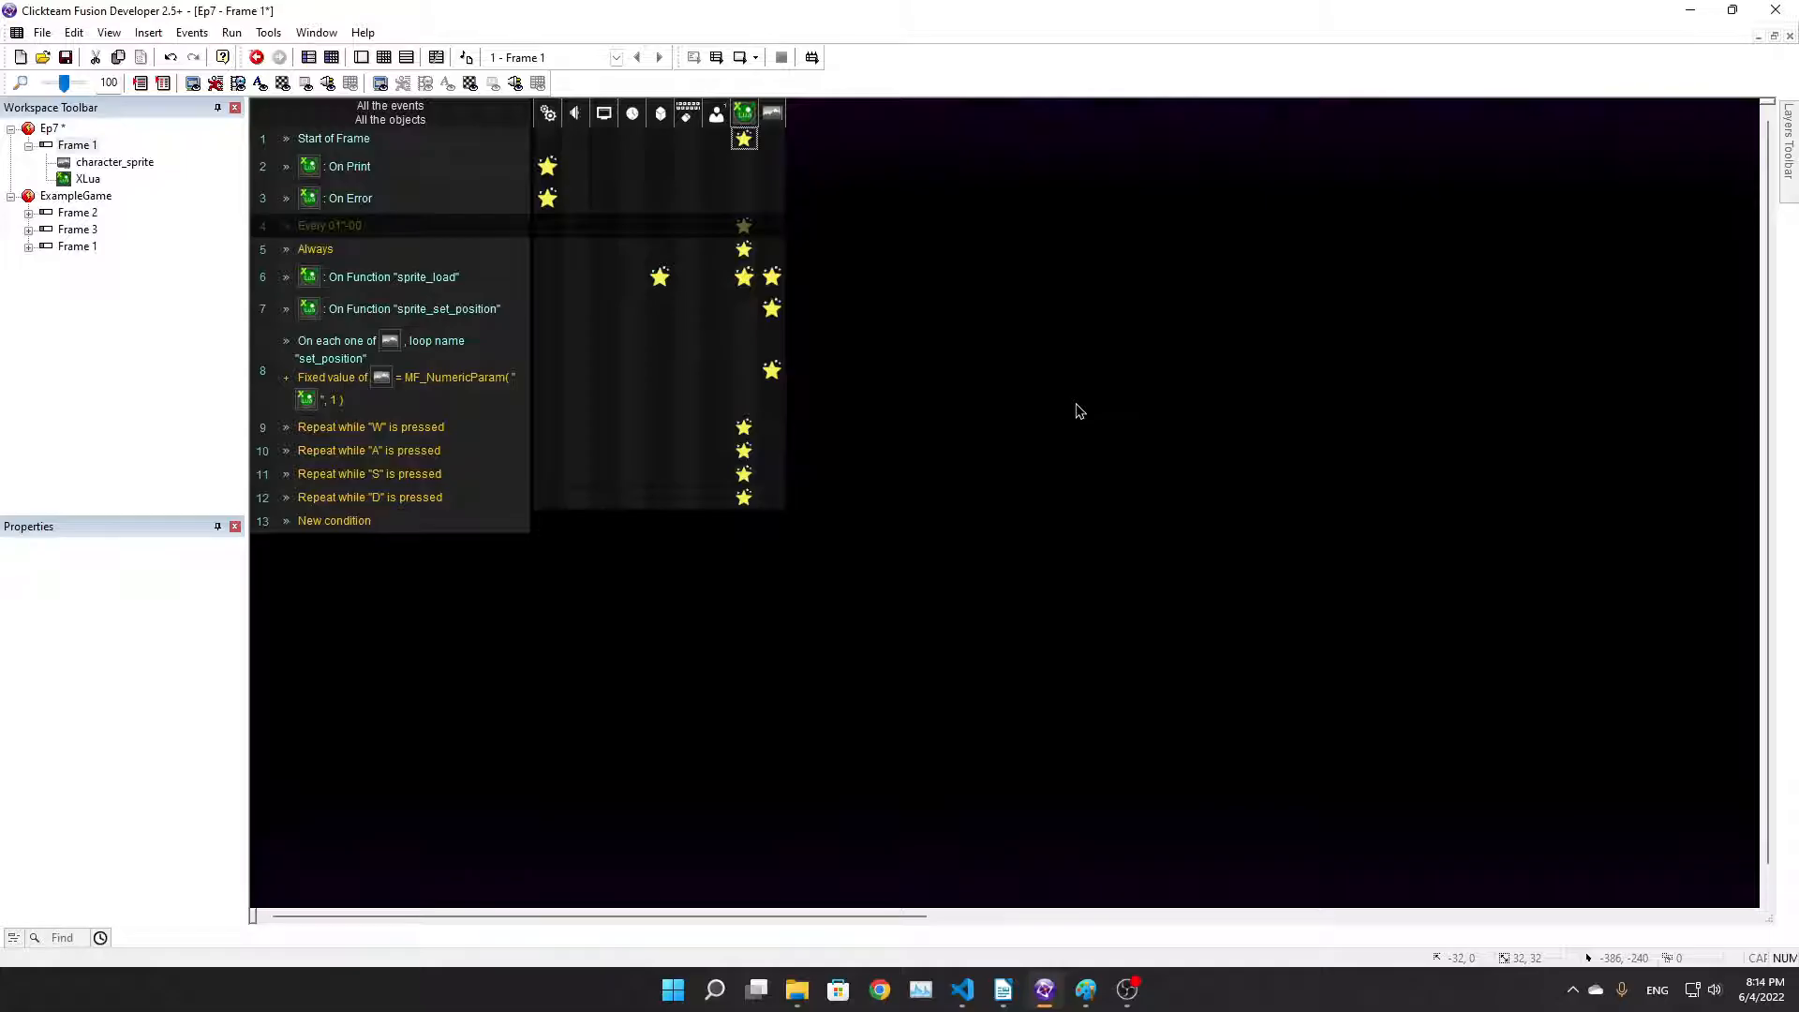
click(1001, 990)
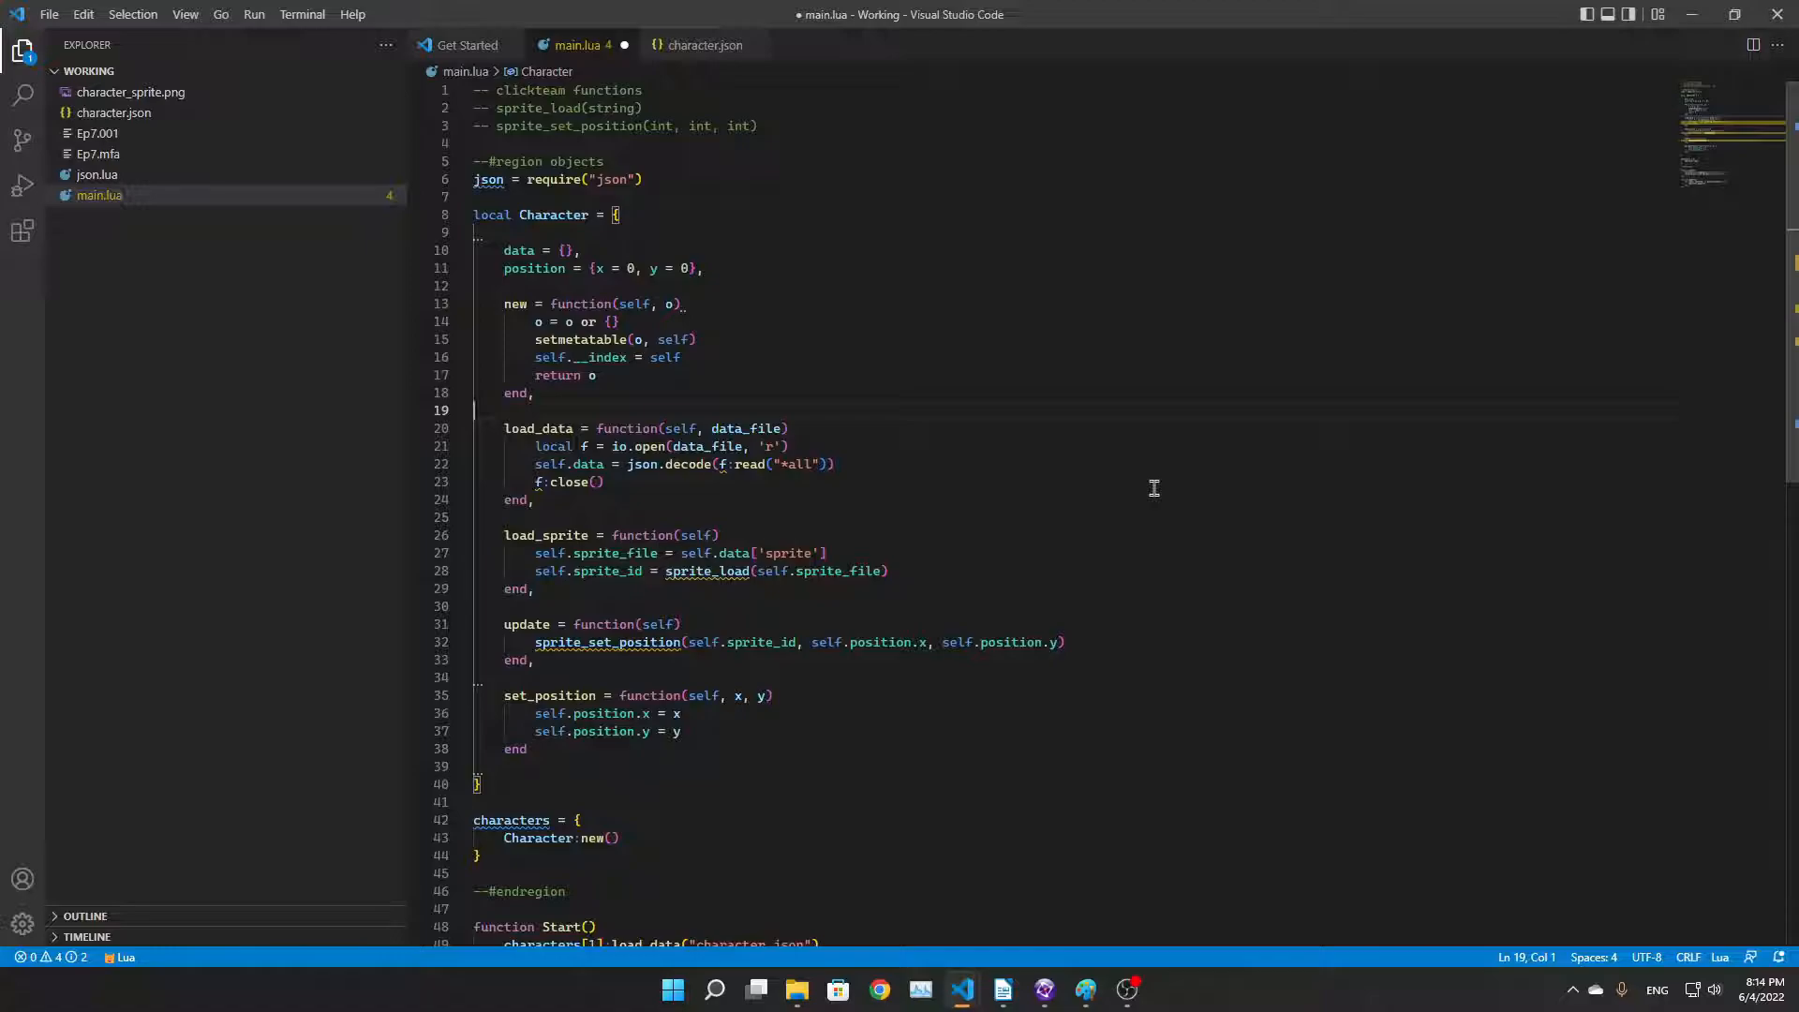
mouse_move(1312, 166)
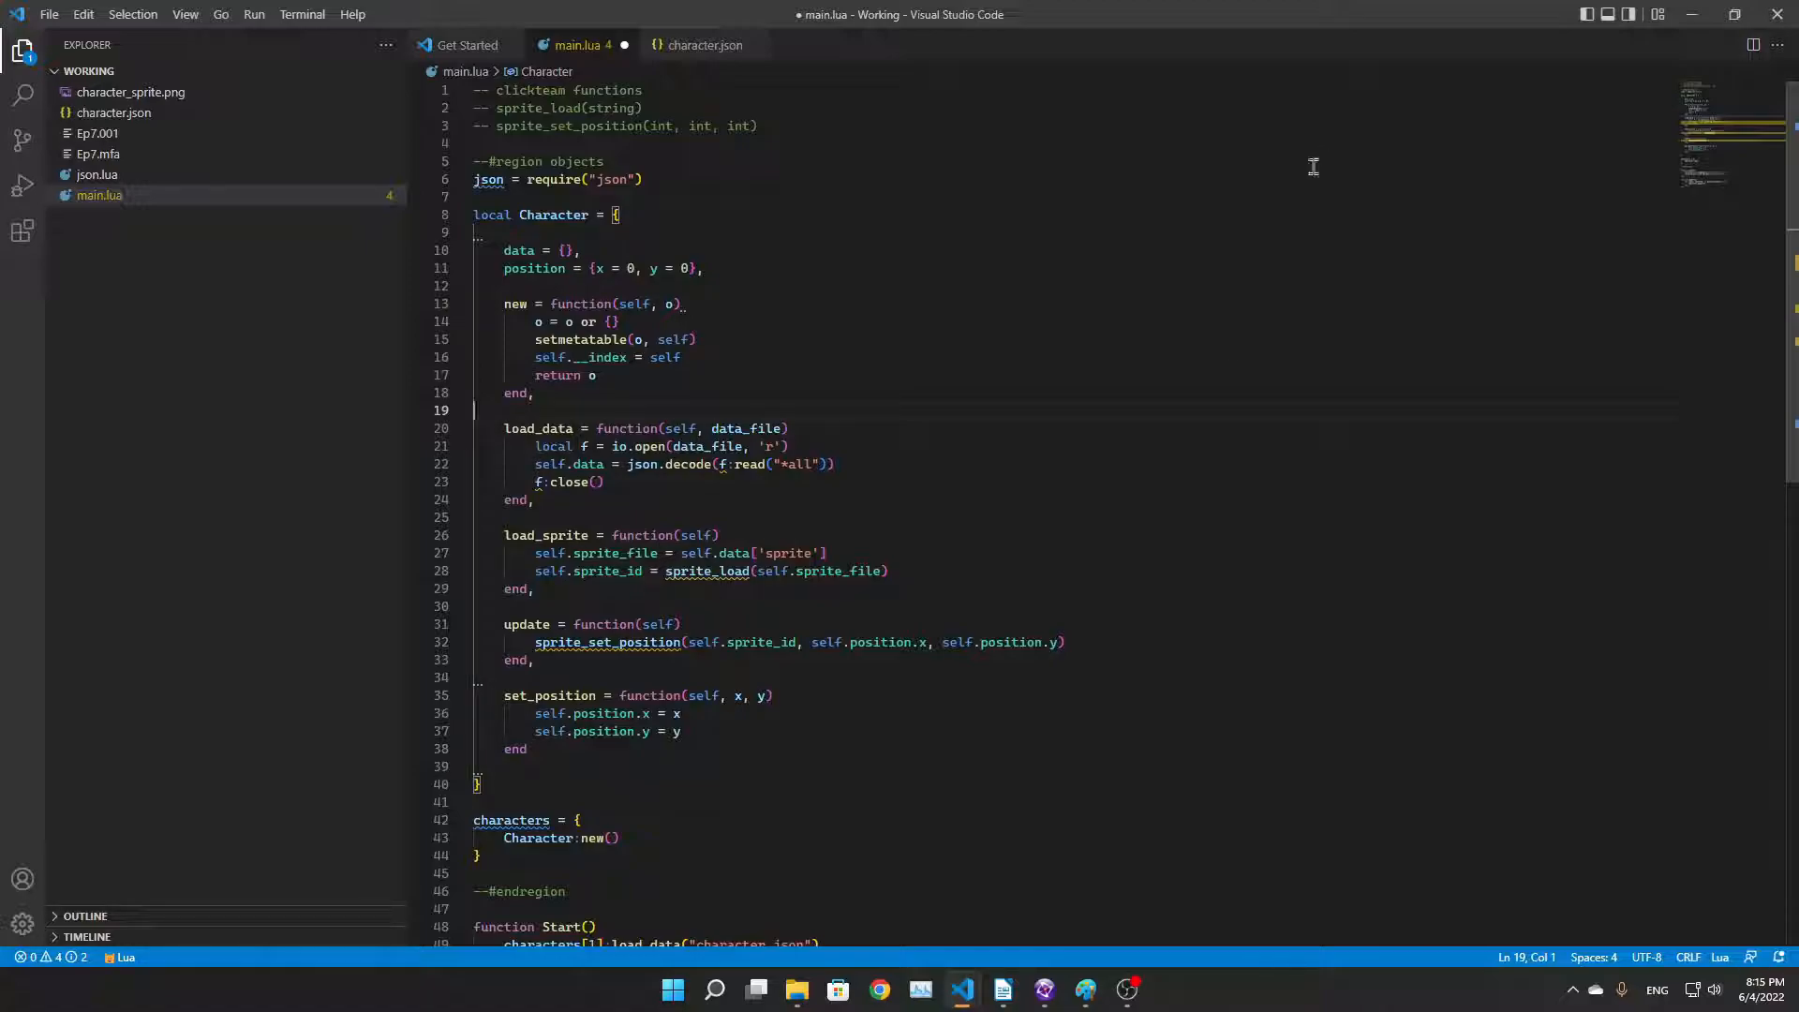
Scroll main.lua down to update and select its sprite_set_position call
click(593, 481)
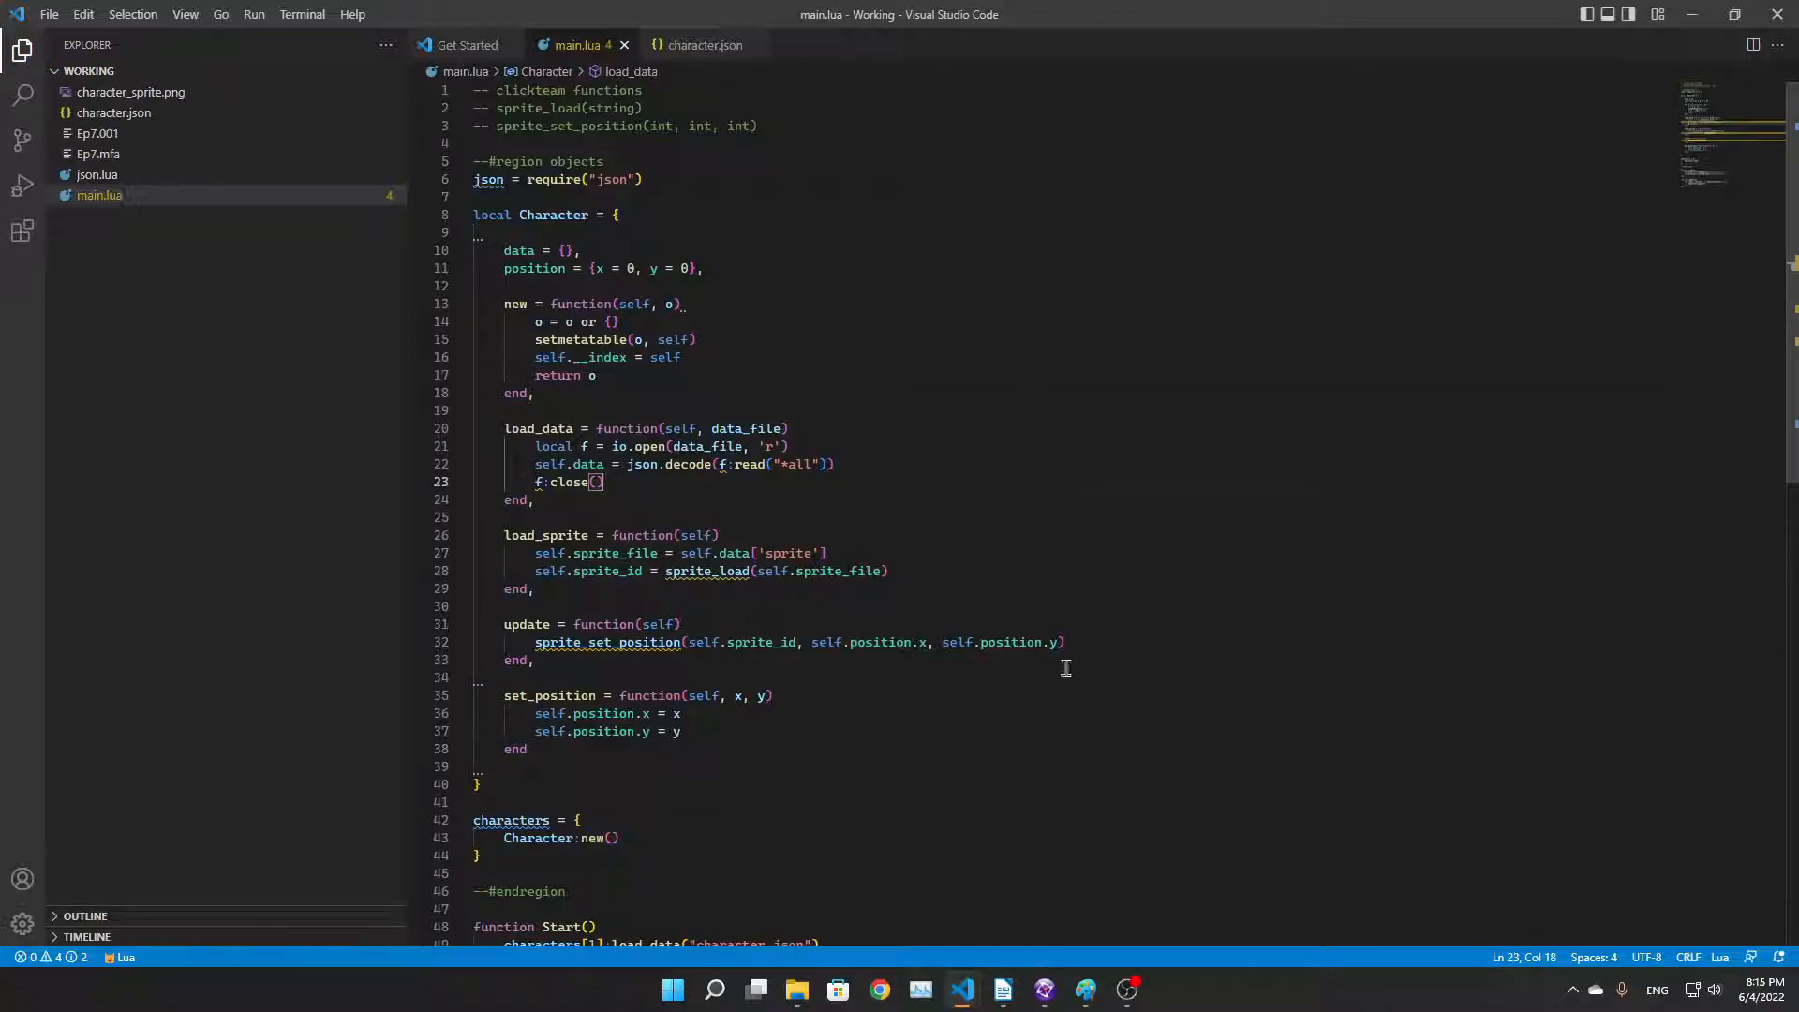
scroll(down, 3)
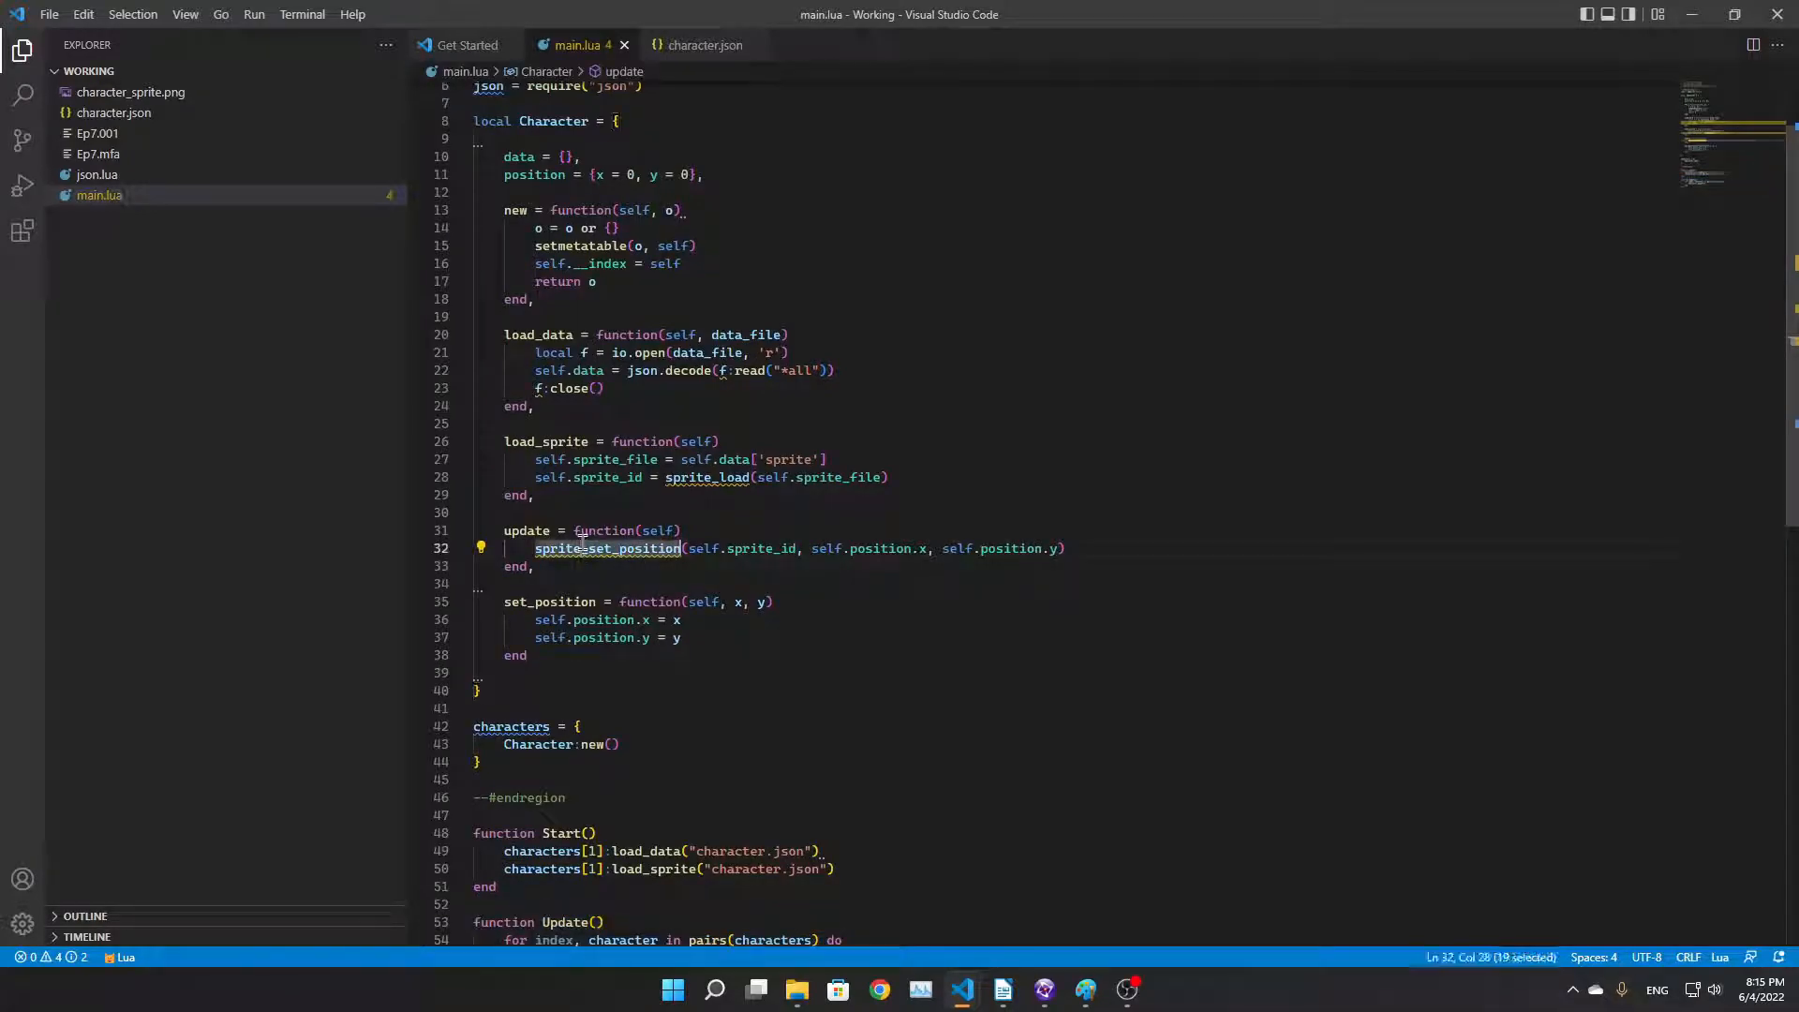
click(781, 548)
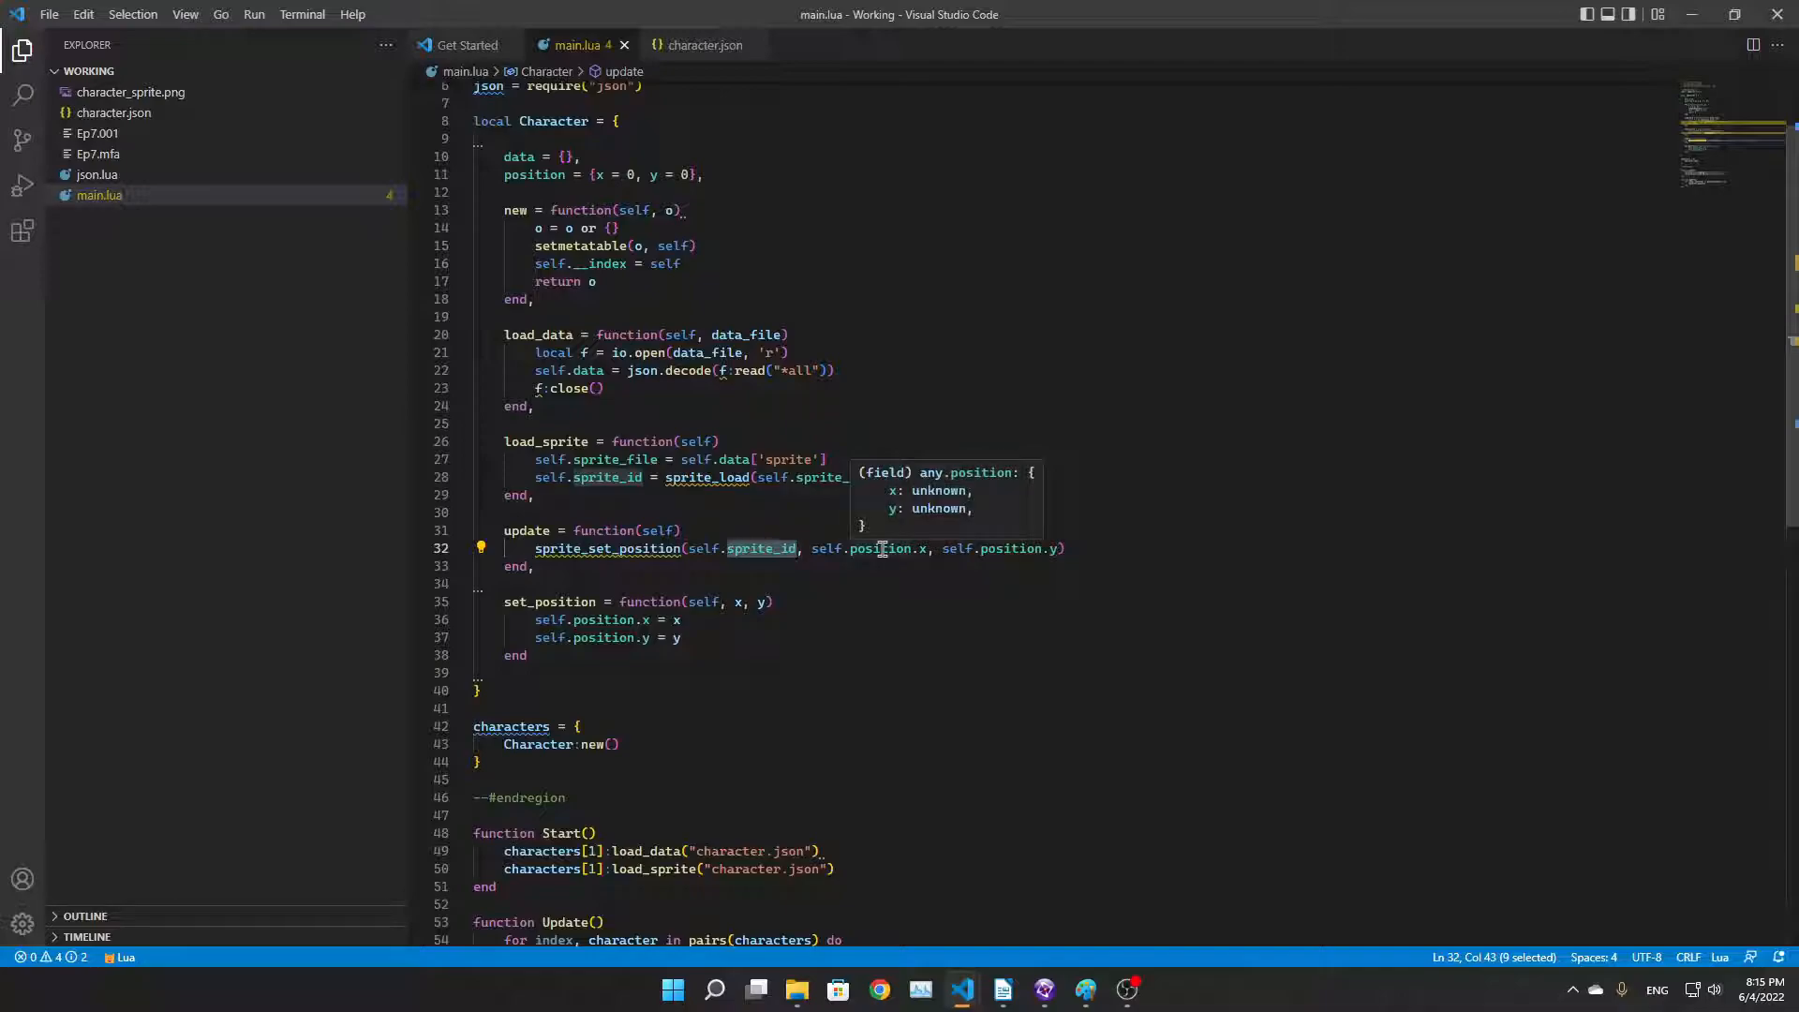
mouse_move(1033, 562)
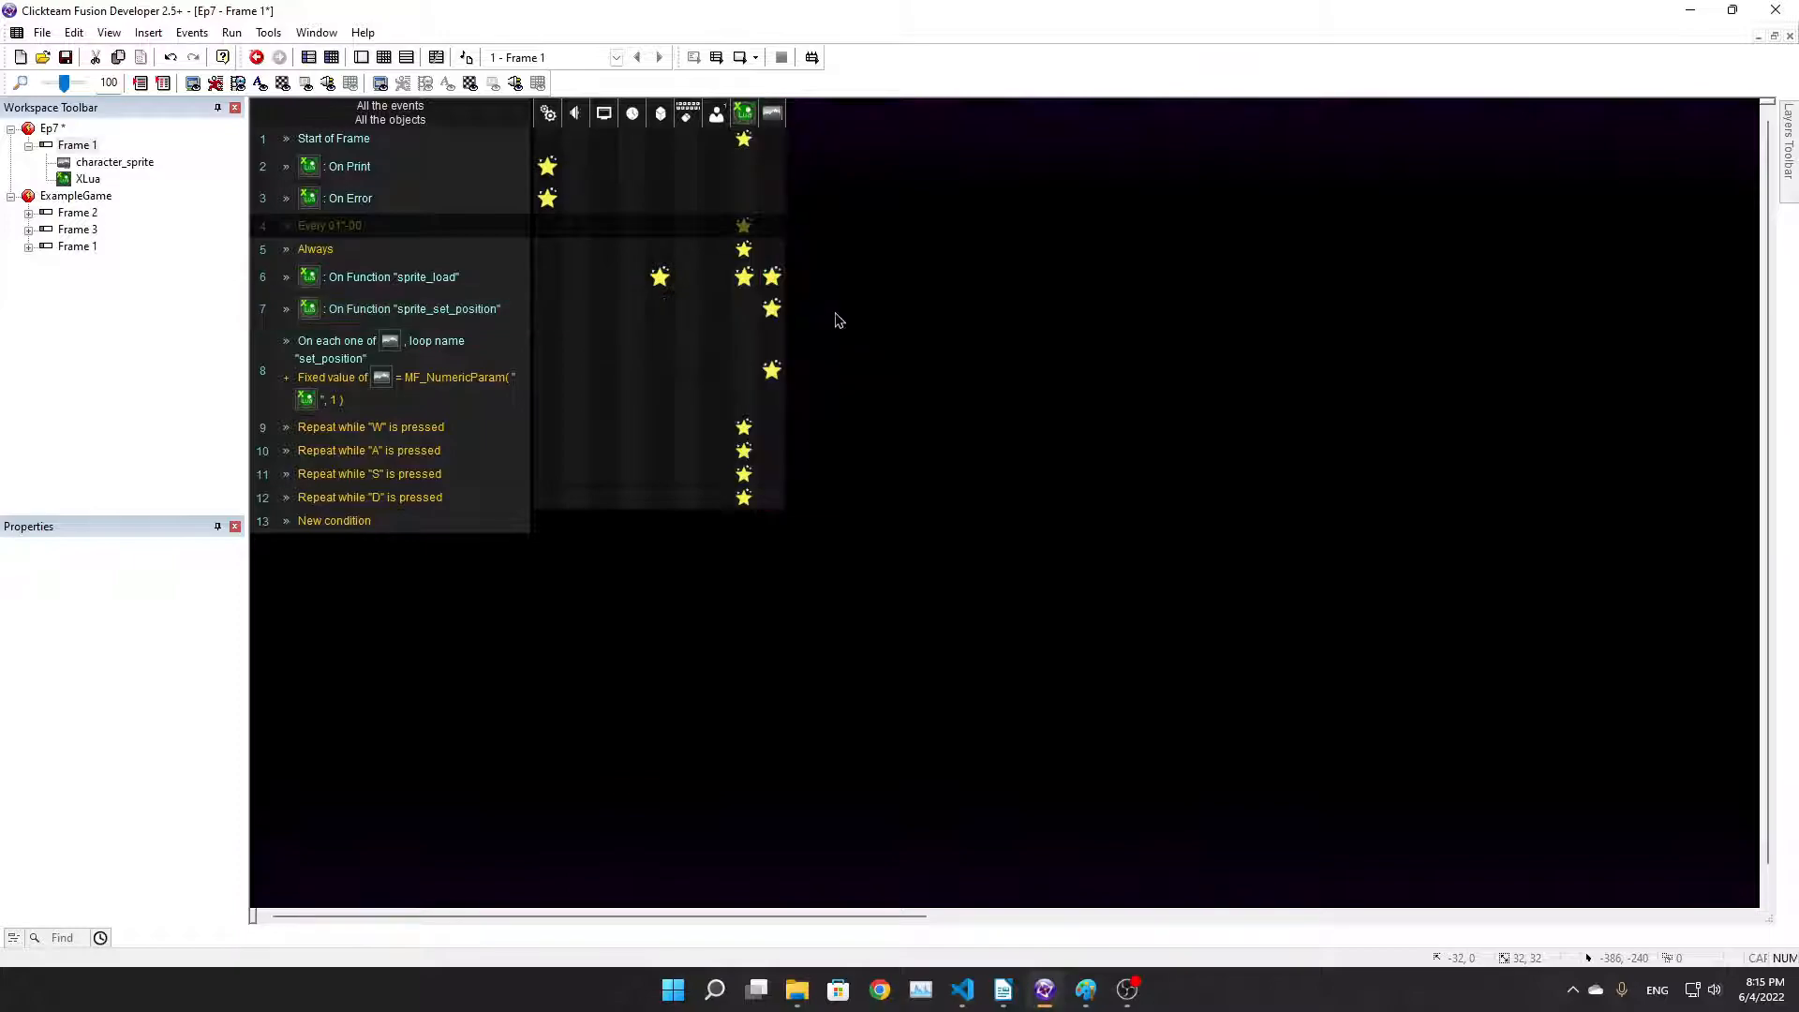
mouse_move(772, 307)
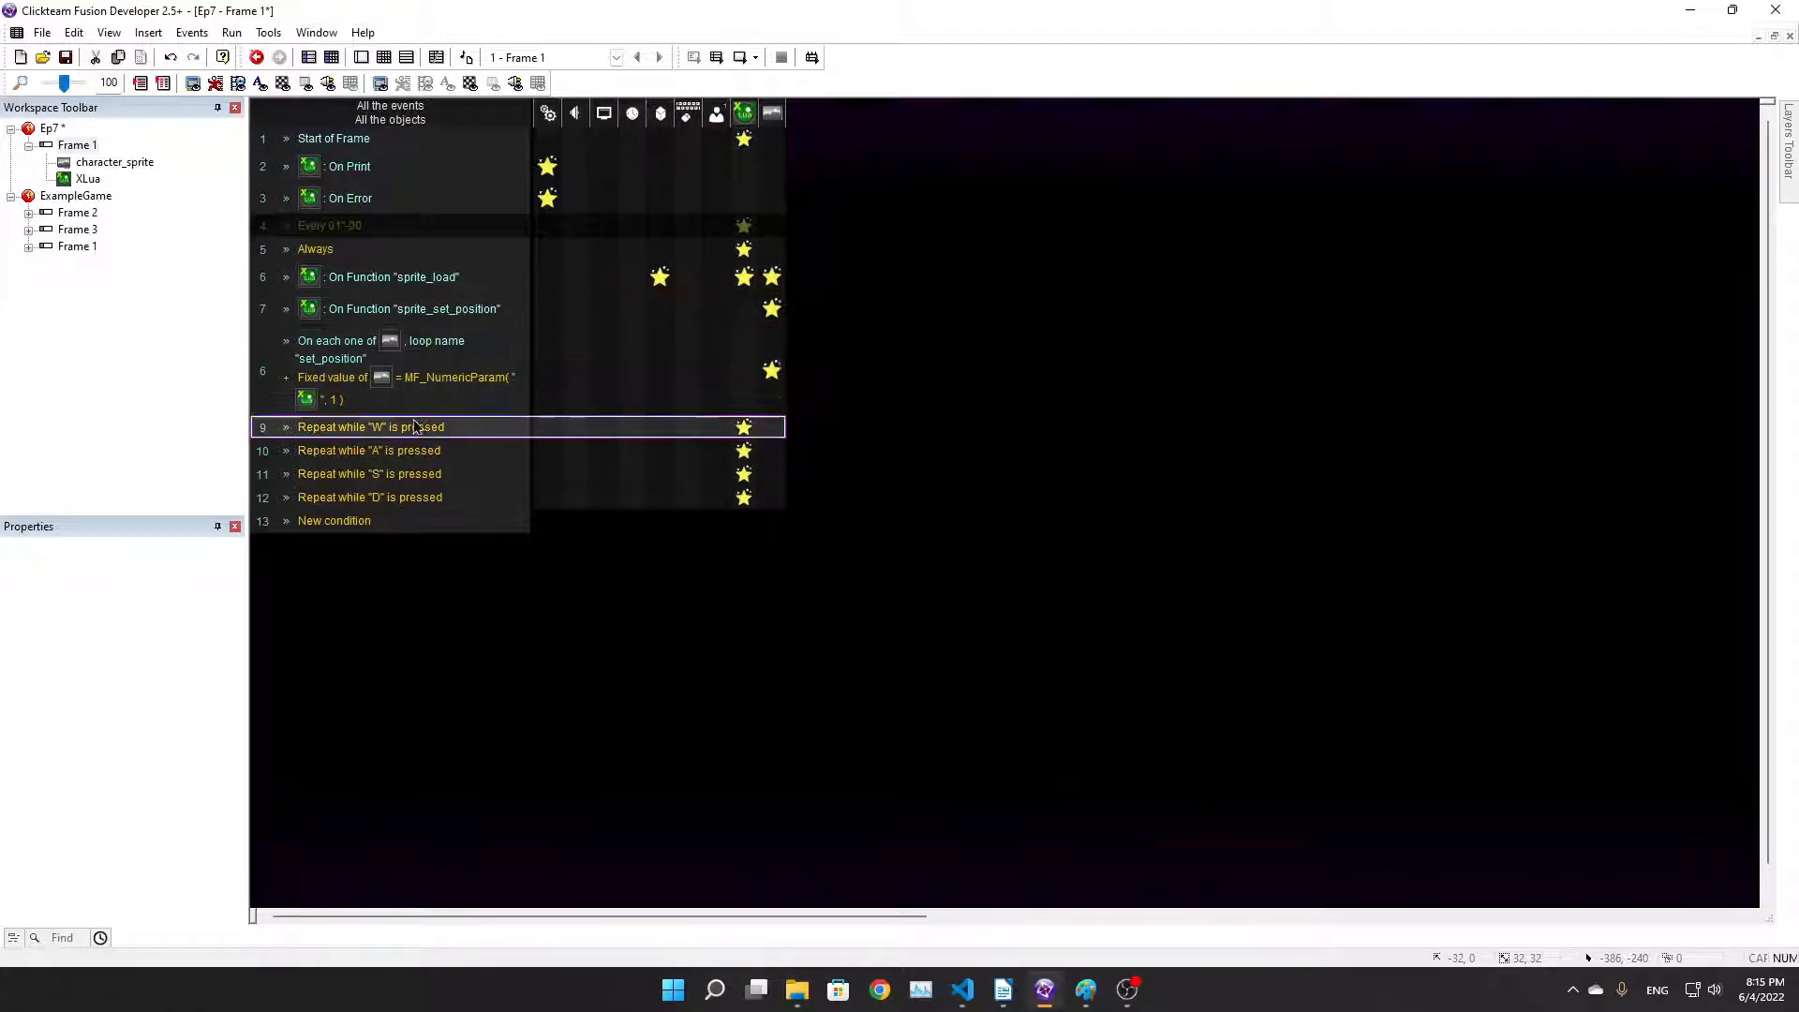
Show the events as a list, starting from the W move-up event
click(402, 368)
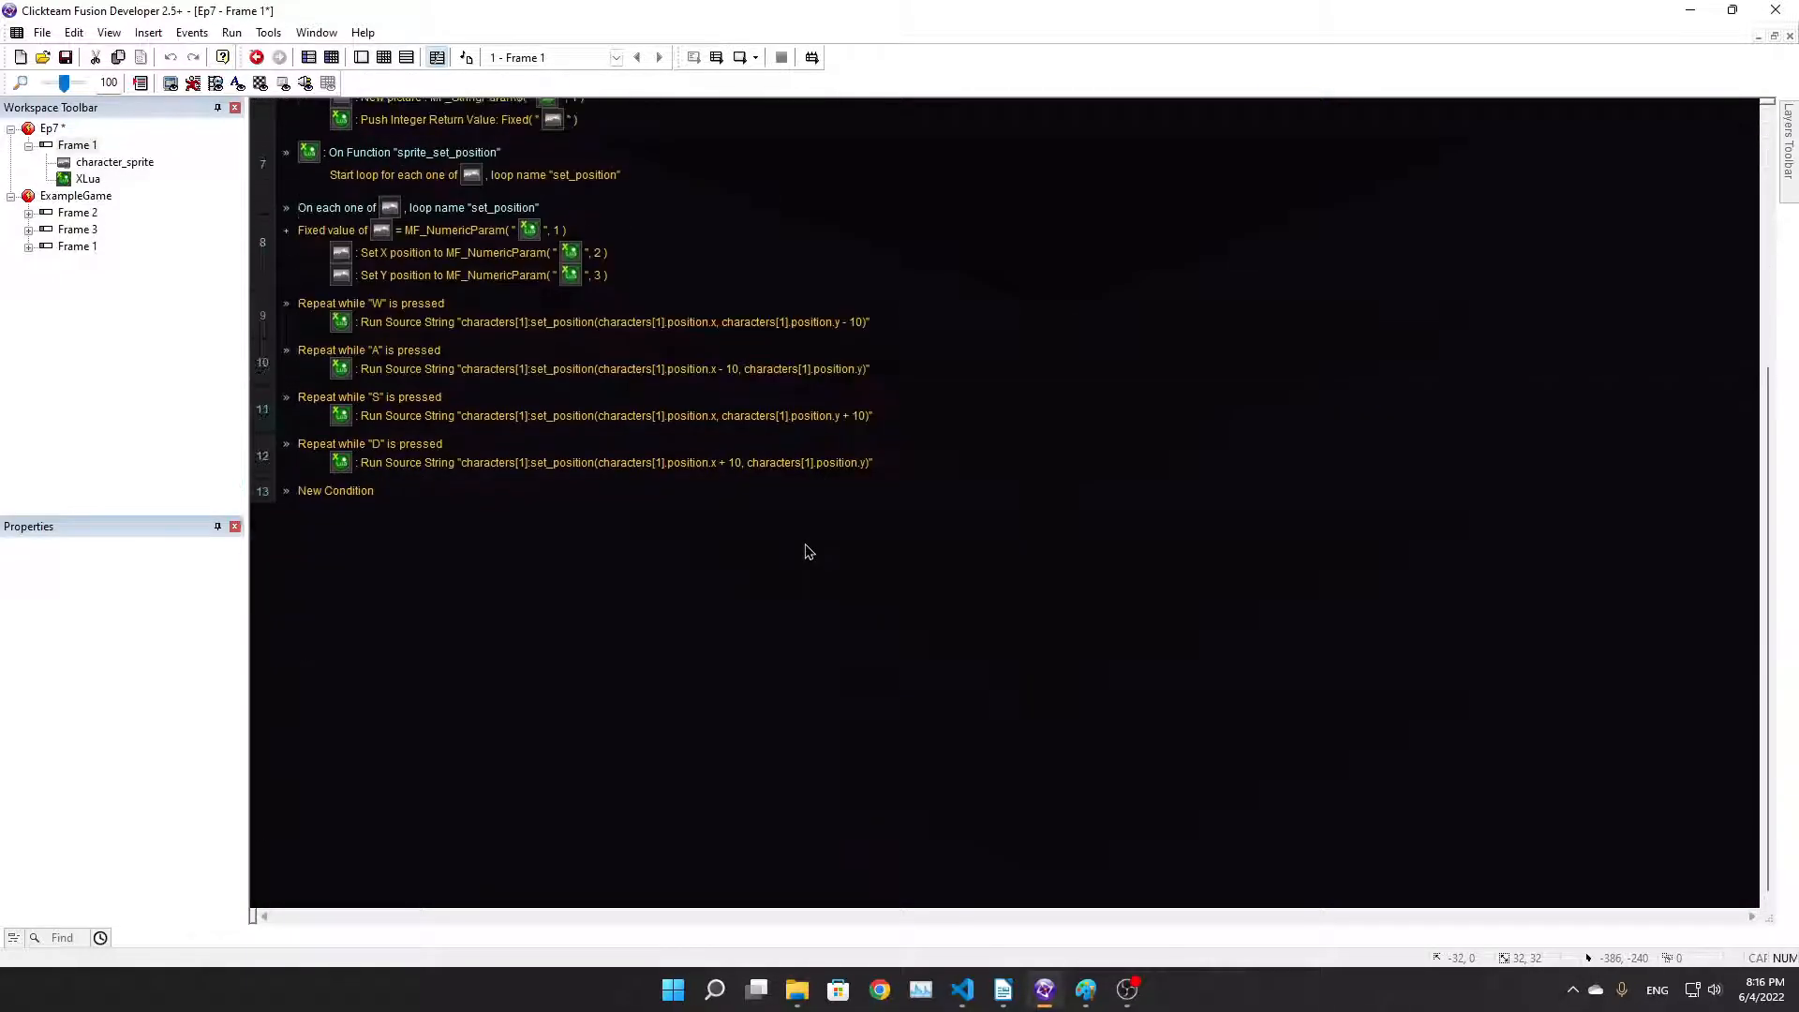
Return the events to grid view and bring main.lua's set_position method into view
scroll(up, 3)
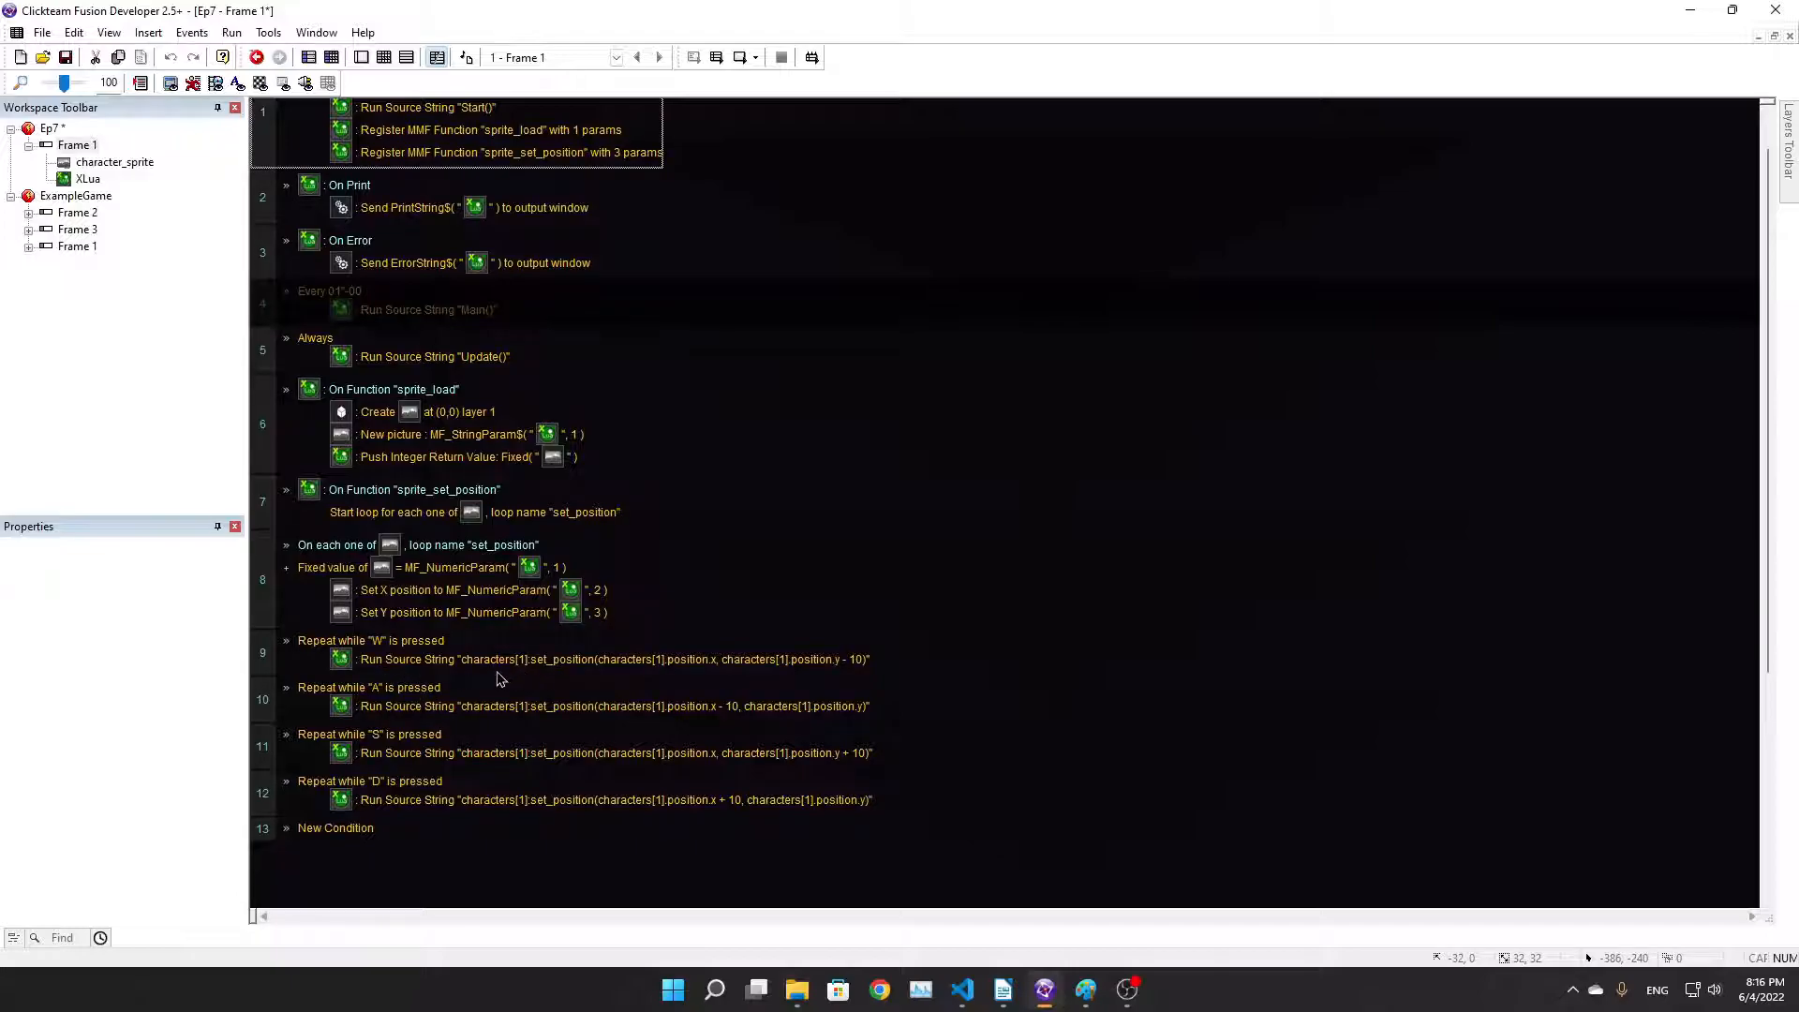
mouse_move(577, 669)
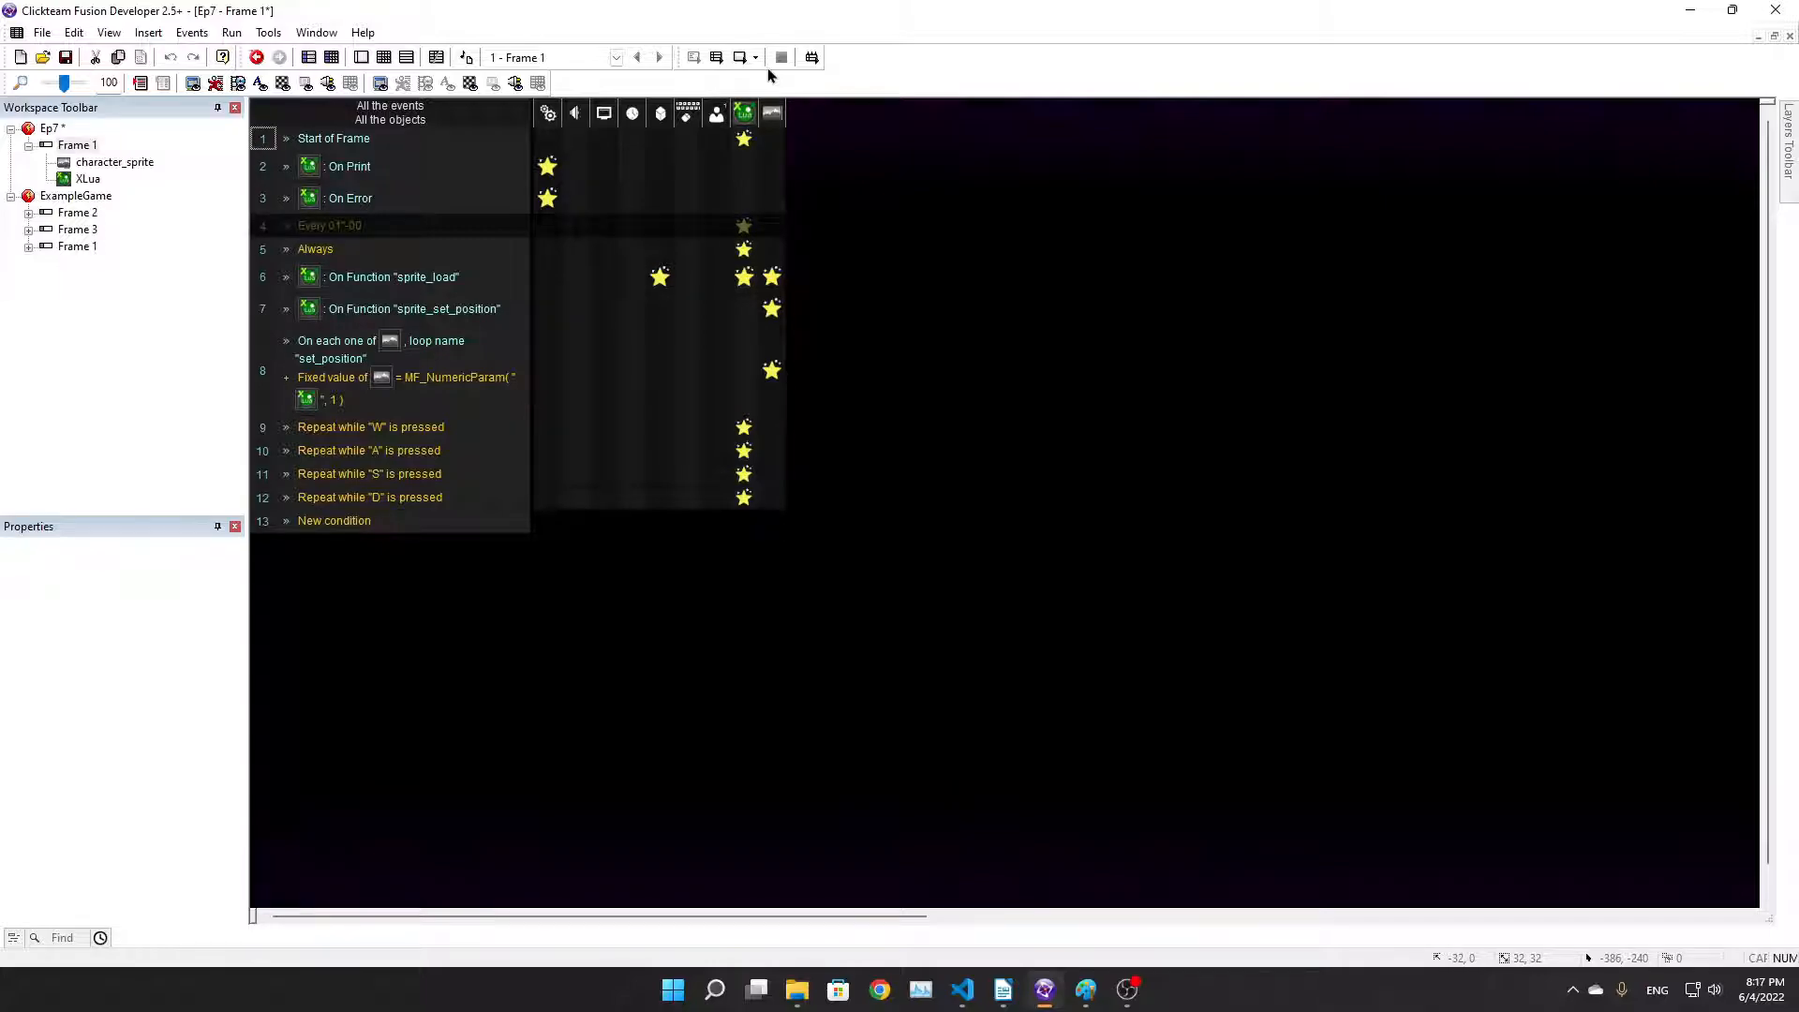
click(1003, 990)
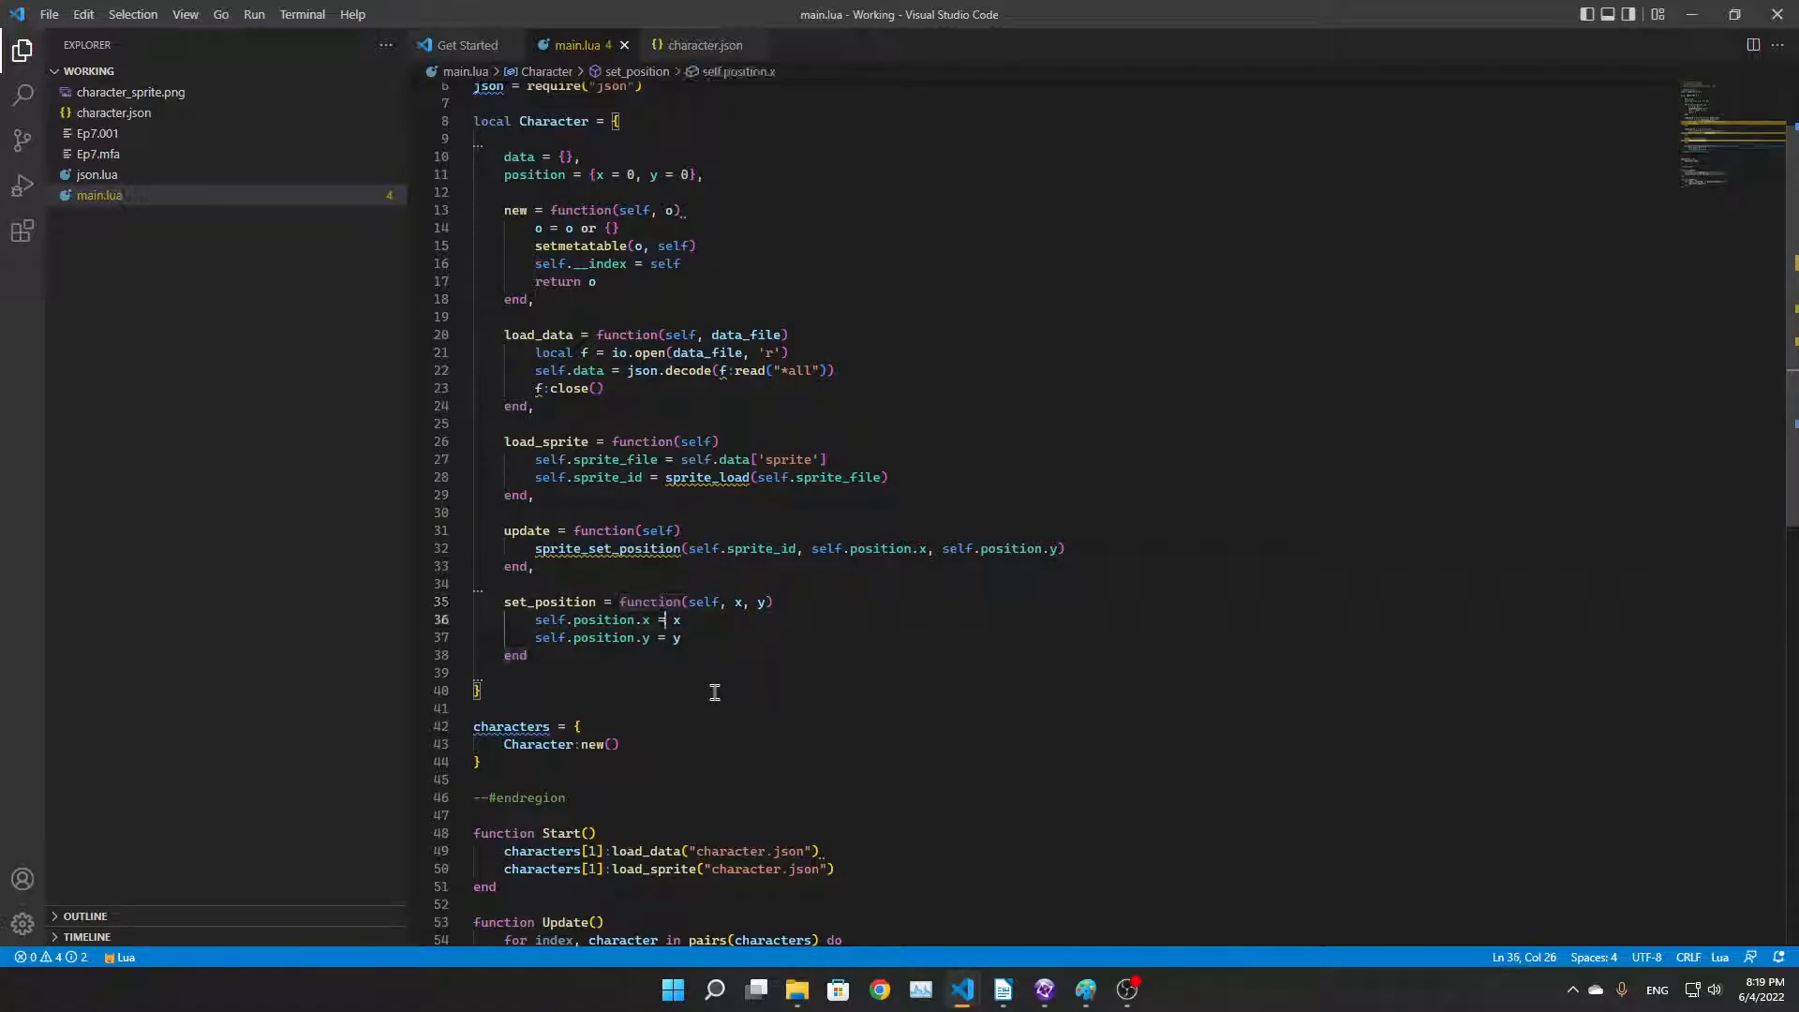
Scroll through main.lua's Character methods and Update loop, then return to the Fusion event grid
scroll(down, 3)
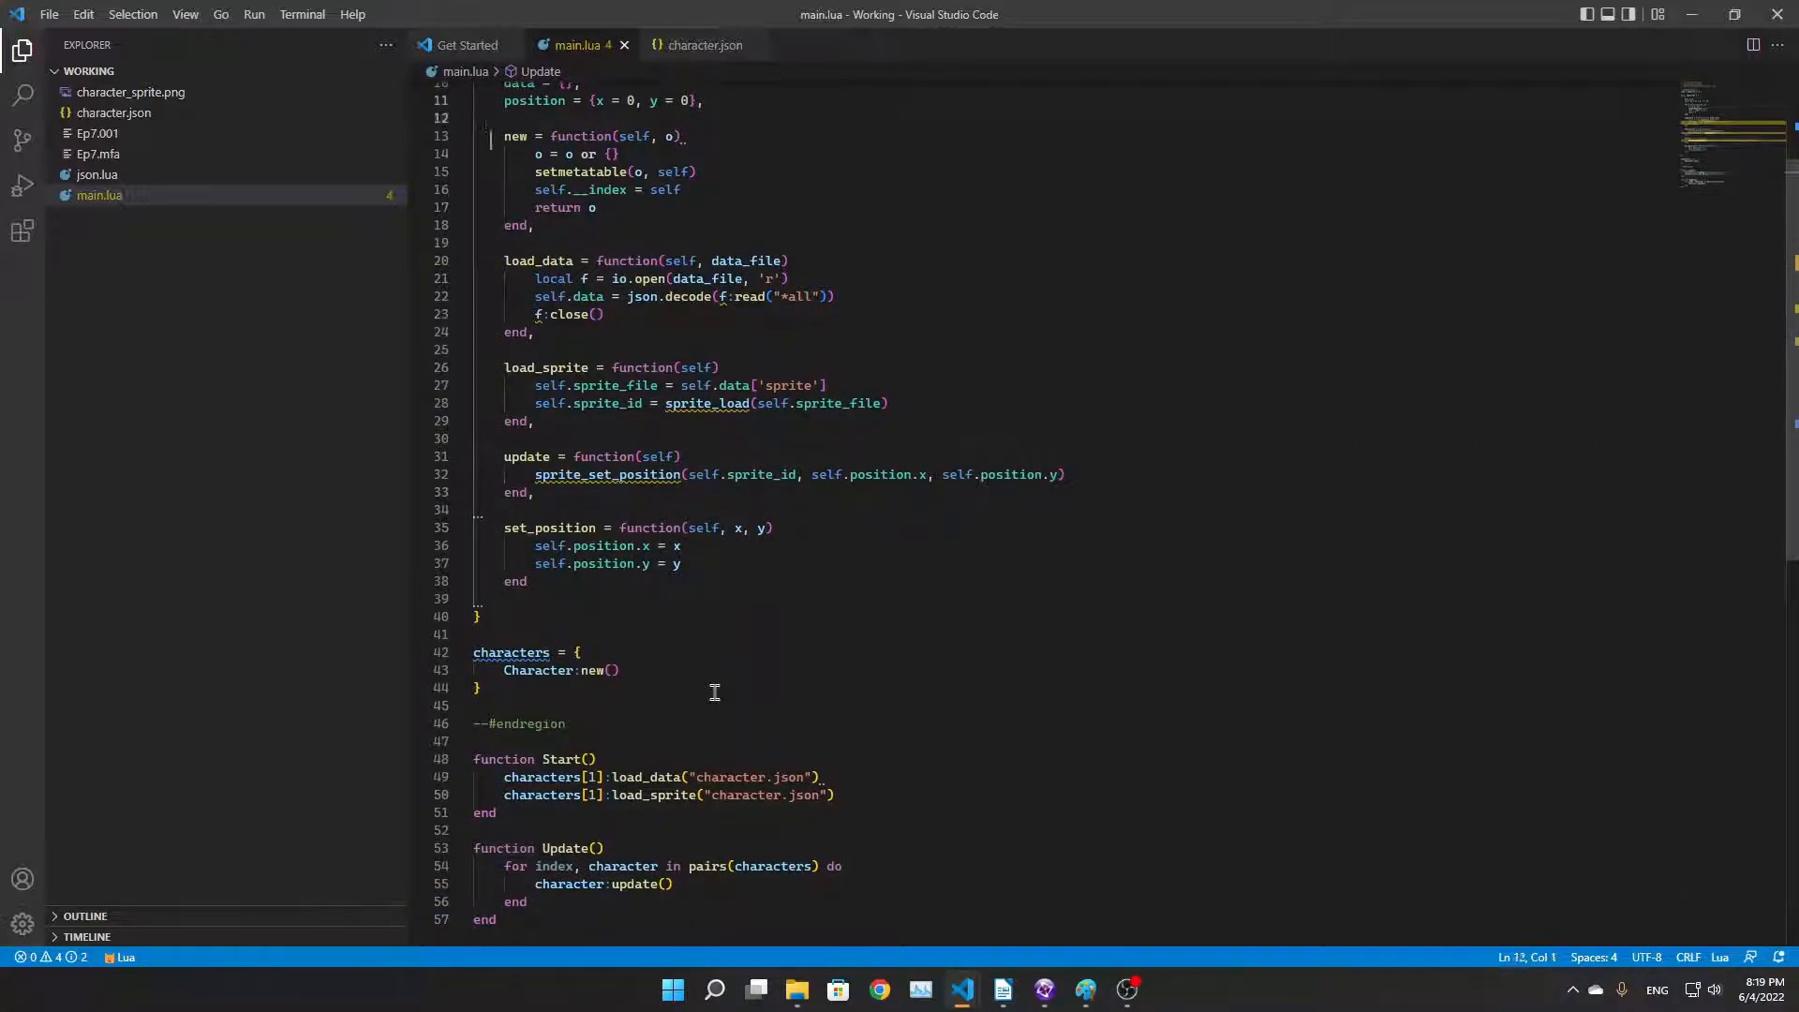
scroll(up, 3)
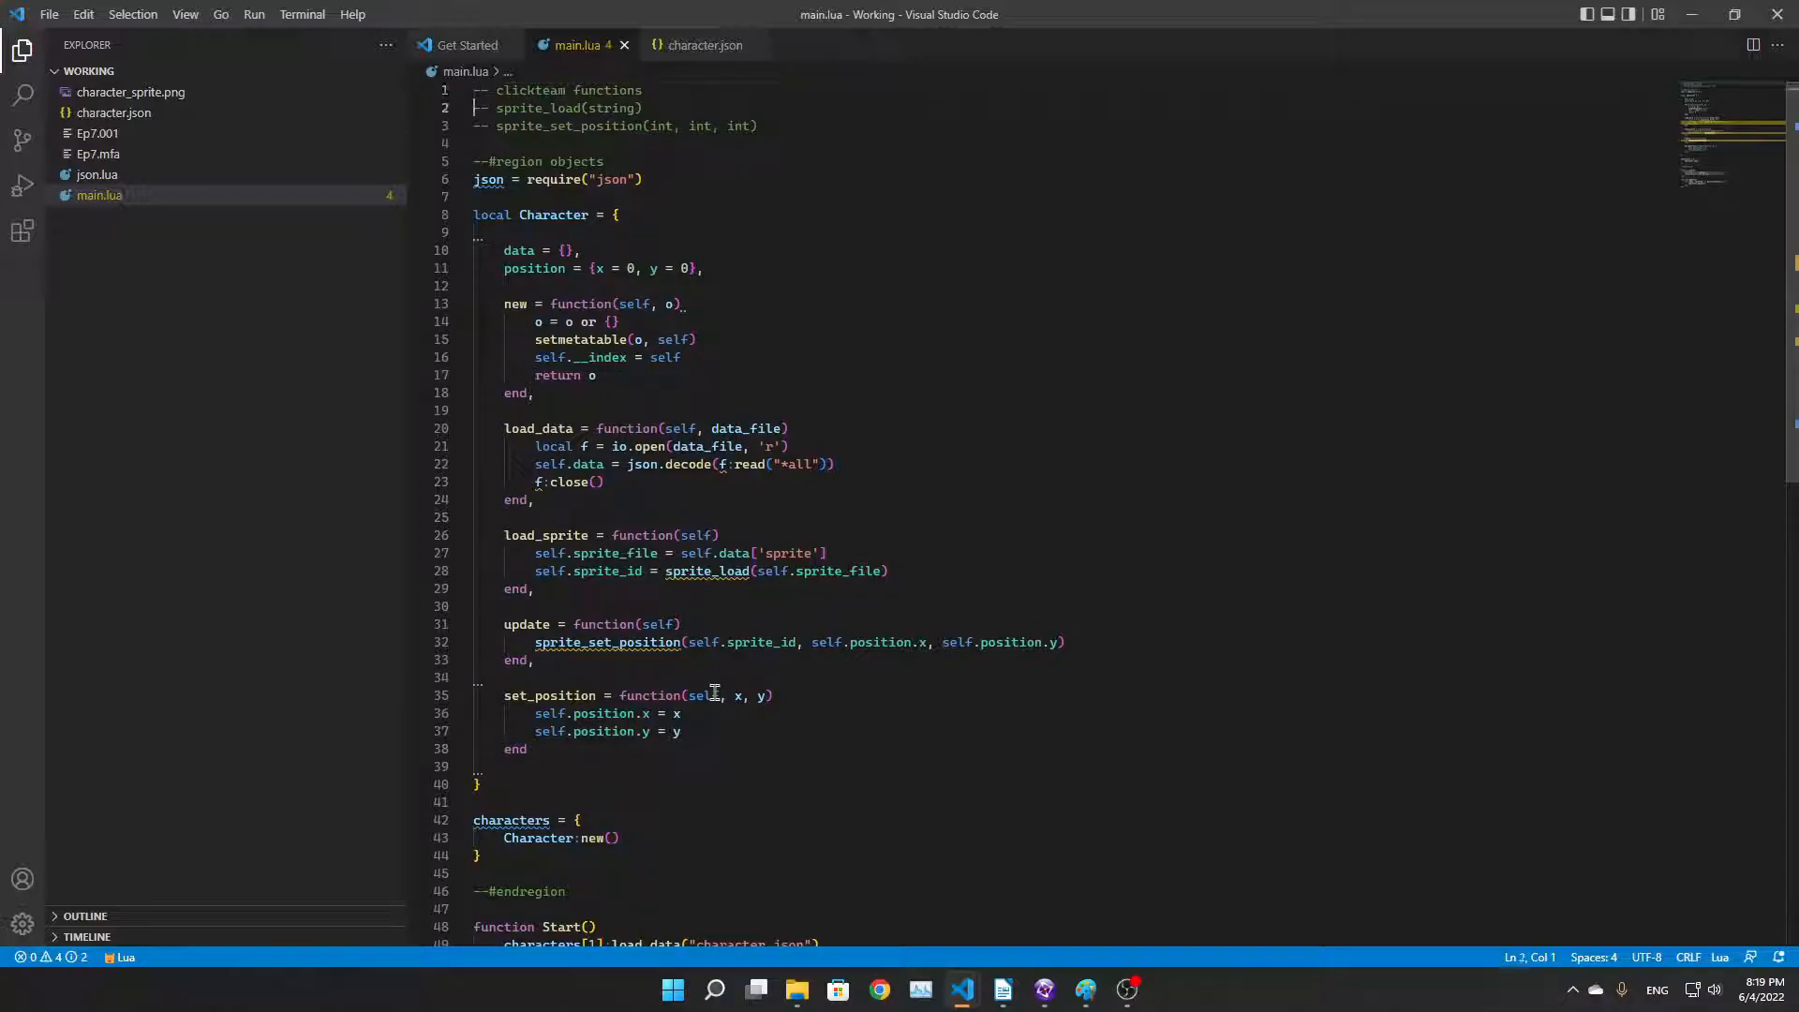
scroll(down, 3)
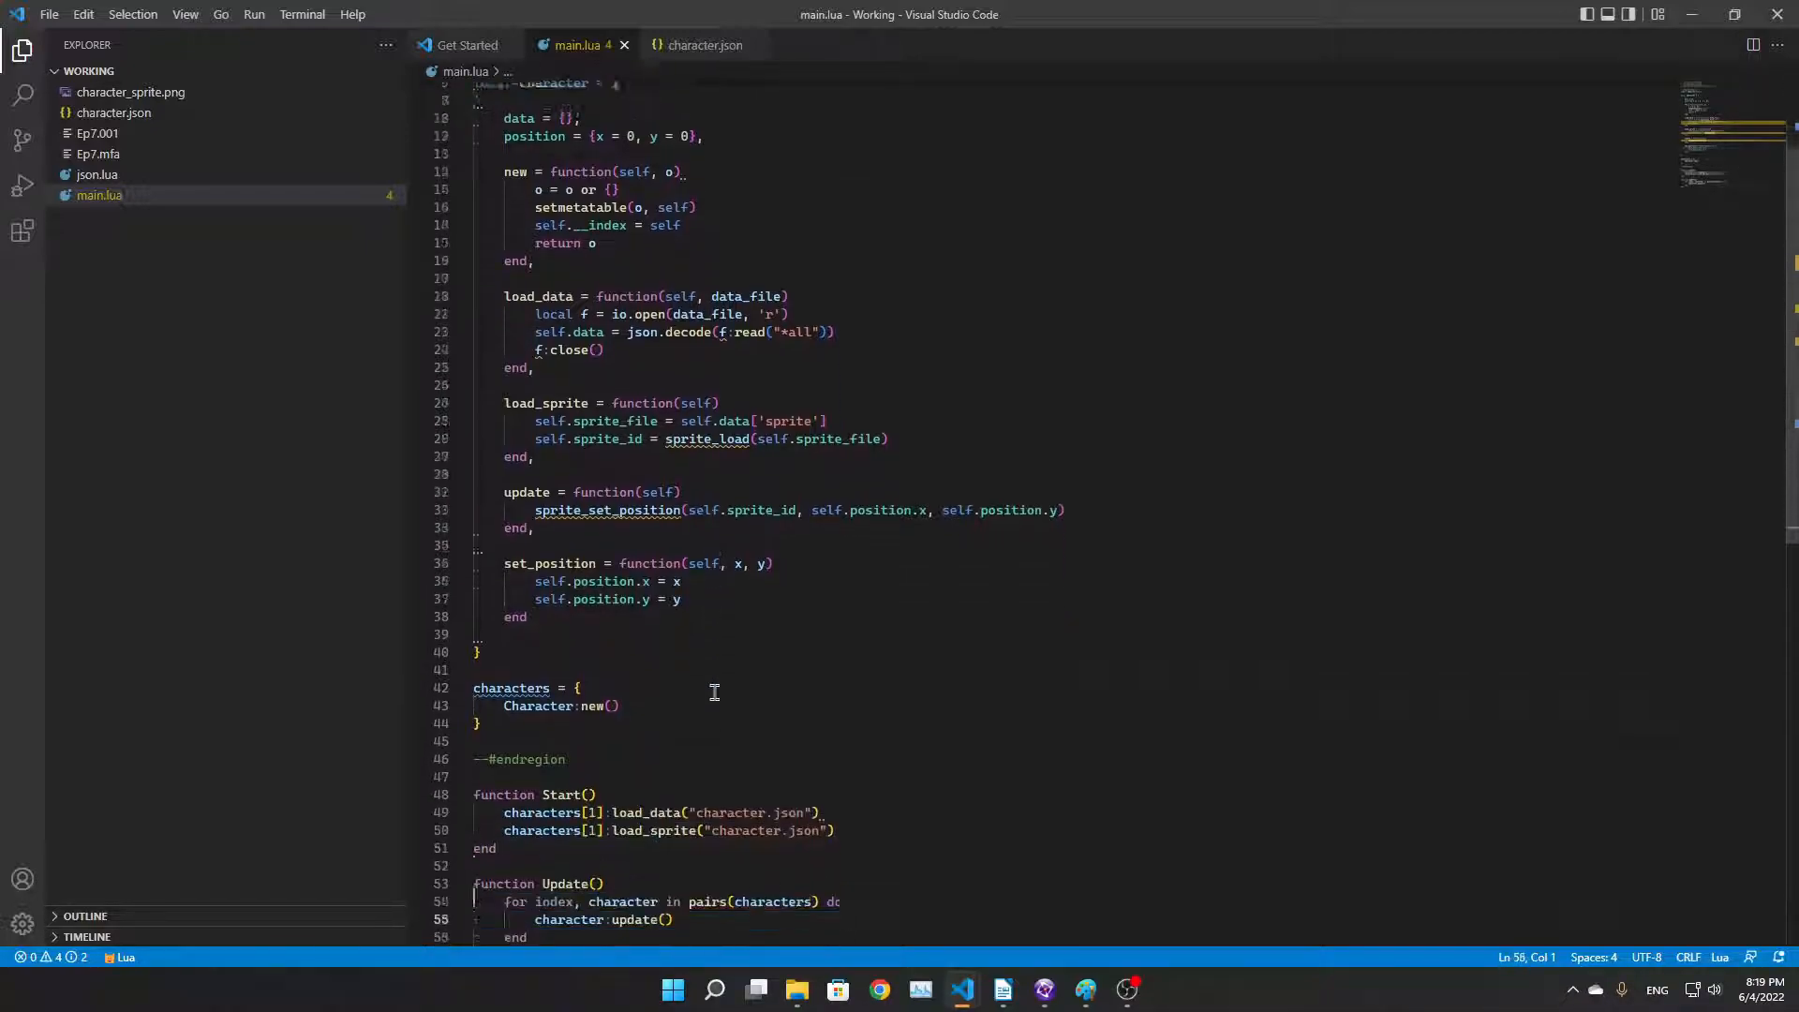
scroll(up, 3)
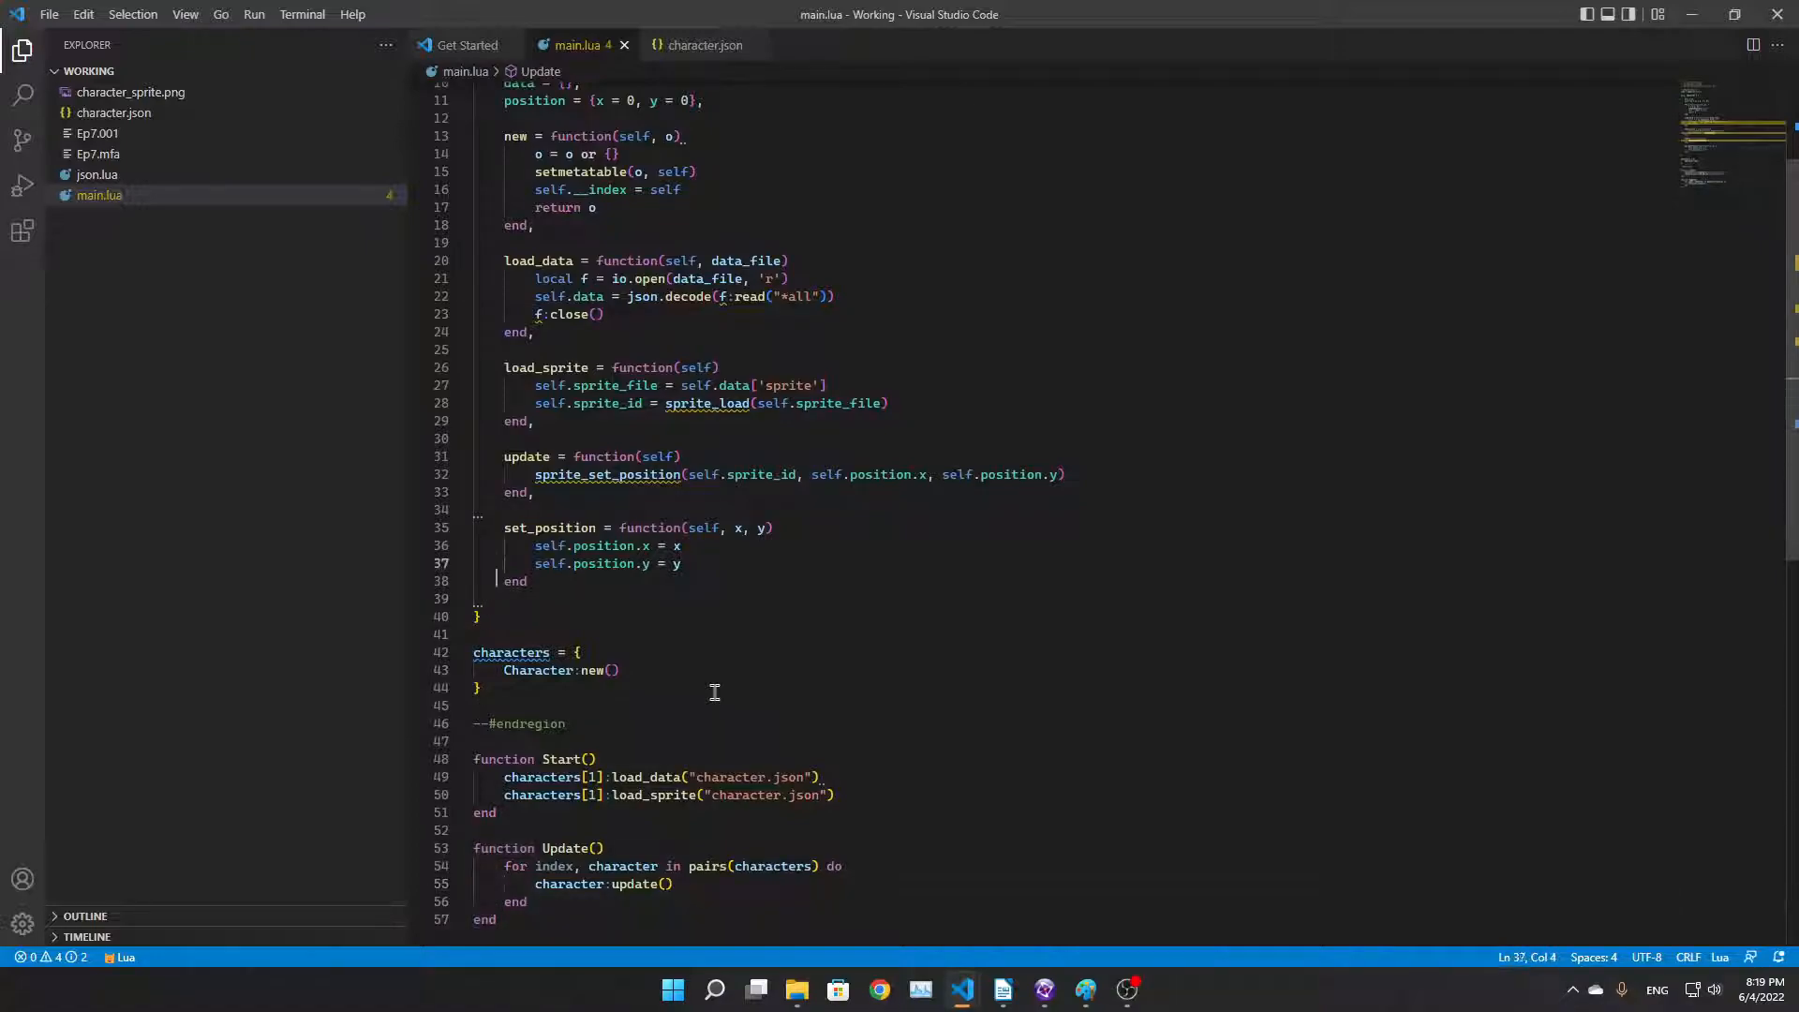
scroll(up, 3)
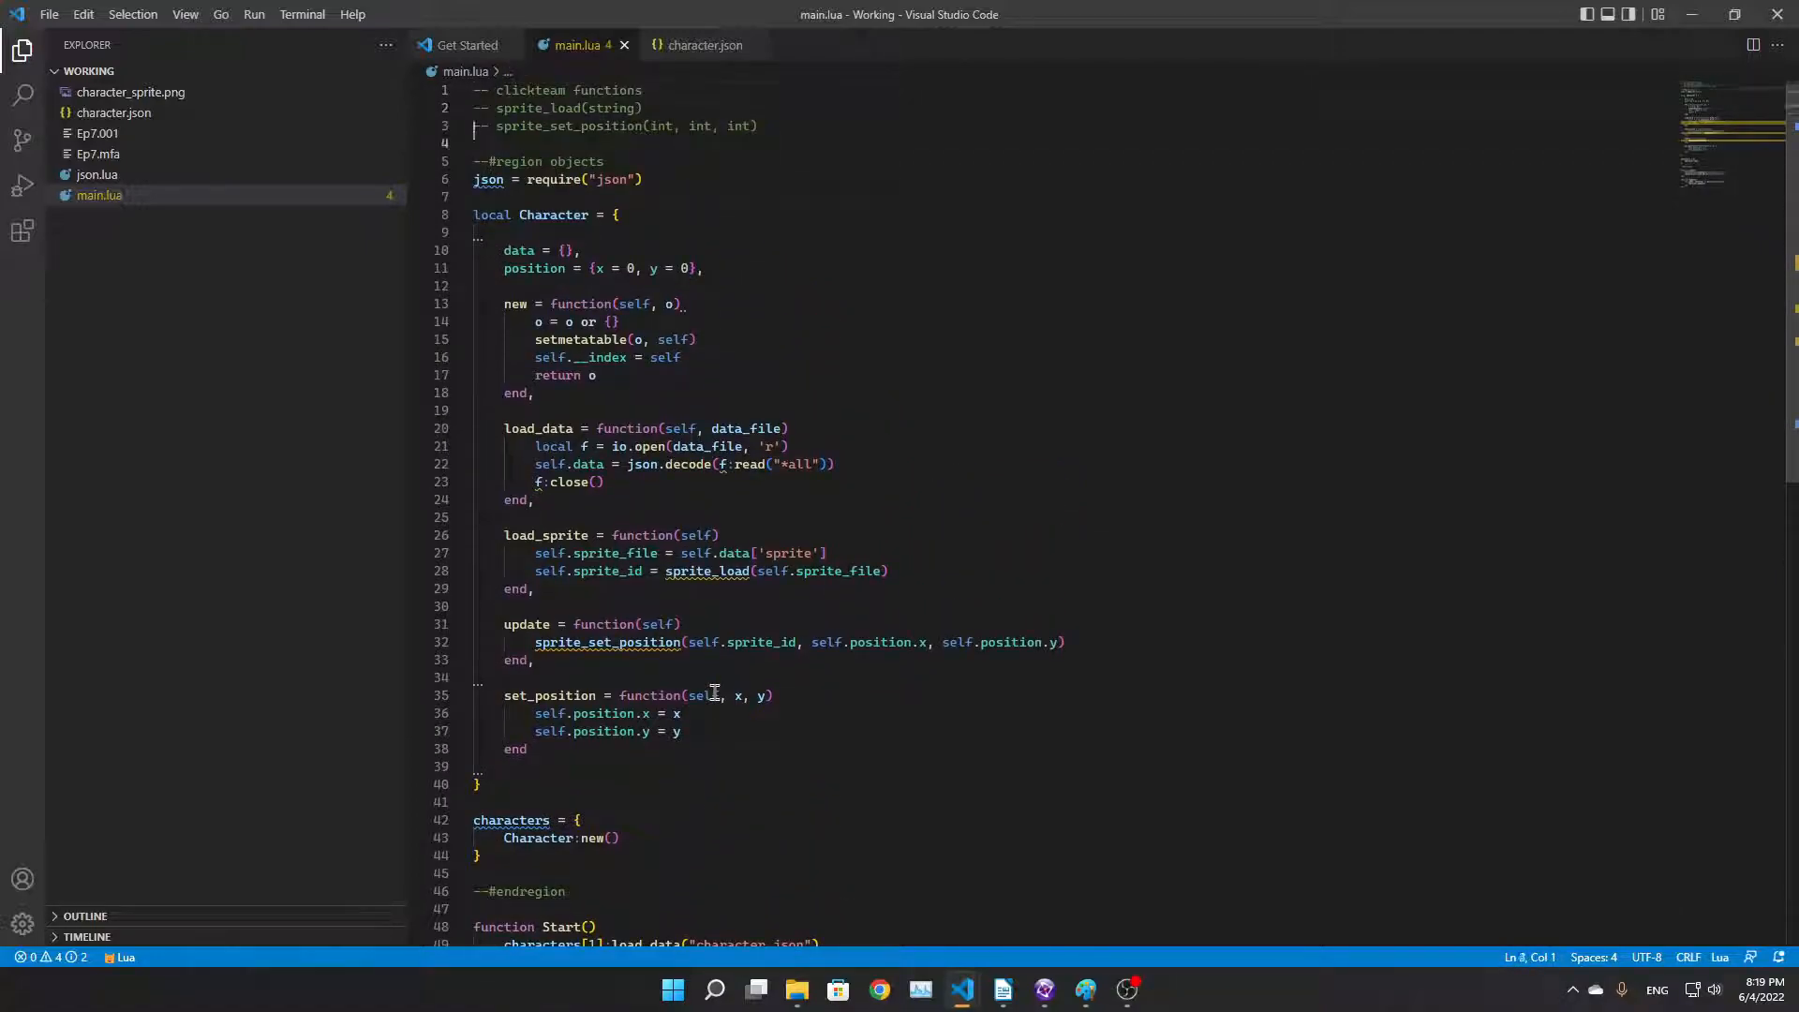
scroll(down, 3)
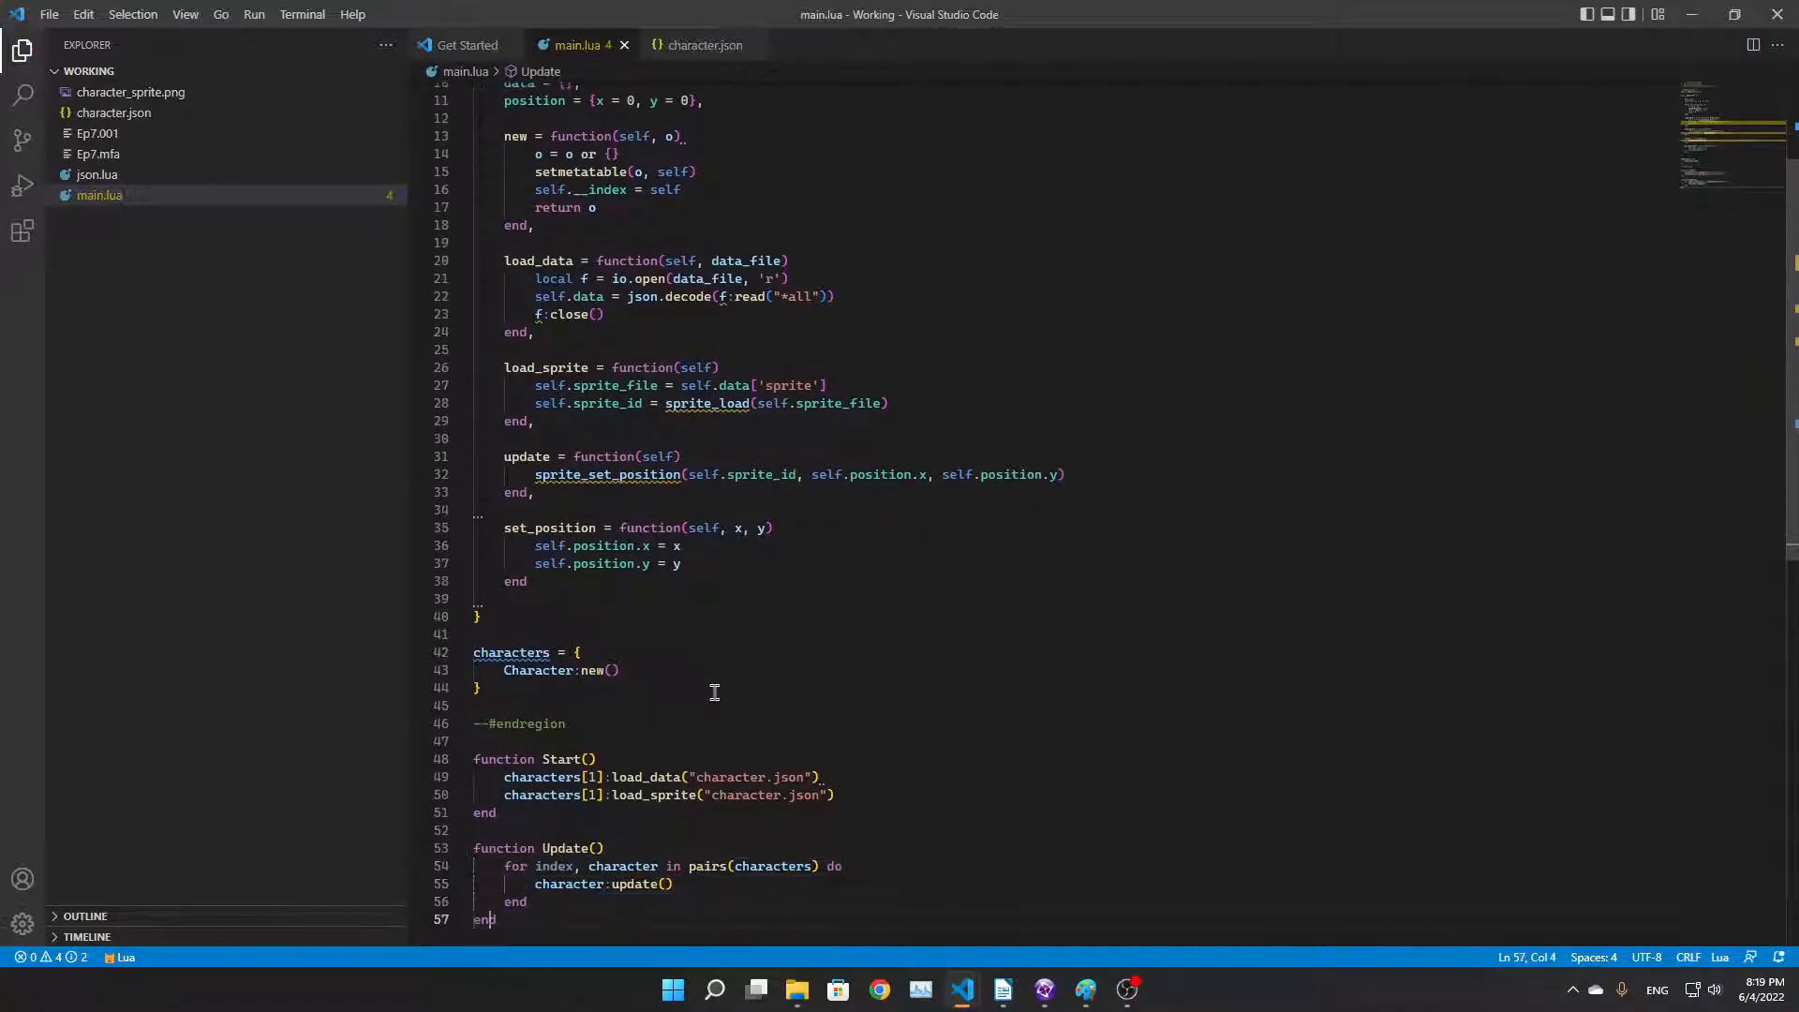
mouse_move(784, 250)
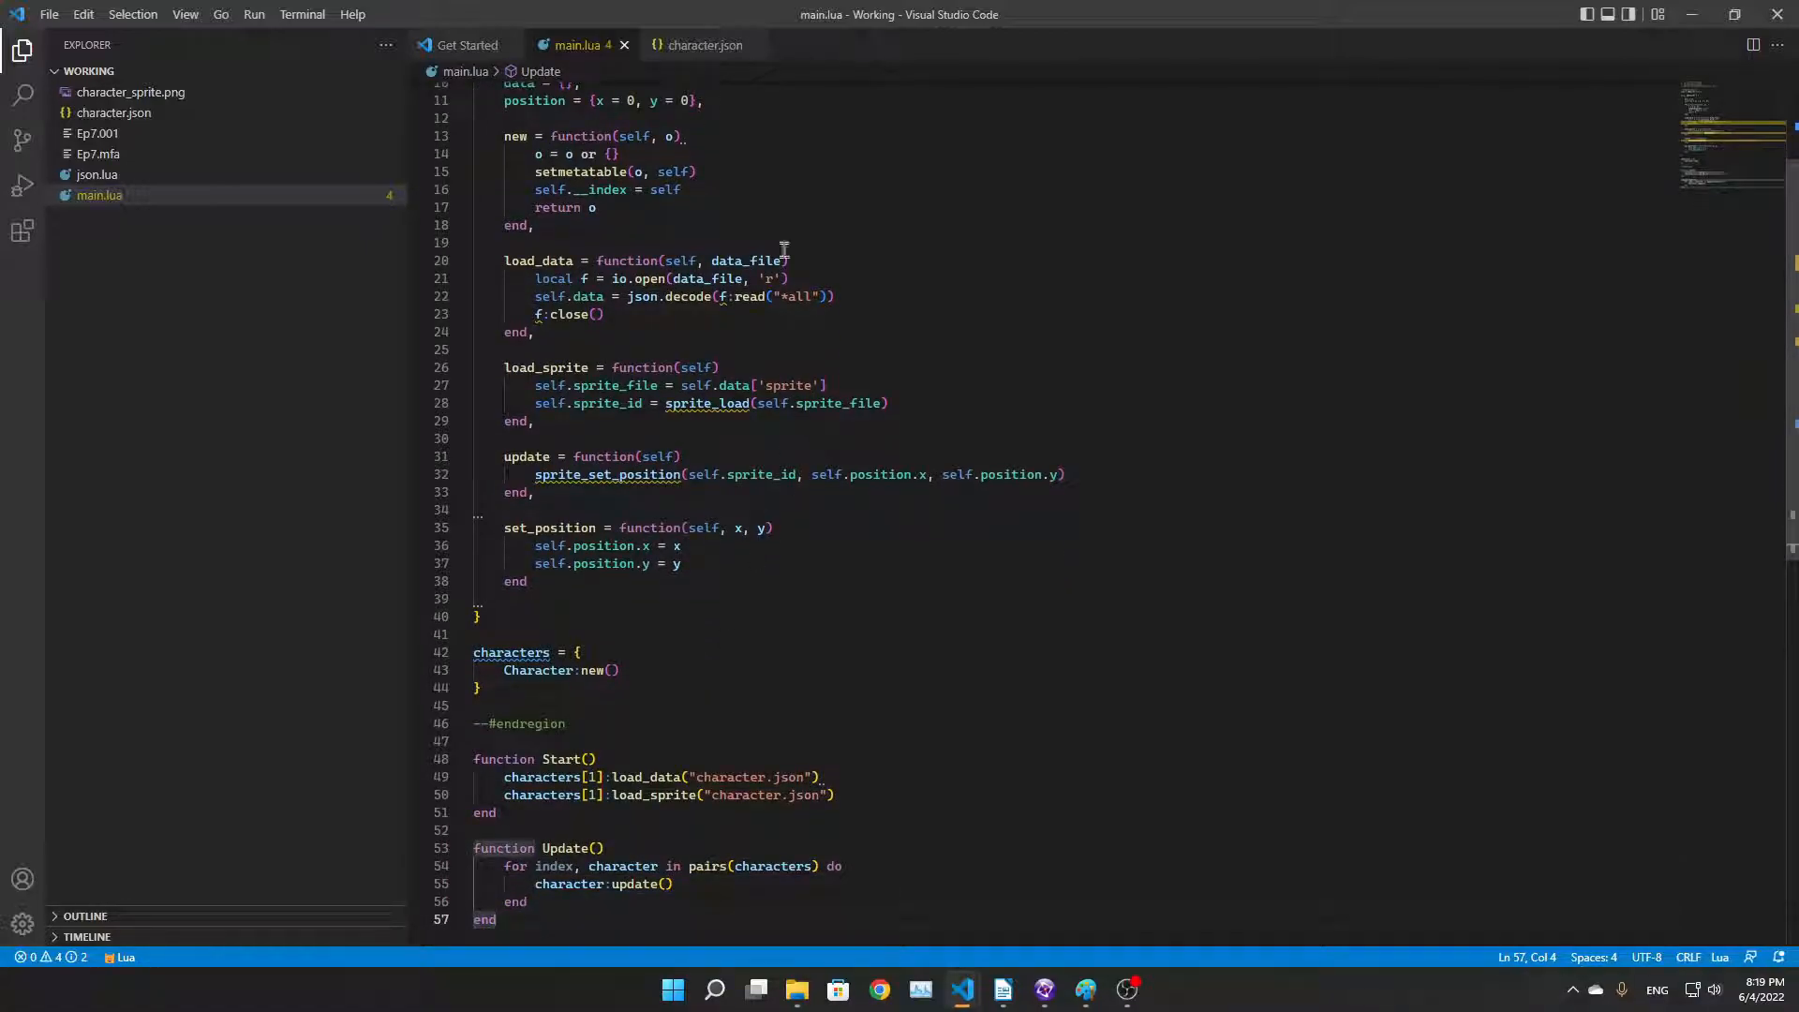
click(1044, 990)
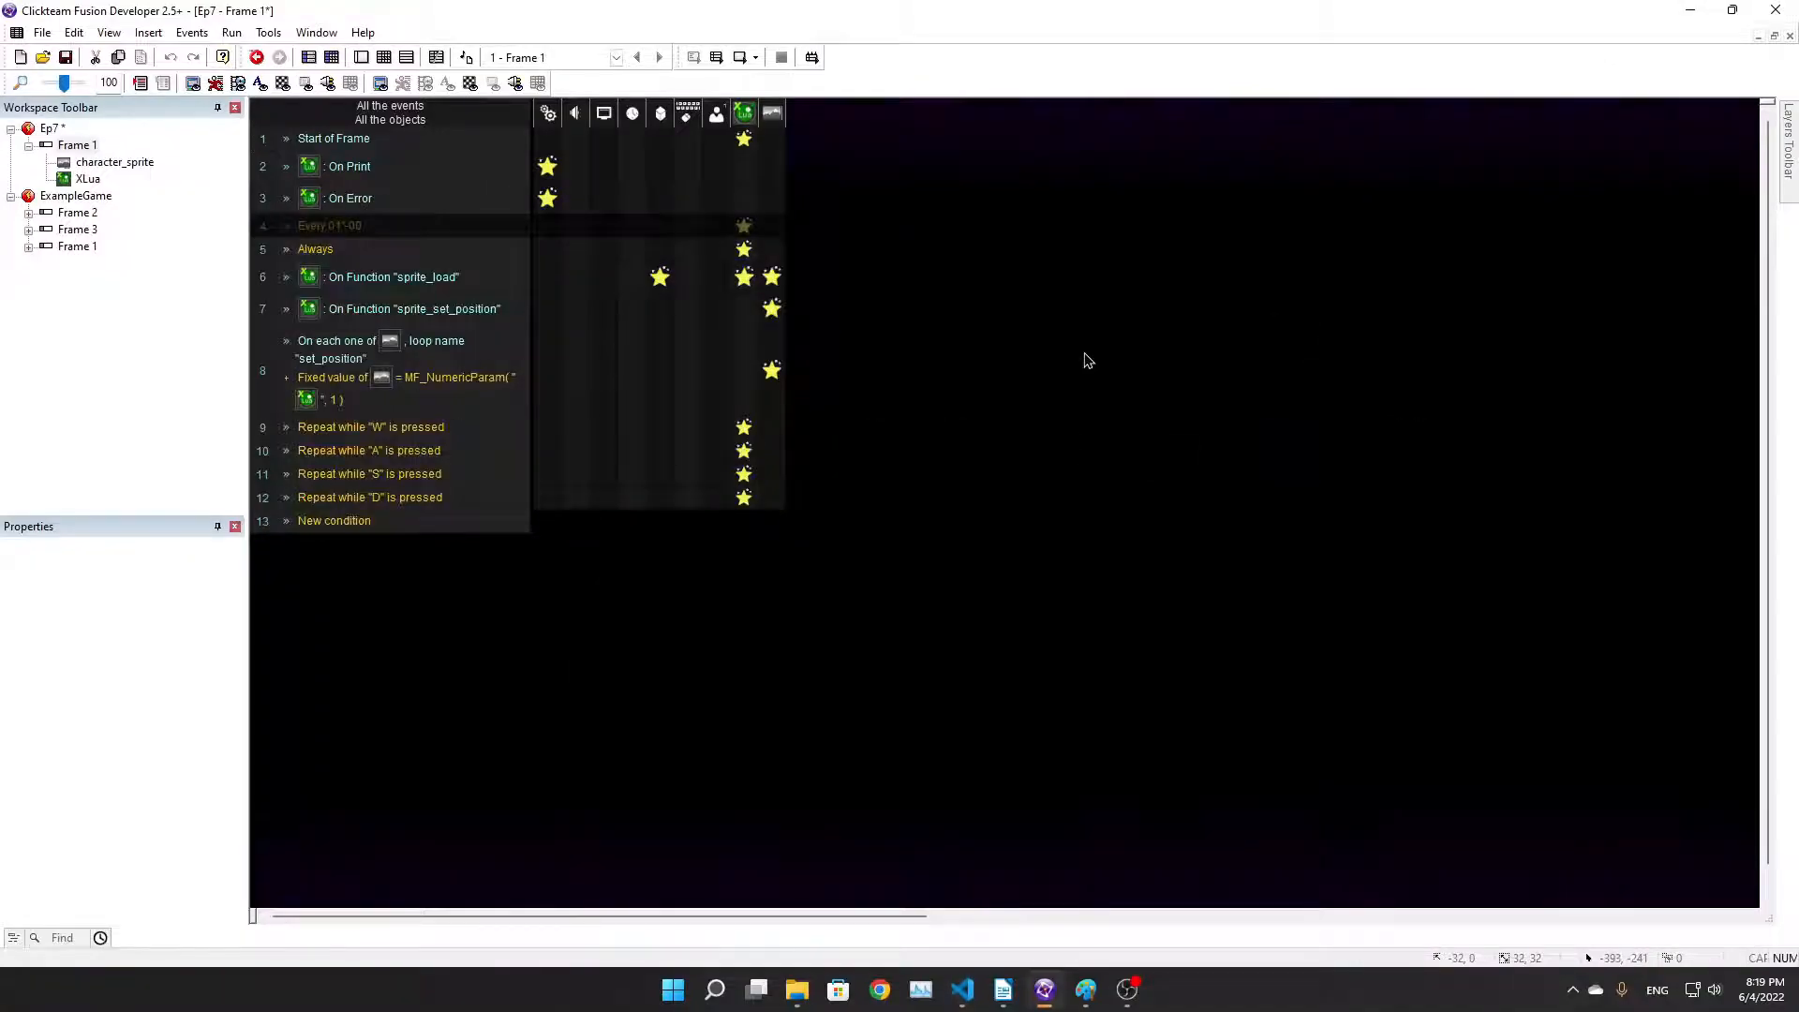
mouse_move(1120, 410)
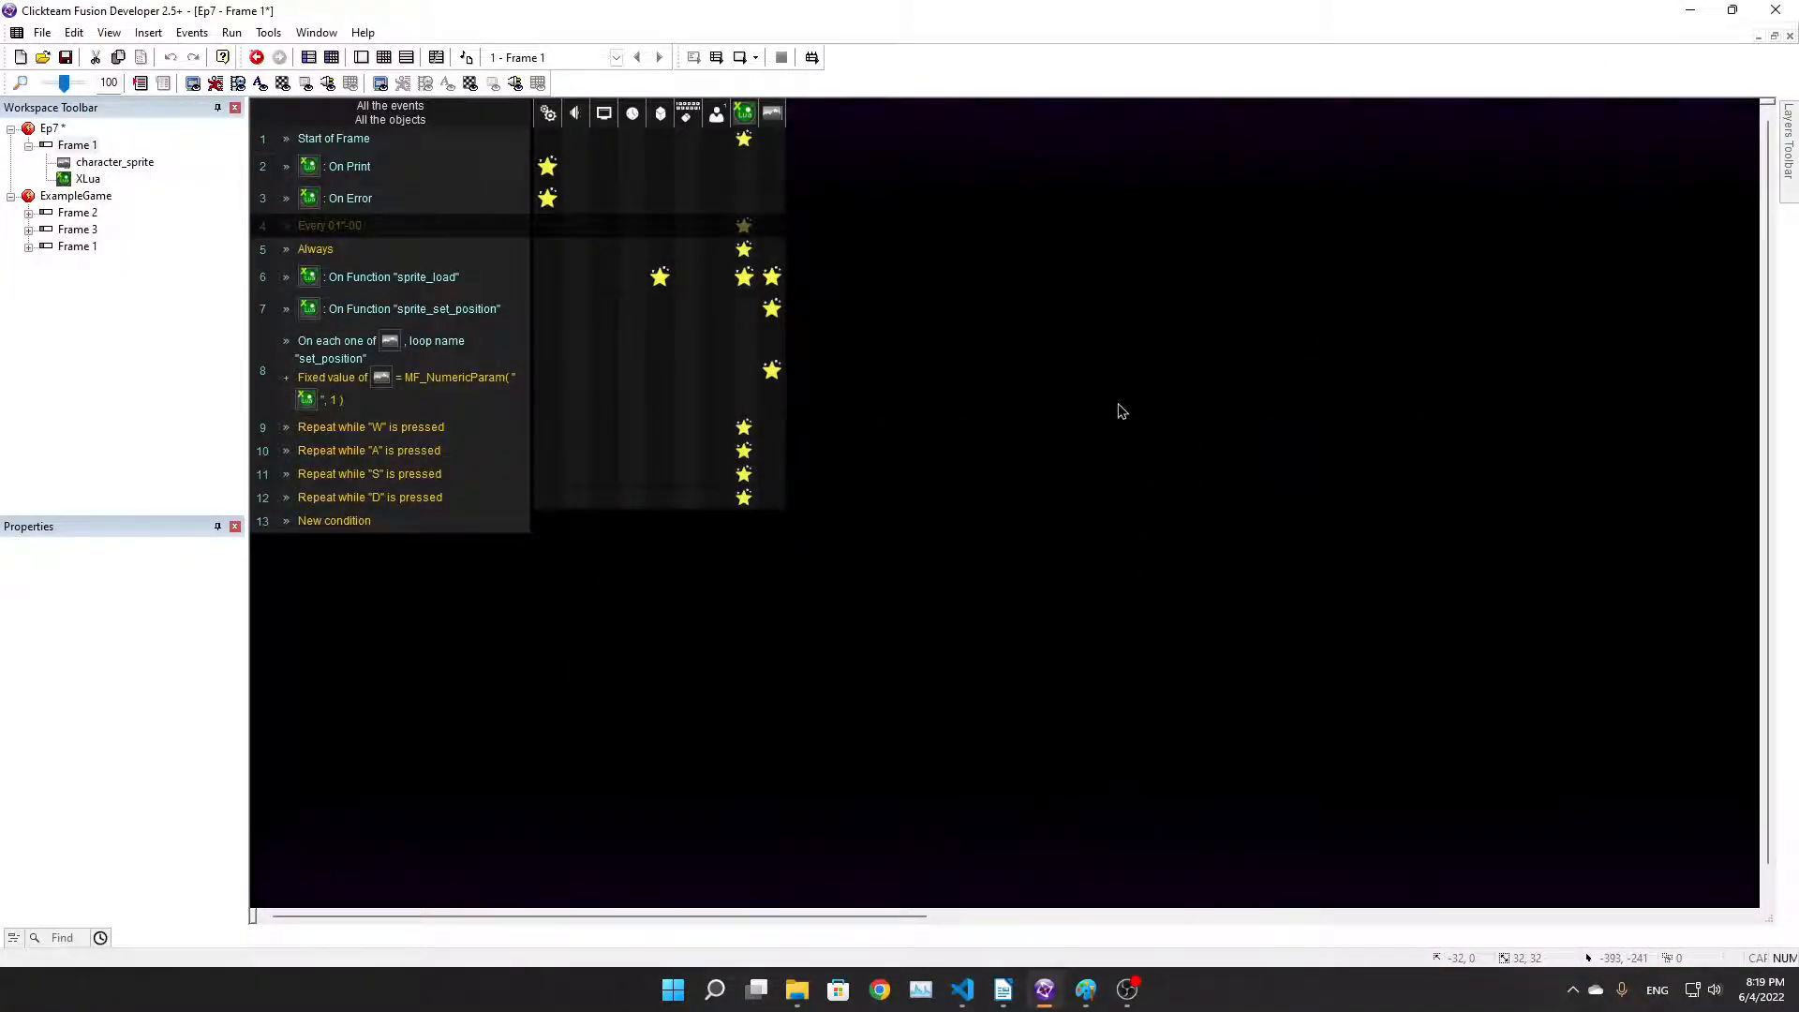
mouse_move(1190, 726)
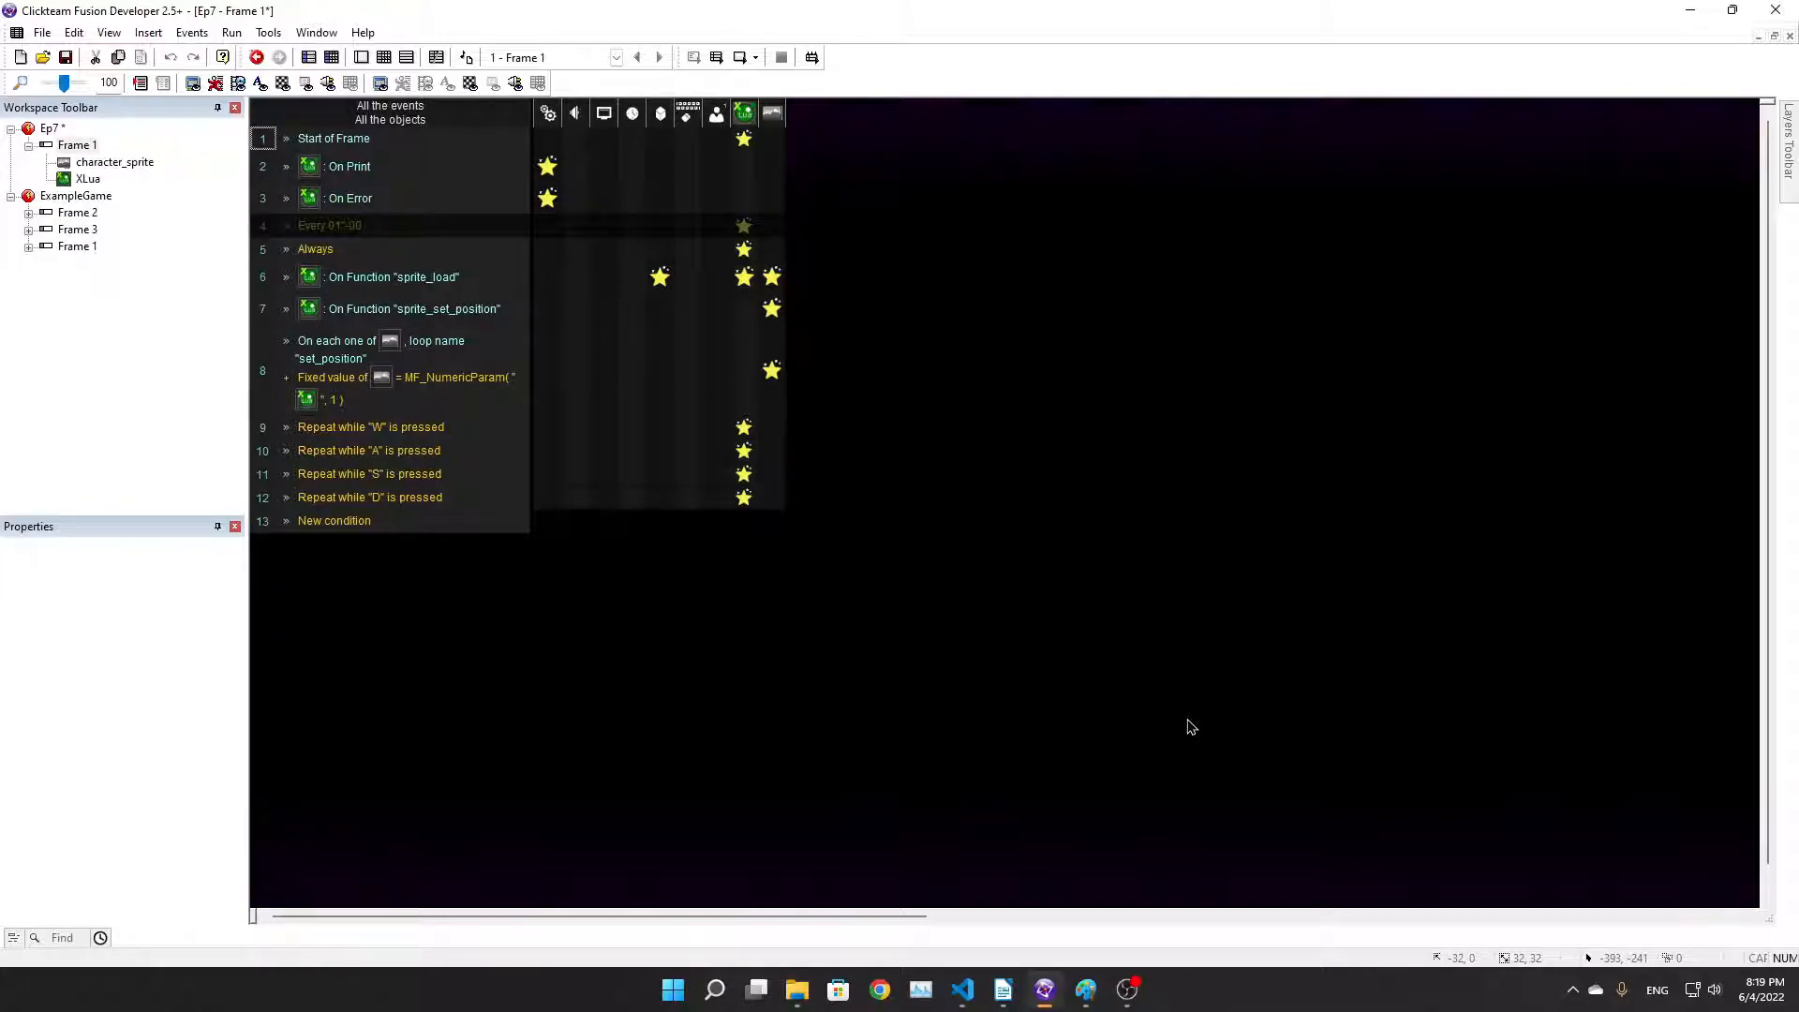
mouse_move(1314, 568)
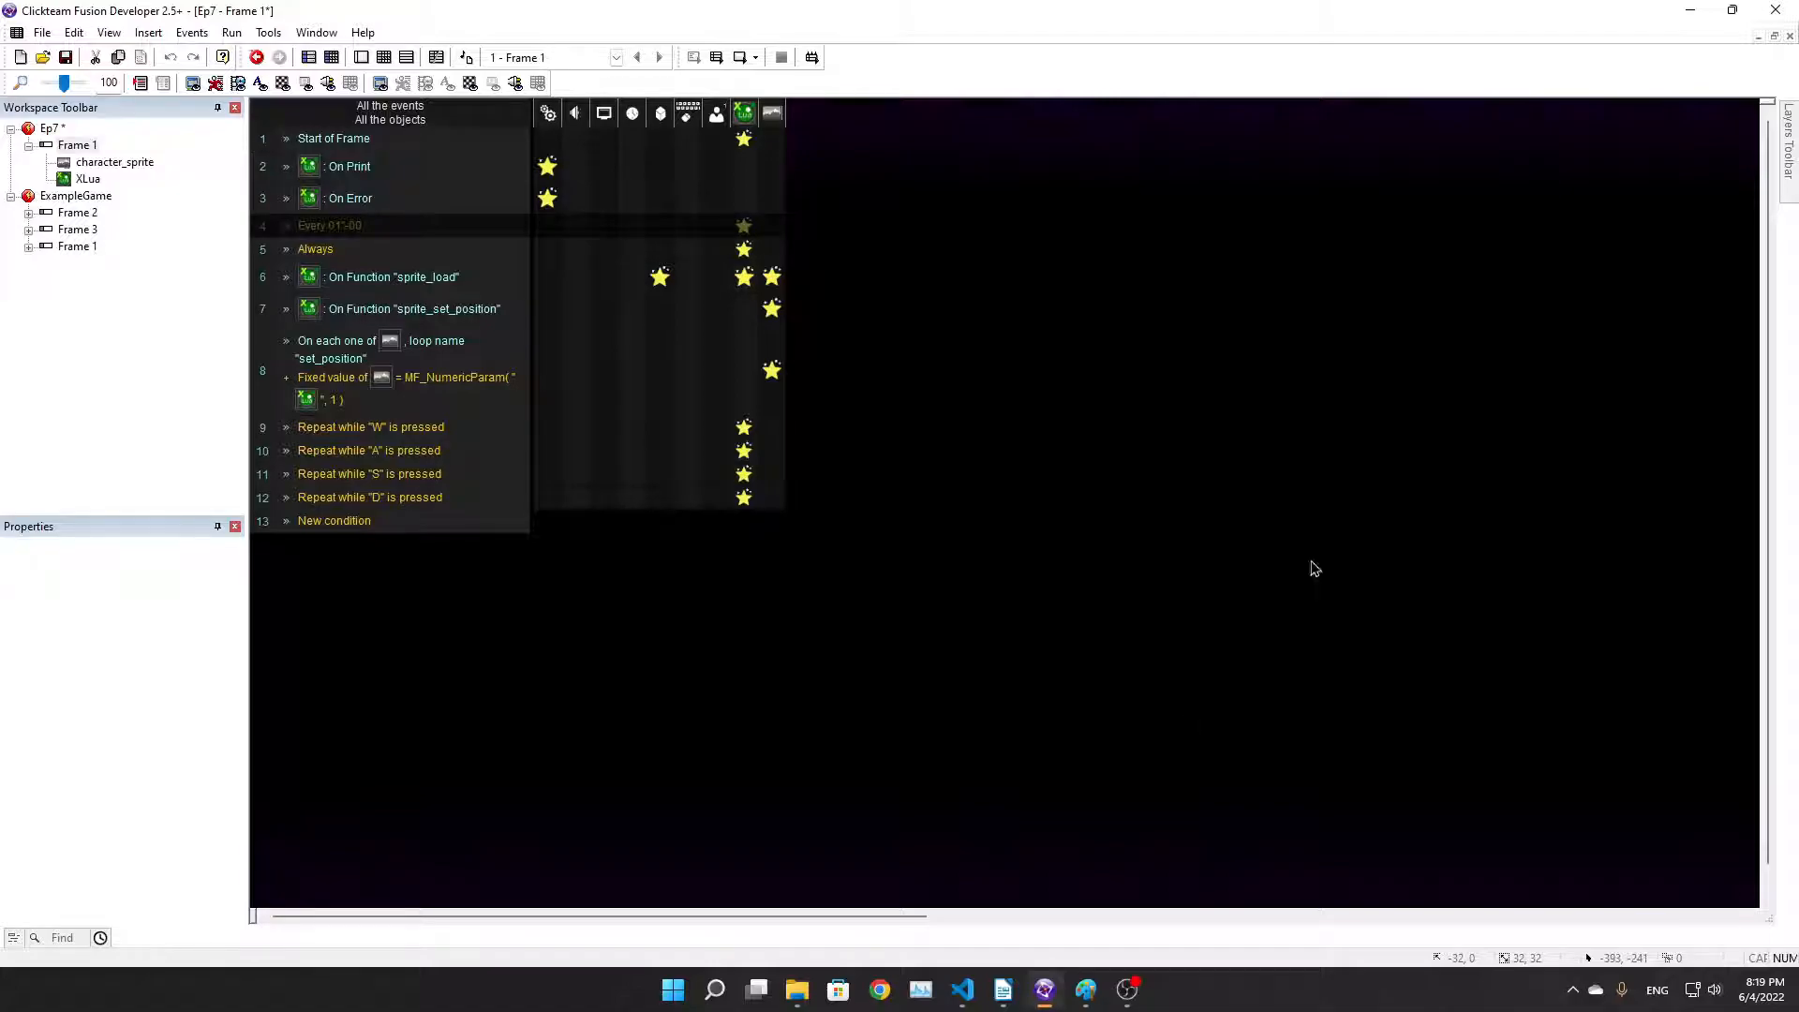